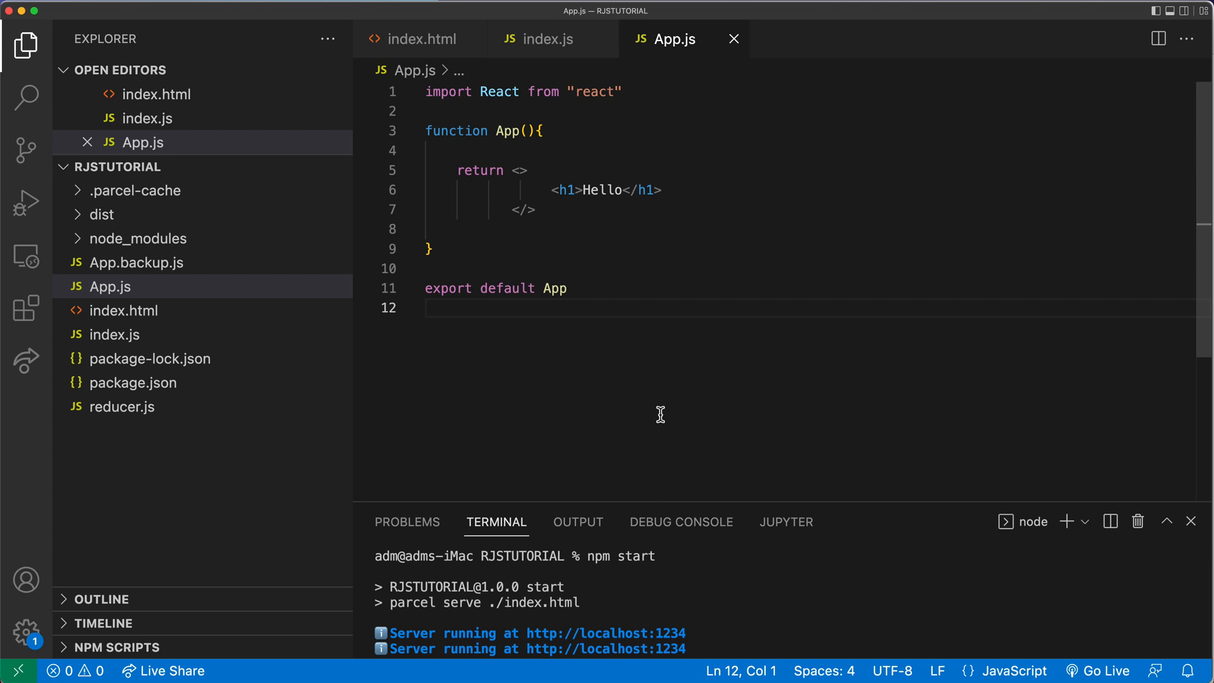
# Replace the Hello heading with a green div holding a red div, and begin a 'Top Box' h1.
pyautogui.click(425, 307)
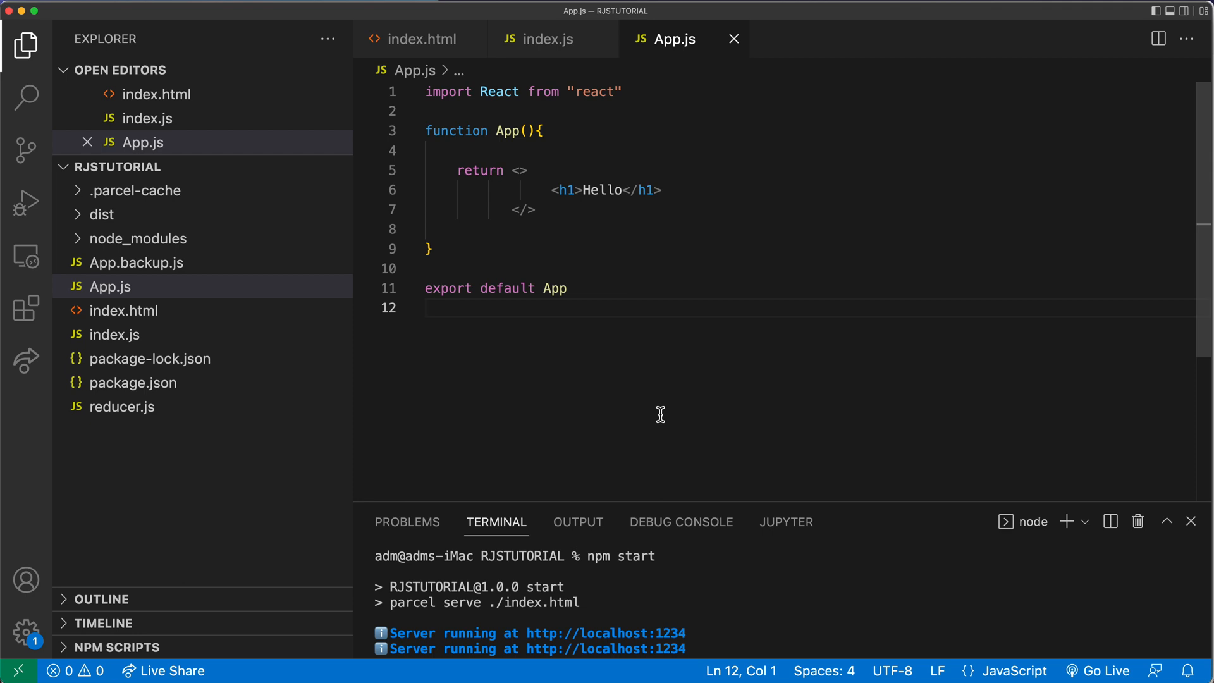
pyautogui.click(541, 130)
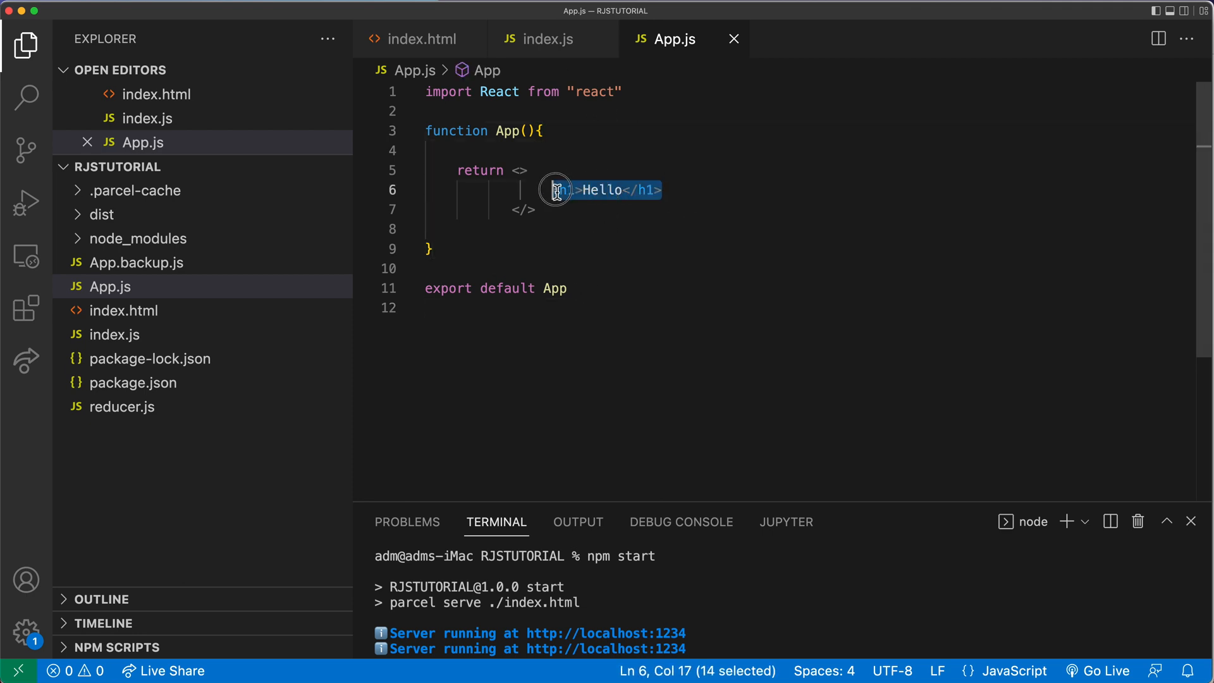
pyautogui.moveTo(556, 190)
pyautogui.write('<div>')
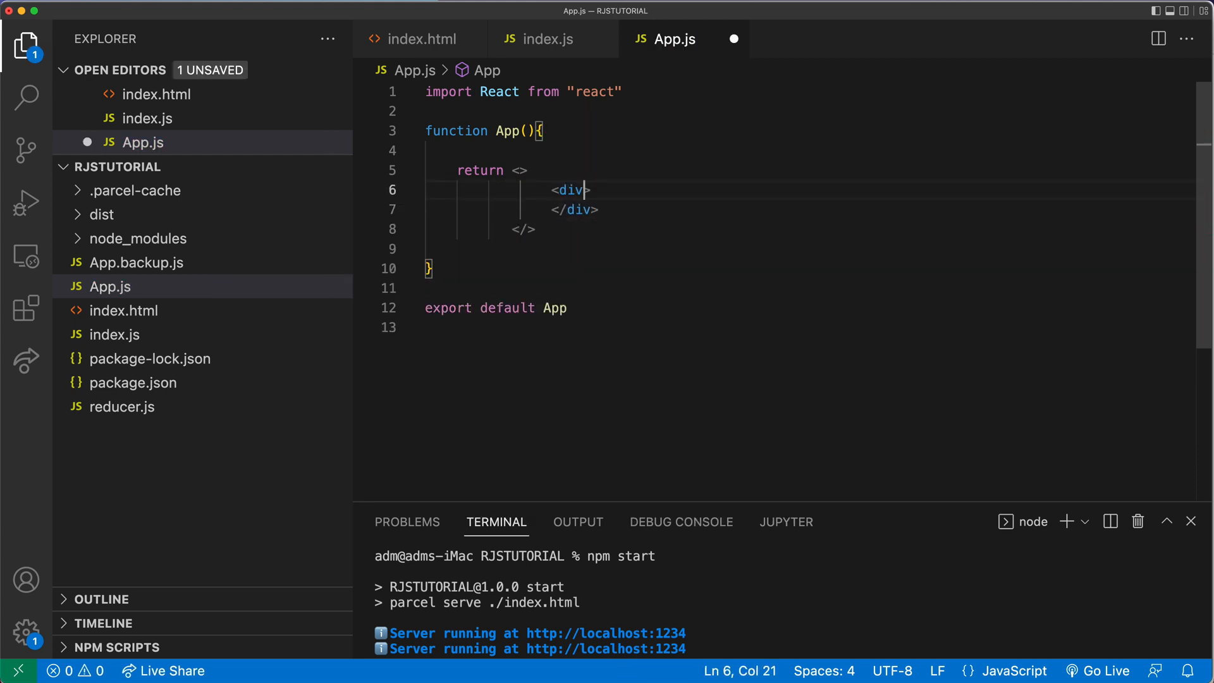
pyautogui.write('className=""')
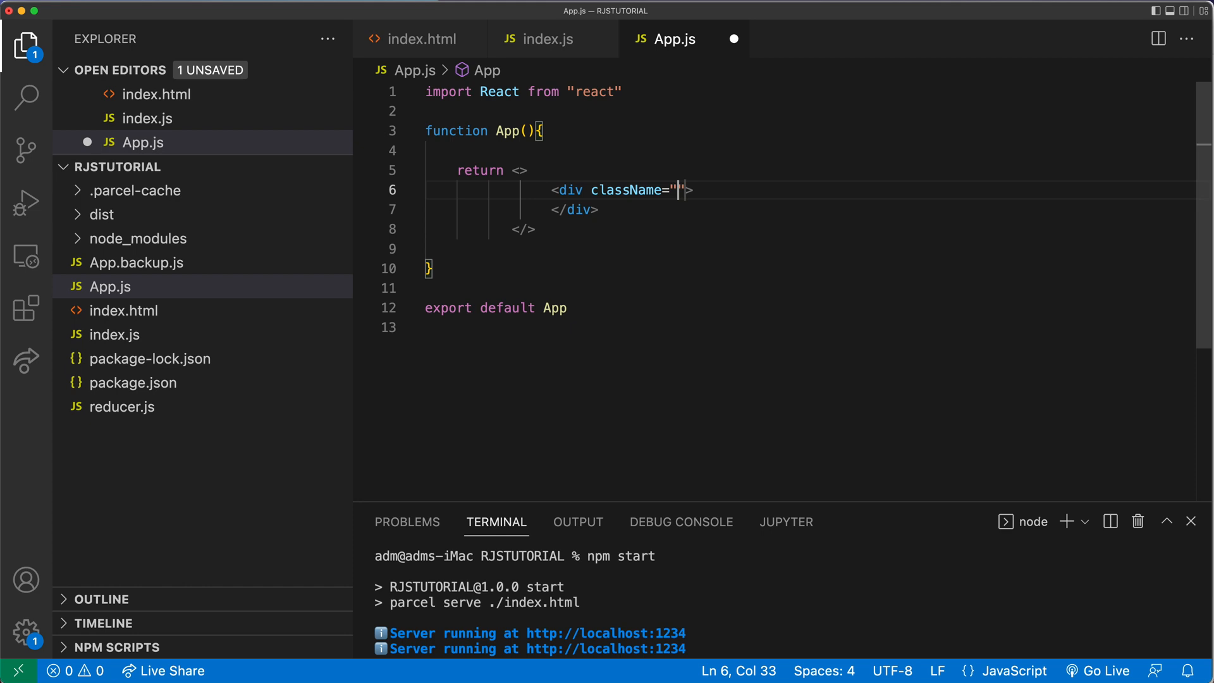
pyautogui.write('green')
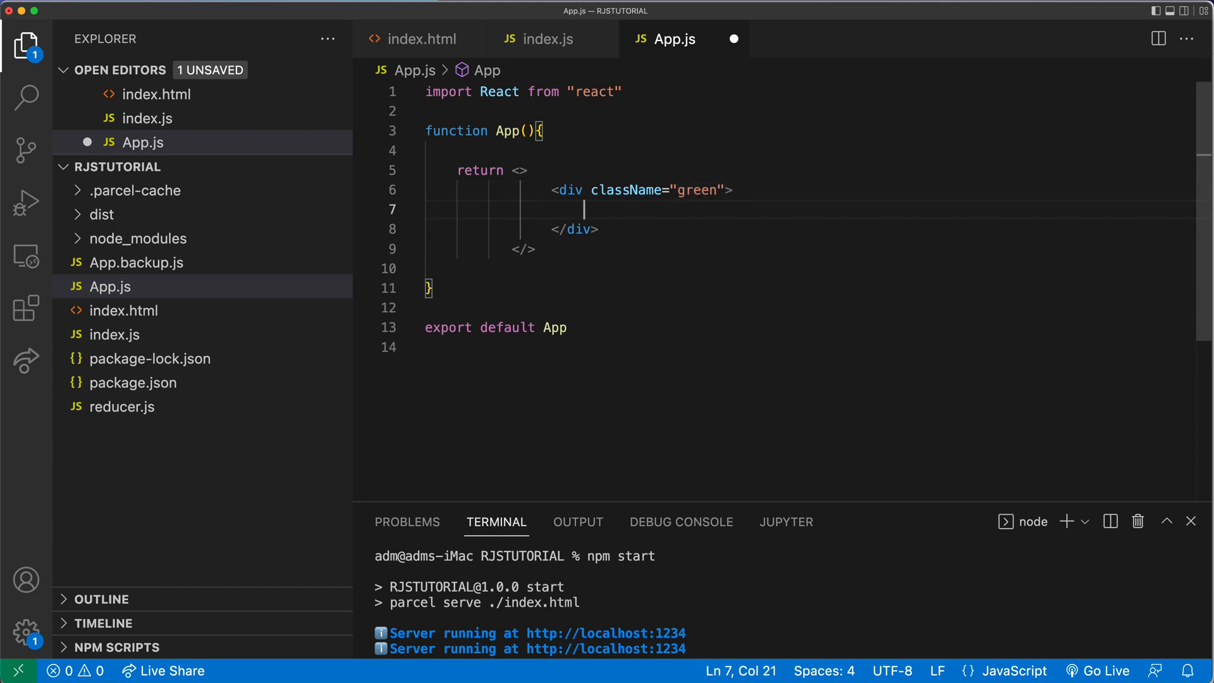
pyautogui.write('<div></div>')
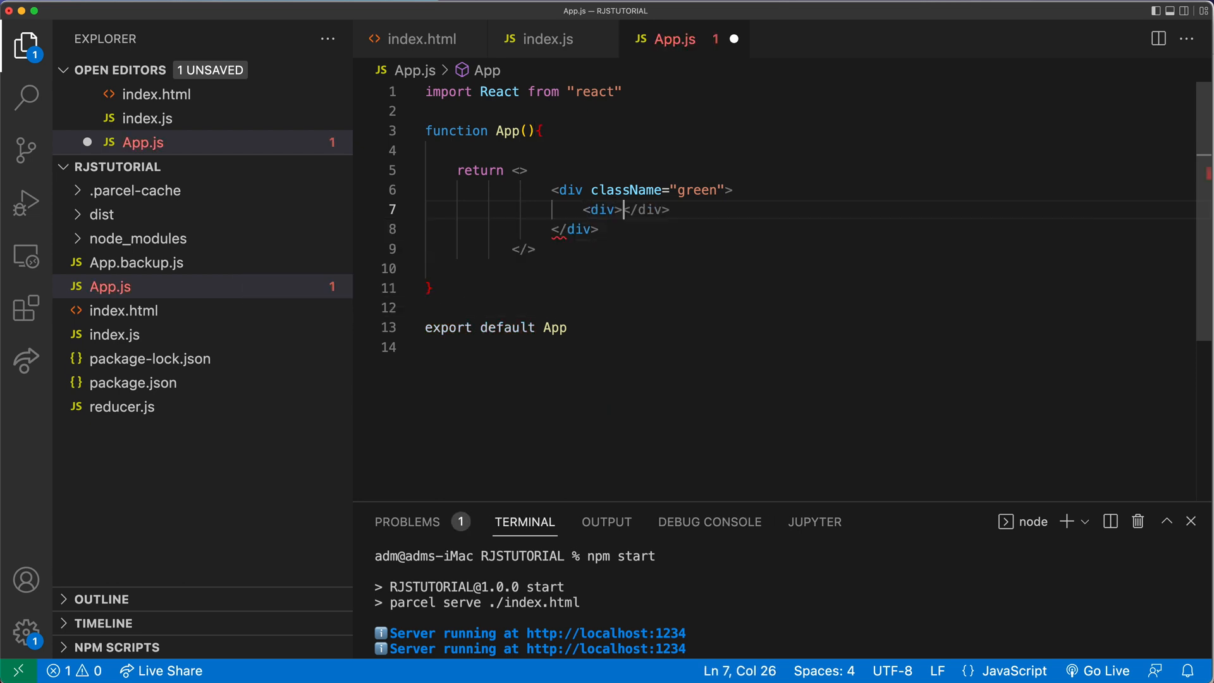
pyautogui.write('className="red">')
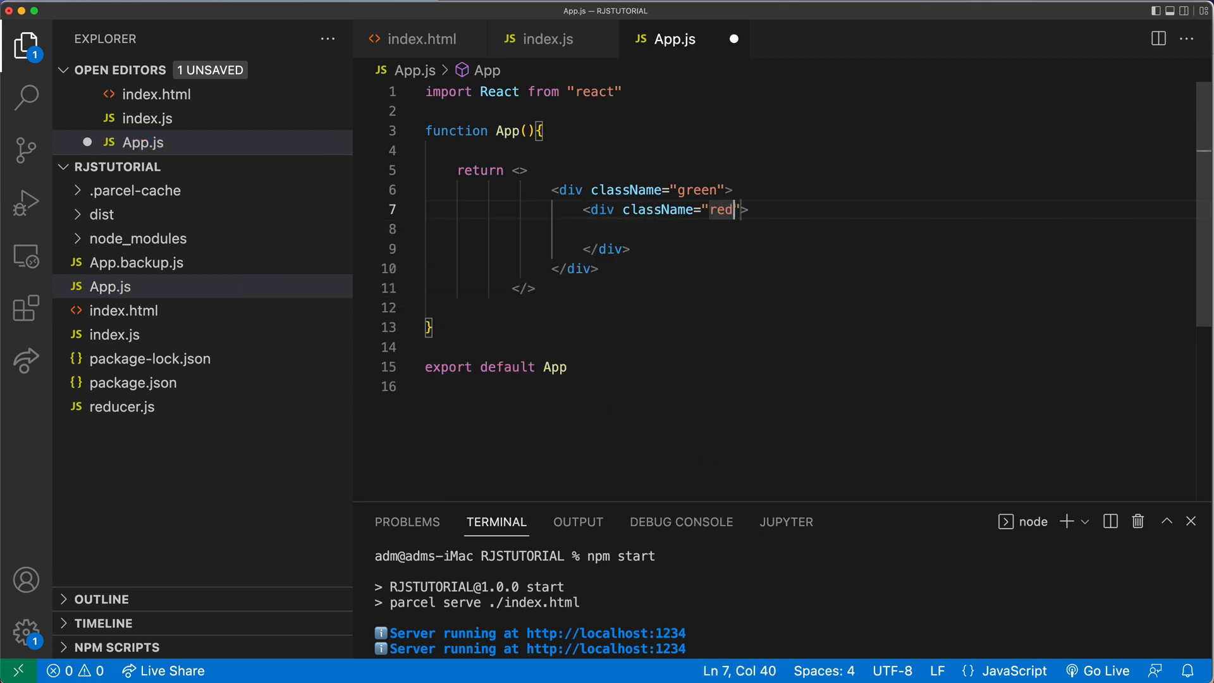
pyautogui.press('Return')
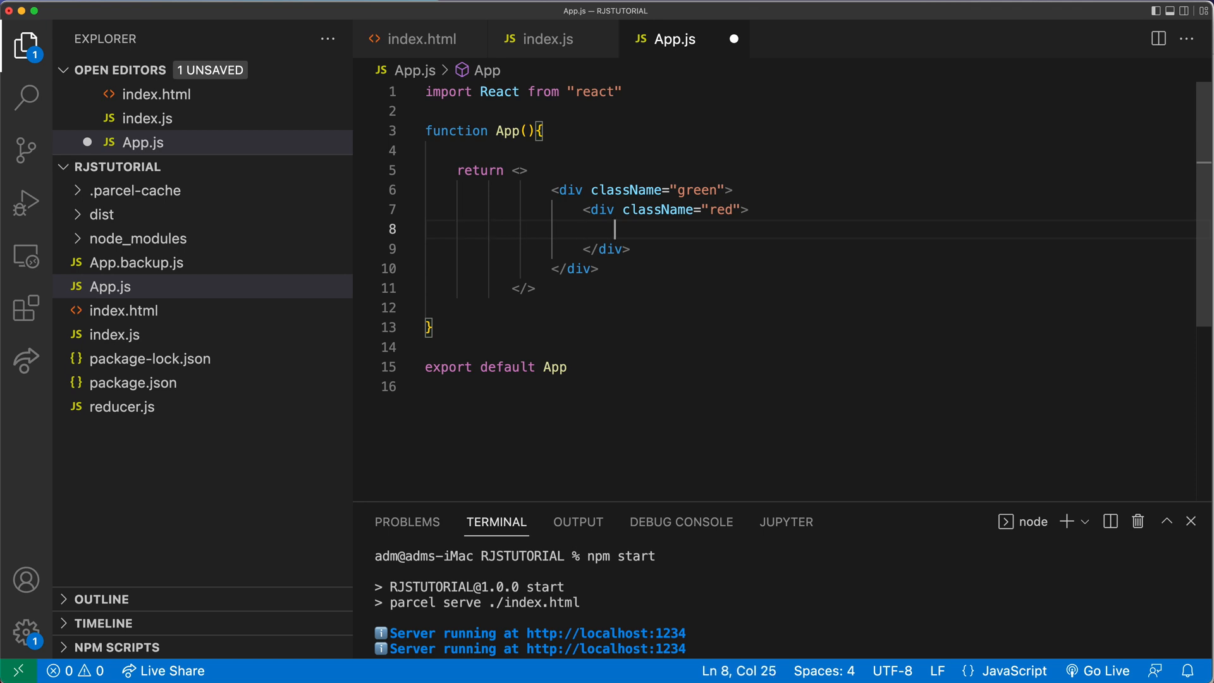
pyautogui.write('<h')
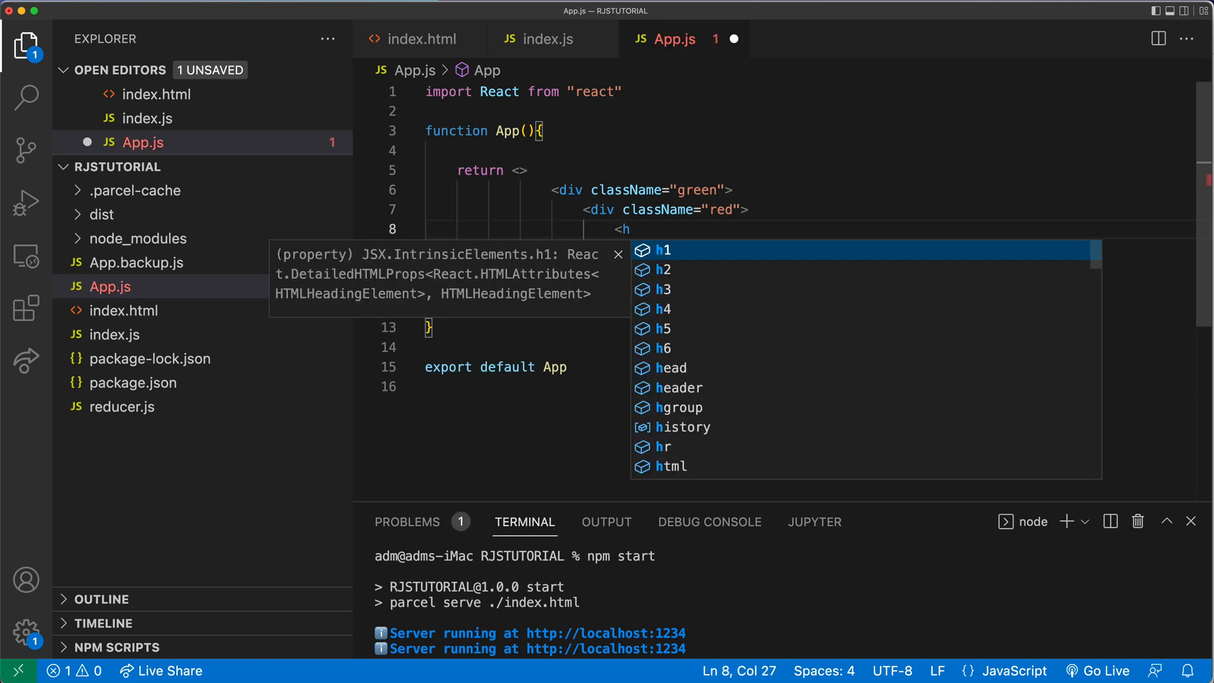
pyautogui.write('1>Top Box</h1>')
pyautogui.write('<p>Some text in top box</p>')
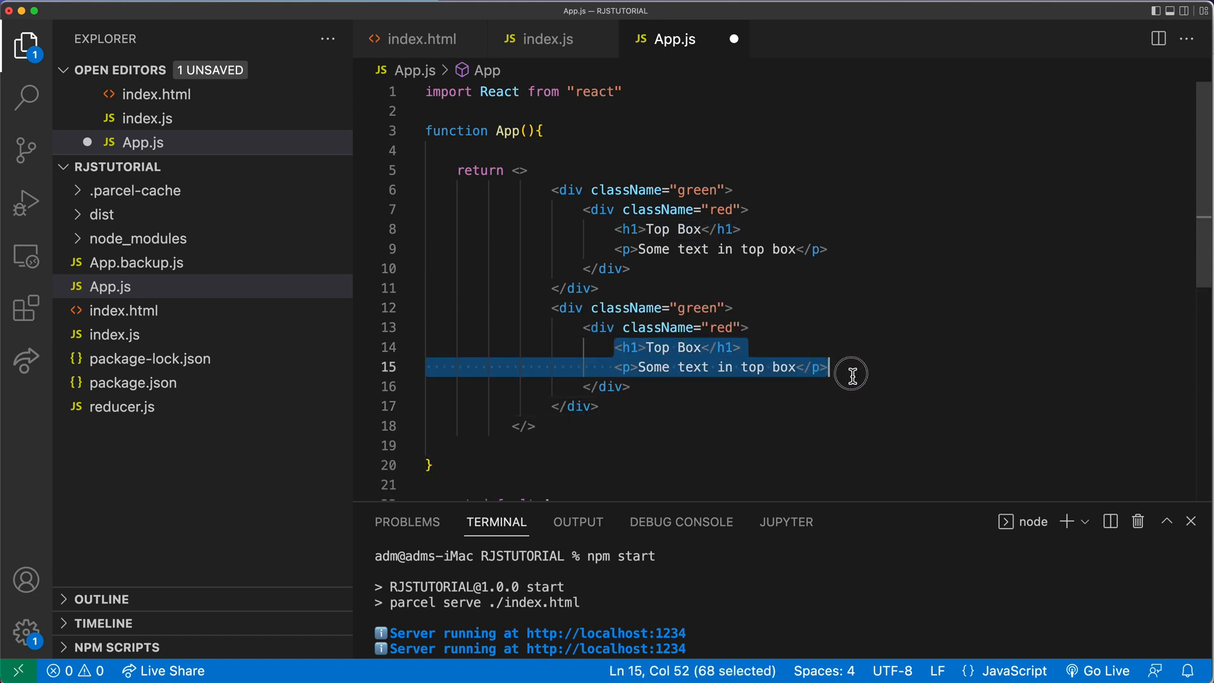
pyautogui.moveTo(635, 352)
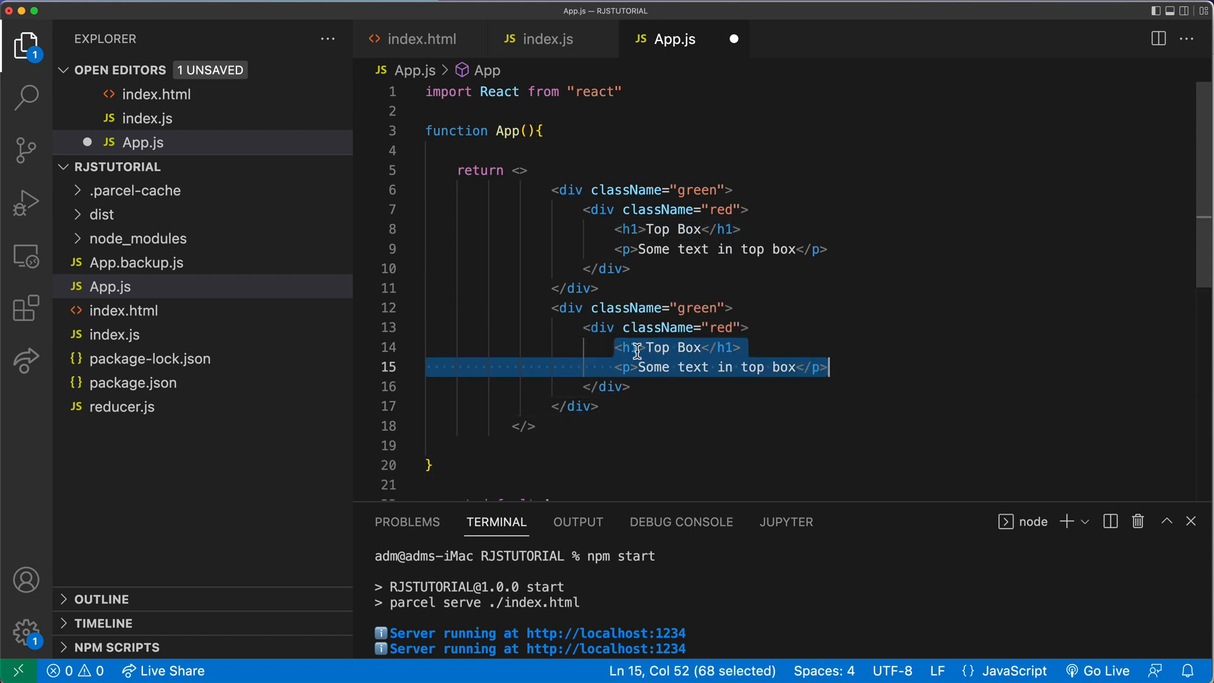
# Give the copied box an h3 'Bottom Box' heading, new paragraph text and a 'Click Me!' button, then save.
pyautogui.click(762, 386)
pyautogui.write('3')
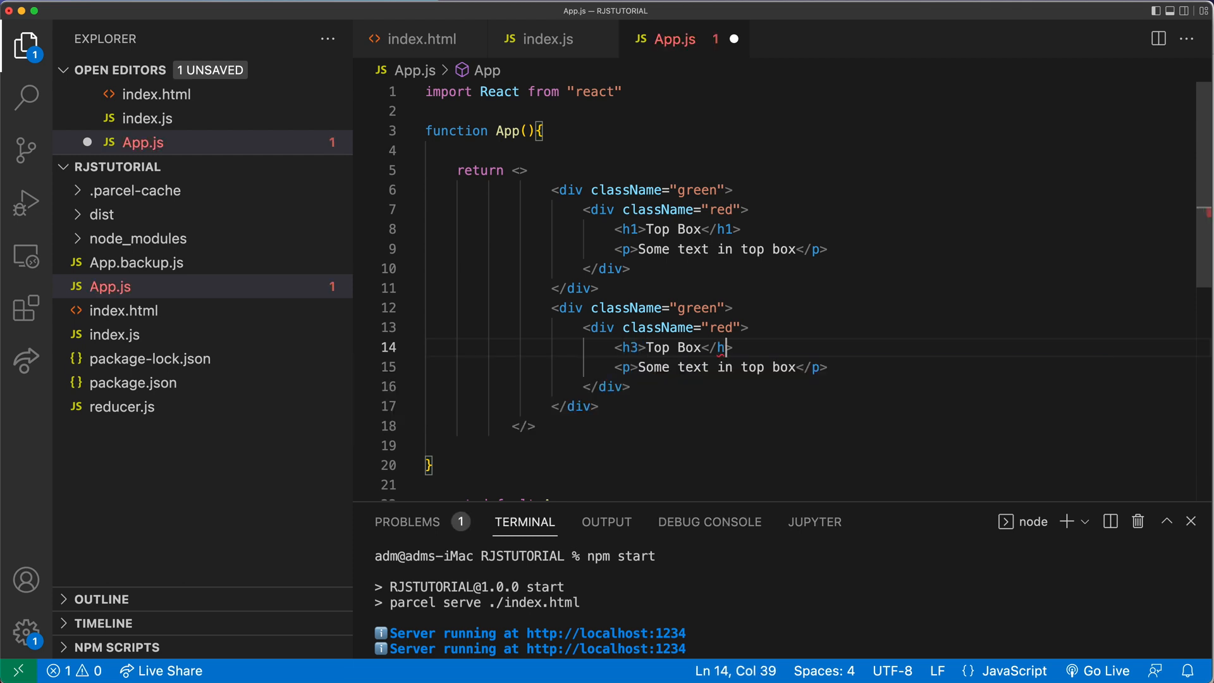
pyautogui.write('Bottom')
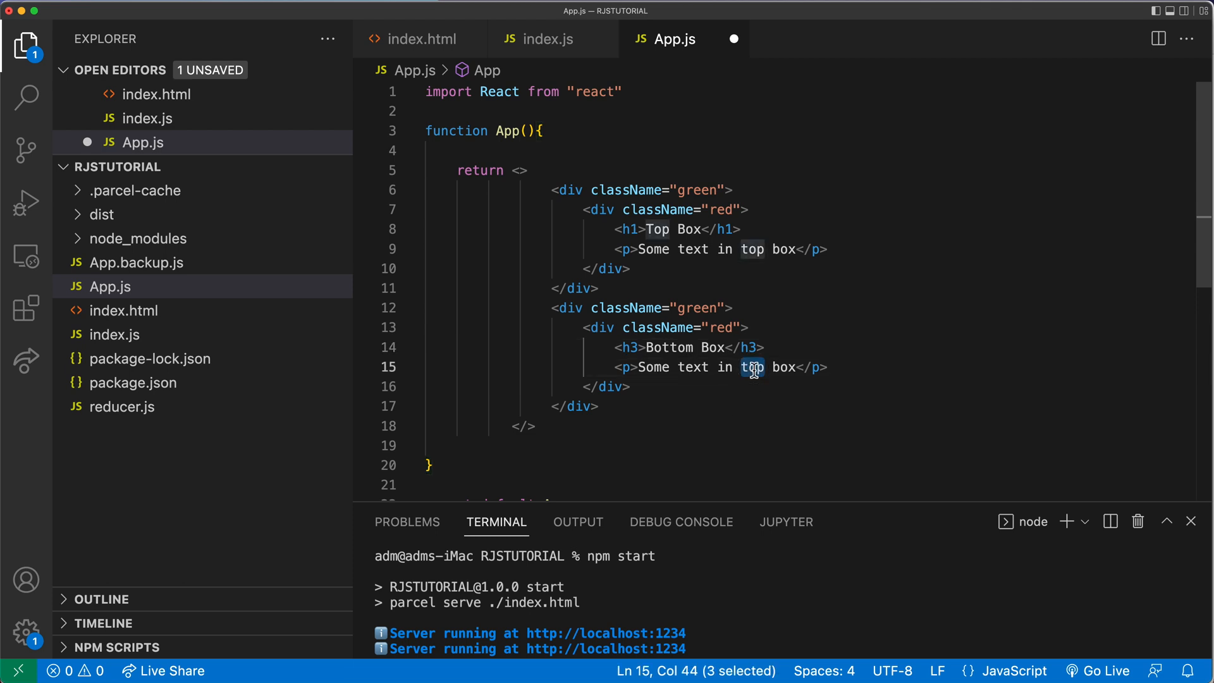
pyautogui.write('bootm')
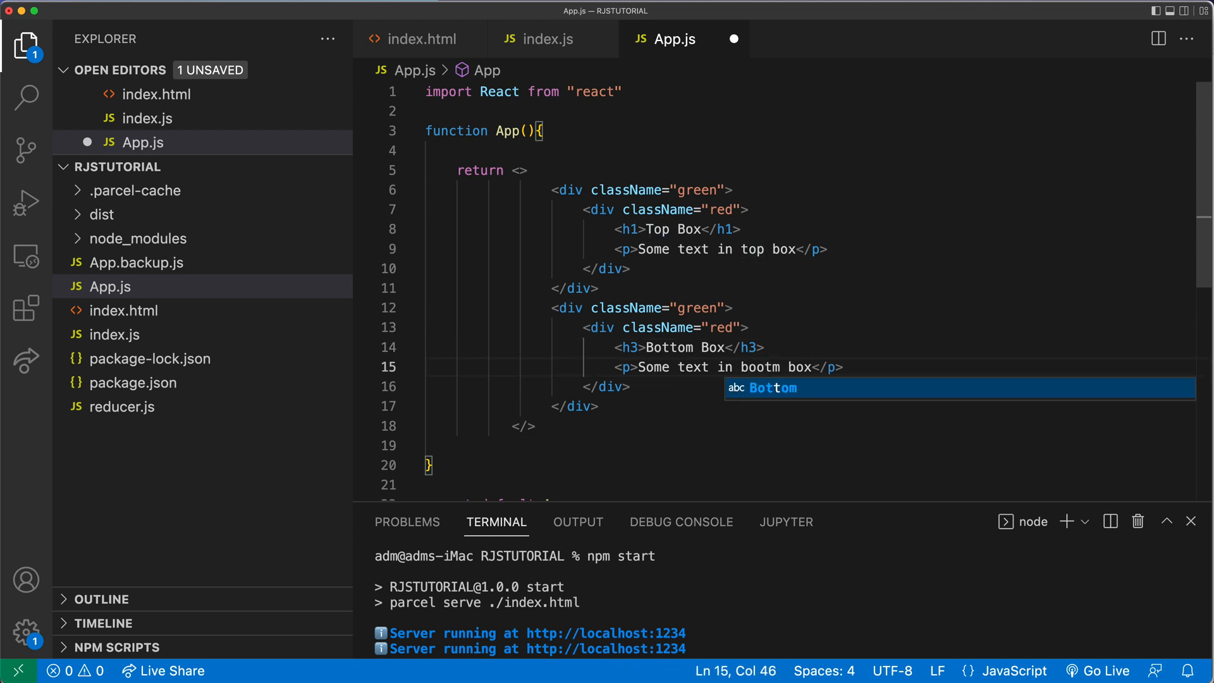
pyautogui.write('<')
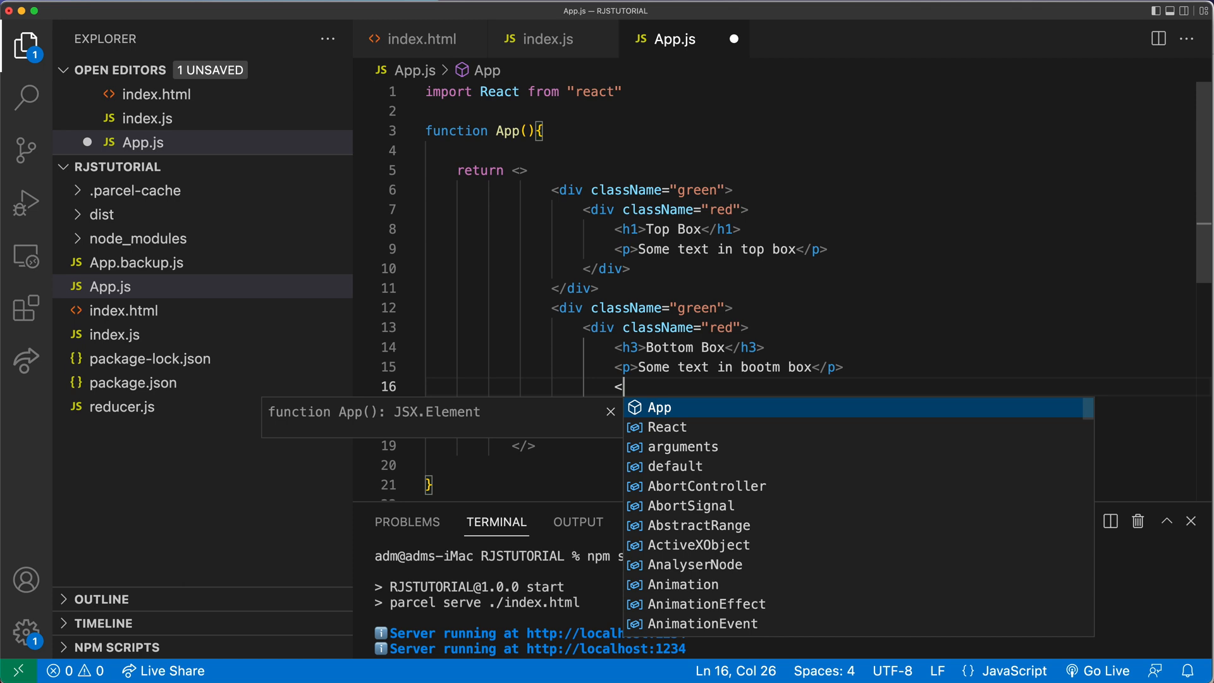
pyautogui.write('button>Click Me!</button>')
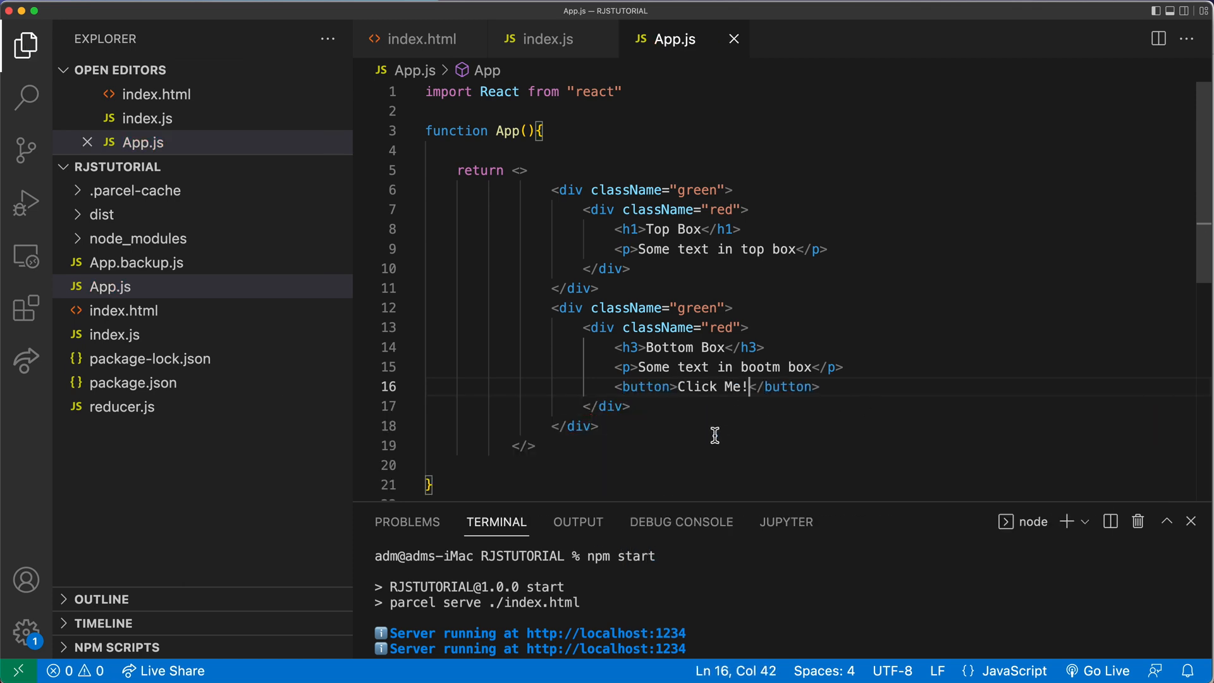
pyautogui.click(598, 425)
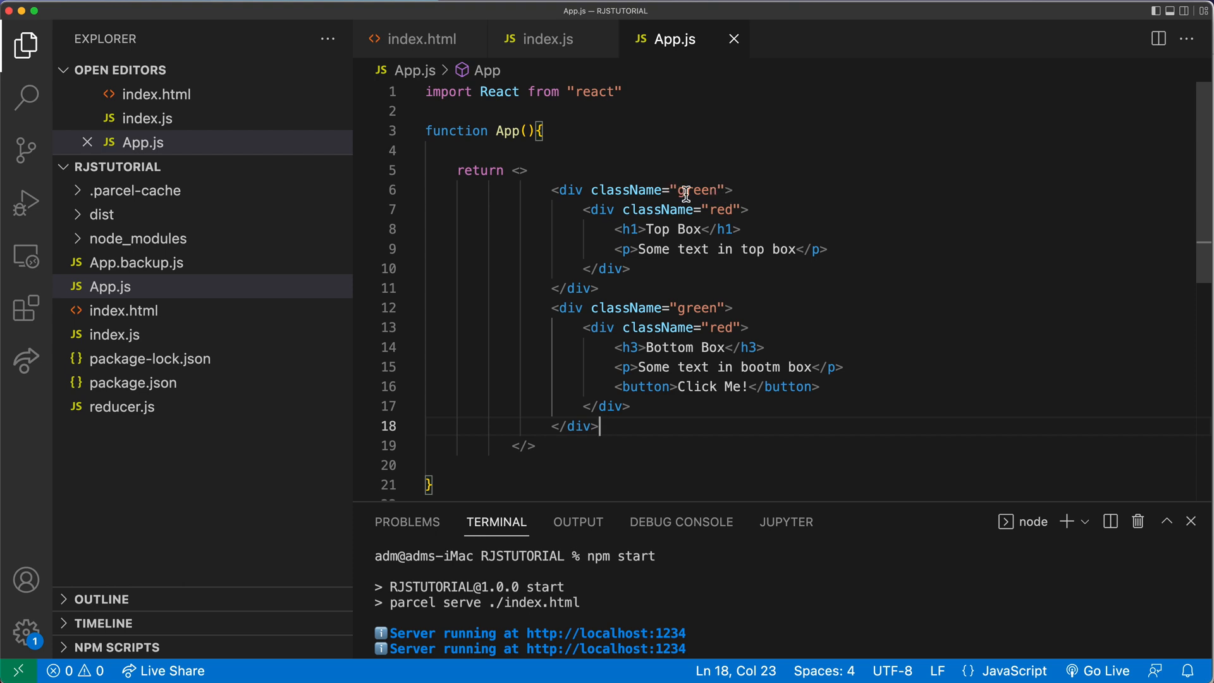
pyautogui.click(721, 209)
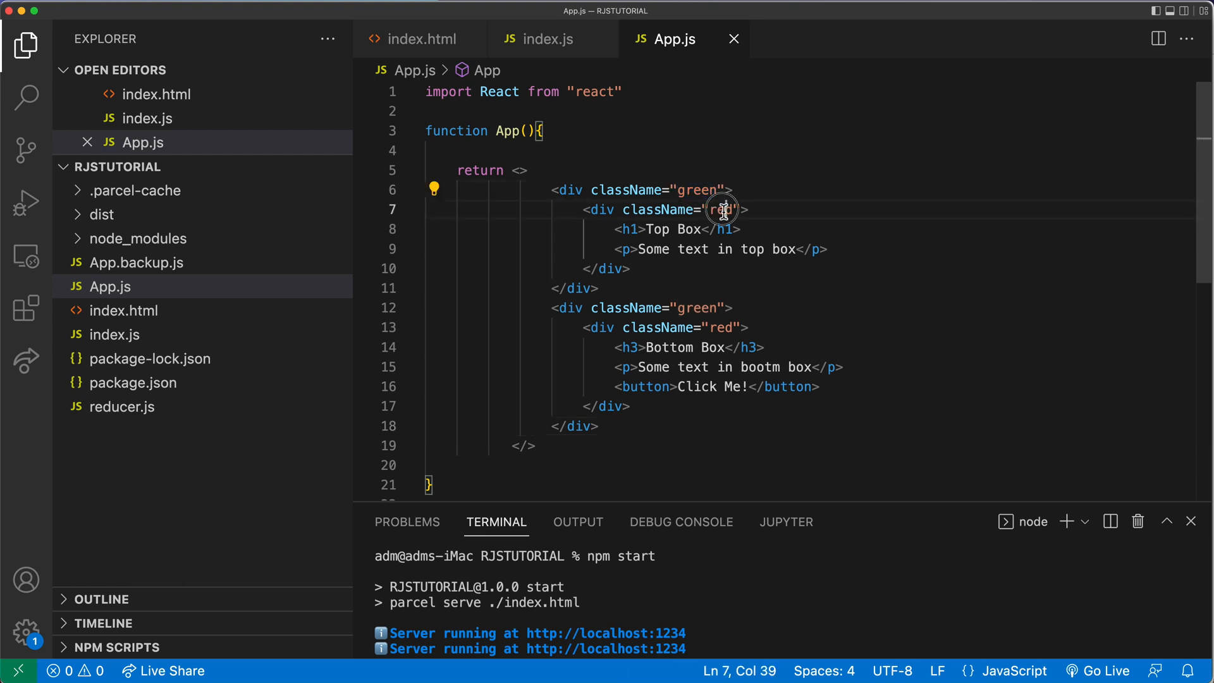
pyautogui.doubleClick(720, 209)
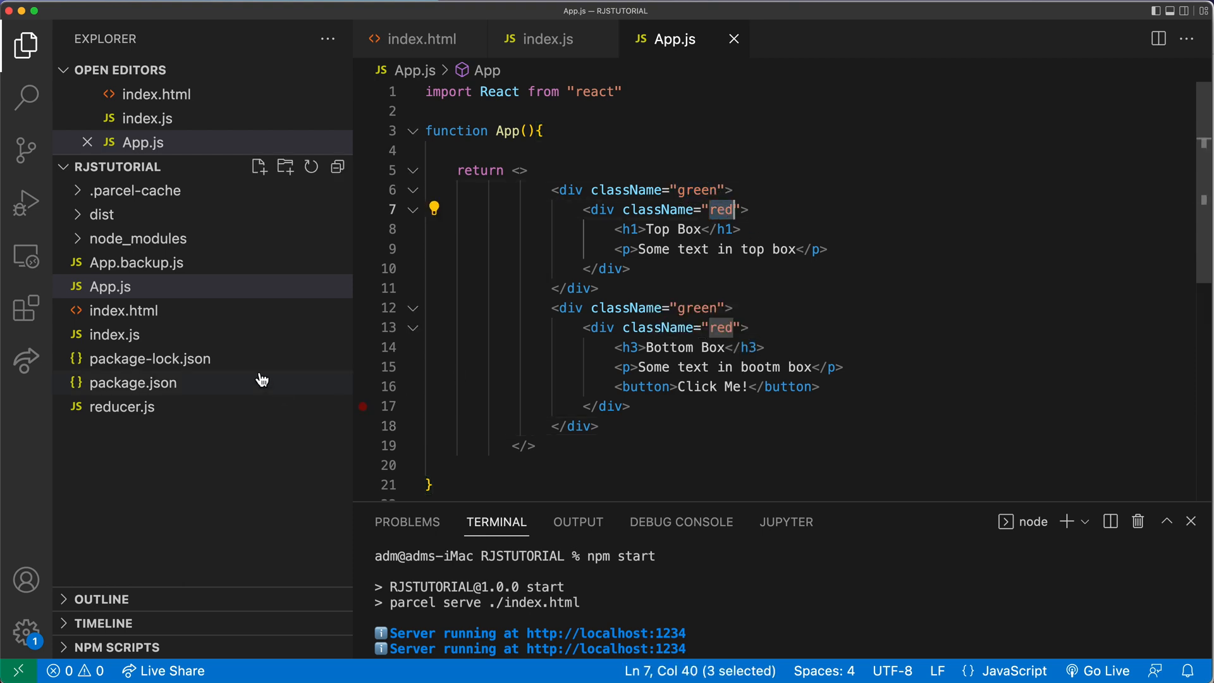
pyautogui.moveTo(259, 167)
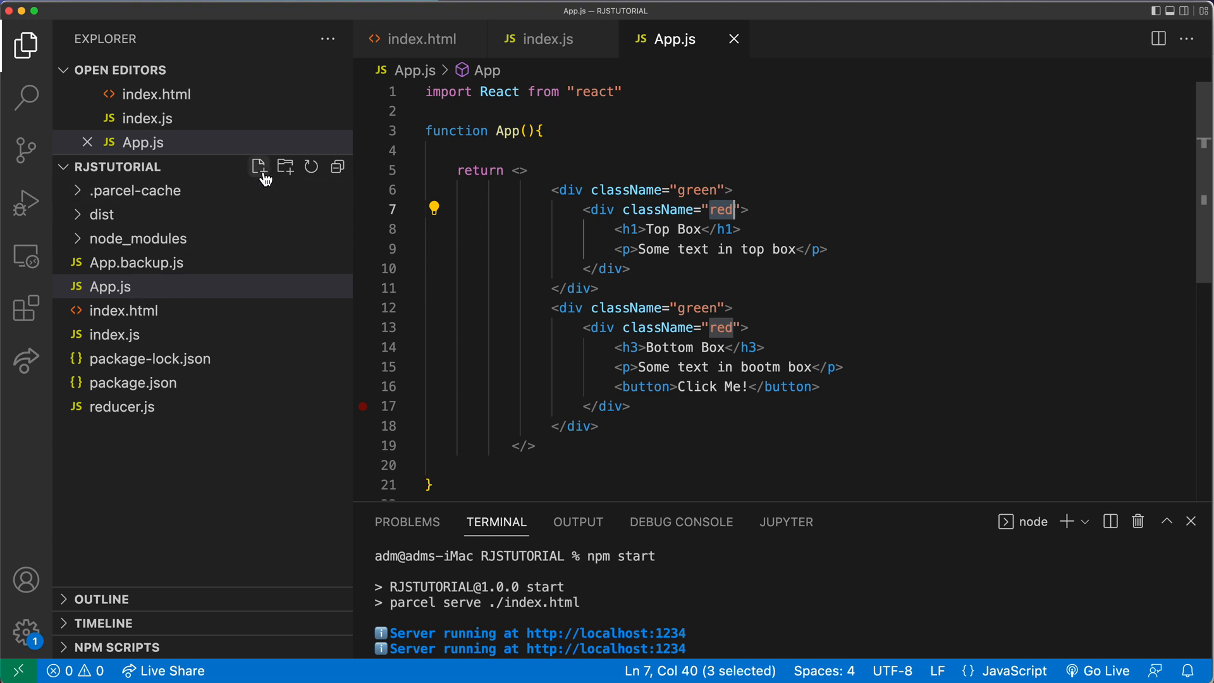
# Create a new styles.scss file in the project.
pyautogui.click(258, 166)
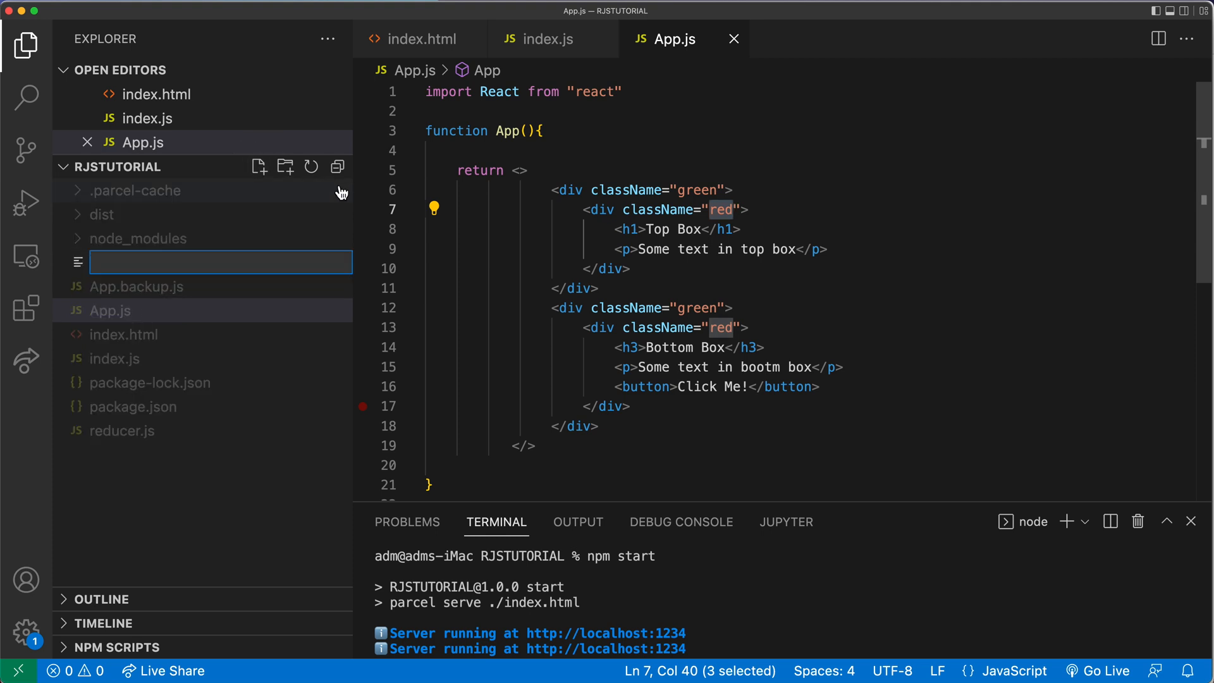
pyautogui.write('stylrd.')
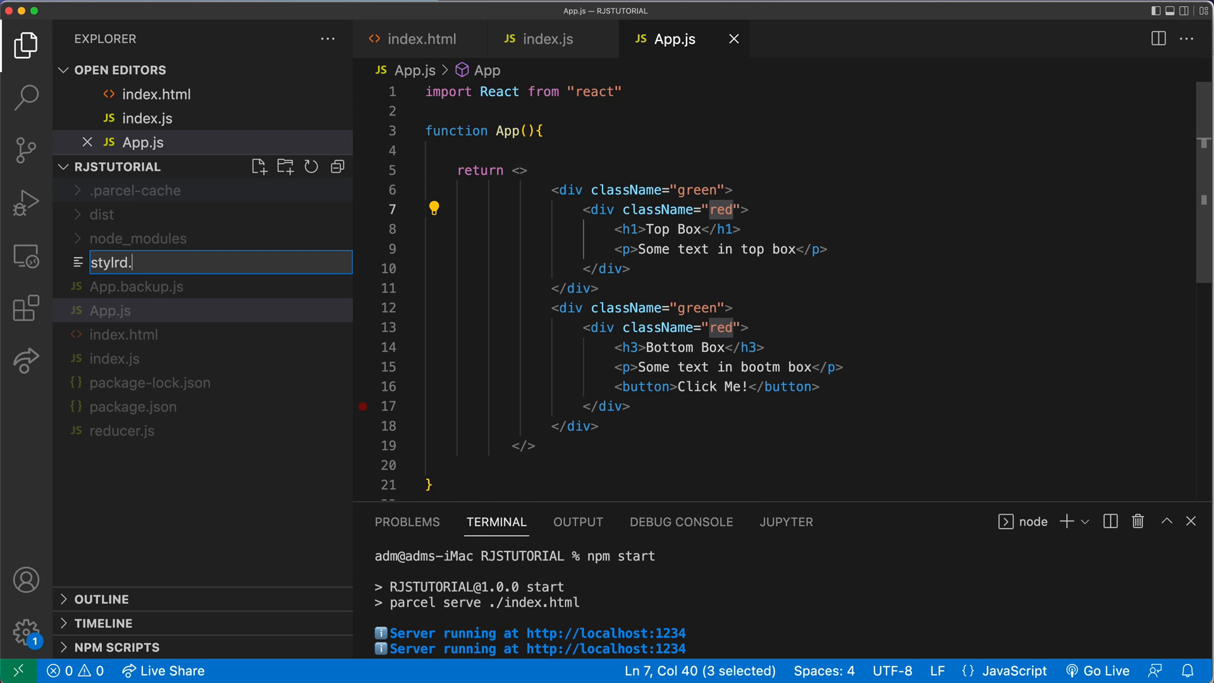
pyautogui.write('styles.c')
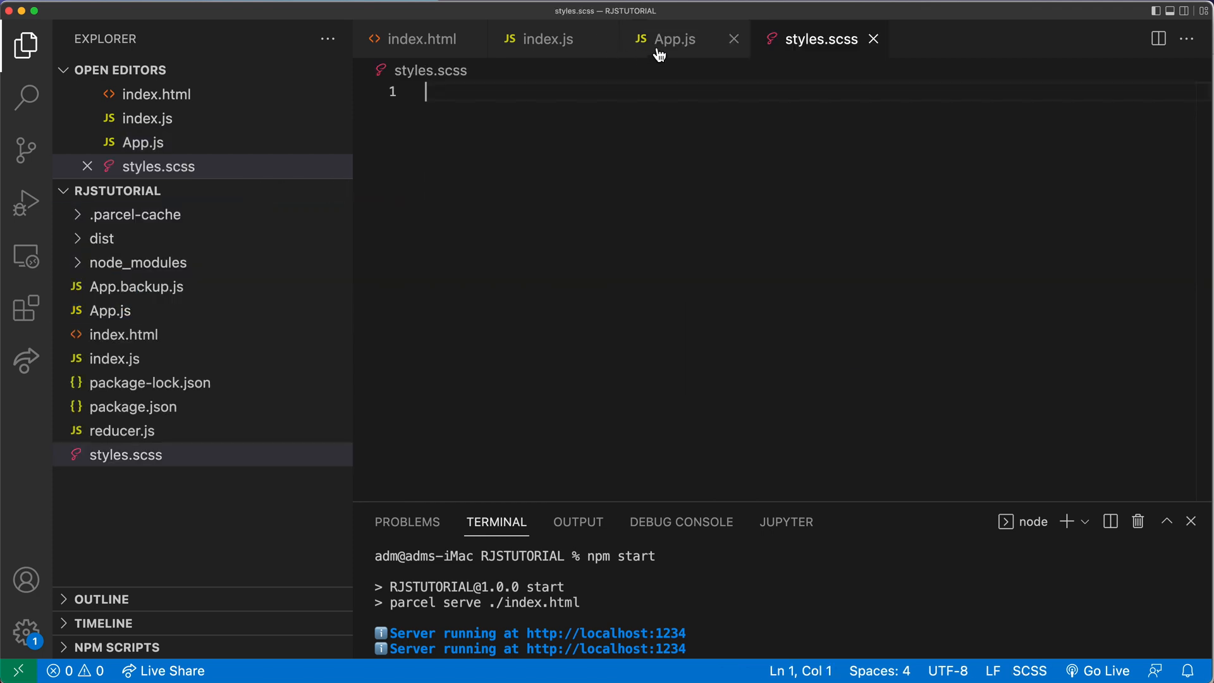
pyautogui.click(675, 39)
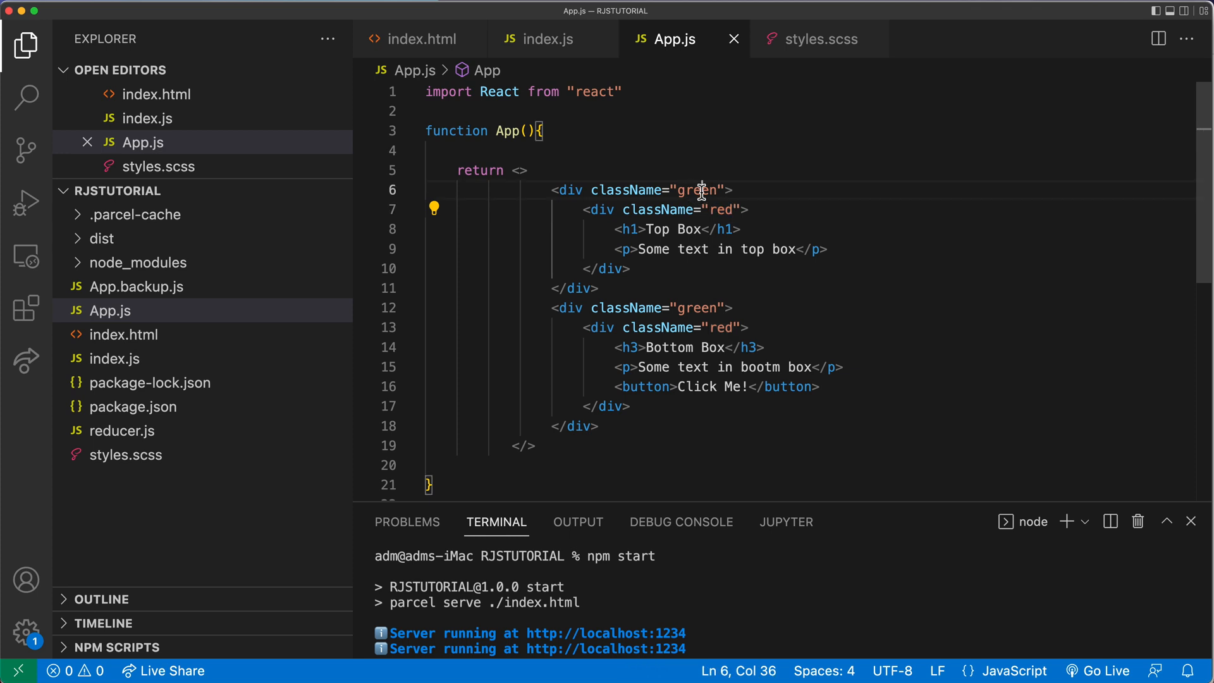
pyautogui.click(818, 38)
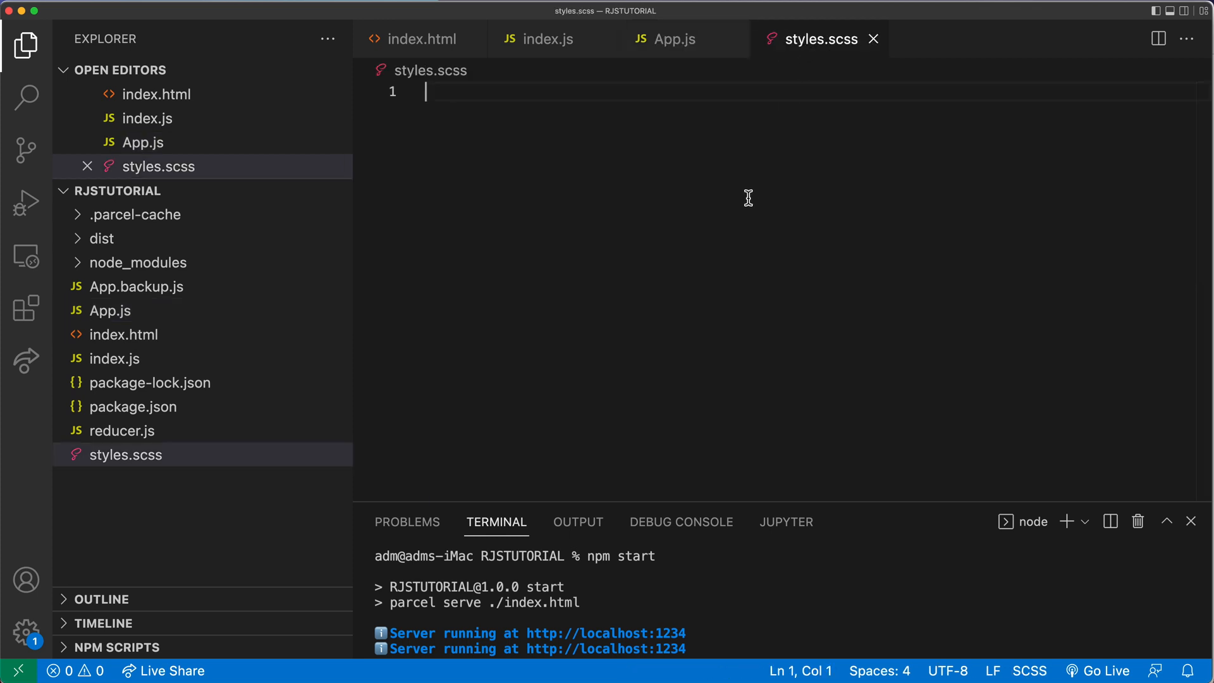
# Write .green and .red rules with green and red backgrounds and 1rem padding.
pyautogui.write('.g')
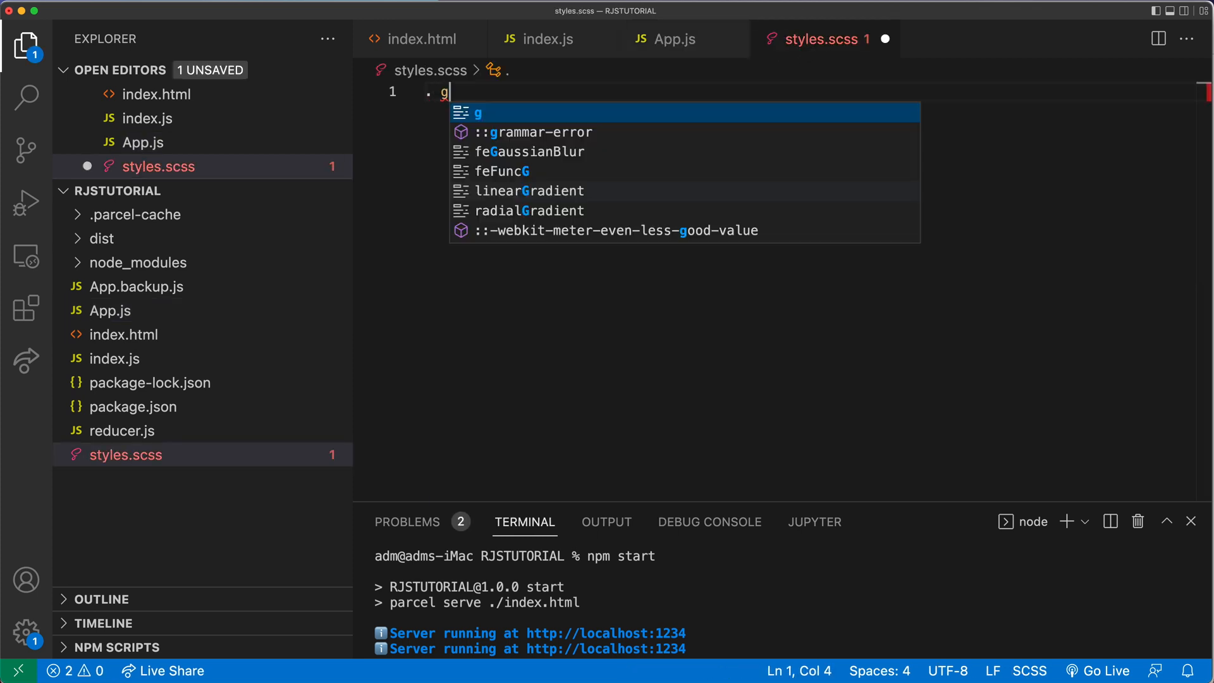
pyautogui.write('reen {')
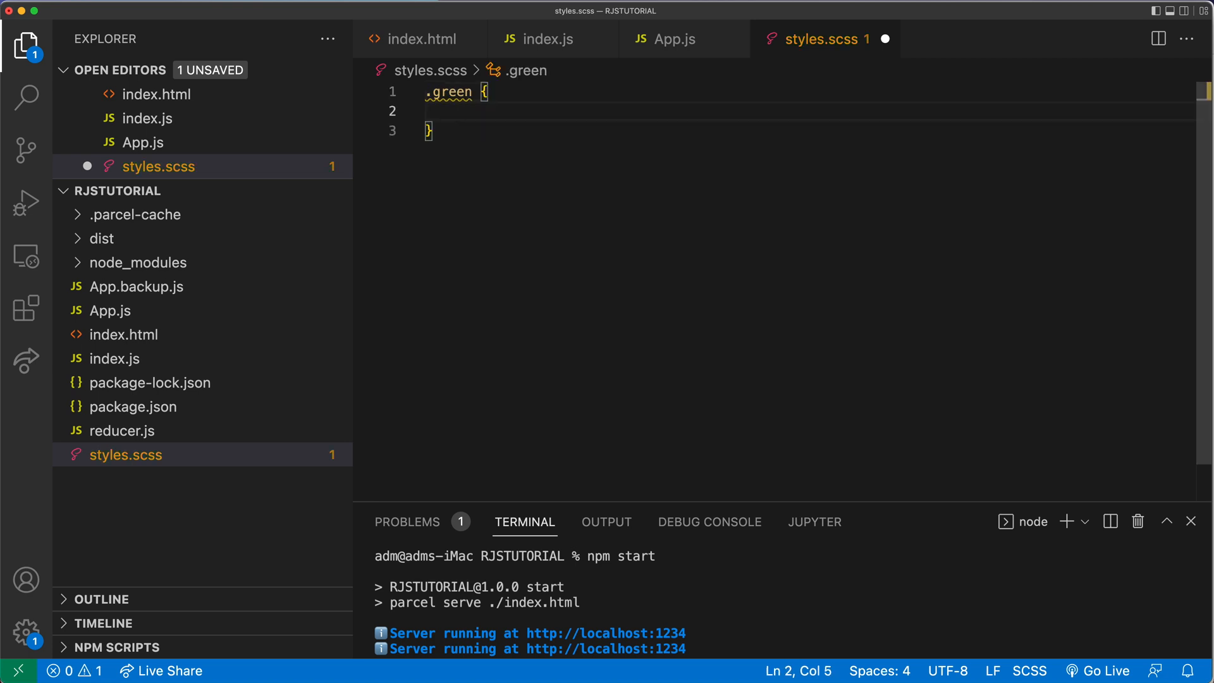
pyautogui.write('background-color: green;')
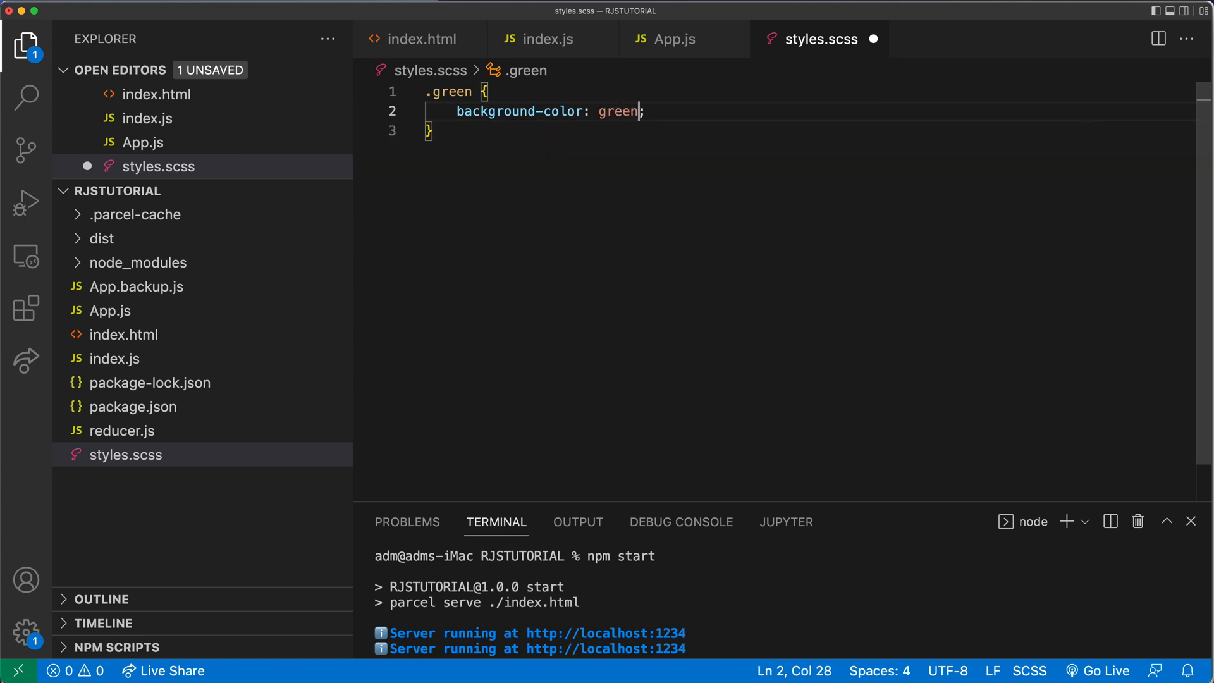
pyautogui.write('padding: 1rem;')
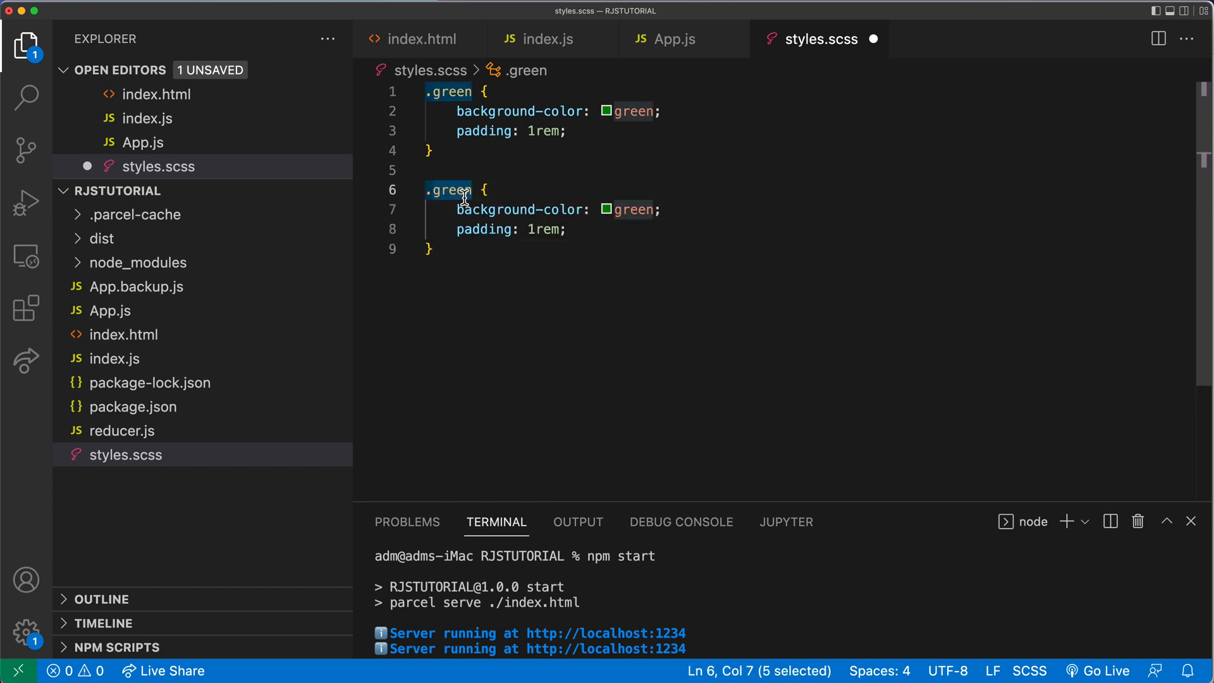
pyautogui.write('red')
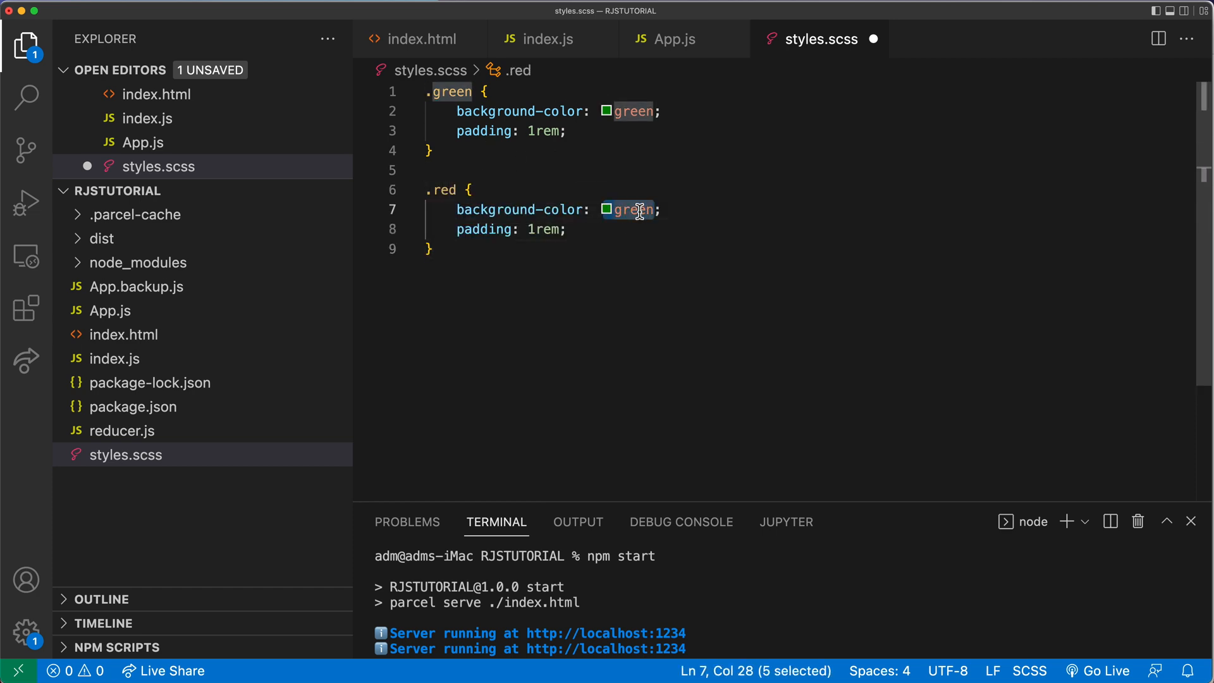
pyautogui.write('red')
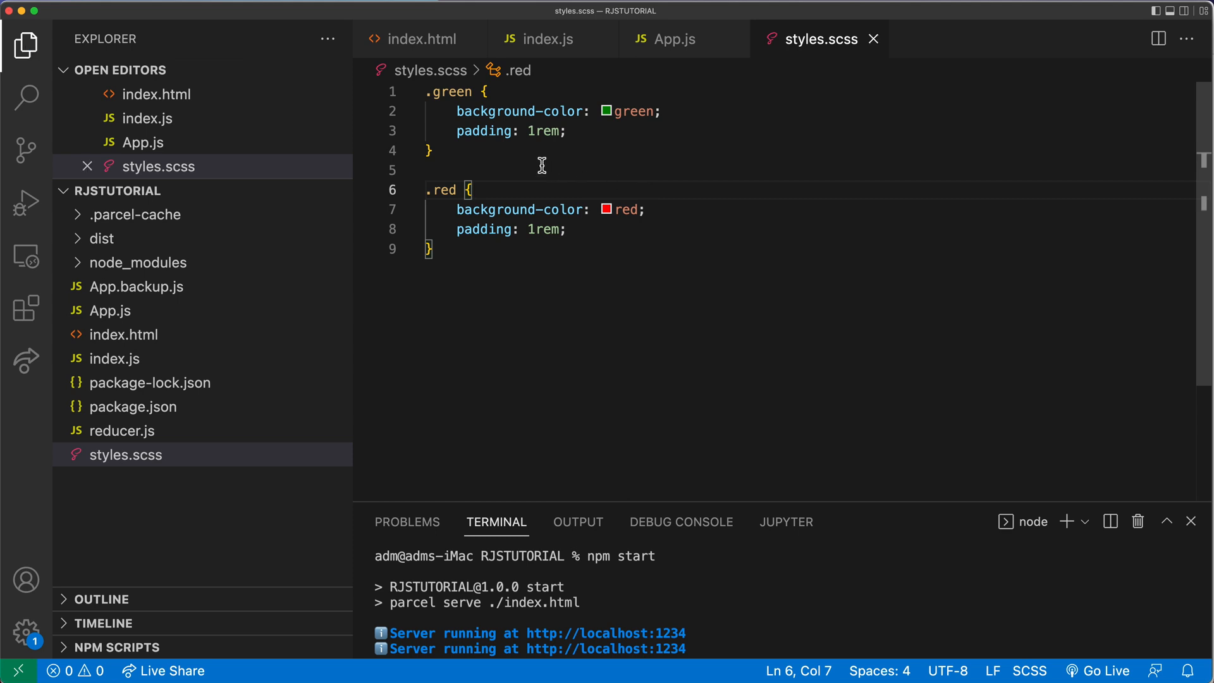
pyautogui.click(425, 169)
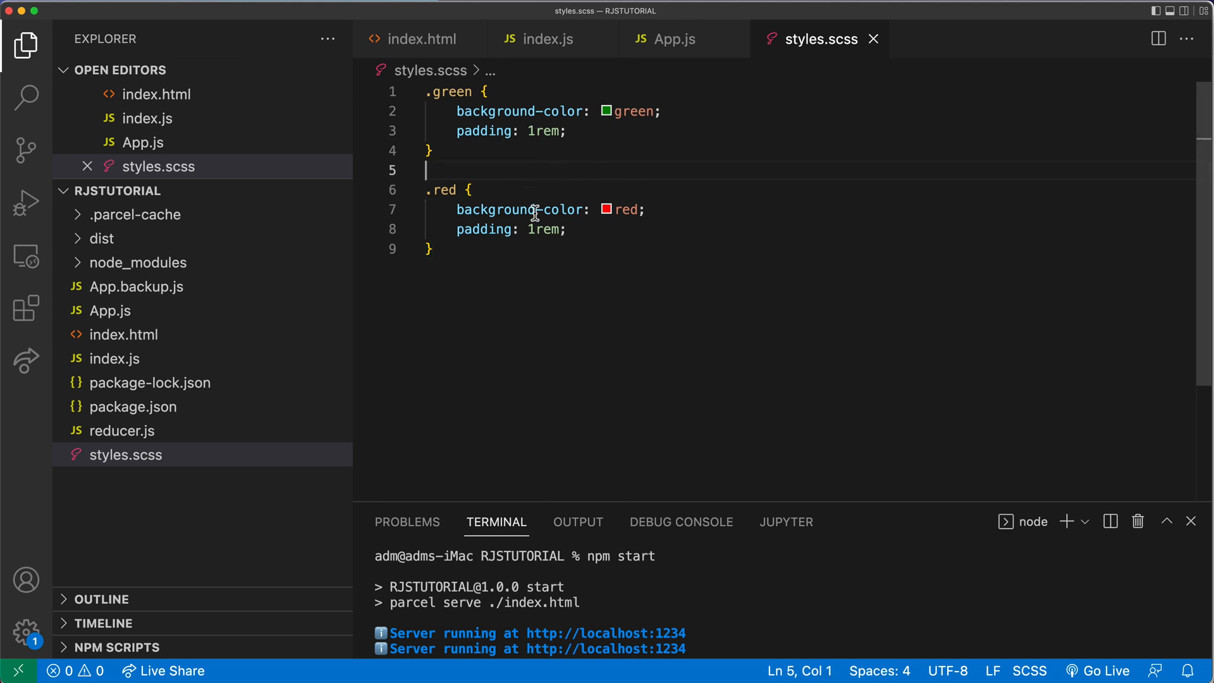
pyautogui.moveTo(563, 39)
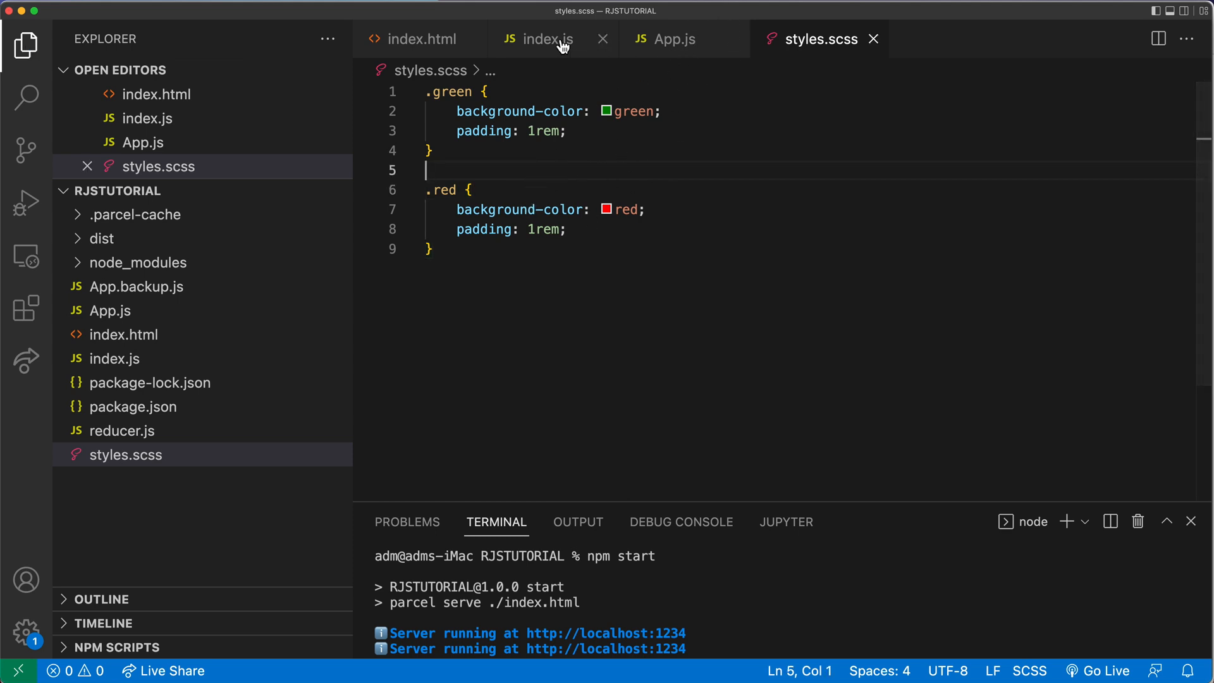
# Add import "./styles.scss" on a new line below the React import in App.js.
pyautogui.click(673, 39)
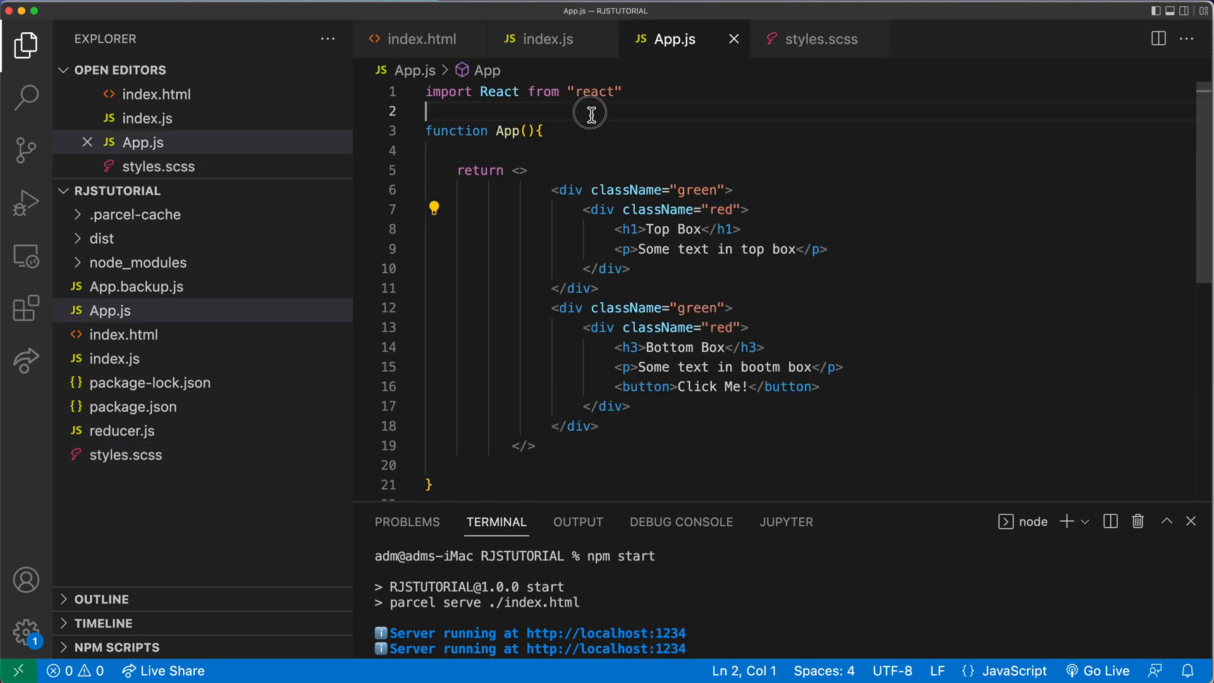
pyautogui.press('enter')
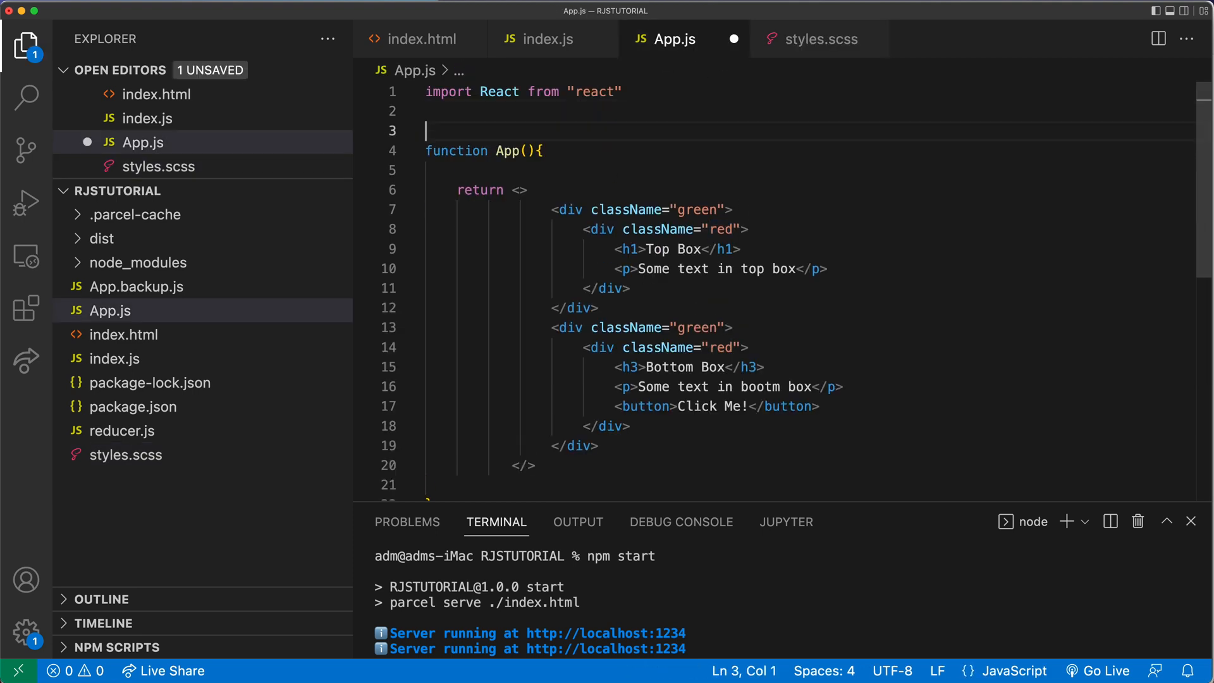
pyautogui.write('import "./styles.scss')
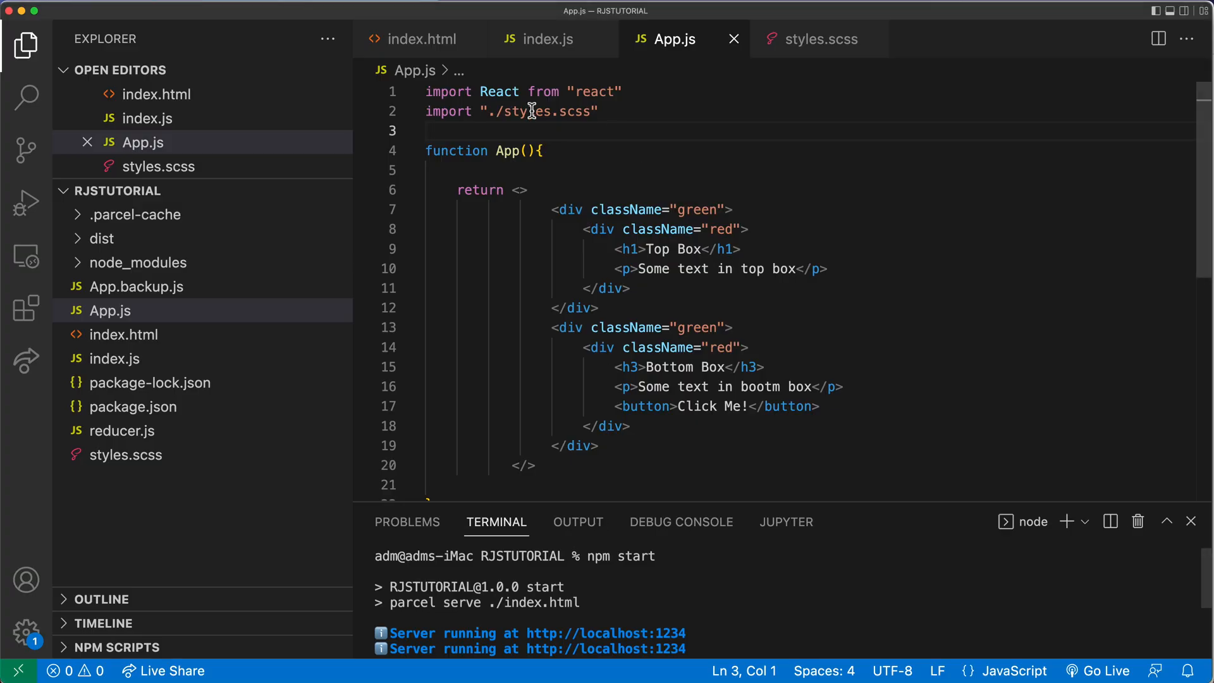
pyautogui.click(818, 38)
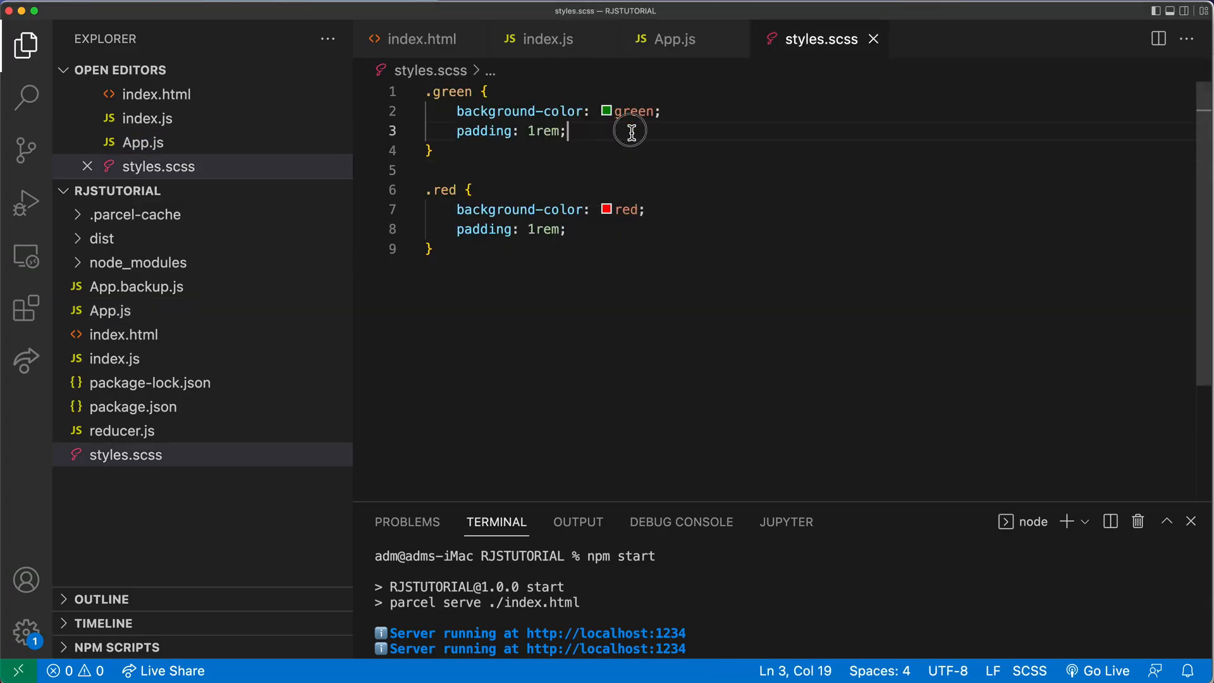
# Add border: 1px solid black; to both the .green and .red rules.
pyautogui.write('border:1px')
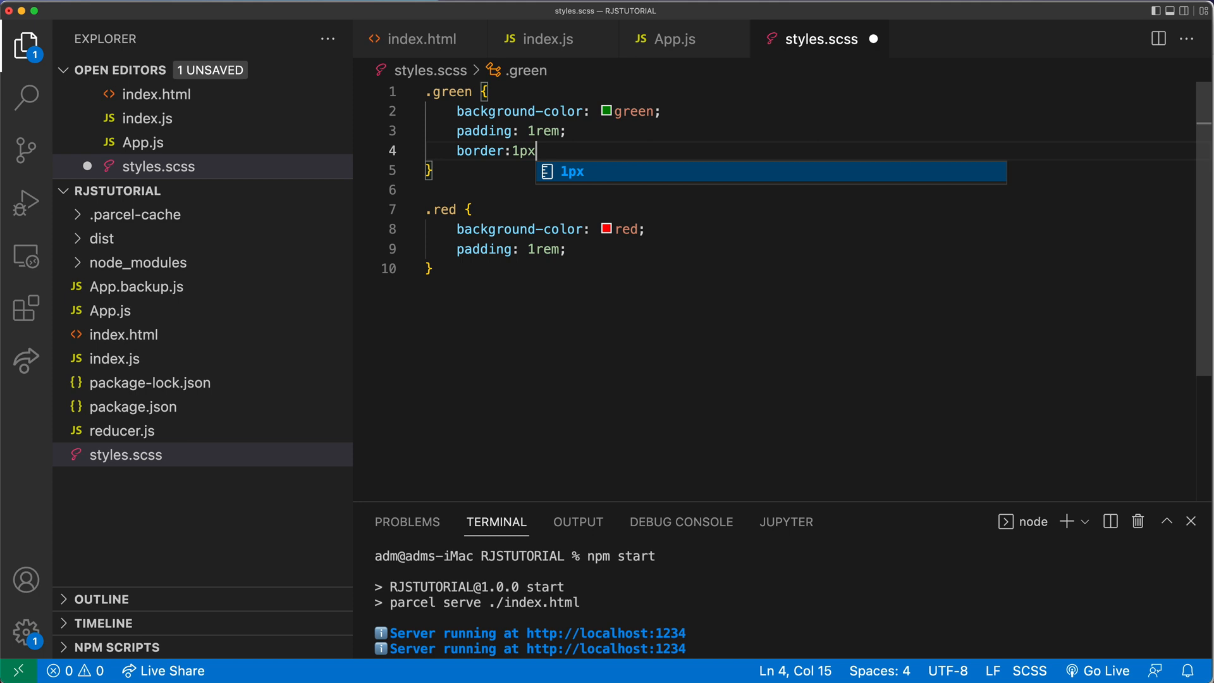
pyautogui.write('solid black;')
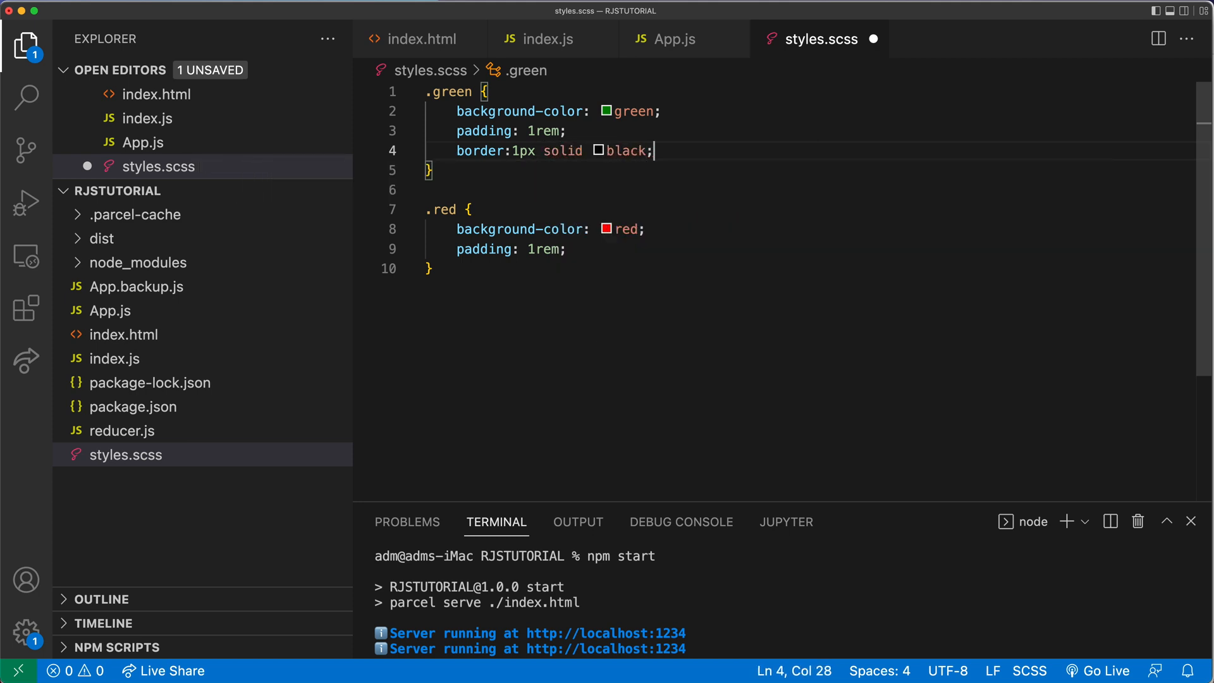
pyautogui.write('border:1px solid black;')
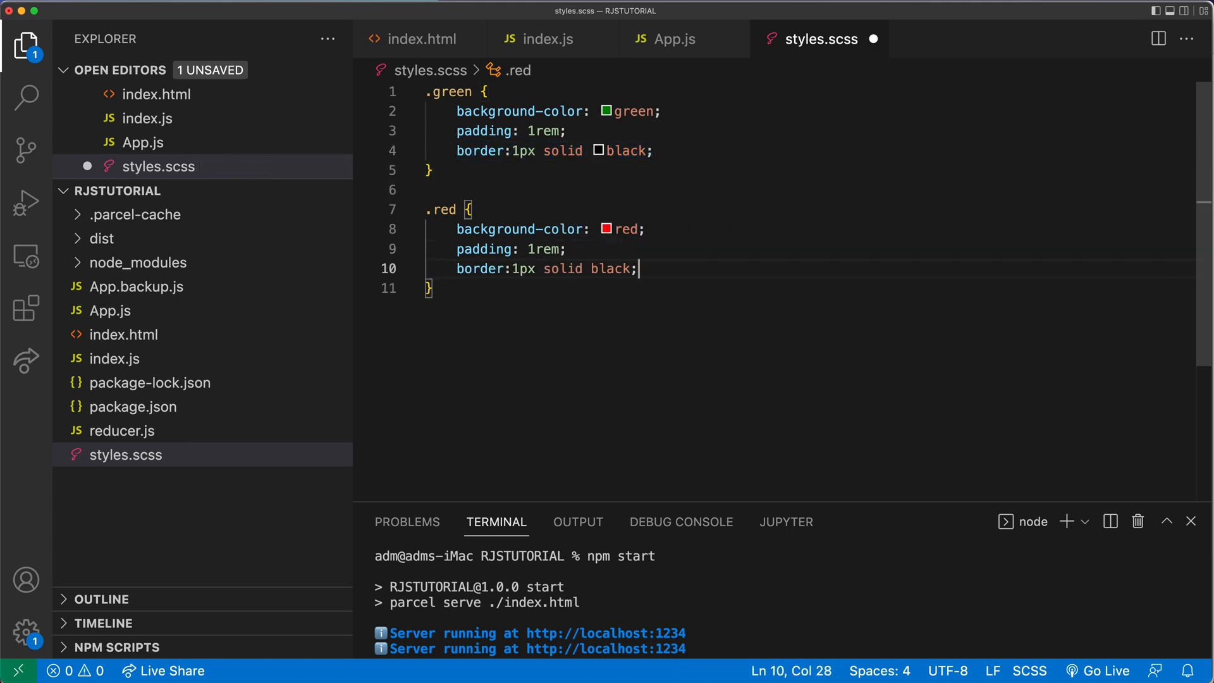
pyautogui.click(670, 39)
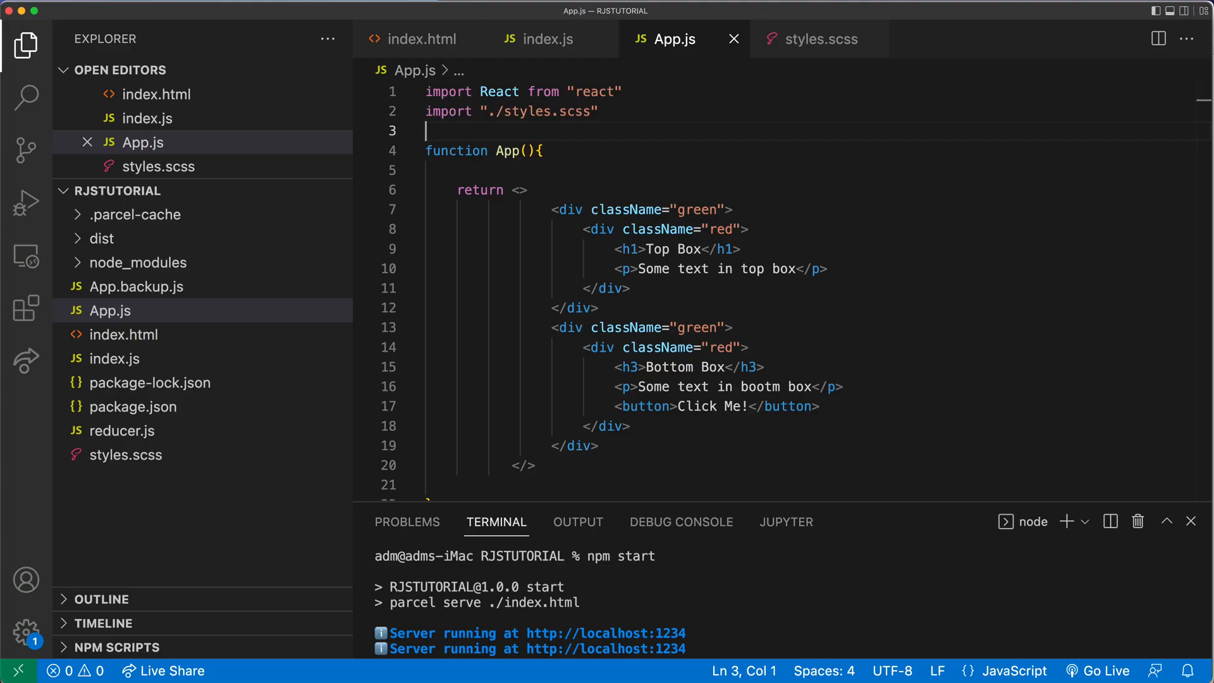
pyautogui.moveTo(692, 314)
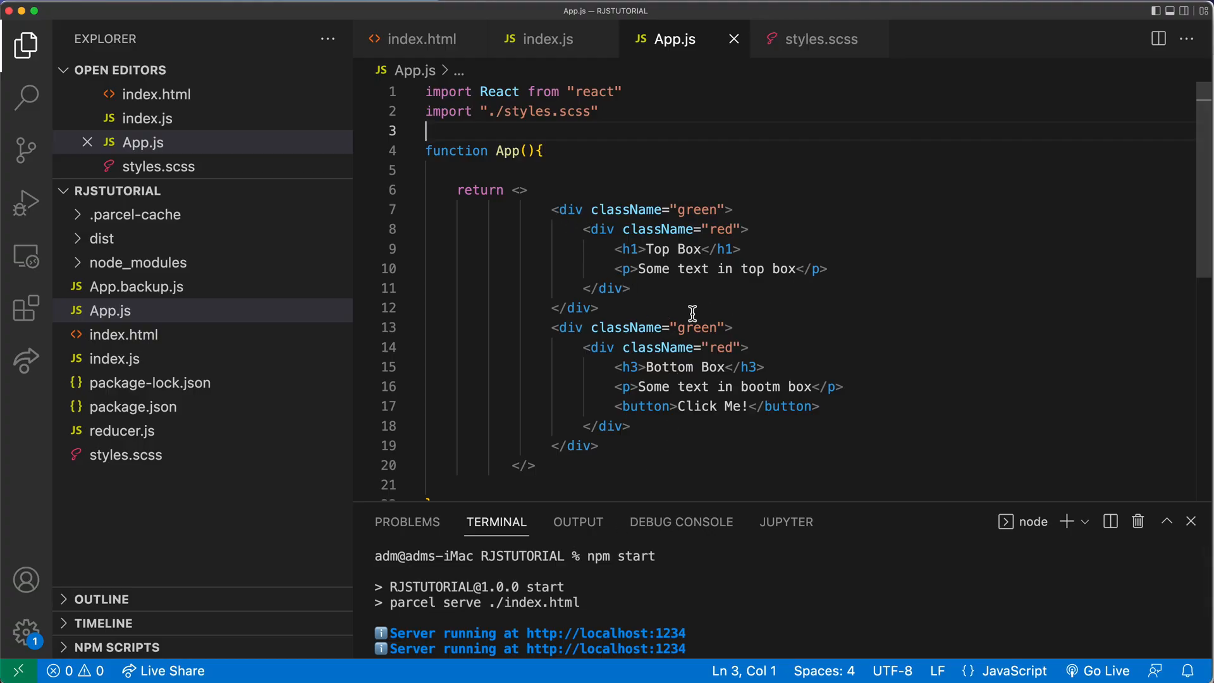
pyautogui.moveTo(584, 289)
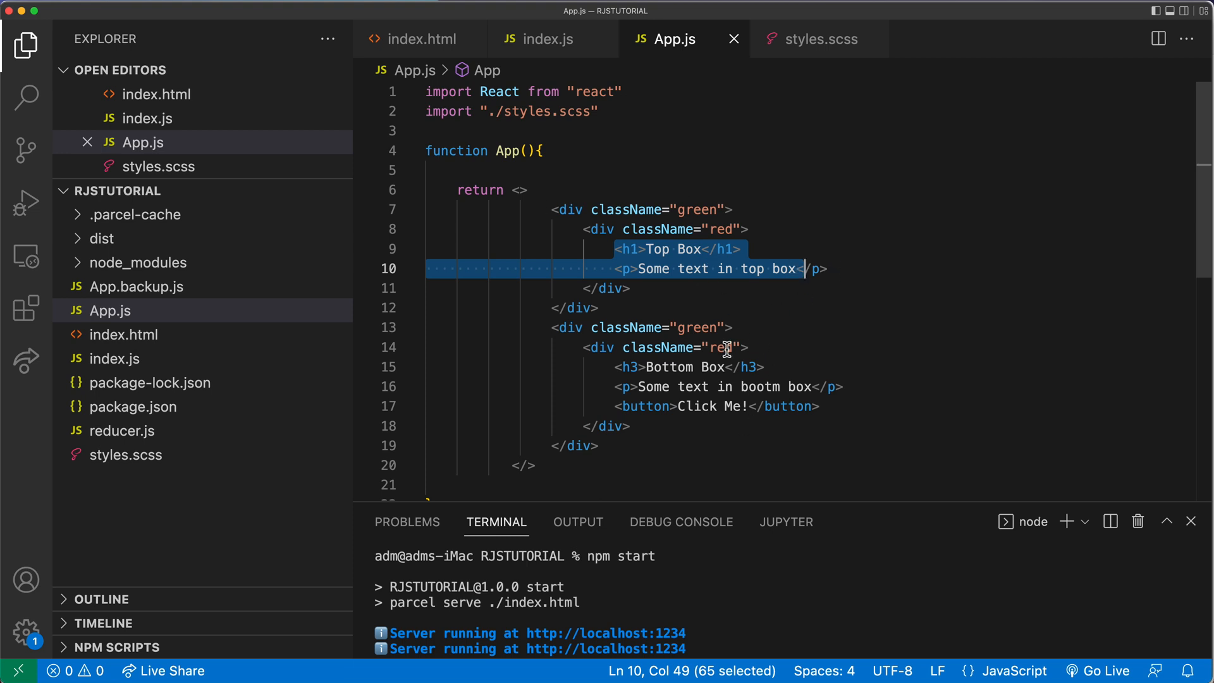
pyautogui.moveTo(628, 209)
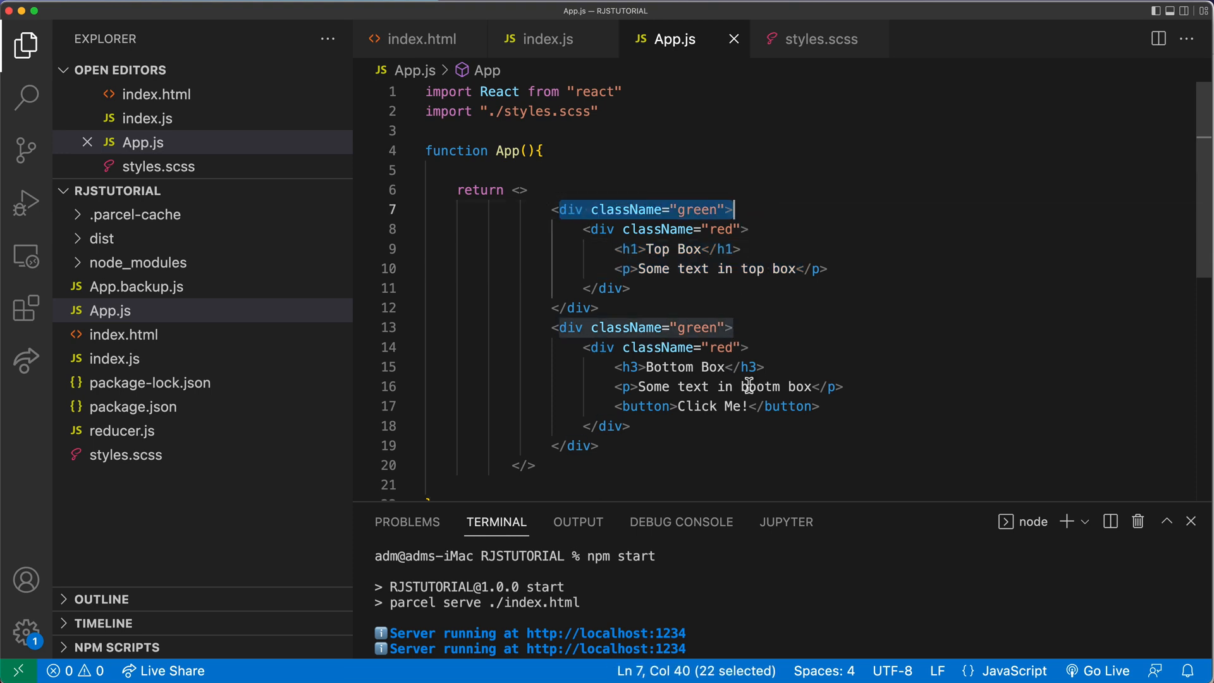
pyautogui.moveTo(707, 209)
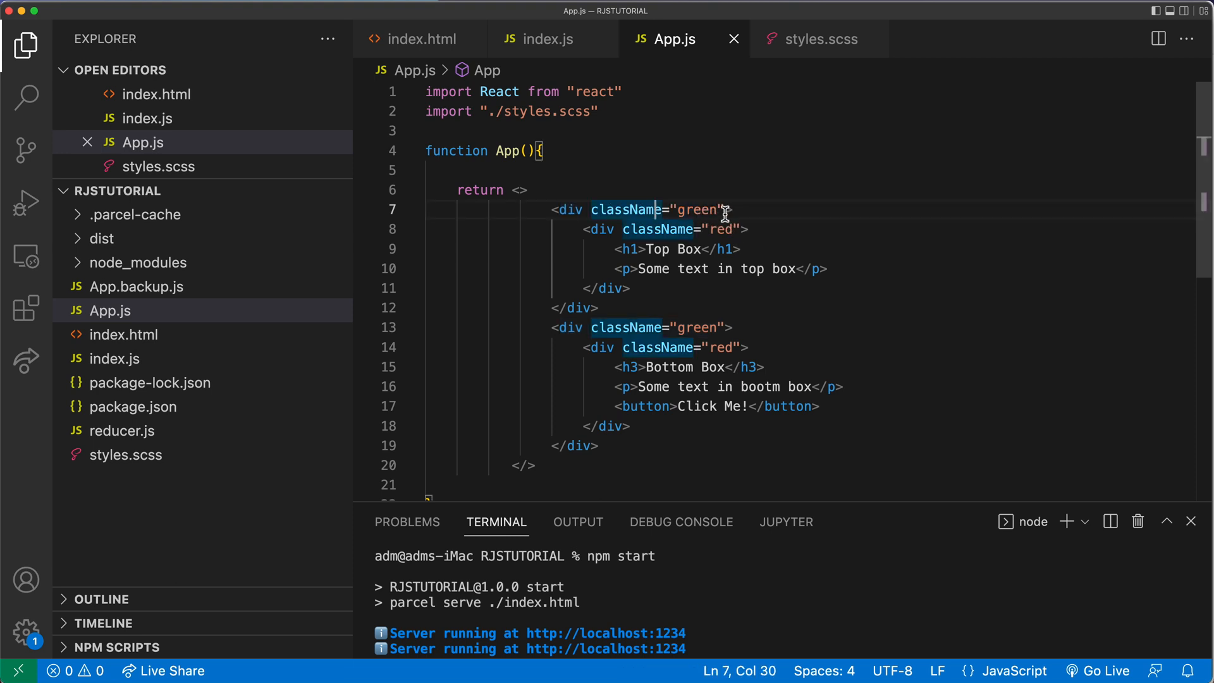
# Wrap each red box in a <div className="purple"> inside its green div, with closing tags.
pyautogui.doubleClick(696, 210)
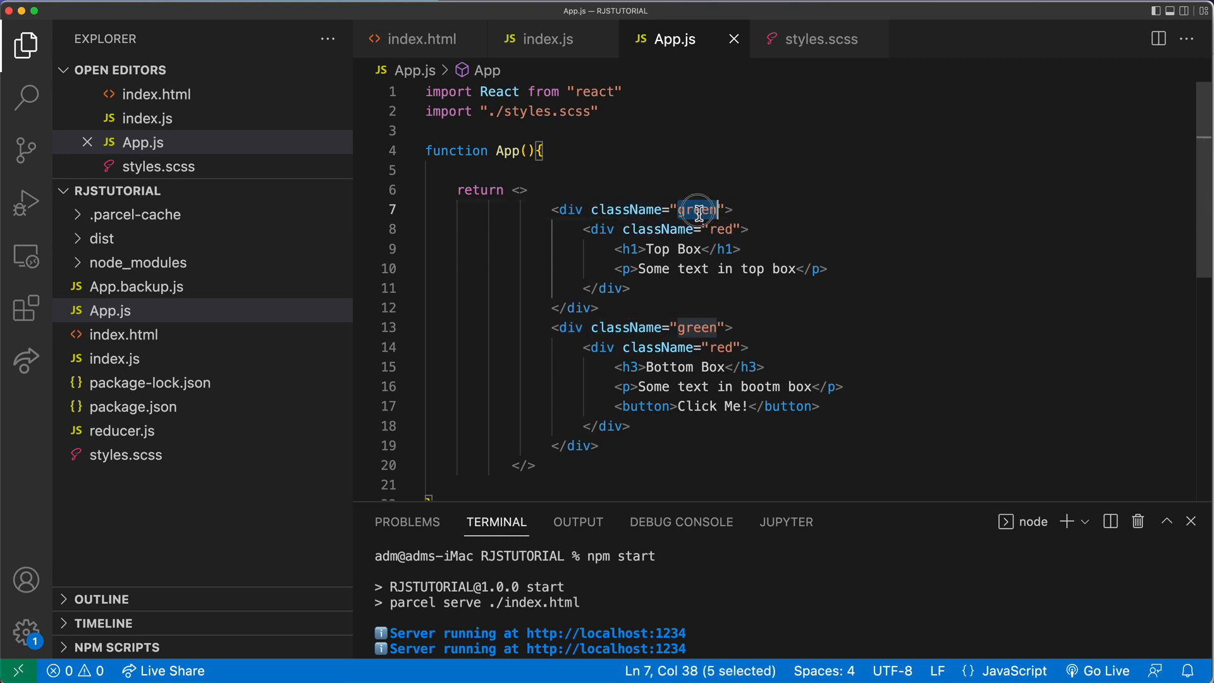
pyautogui.moveTo(697, 209)
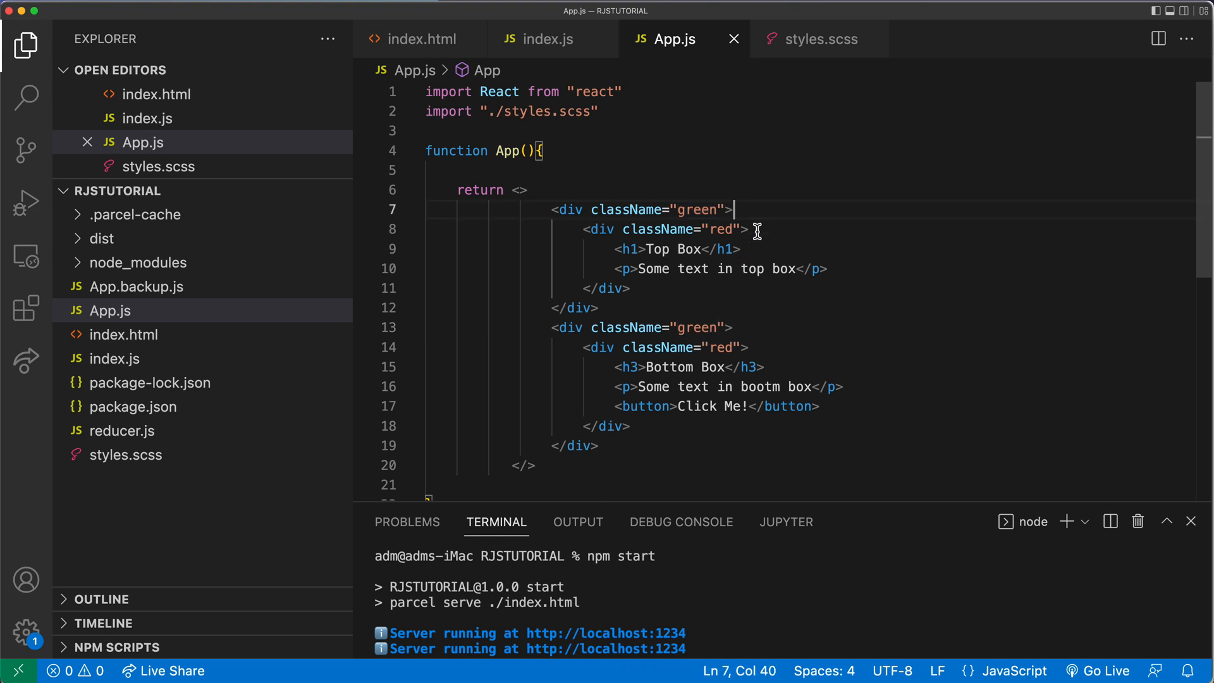
pyautogui.write('<')
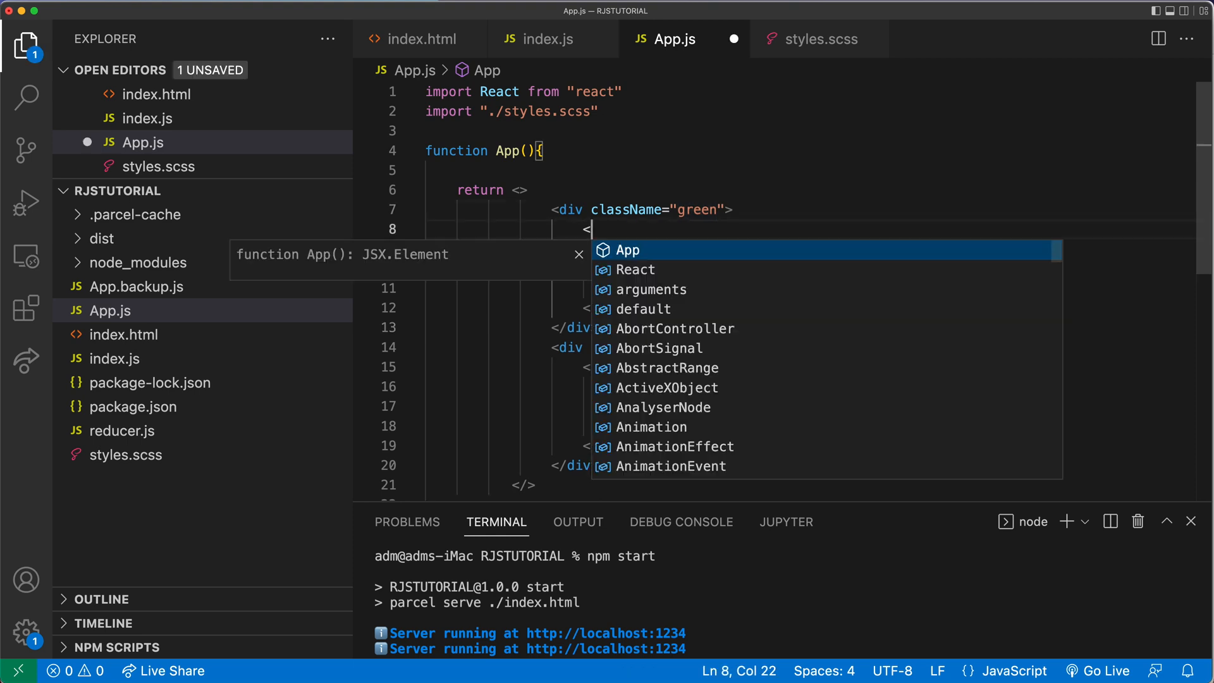
pyautogui.write('div className="')
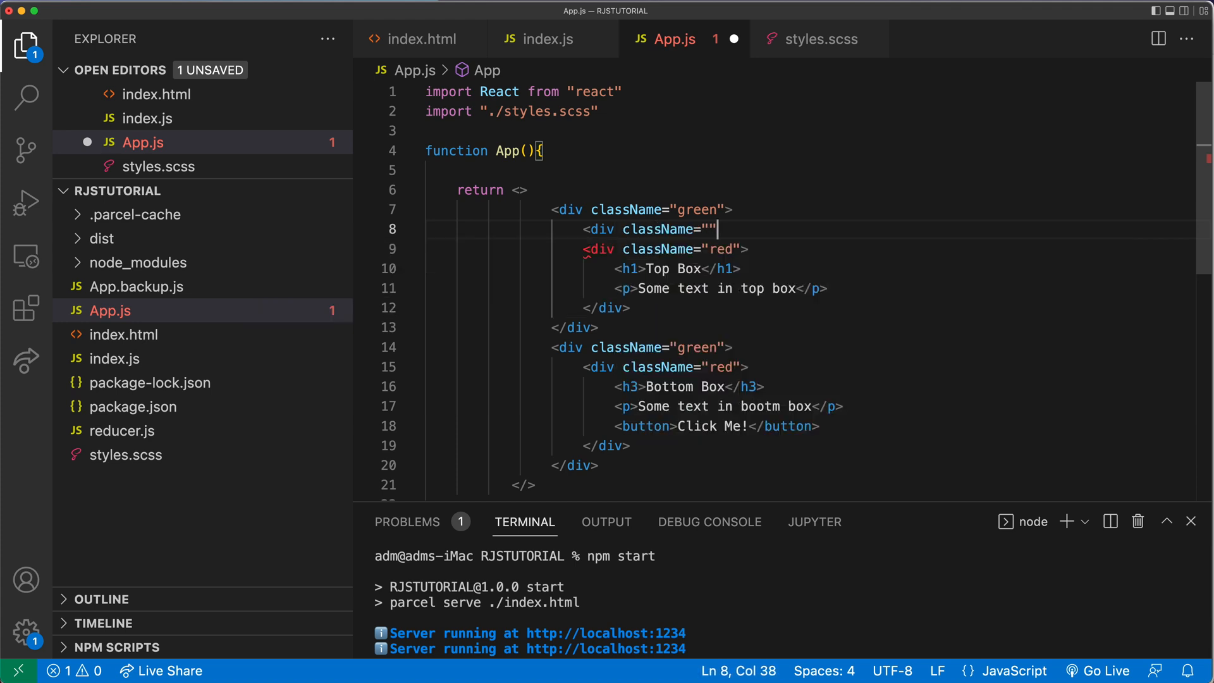
pyautogui.write('>')
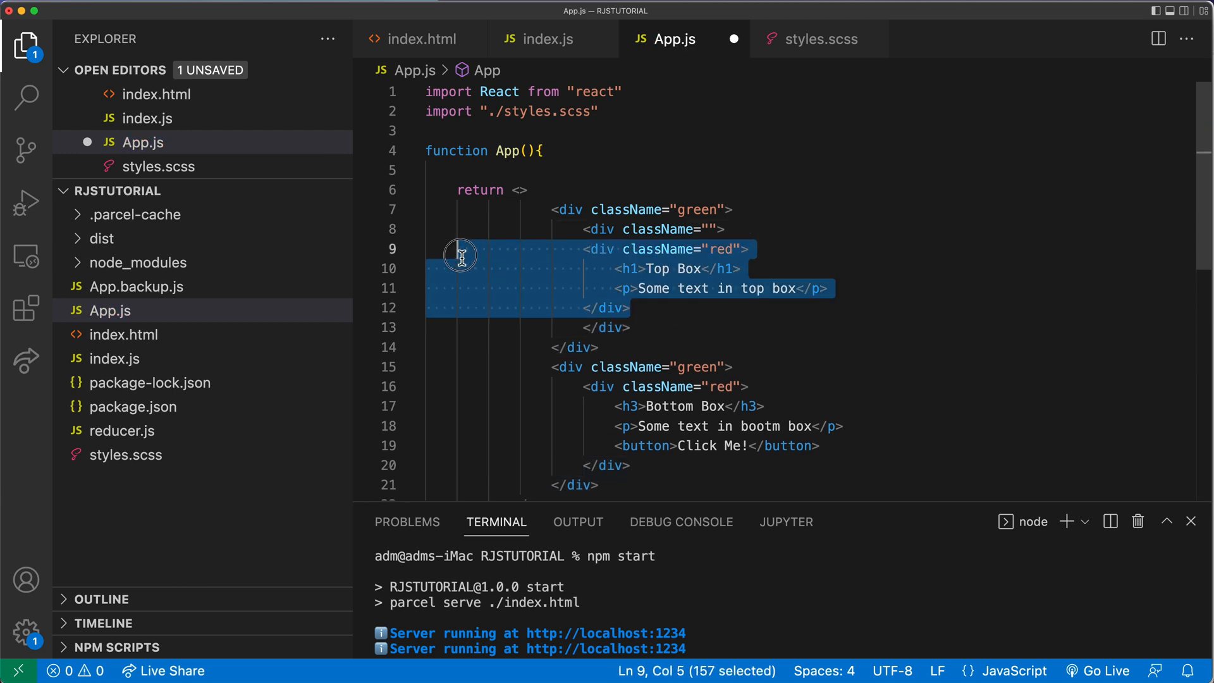
pyautogui.click(992, 271)
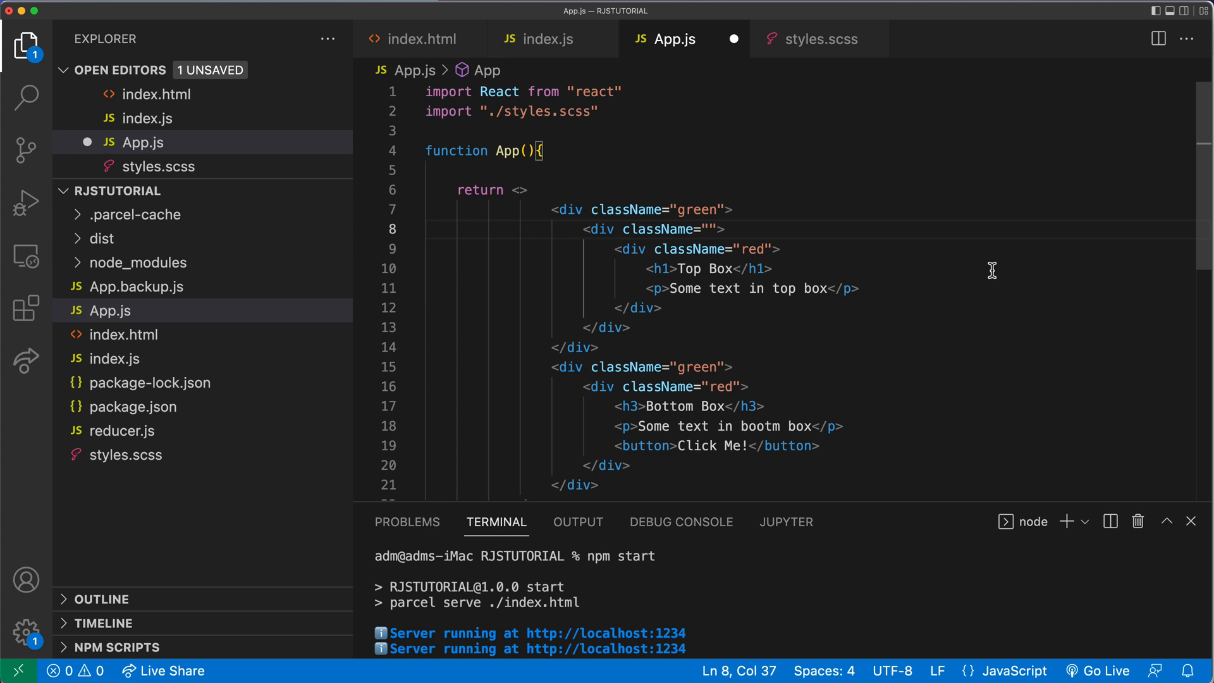
pyautogui.write('p')
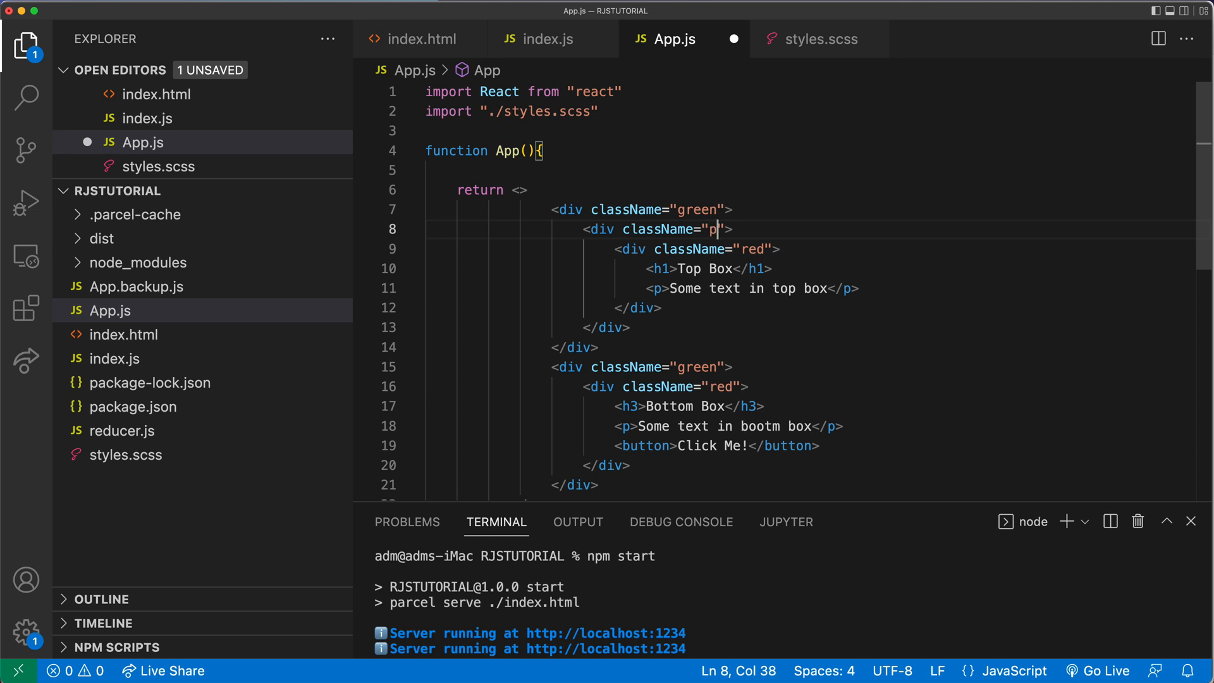
pyautogui.write('urple')
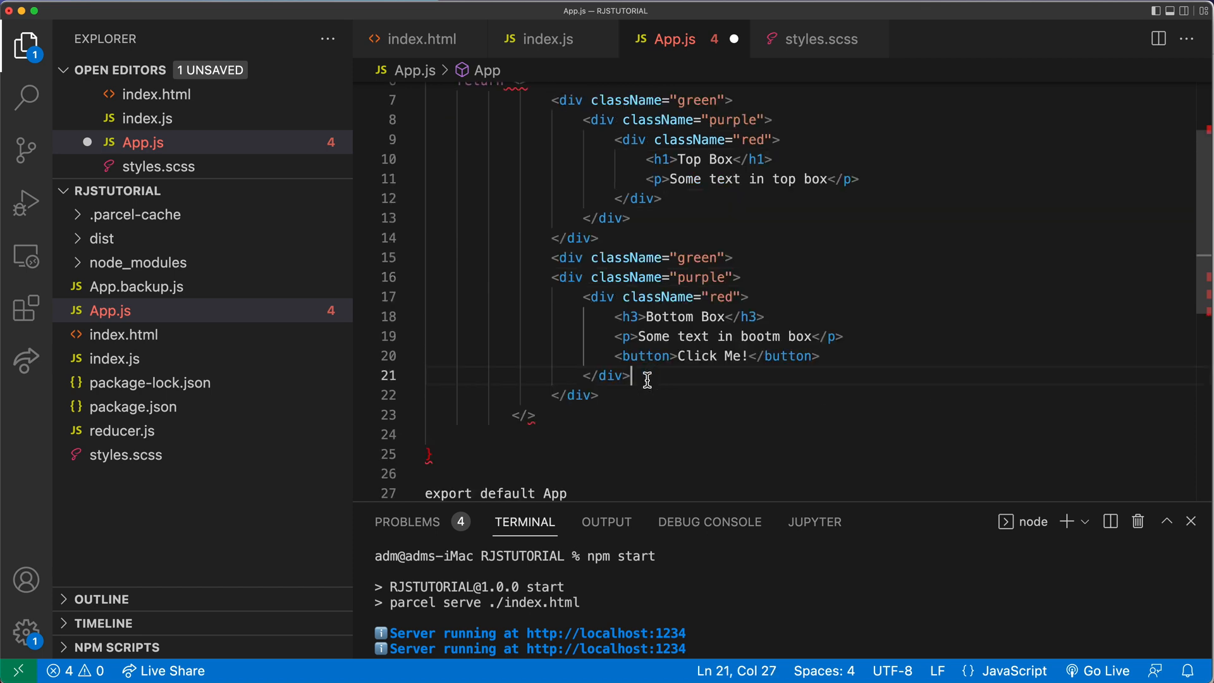
pyautogui.write('</')
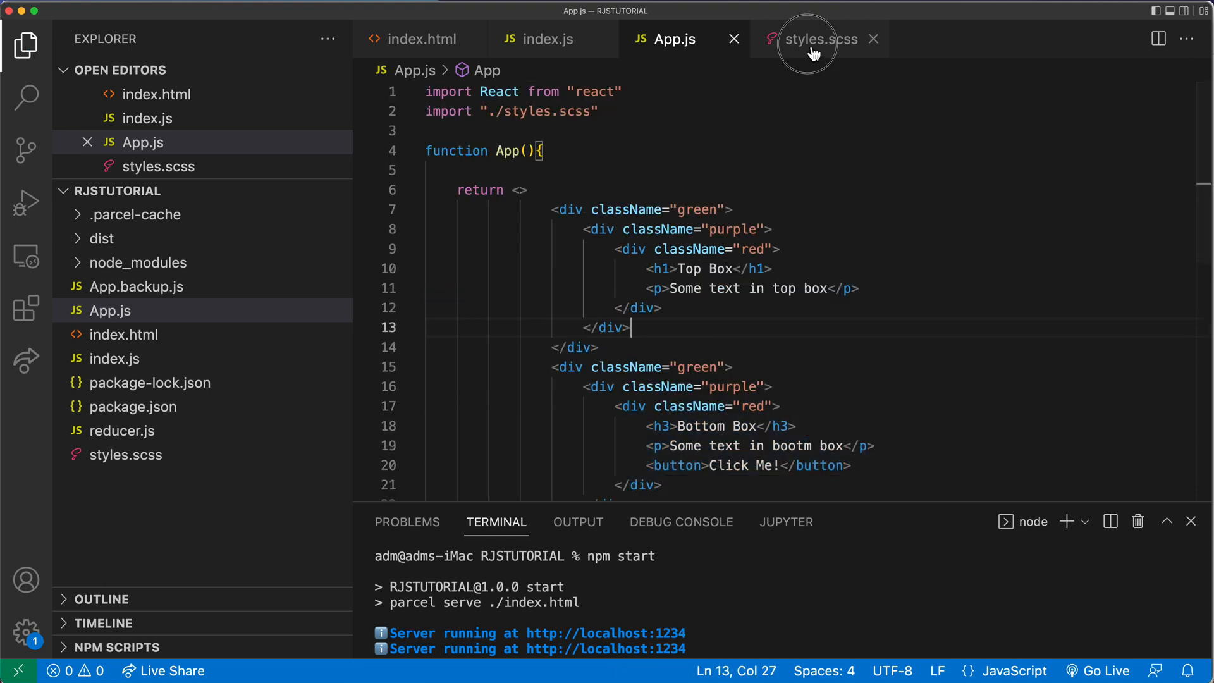
# Duplicate the .red rule as .purple, changing its background color to purple.
pyautogui.click(819, 39)
pyautogui.write('border:1px solid black;')
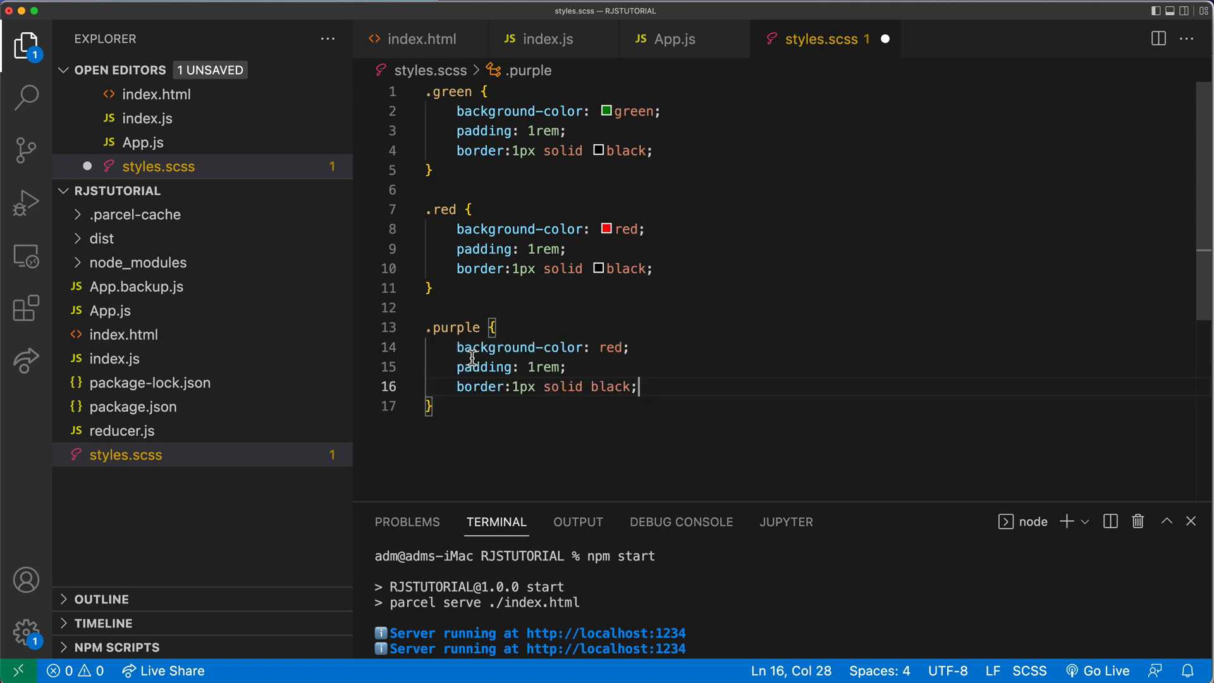
pyautogui.doubleClick(617, 348)
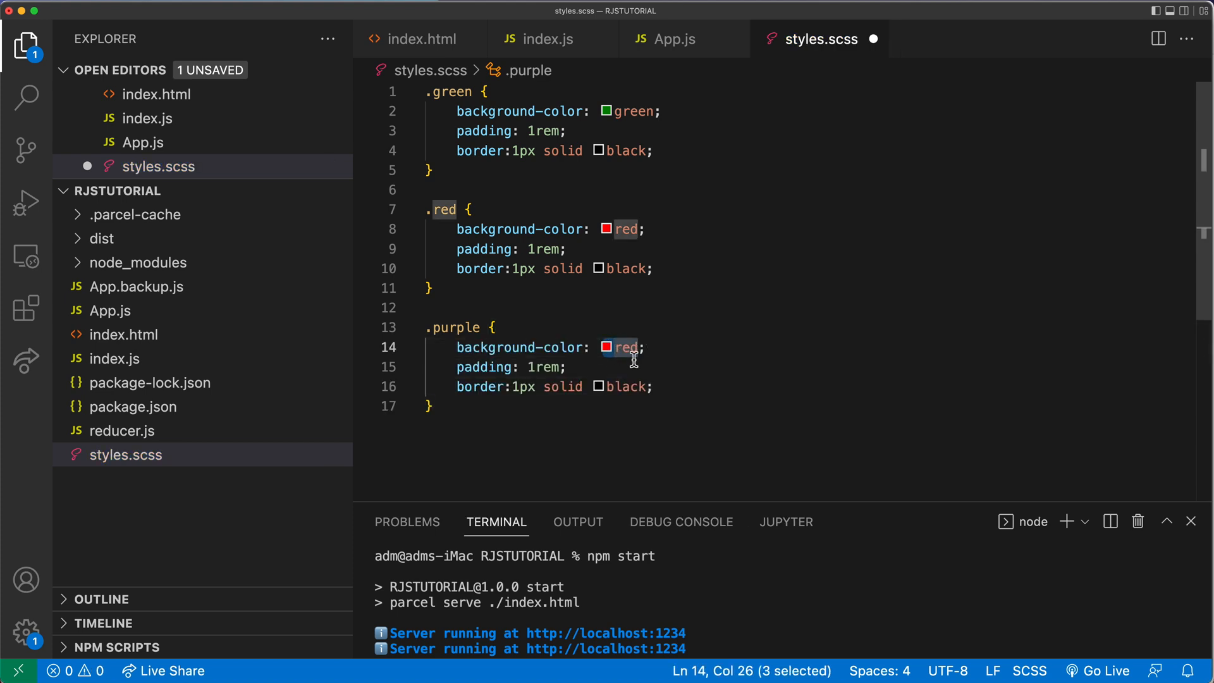
pyautogui.write('purple')
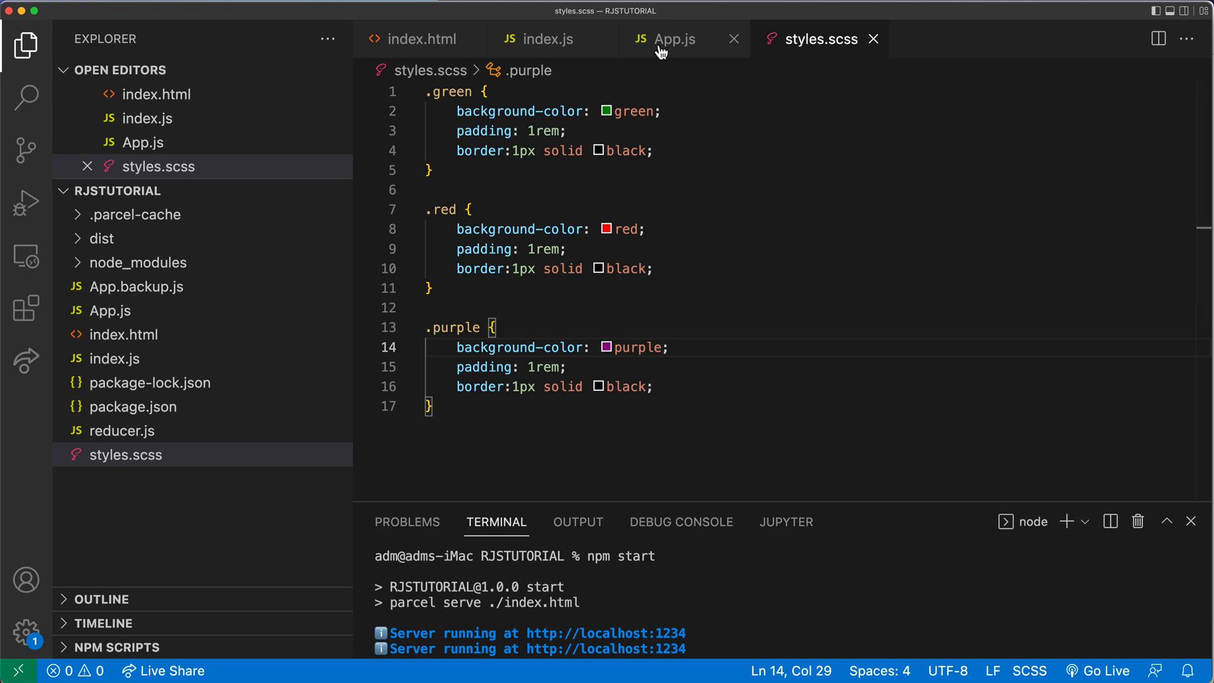
# Scroll through App.js to review the nested green, purple and red div markup.
pyautogui.click(669, 39)
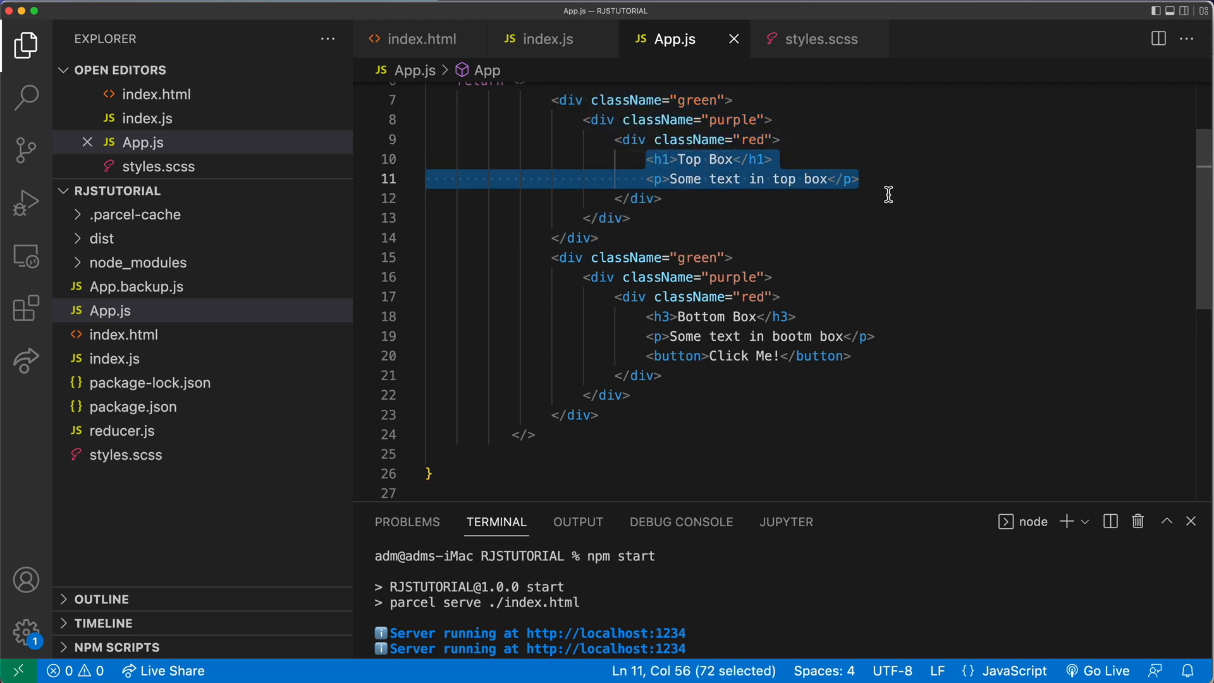
pyautogui.scroll(-3)
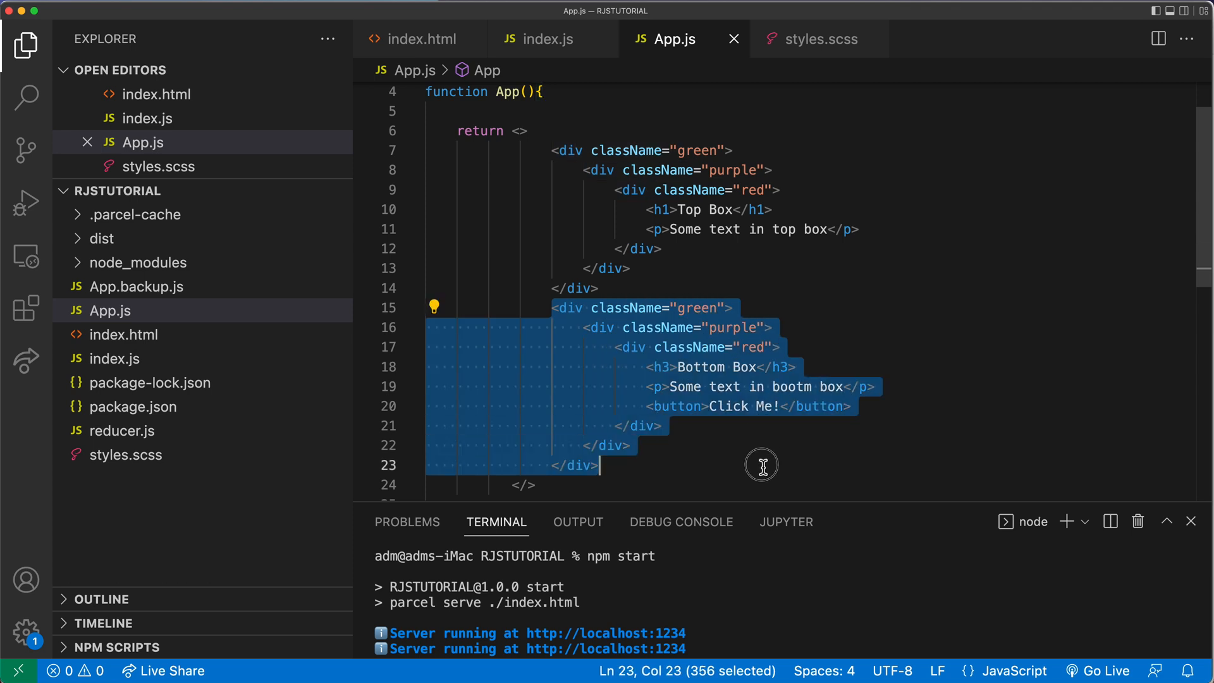
pyautogui.moveTo(788, 457)
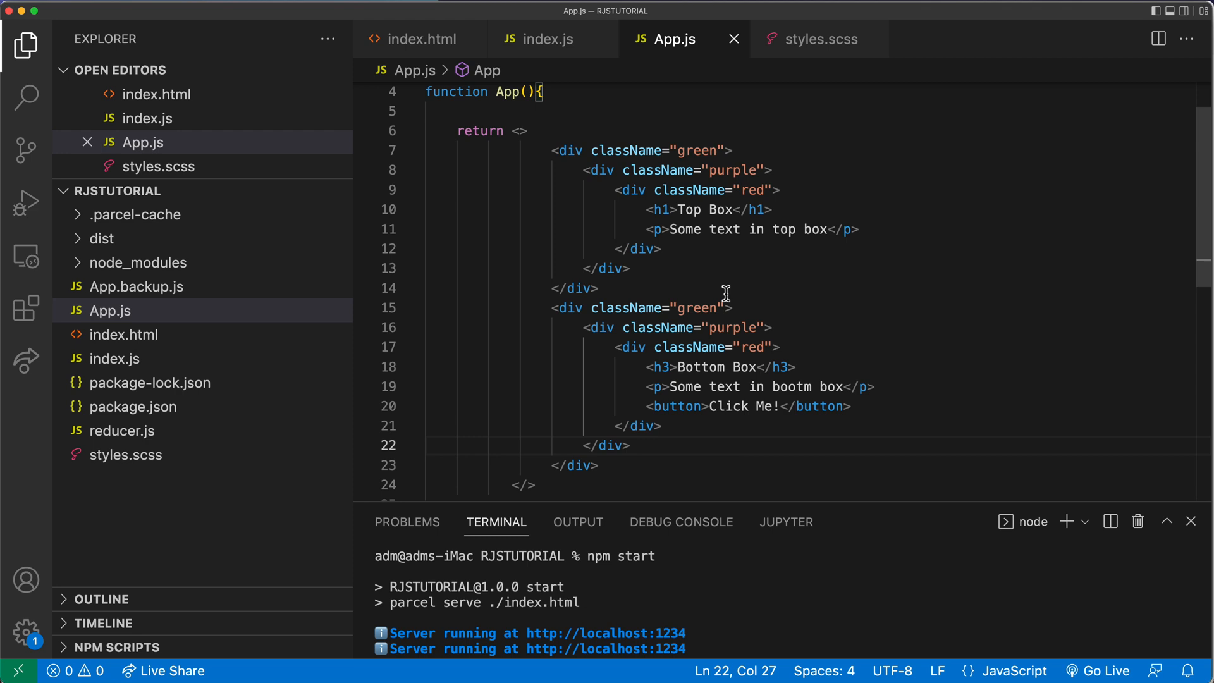
pyautogui.moveTo(546, 307)
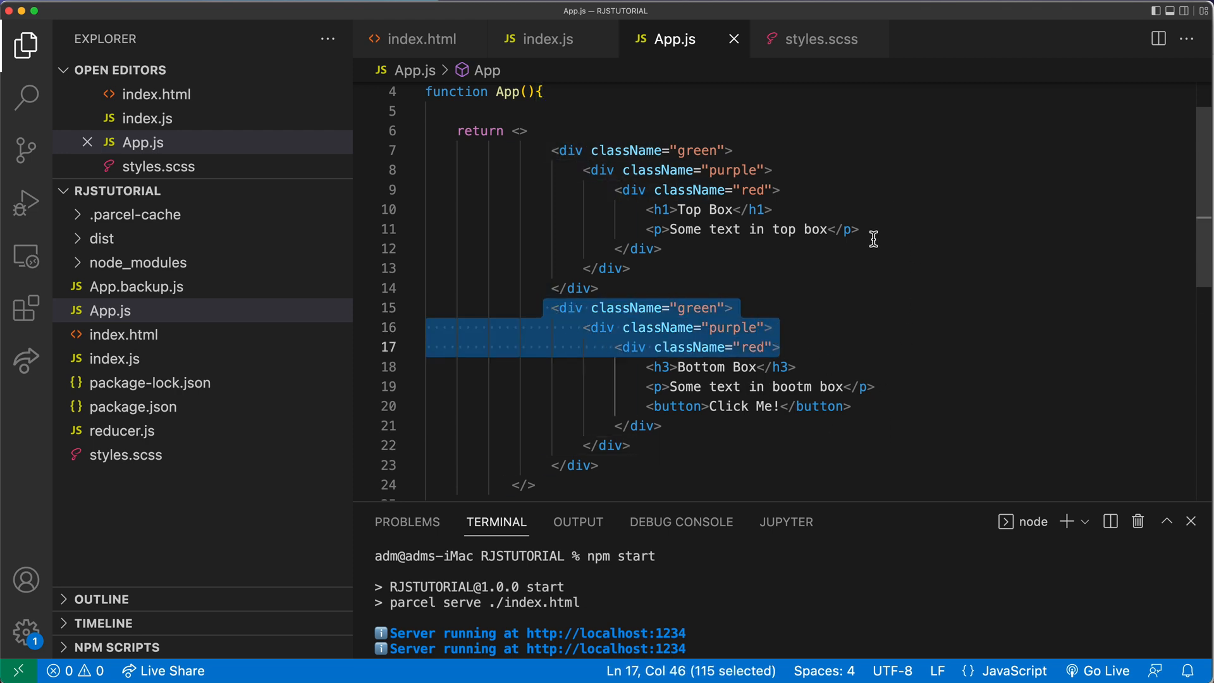
pyautogui.scroll(3)
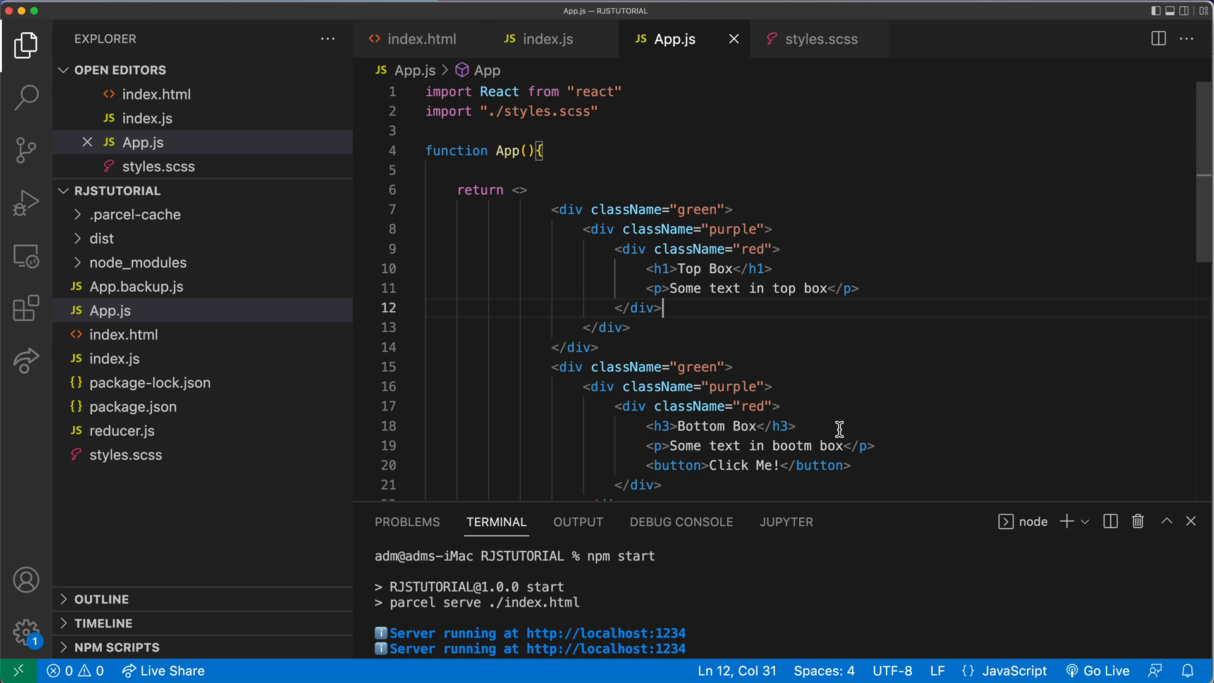
pyautogui.moveTo(676, 319)
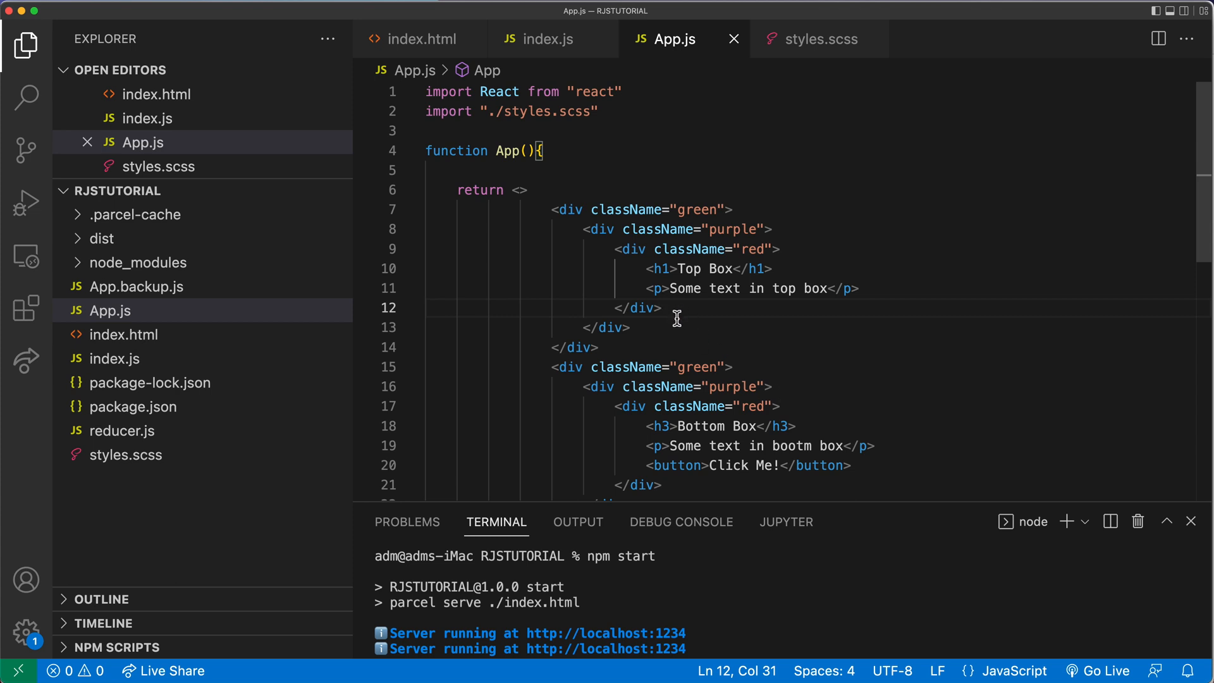
pyautogui.moveTo(684, 317)
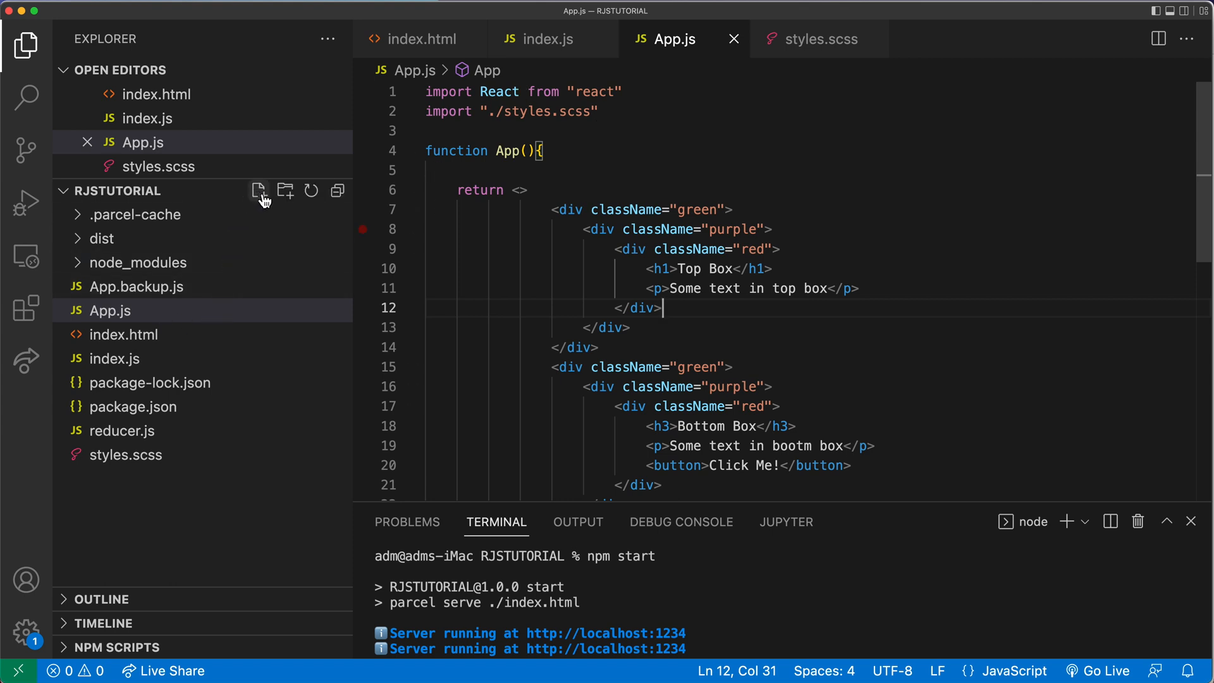
# Create Box.js with a Box function that returns <div>Box</div>.
pyautogui.click(259, 190)
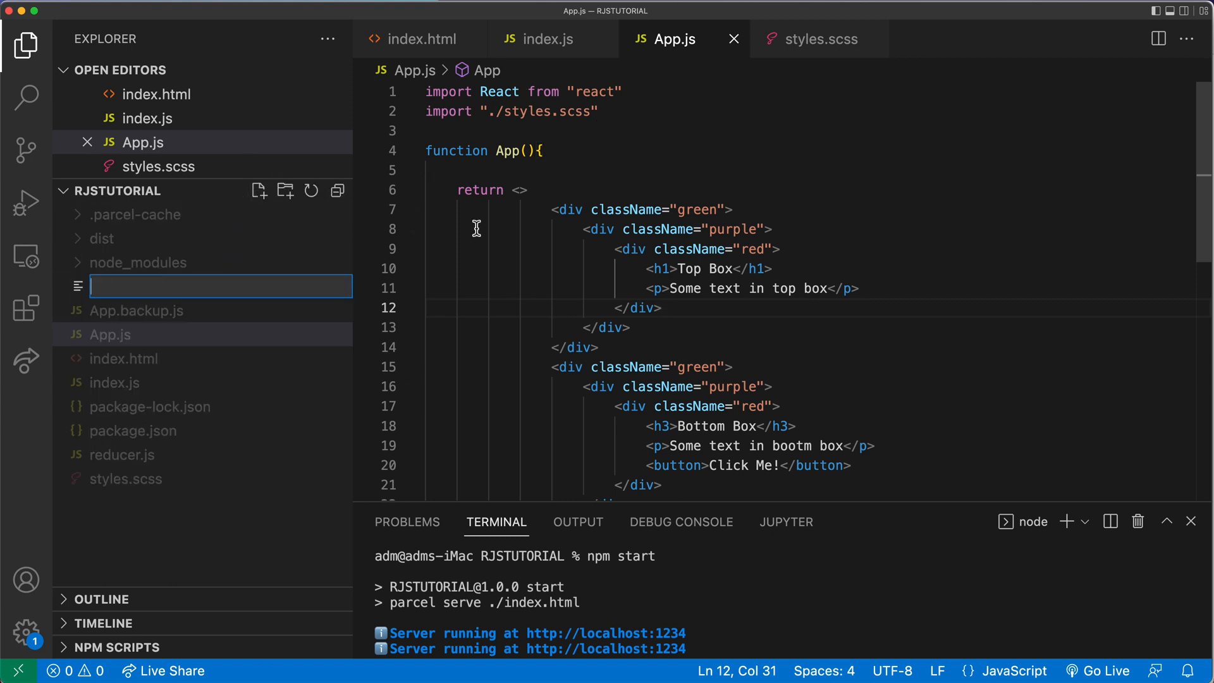
pyautogui.write('Box.')
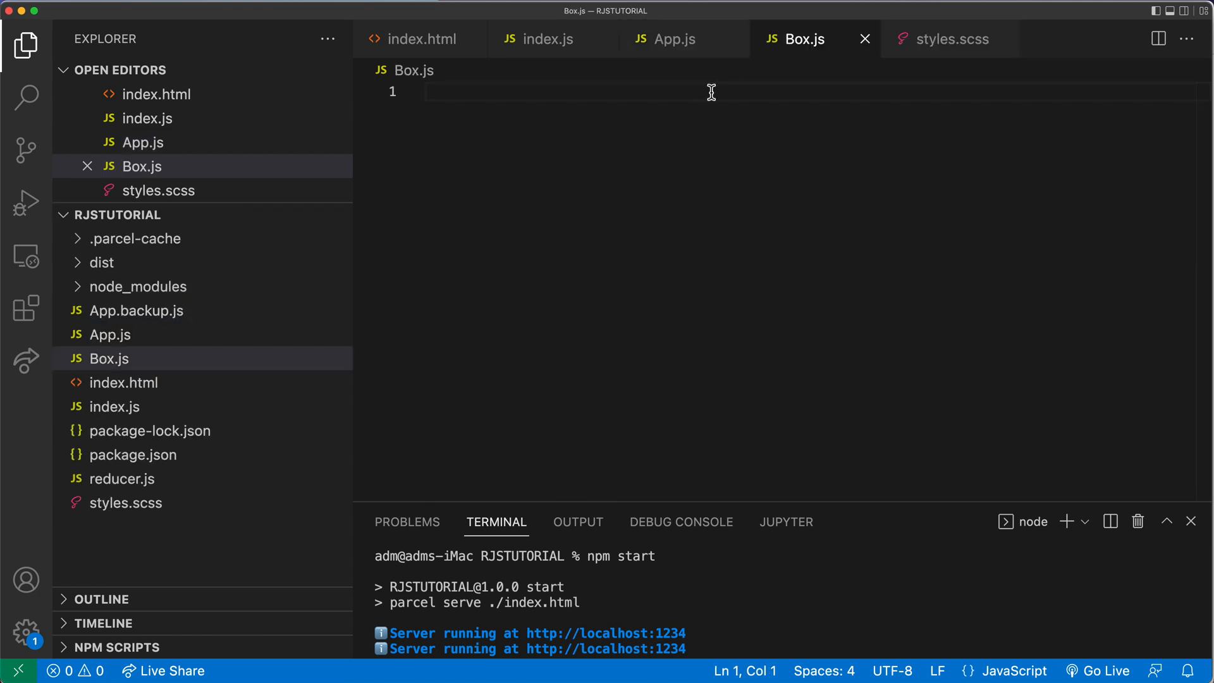
pyautogui.write('functio')
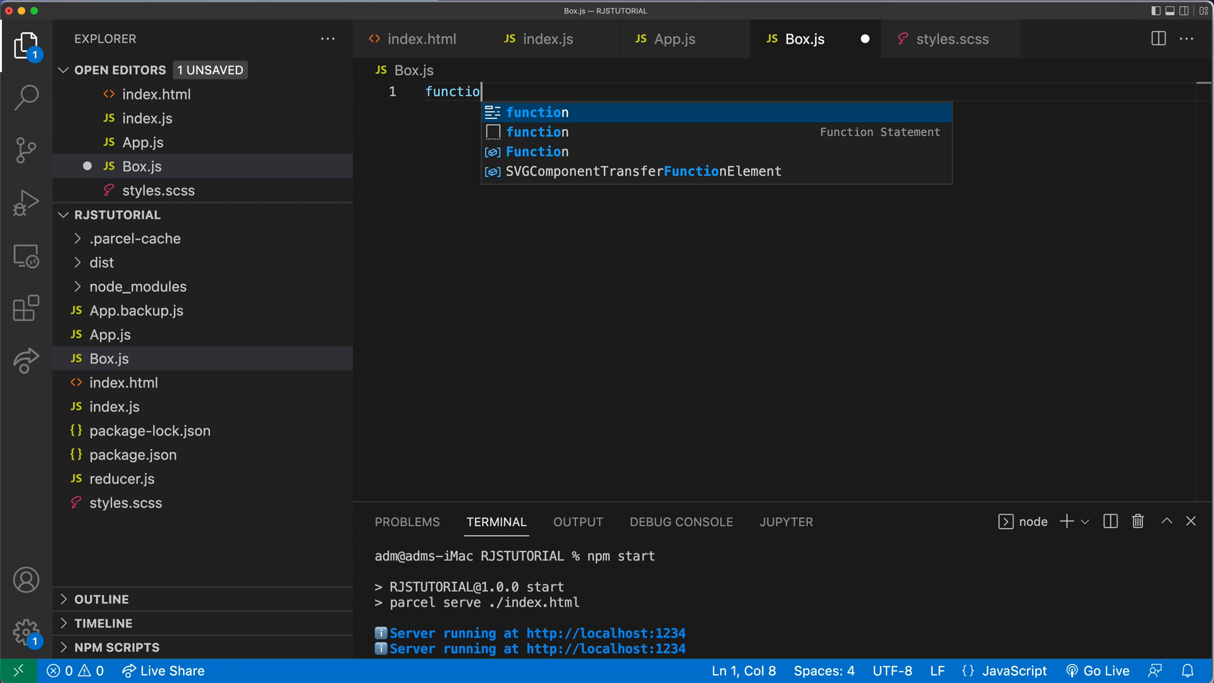
pyautogui.write('Box')
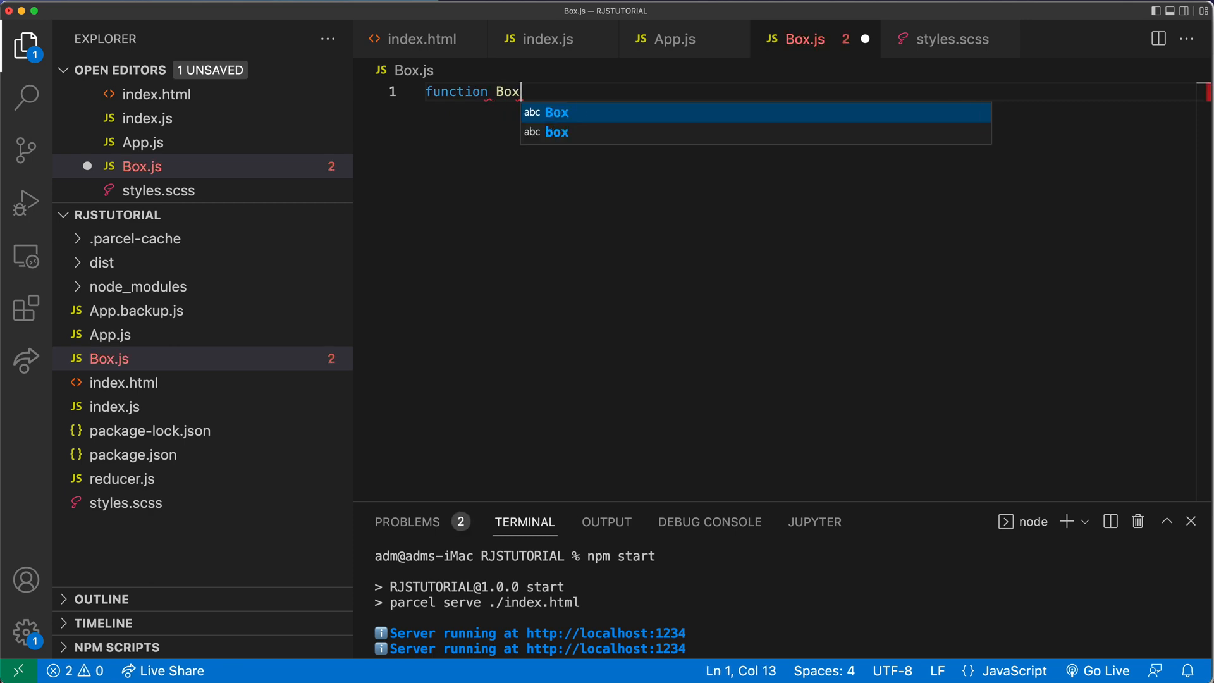
pyautogui.write('(){')
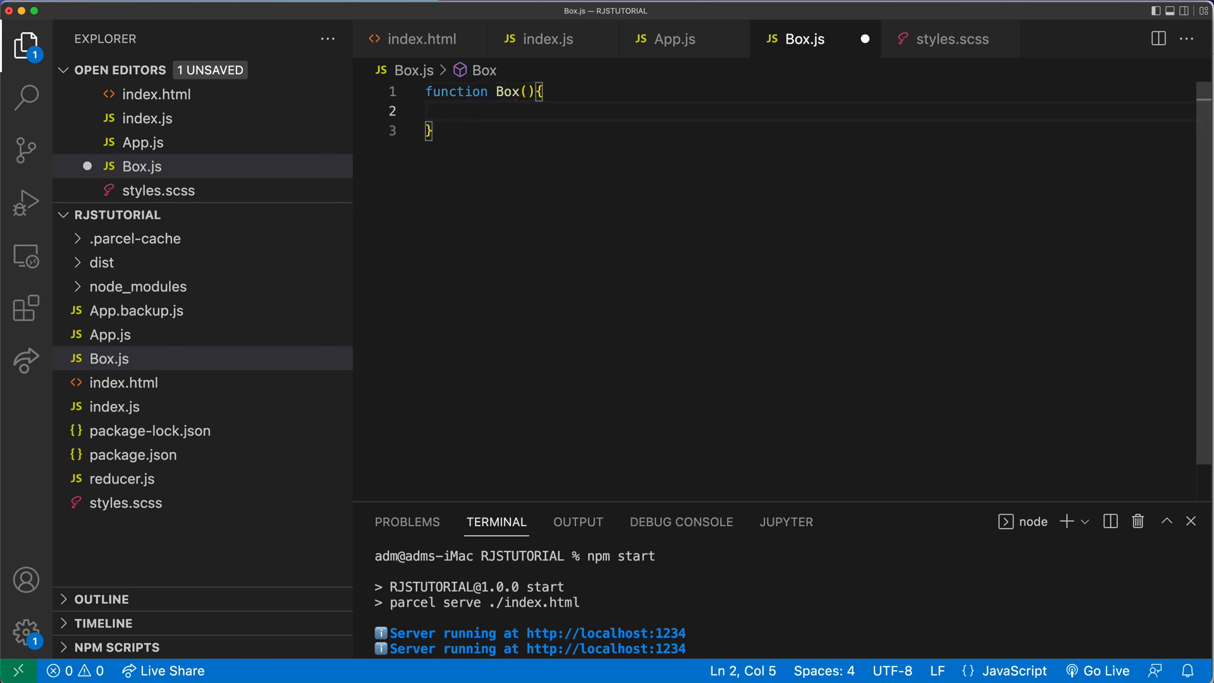
pyautogui.write('return')
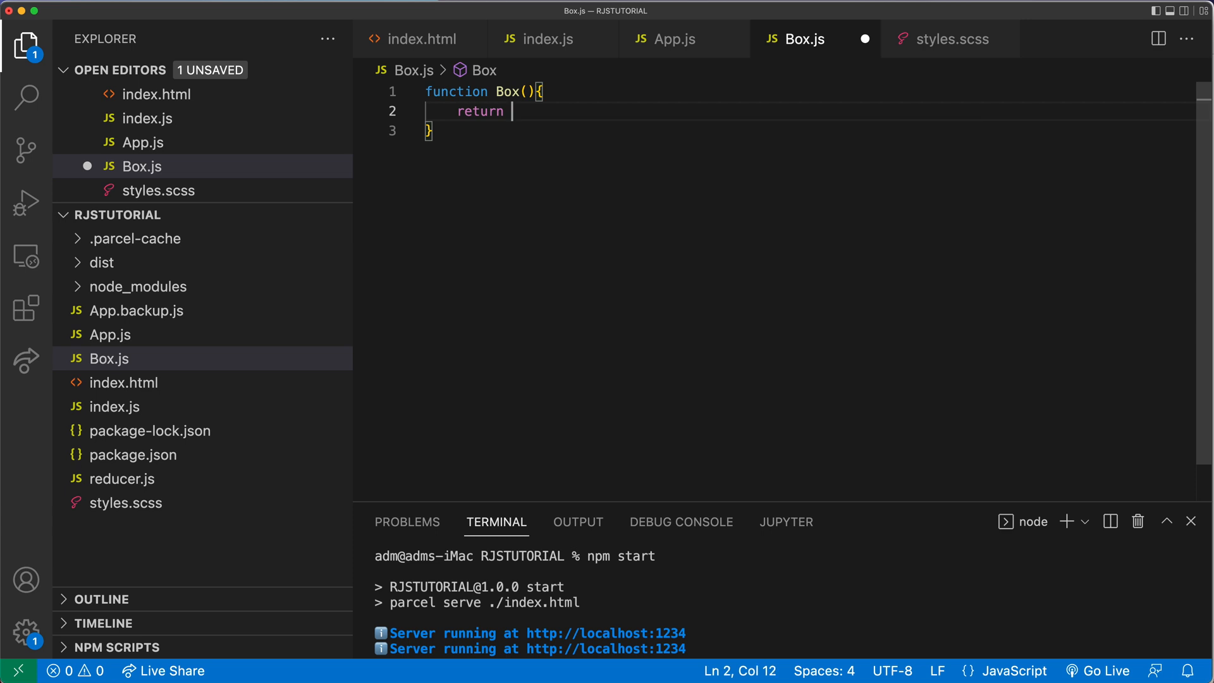
pyautogui.write('<')
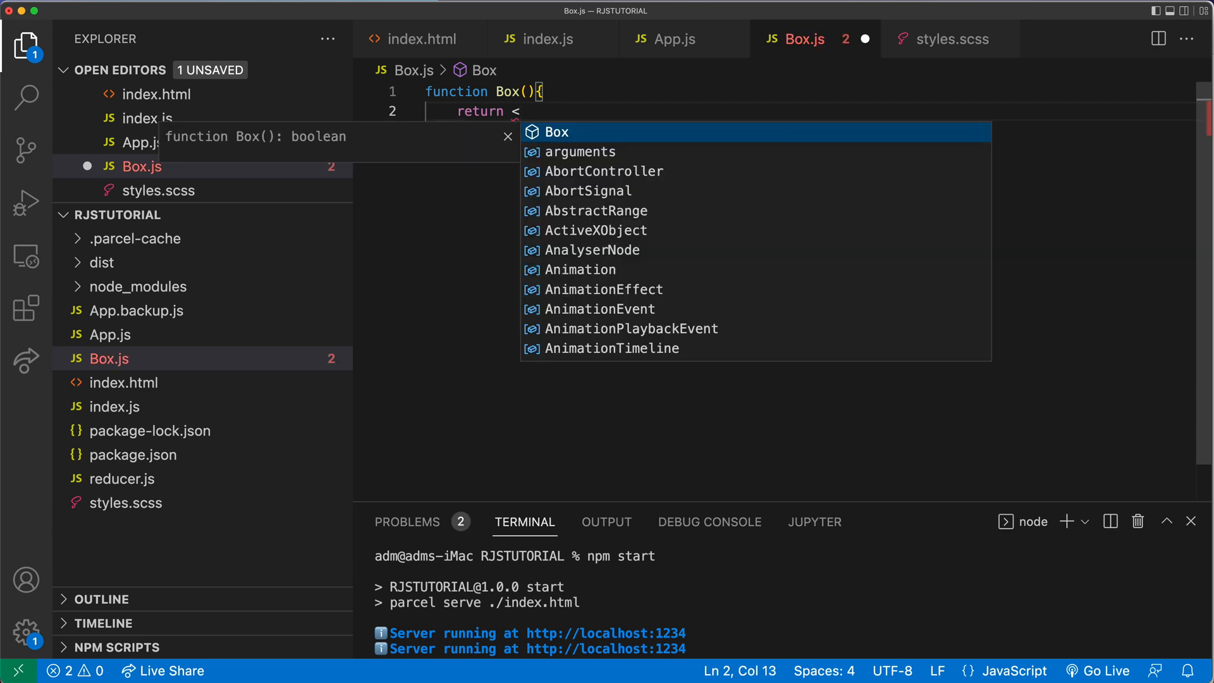
pyautogui.write('<div>Box</div>')
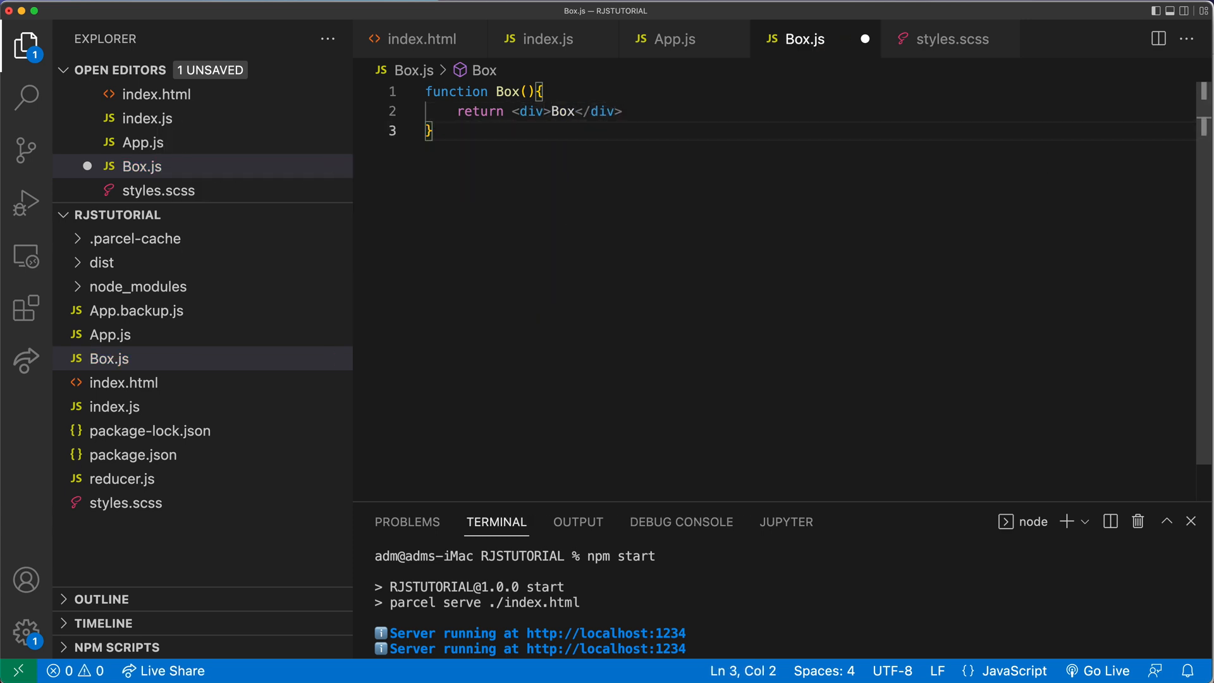
# Add export default Box and import React from "react", then save Box.js.
pyautogui.write('export default')
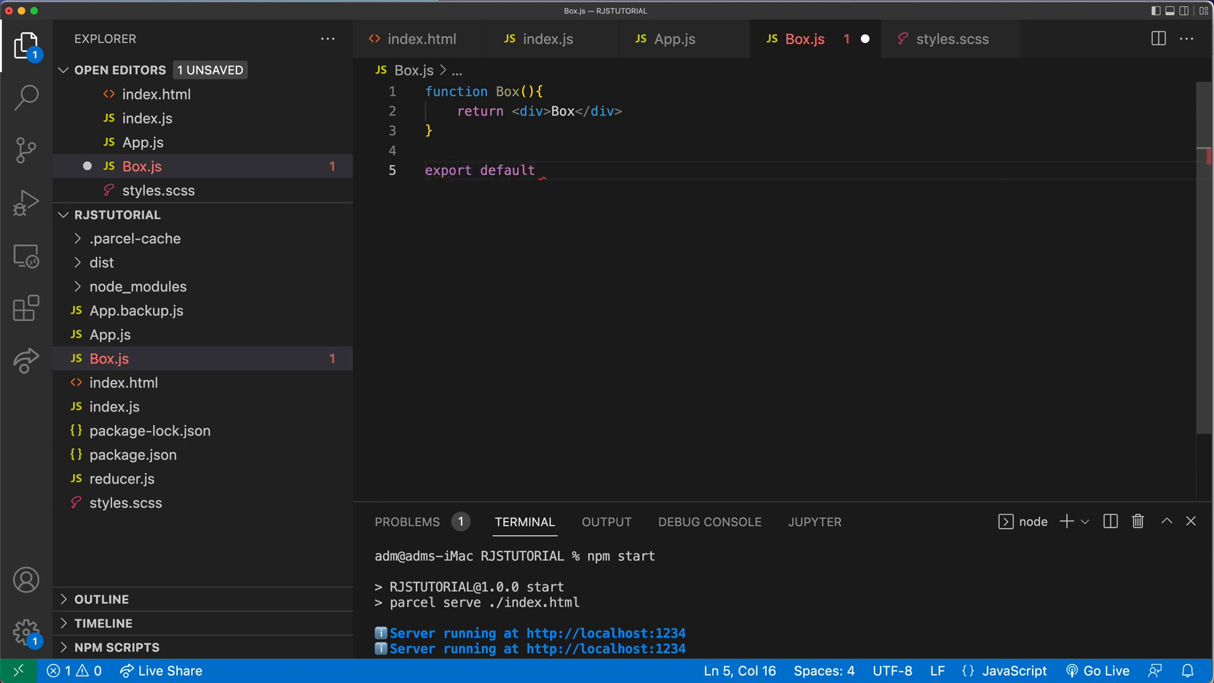
pyautogui.write('Box')
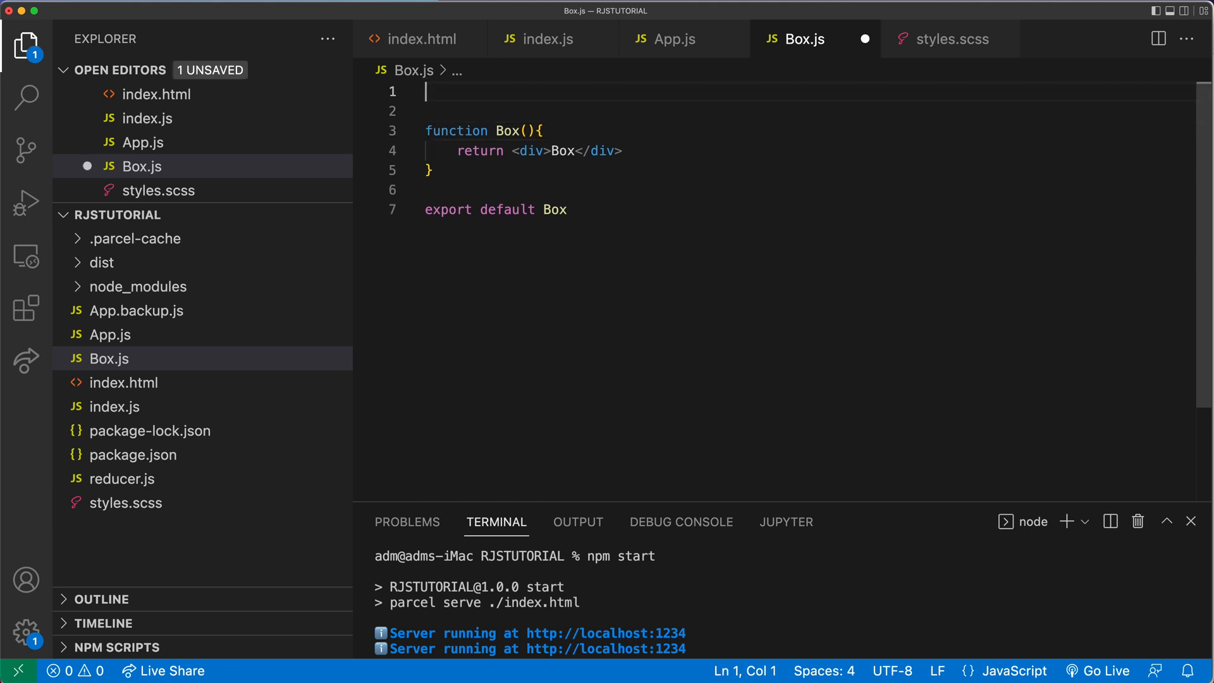
pyautogui.write('import')
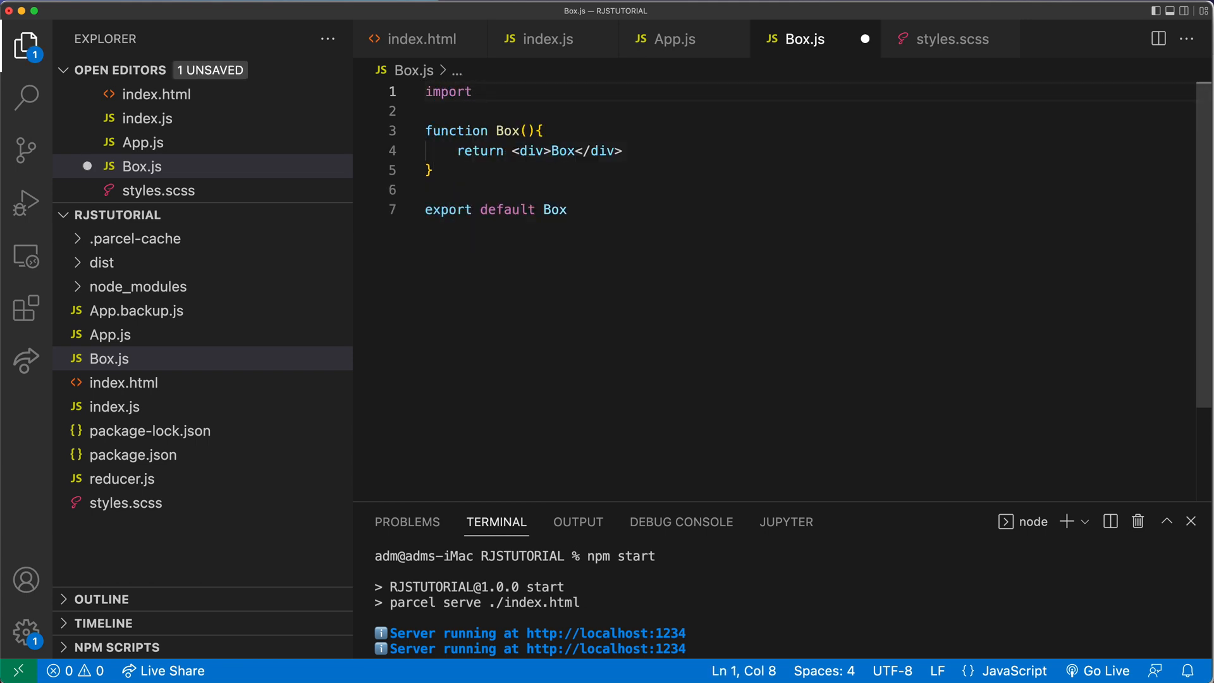
pyautogui.write('React')
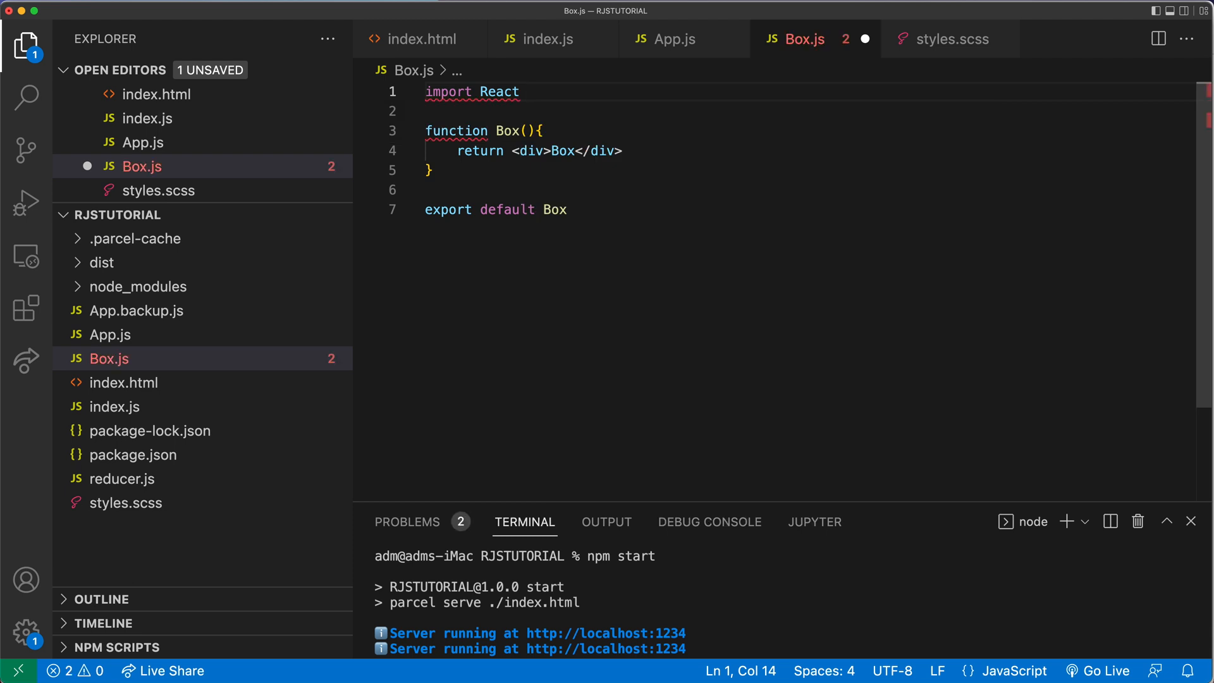
pyautogui.write('from ""')
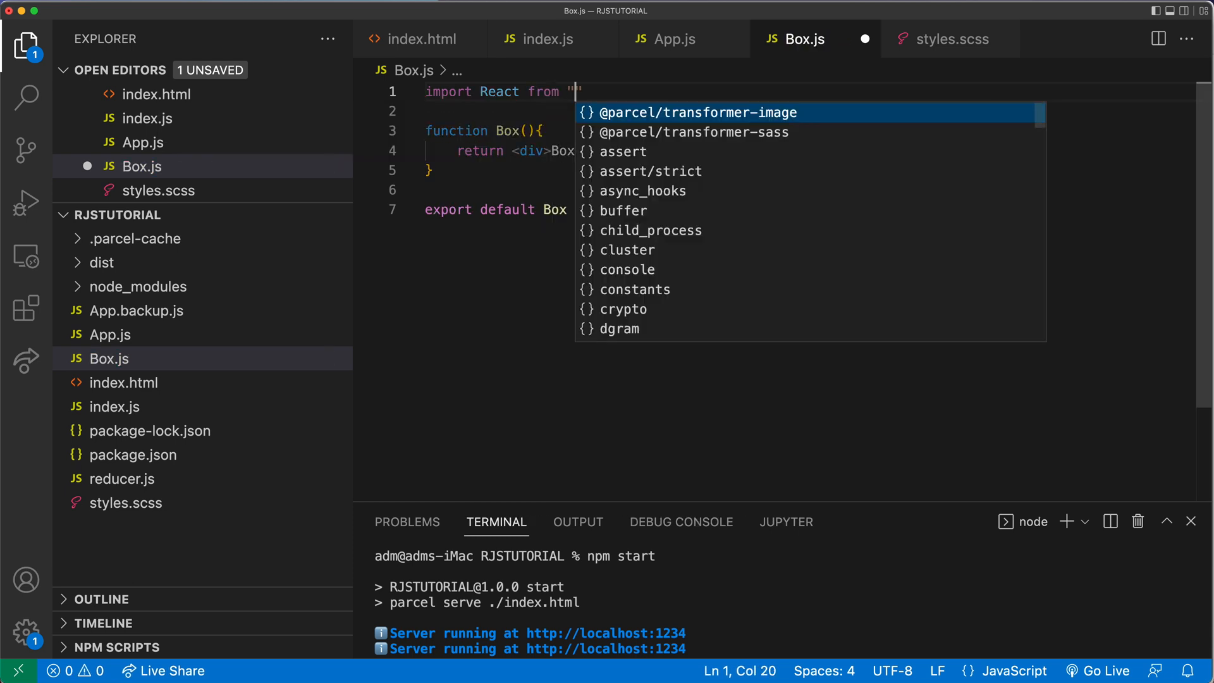
pyautogui.write('react')
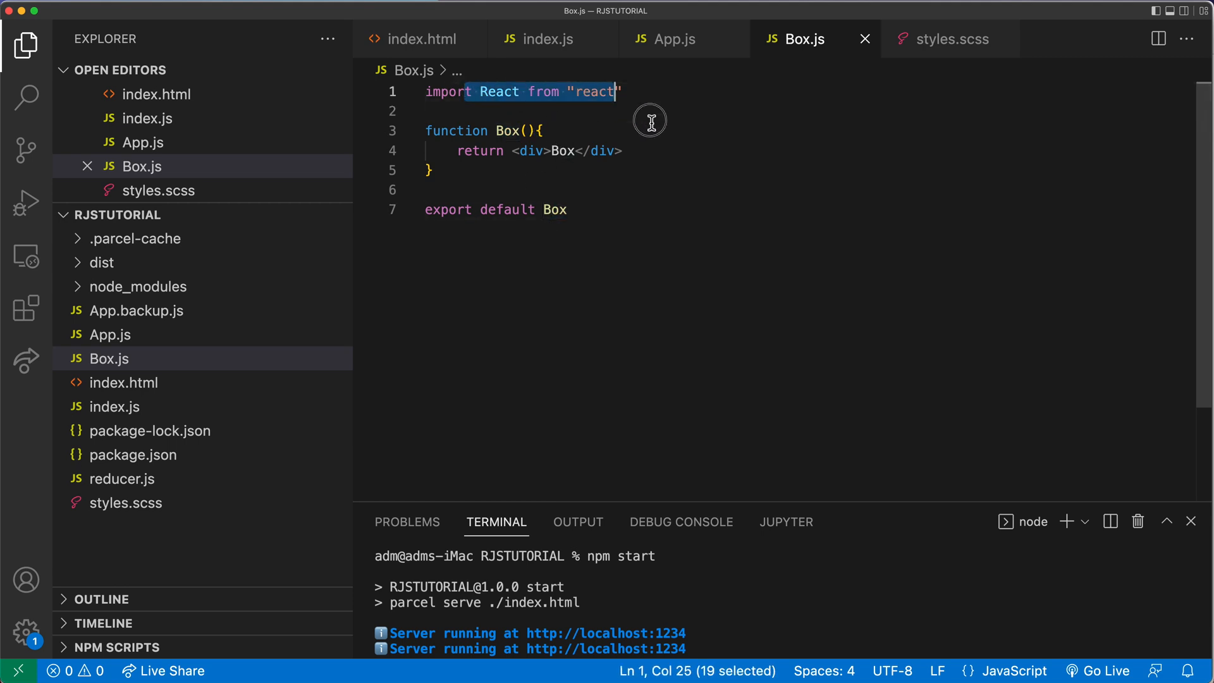
pyautogui.click(670, 38)
pyautogui.write('import')
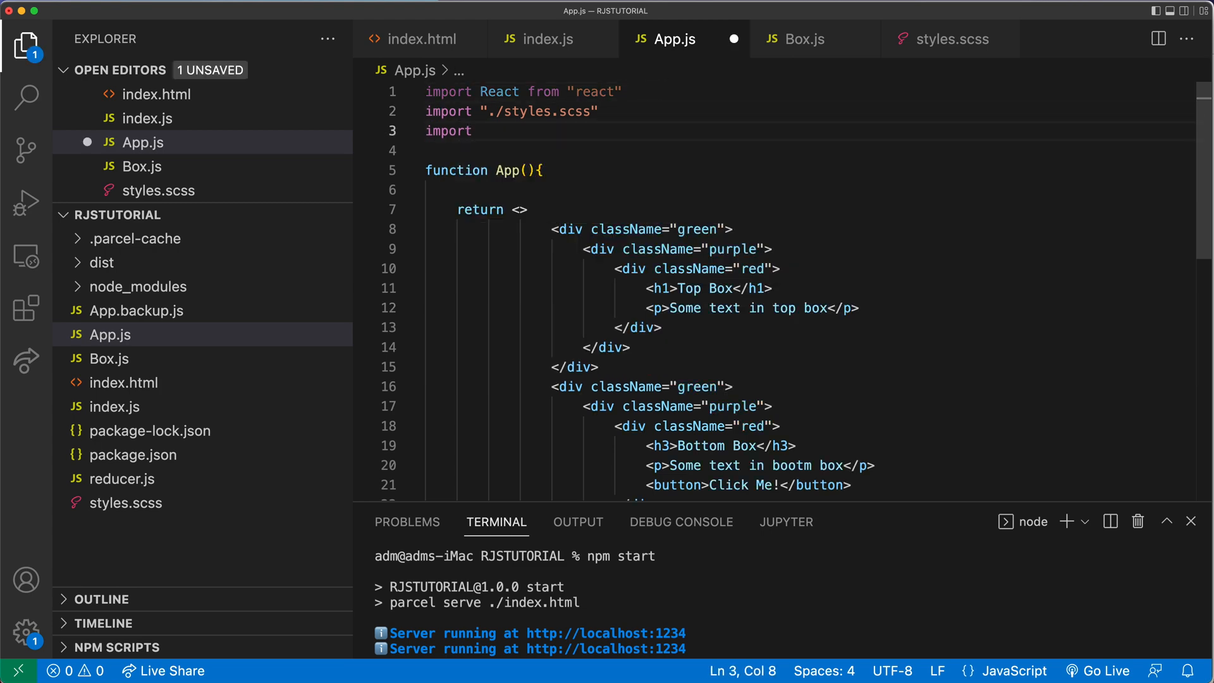
# Import Box from "./Box", comment out the old coloured divs, and render <Box /> instead.
pyautogui.write('Box from "./Box')
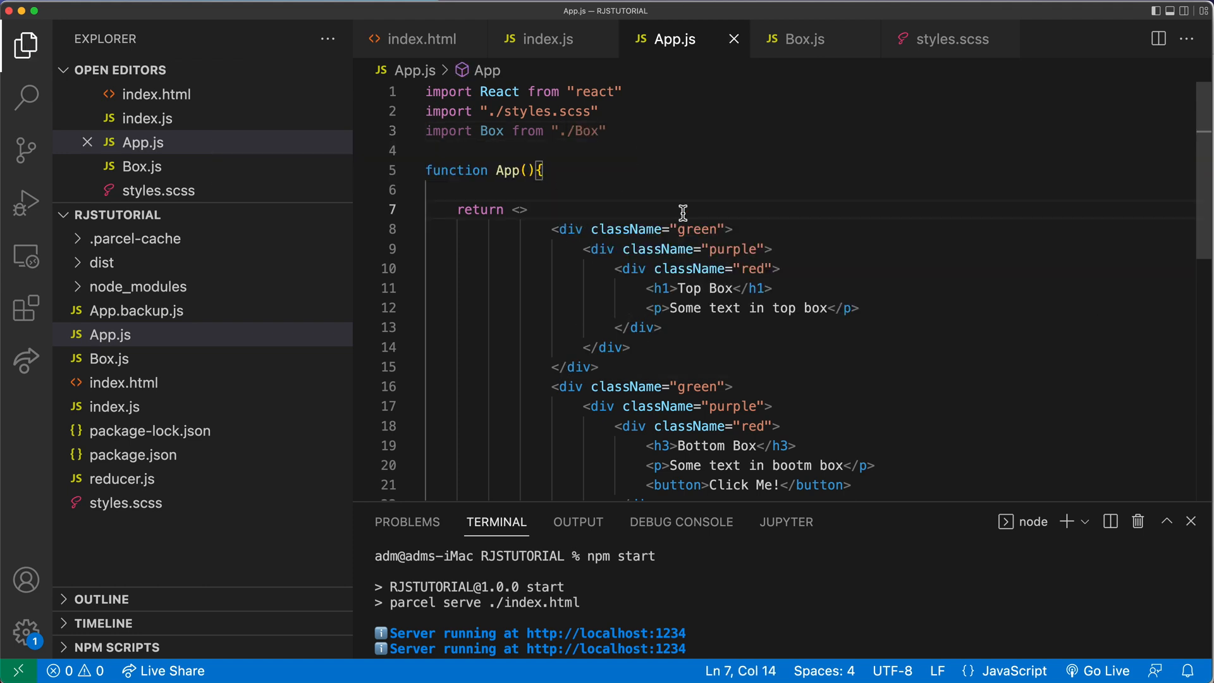
pyautogui.scroll(-3)
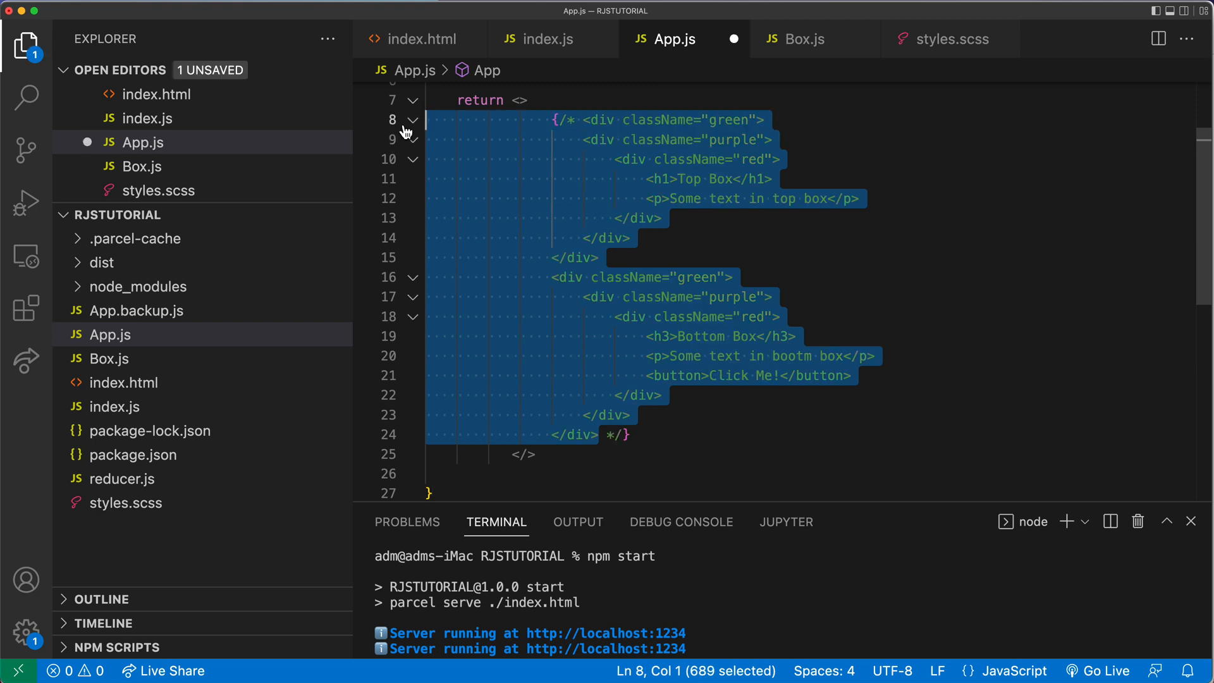
pyautogui.moveTo(650, 101)
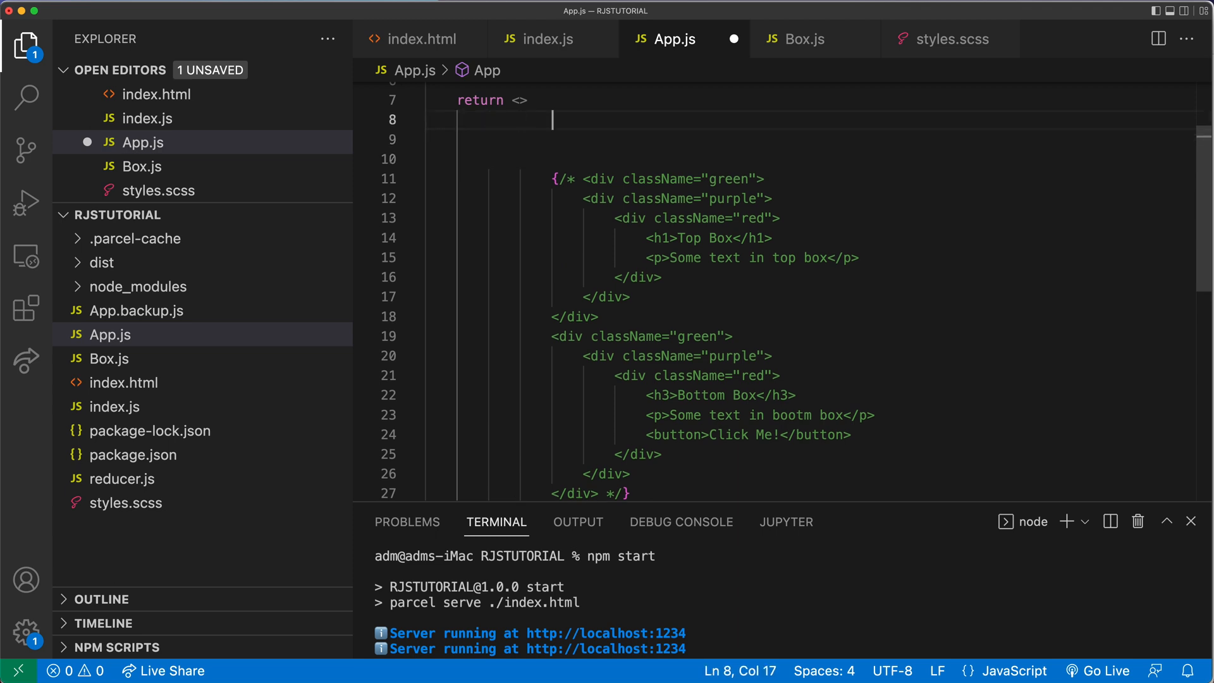
pyautogui.write('<bo')
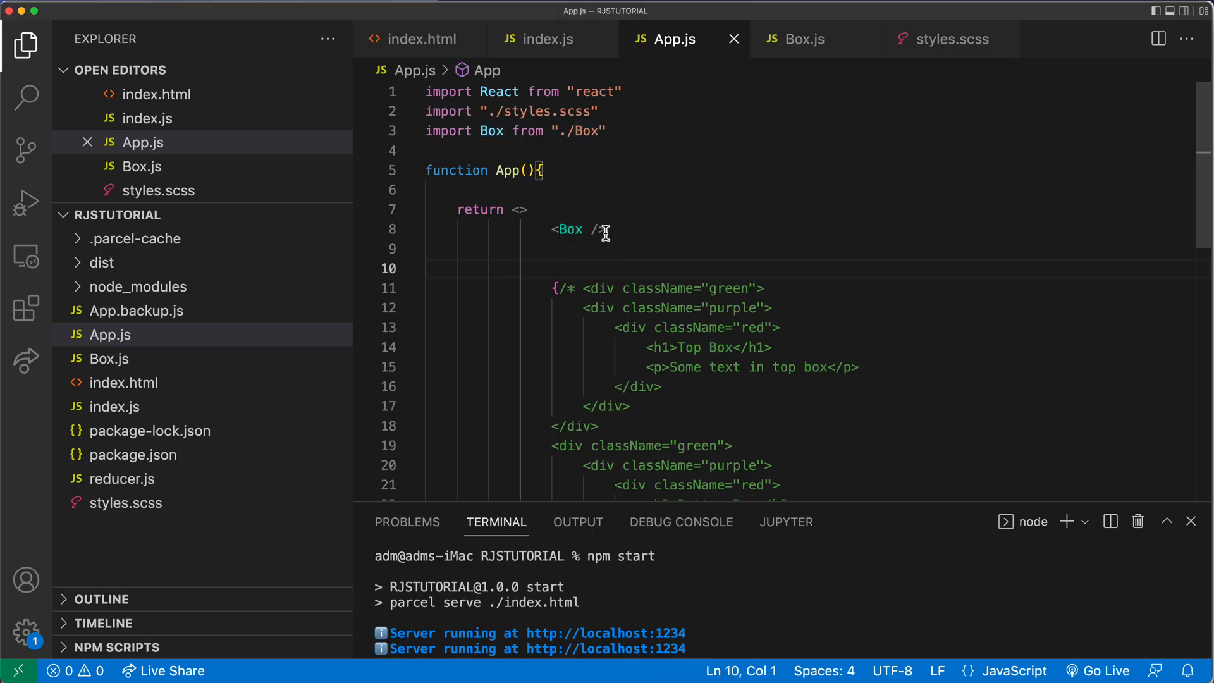
pyautogui.moveTo(548, 234)
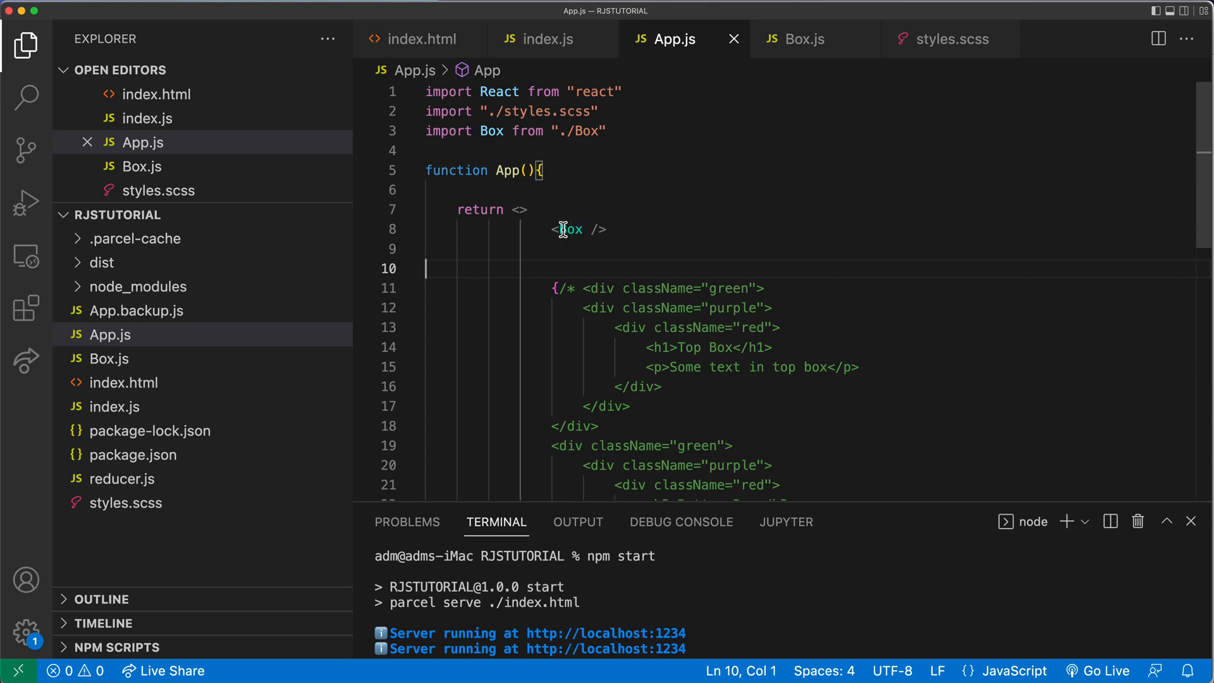
pyautogui.click(610, 249)
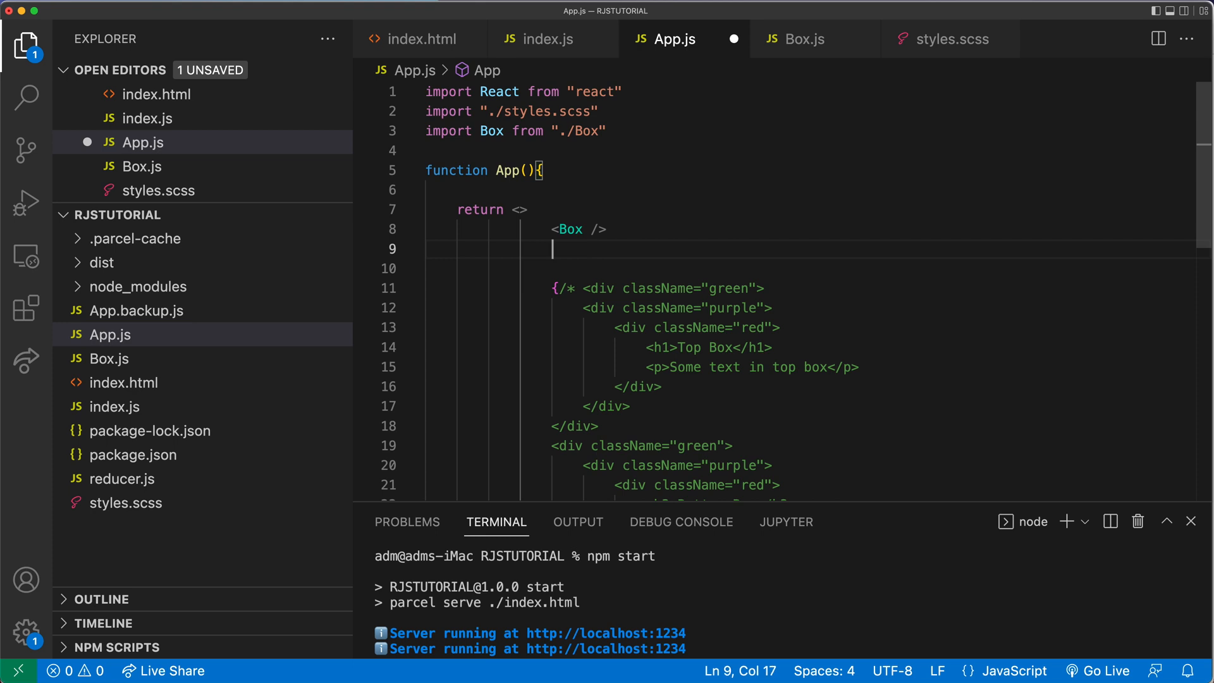
pyautogui.write('Box(')
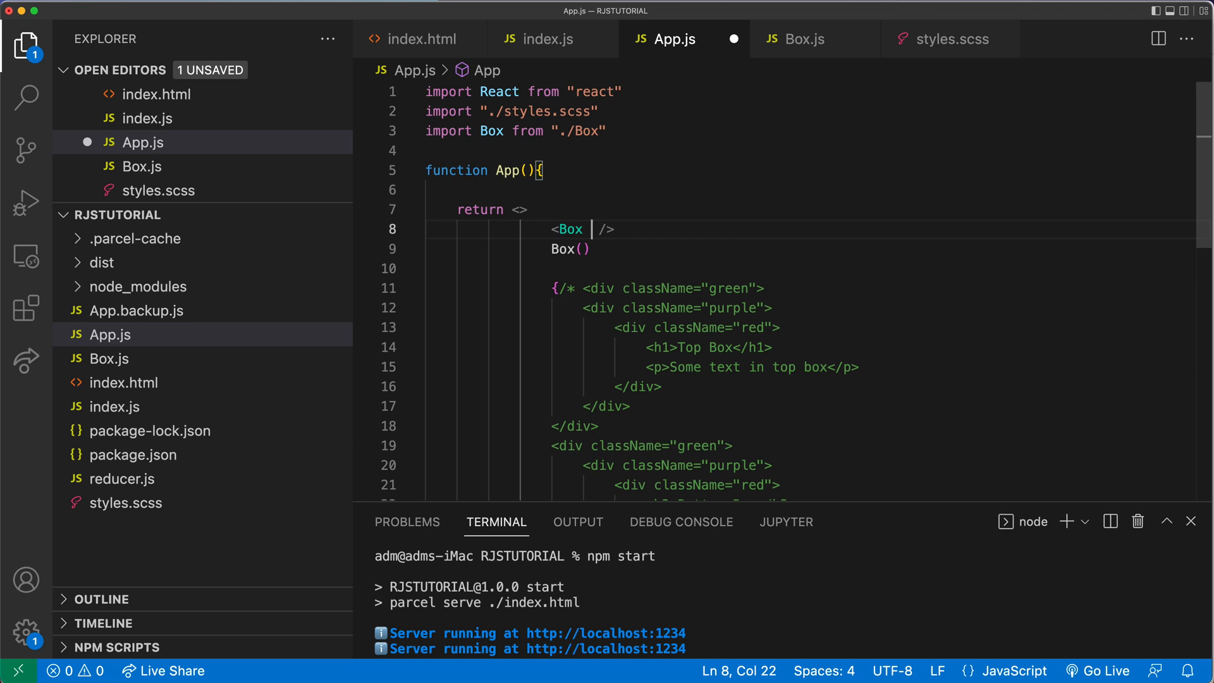
# Add text="Hello" to the Box tag and an equivalent Box({text:"Hello"}) call below it.
pyautogui.write('text="Hello')
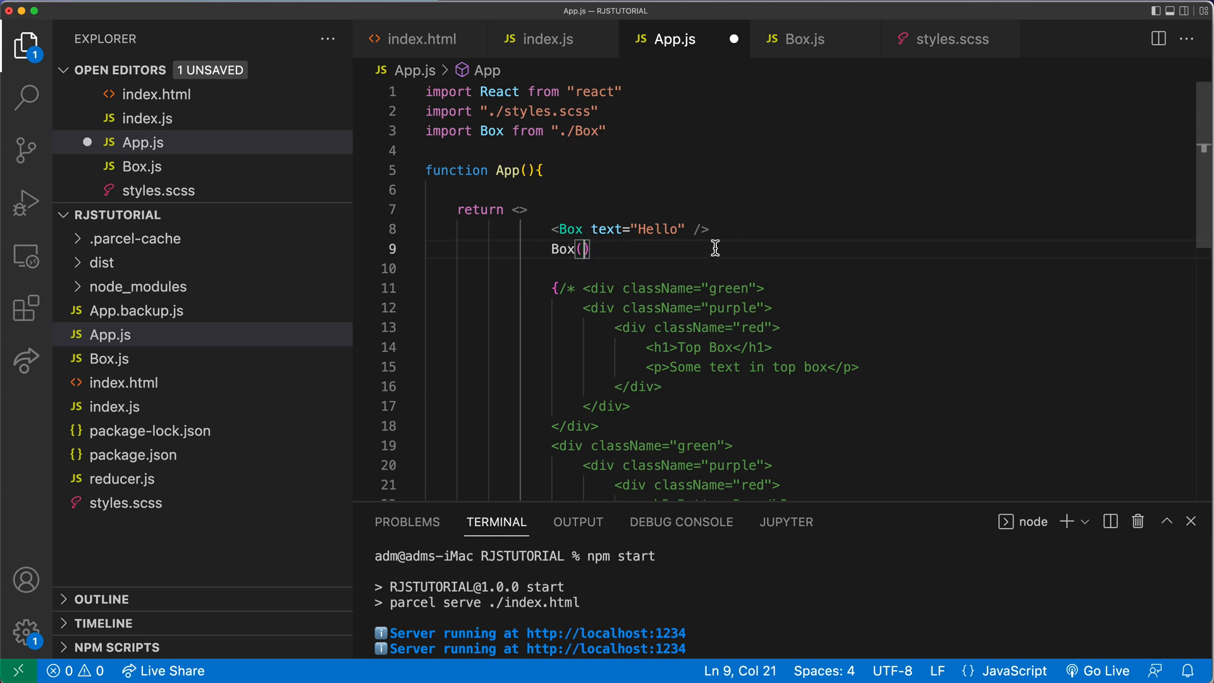
pyautogui.write(')')
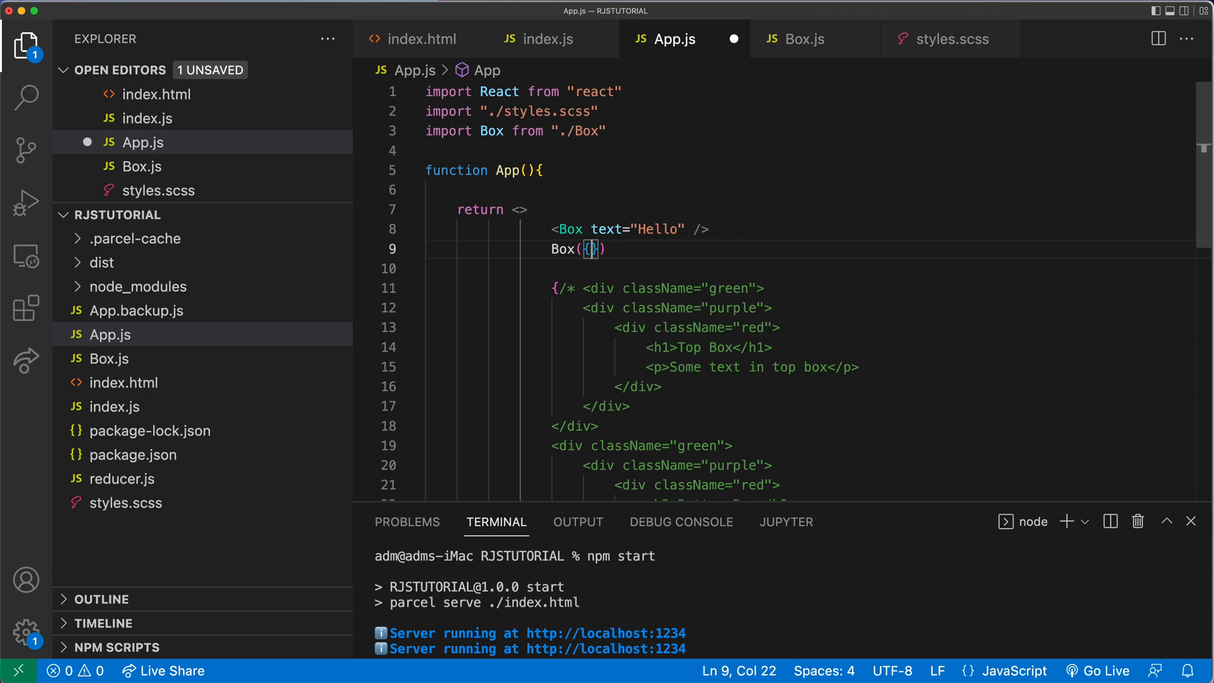
pyautogui.write('tezt')
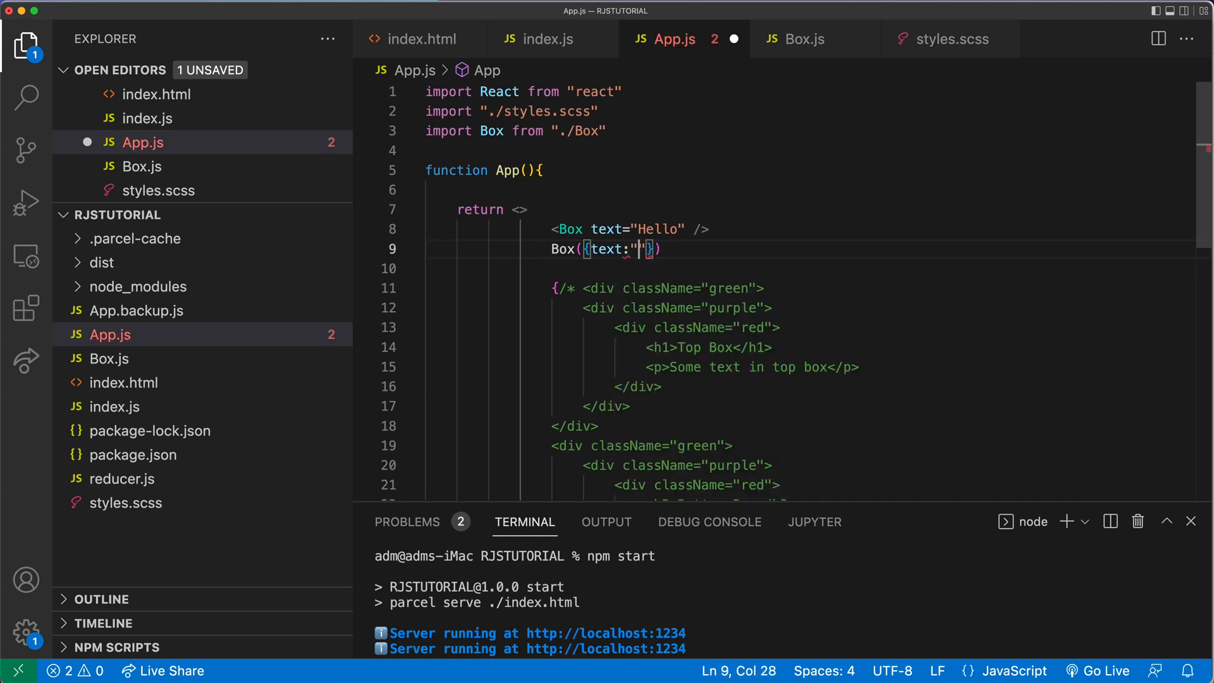
pyautogui.write('Hello')
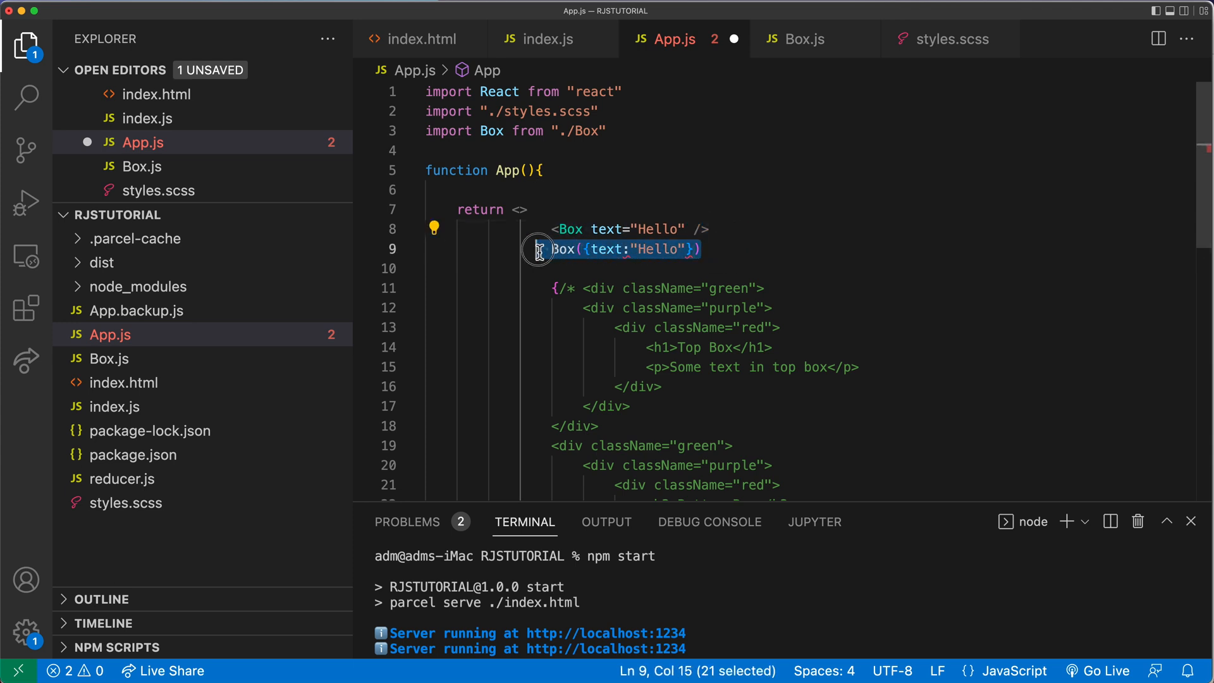
pyautogui.click(587, 248)
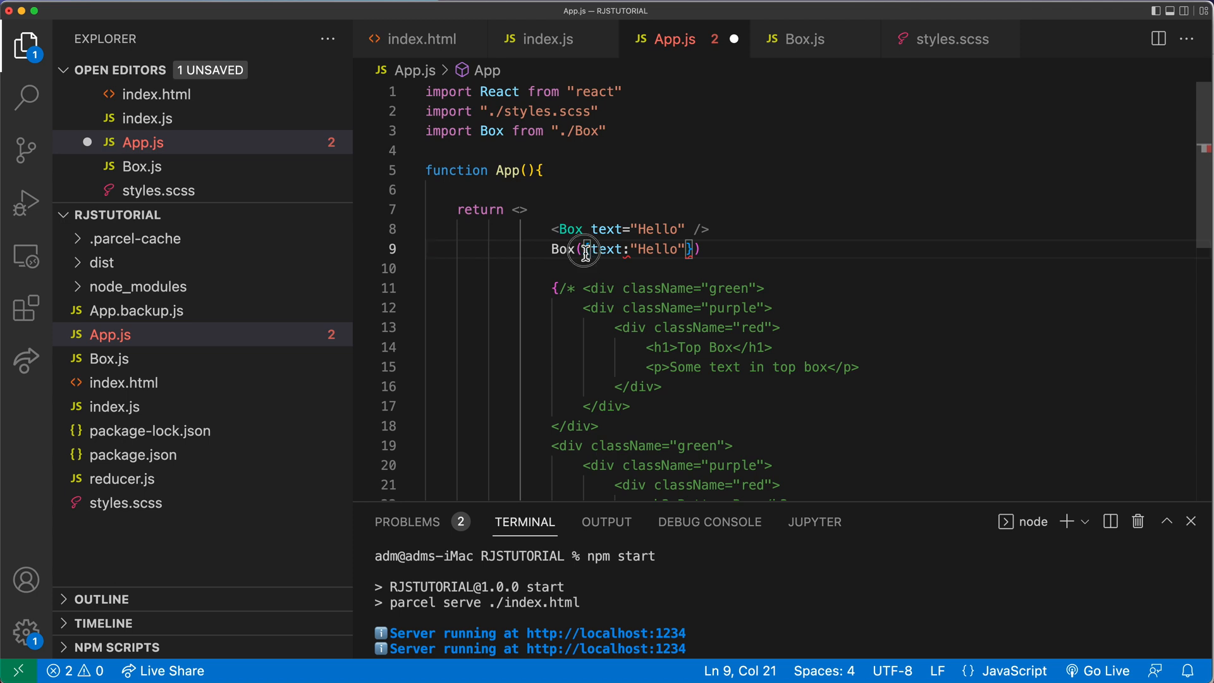
# Make the Box function in Box.js accept props, then return to App.js.
pyautogui.click(803, 39)
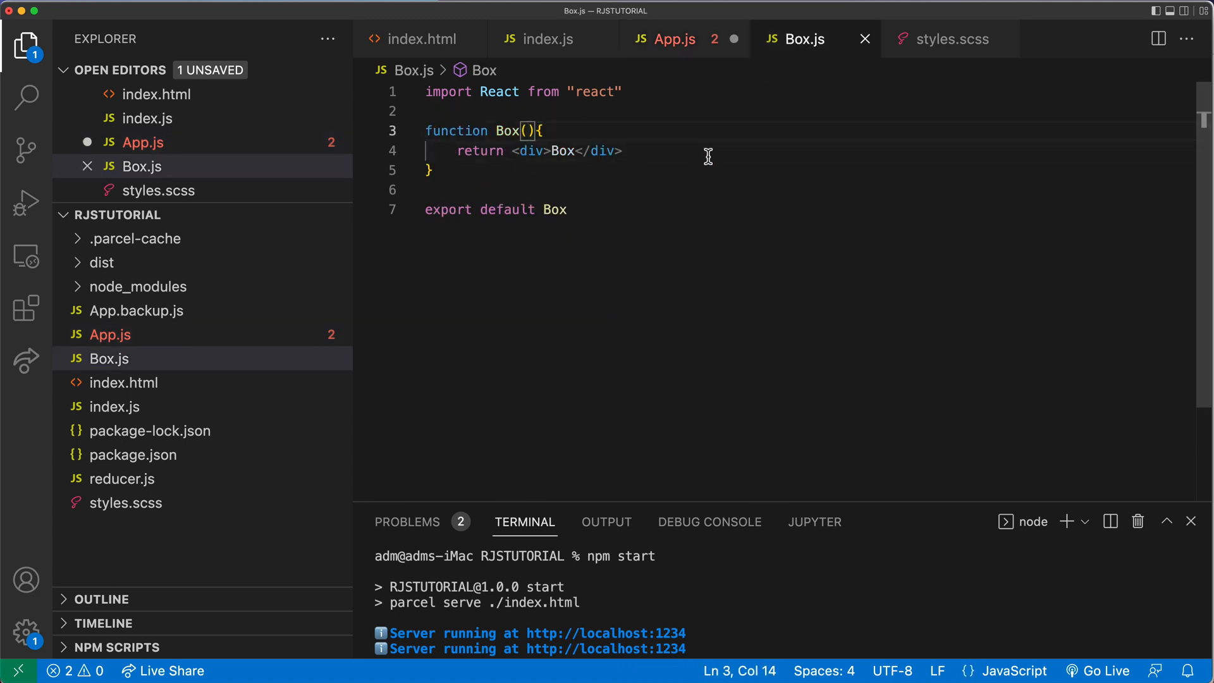
pyautogui.write('props')
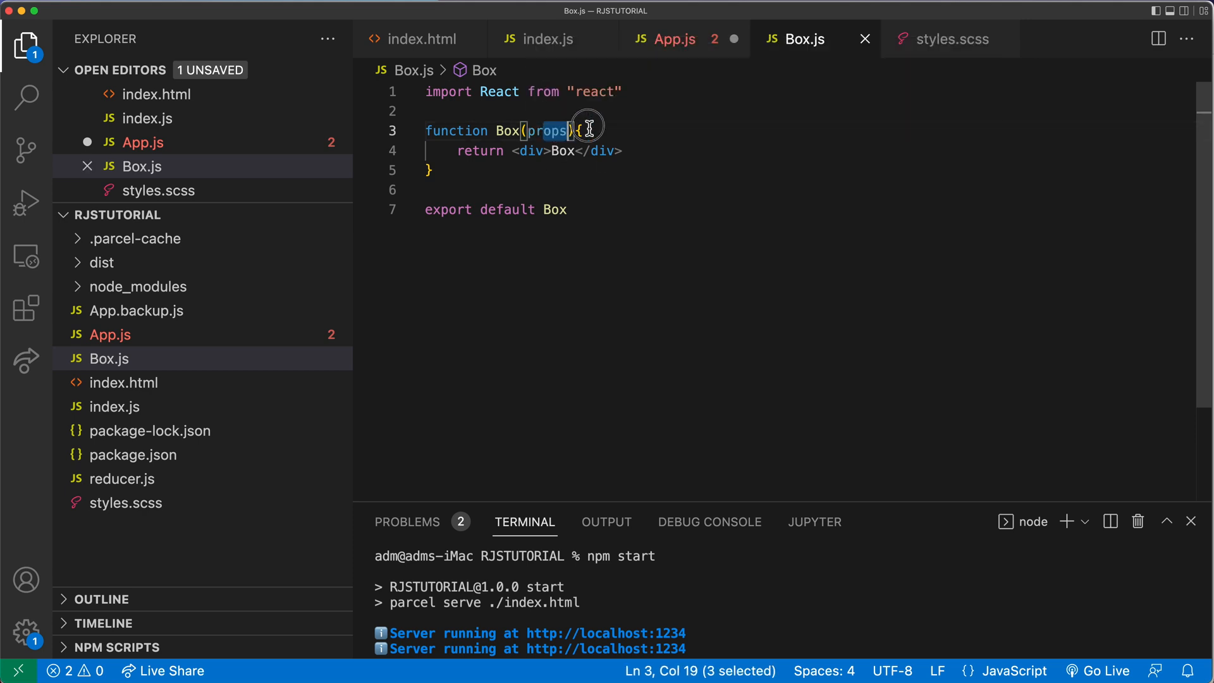
pyautogui.click(675, 39)
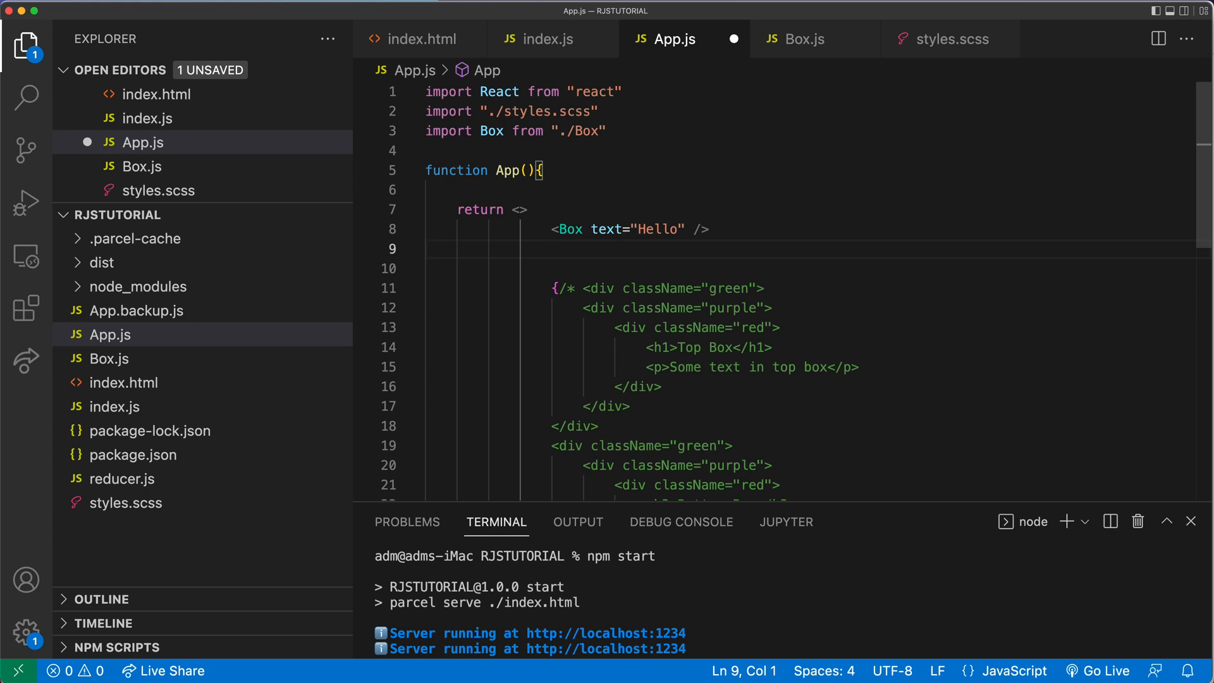
# Replace the self-closing Hello Box with an empty <Box></Box> tag pair.
pyautogui.press('Backspace')
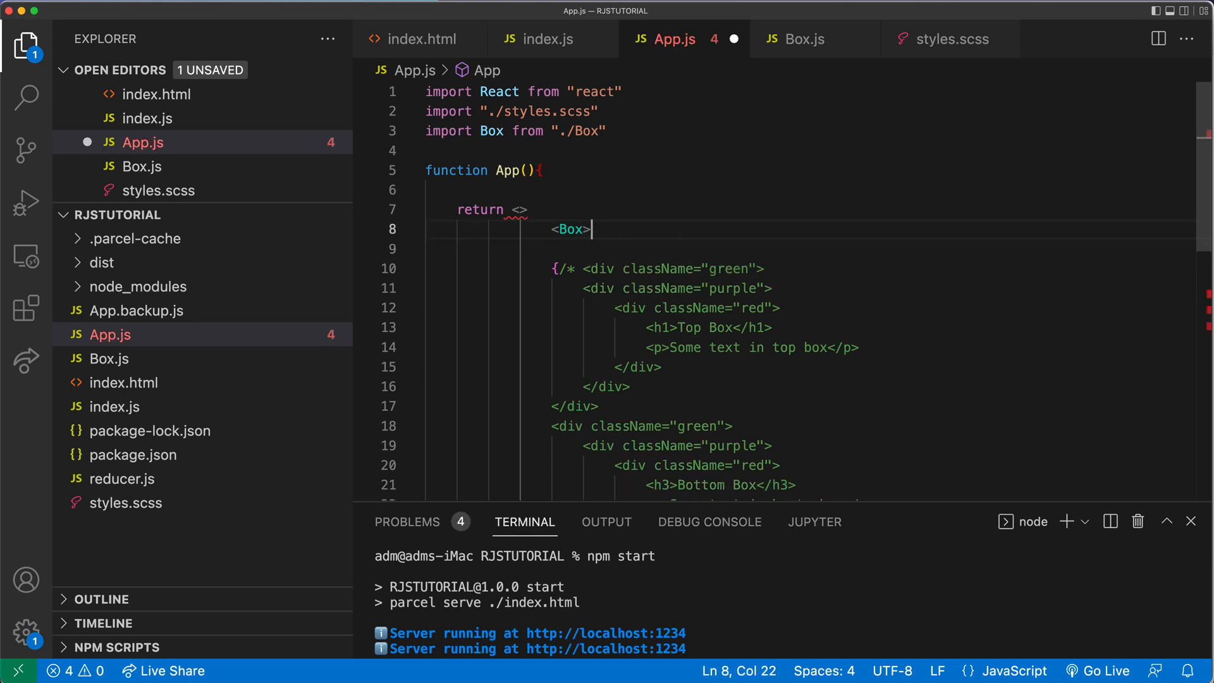
pyautogui.write('<')
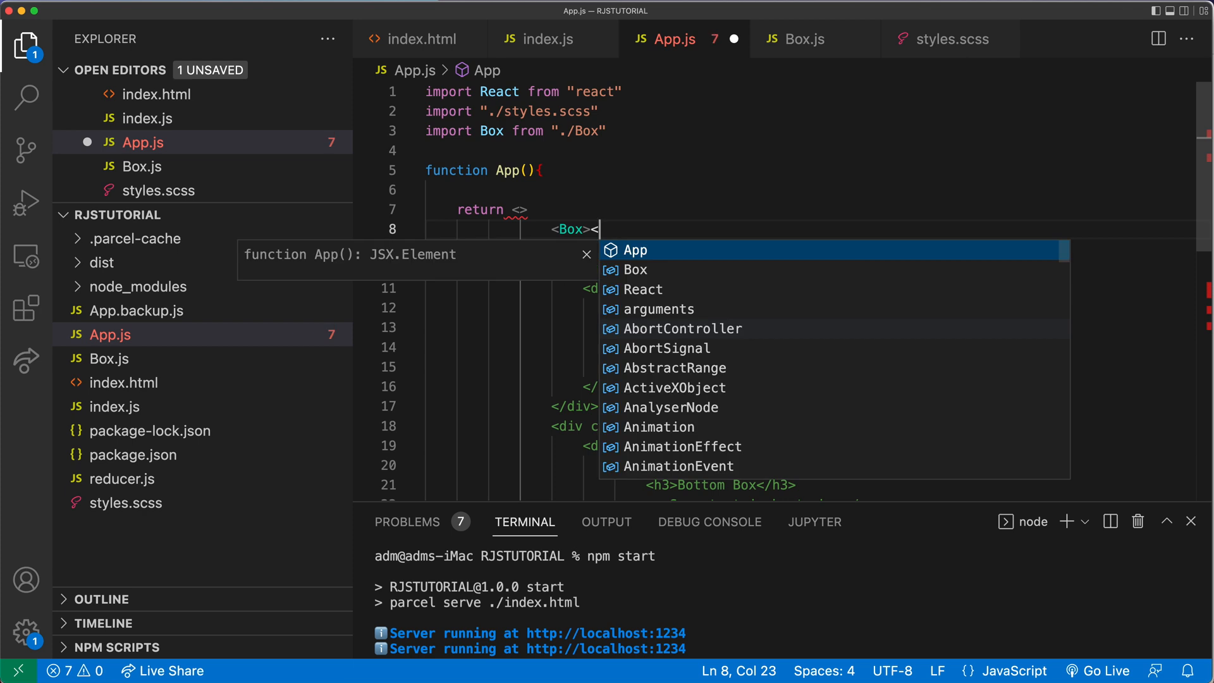
pyautogui.write('/b')
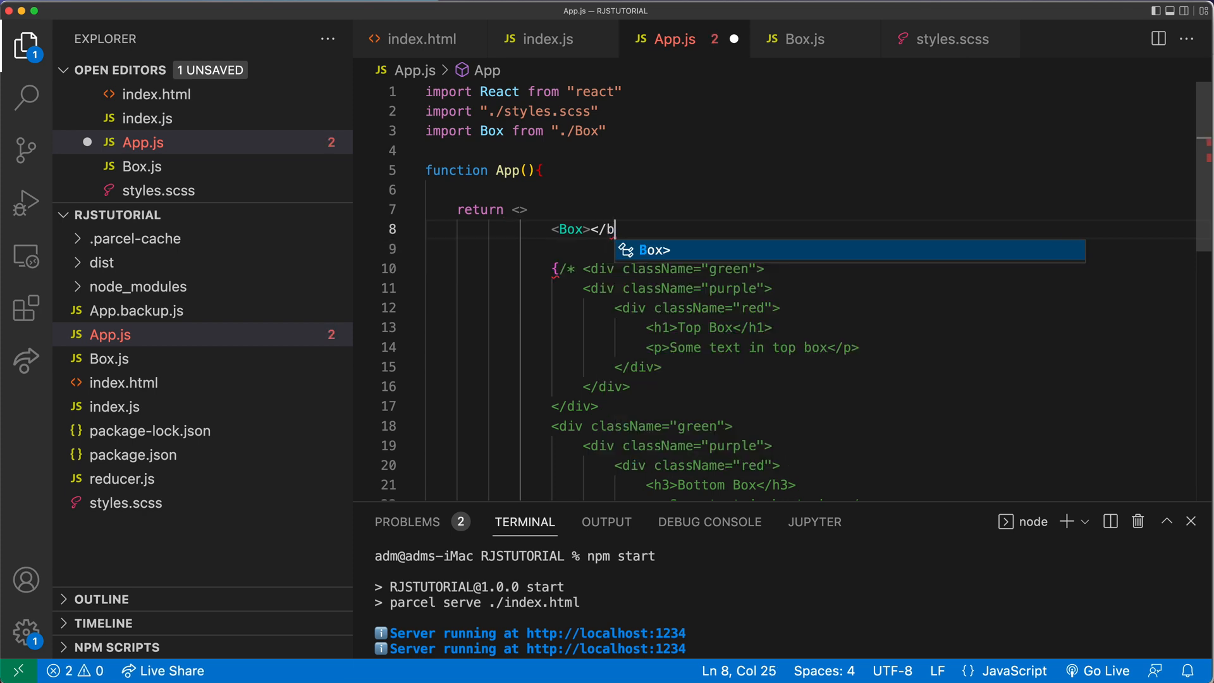
pyautogui.press('Enter')
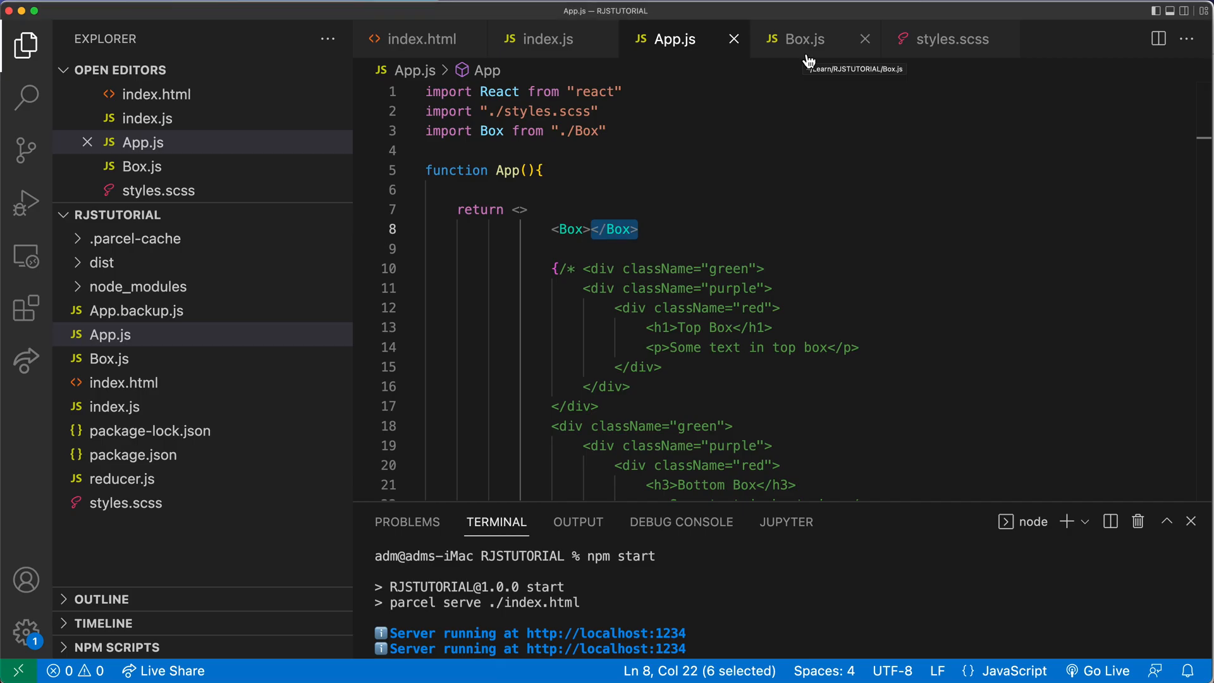
# Add console.log(props) on a new line inside the Box function in Box.js.
pyautogui.click(803, 39)
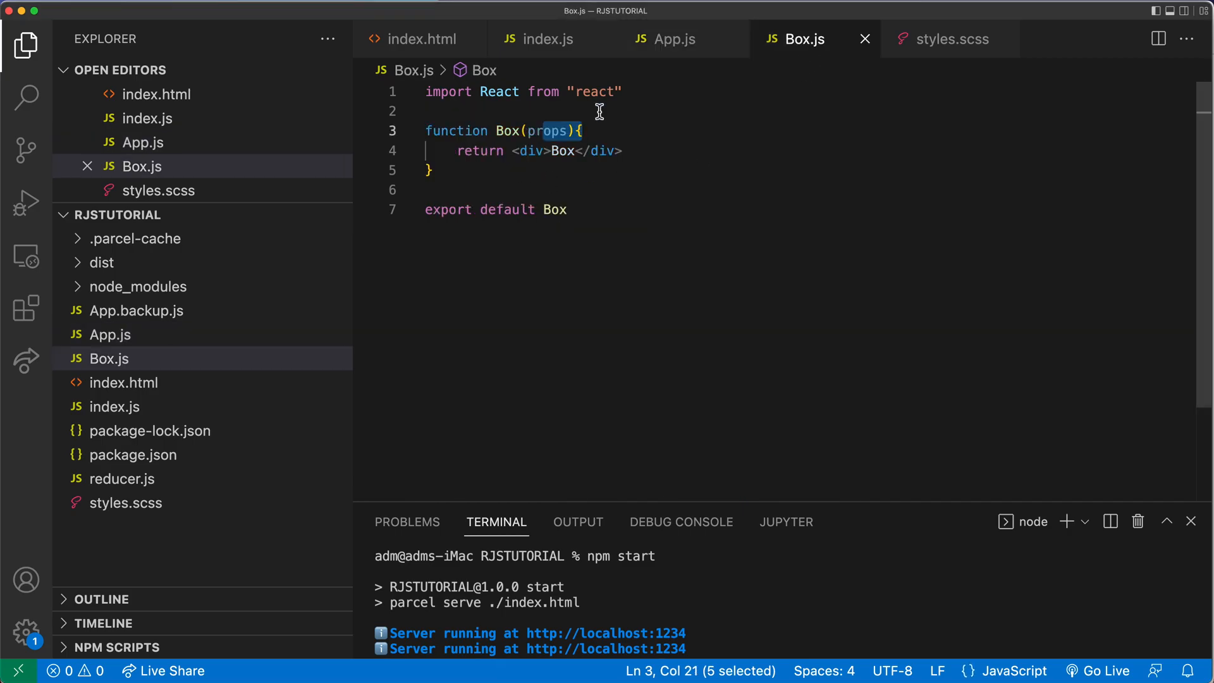
pyautogui.press('Enter')
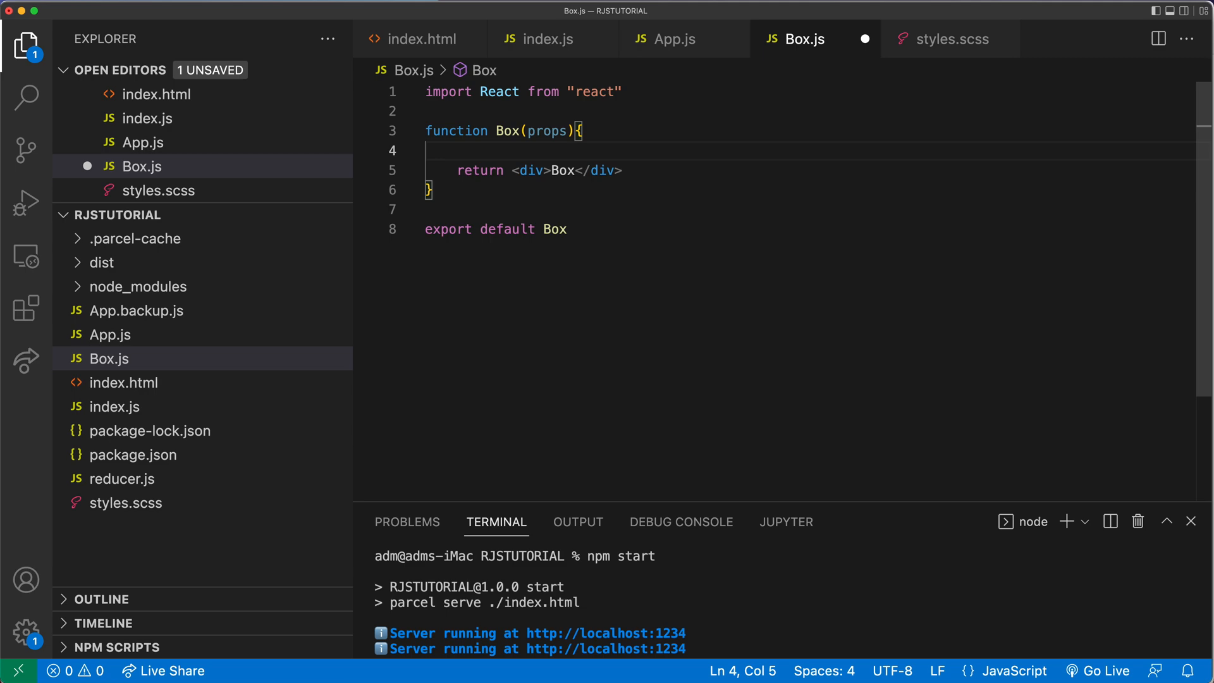
pyautogui.write('console.log(')
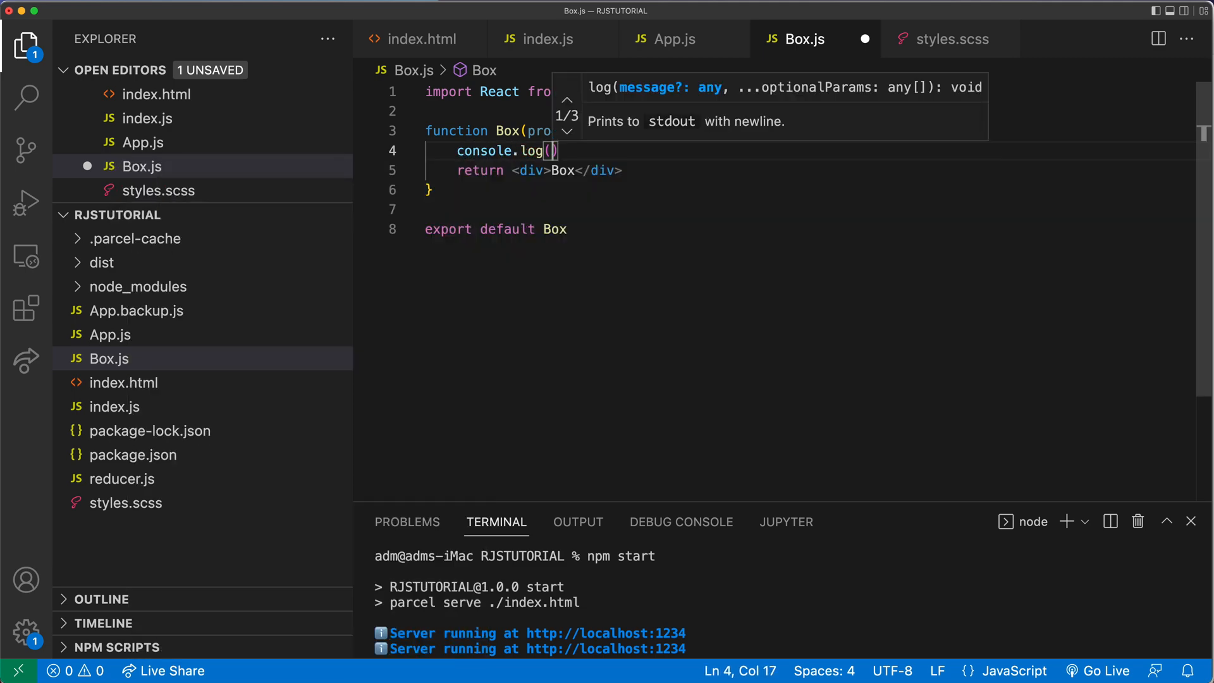
pyautogui.write('props')
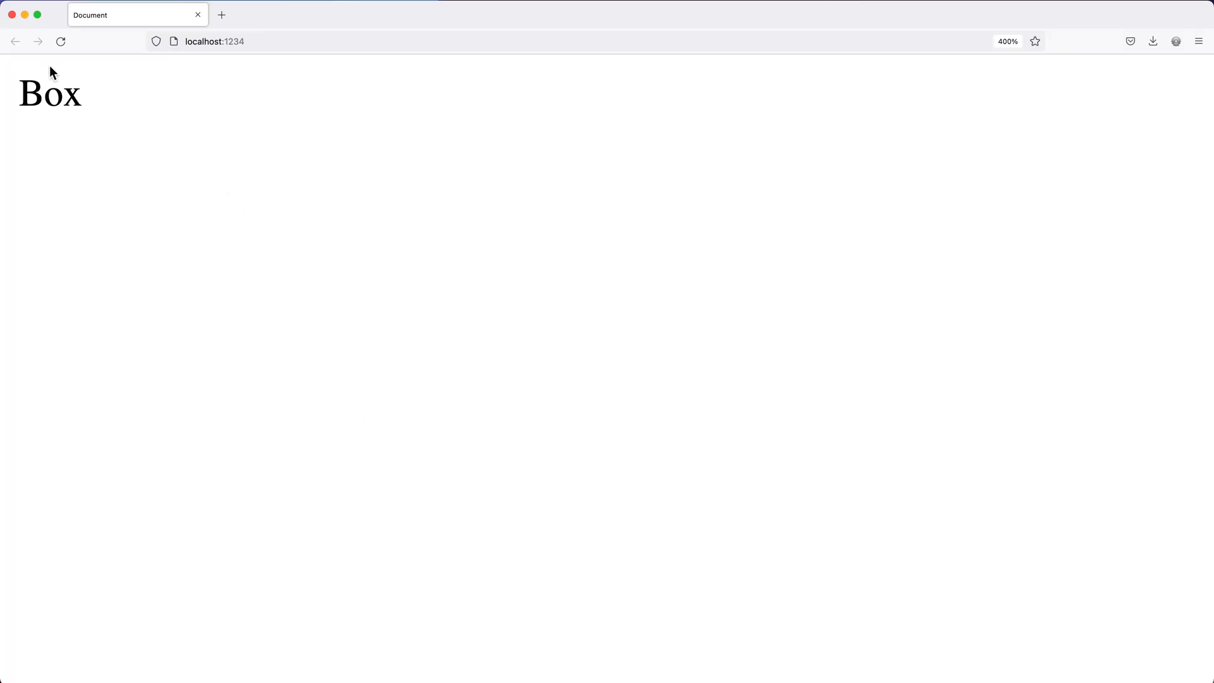
# Inspect the page in Firefox and expand the logged props Object, which is empty.
pyautogui.rightClick(487, 341)
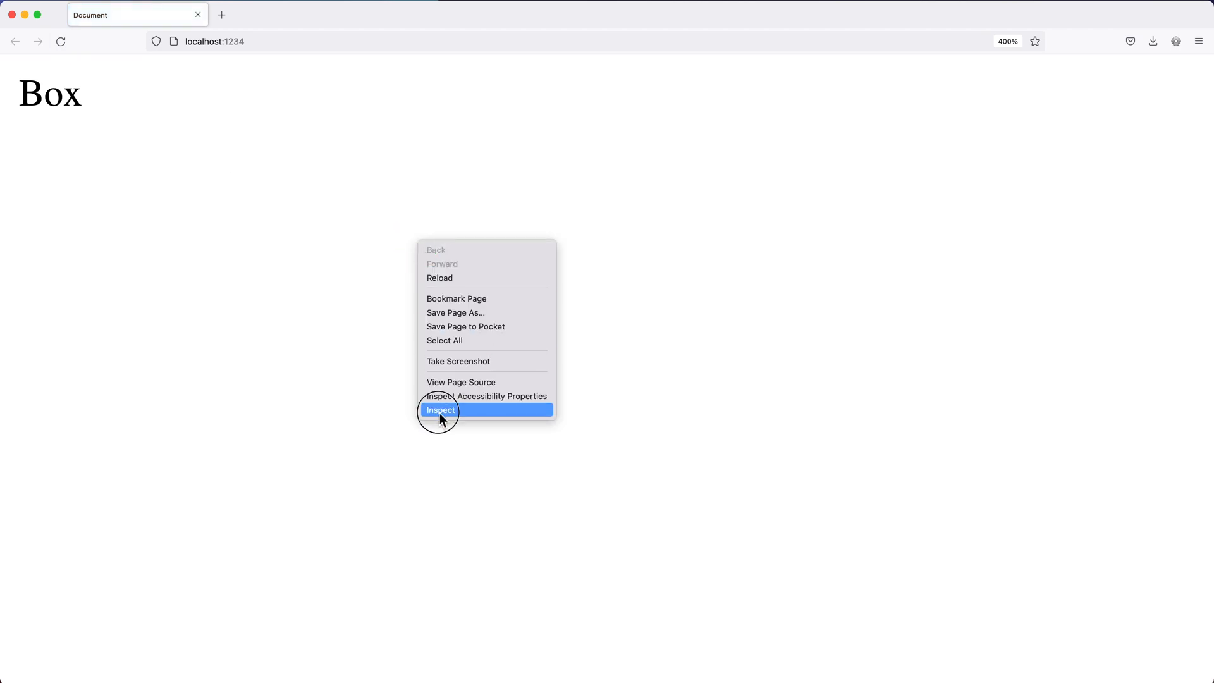
pyautogui.click(440, 410)
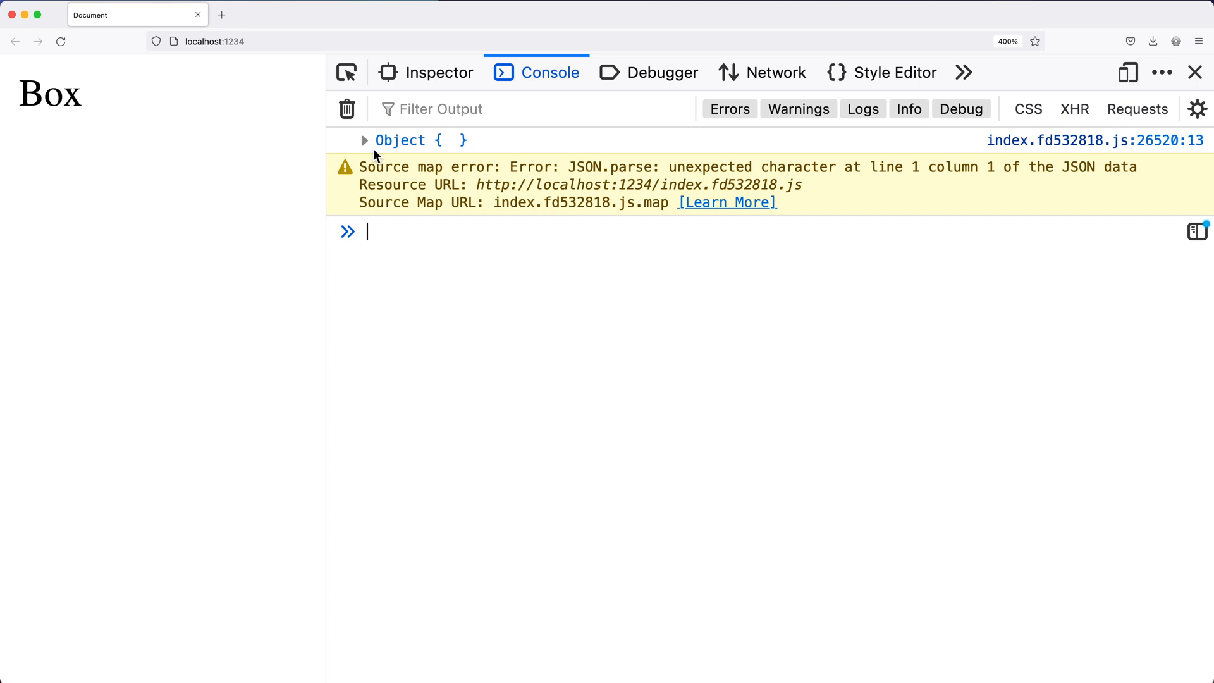
pyautogui.click(364, 141)
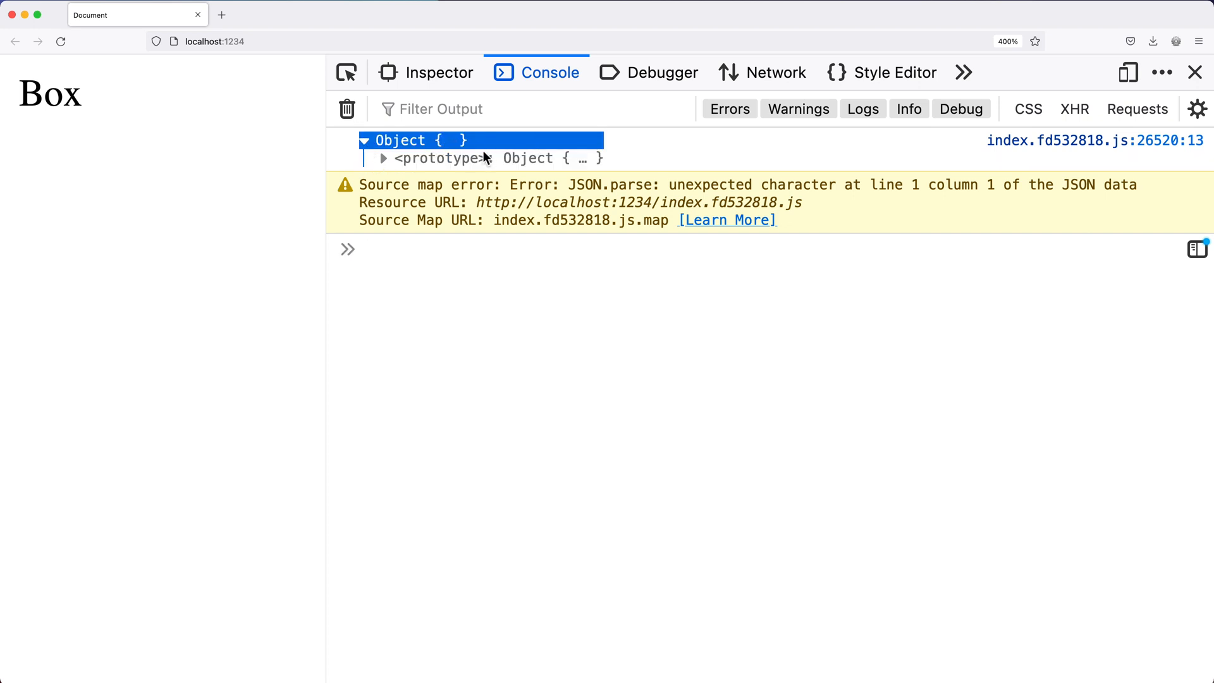
pyautogui.click(364, 140)
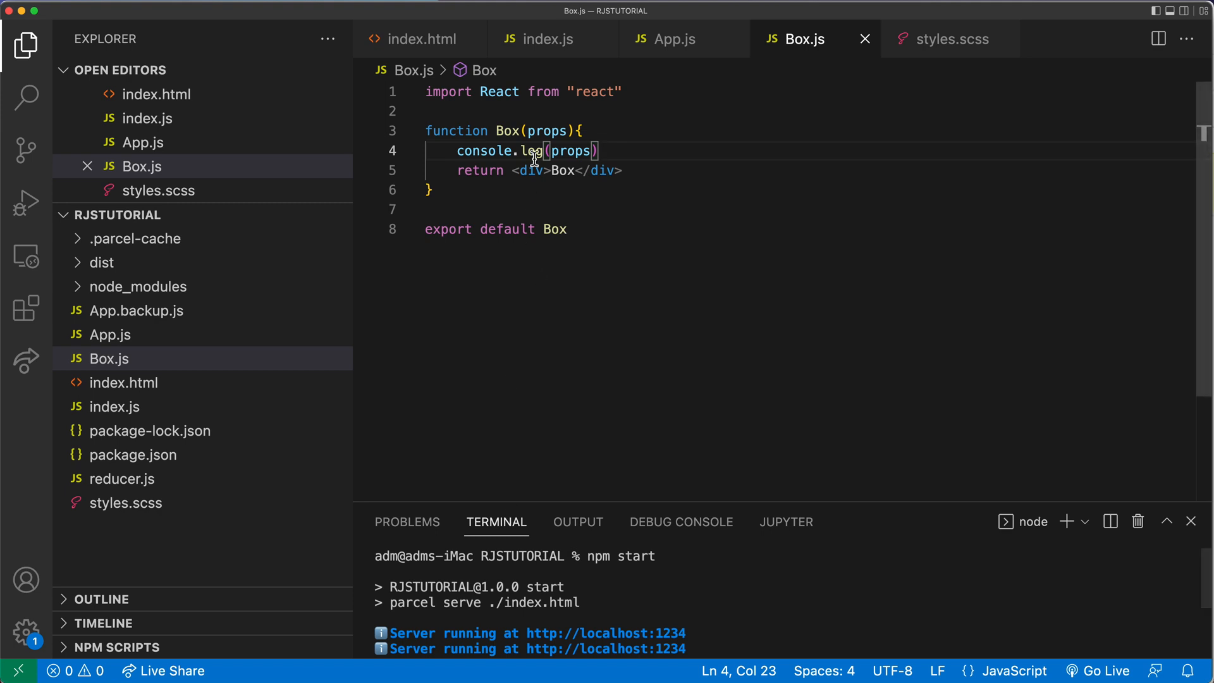
# Add text="Hello" to the Box element in App.js.
pyautogui.click(673, 39)
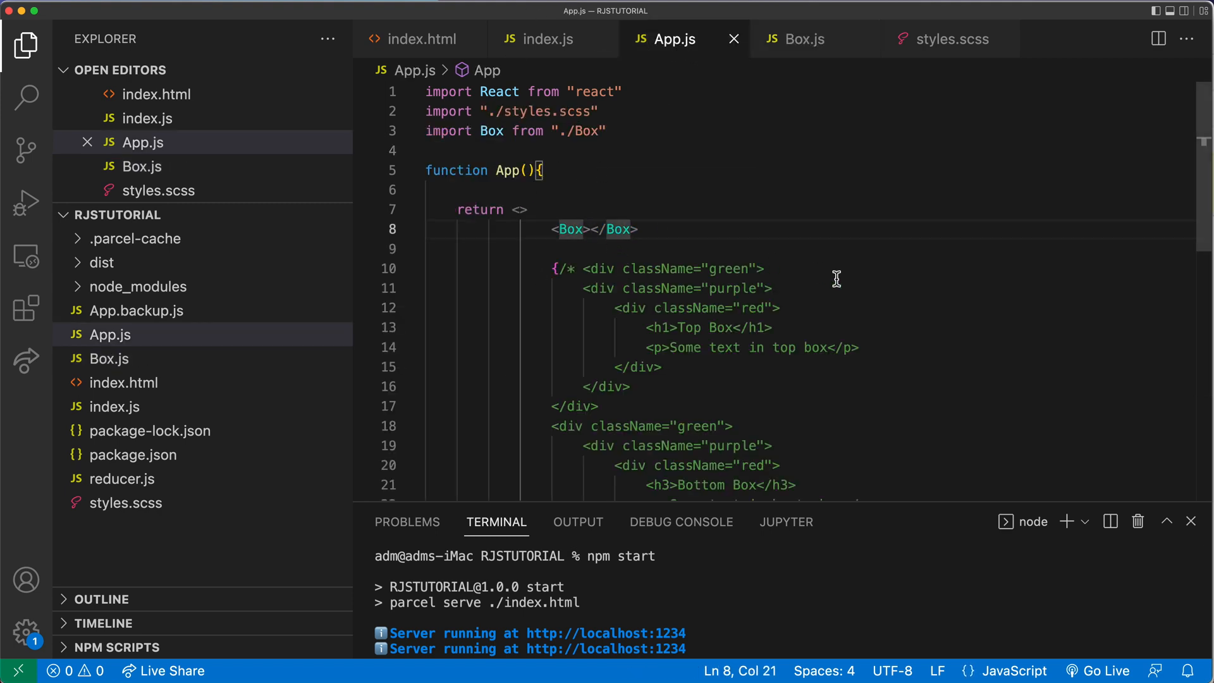
pyautogui.write('text="He')
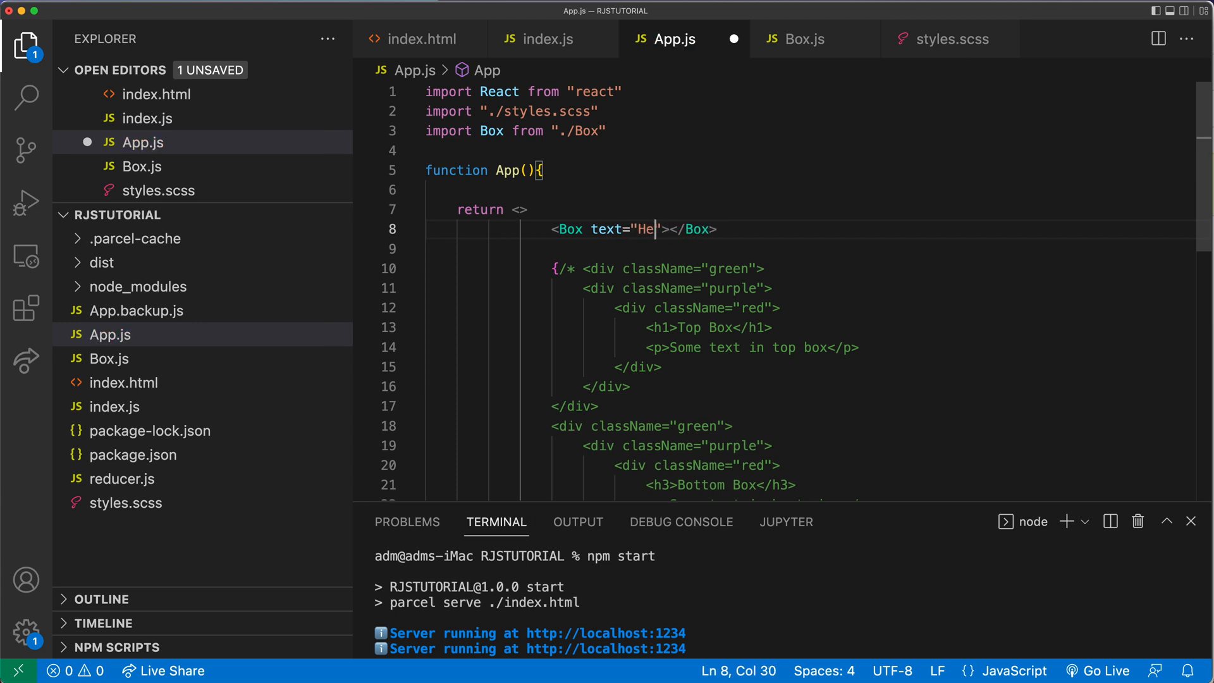
pyautogui.write('llo')
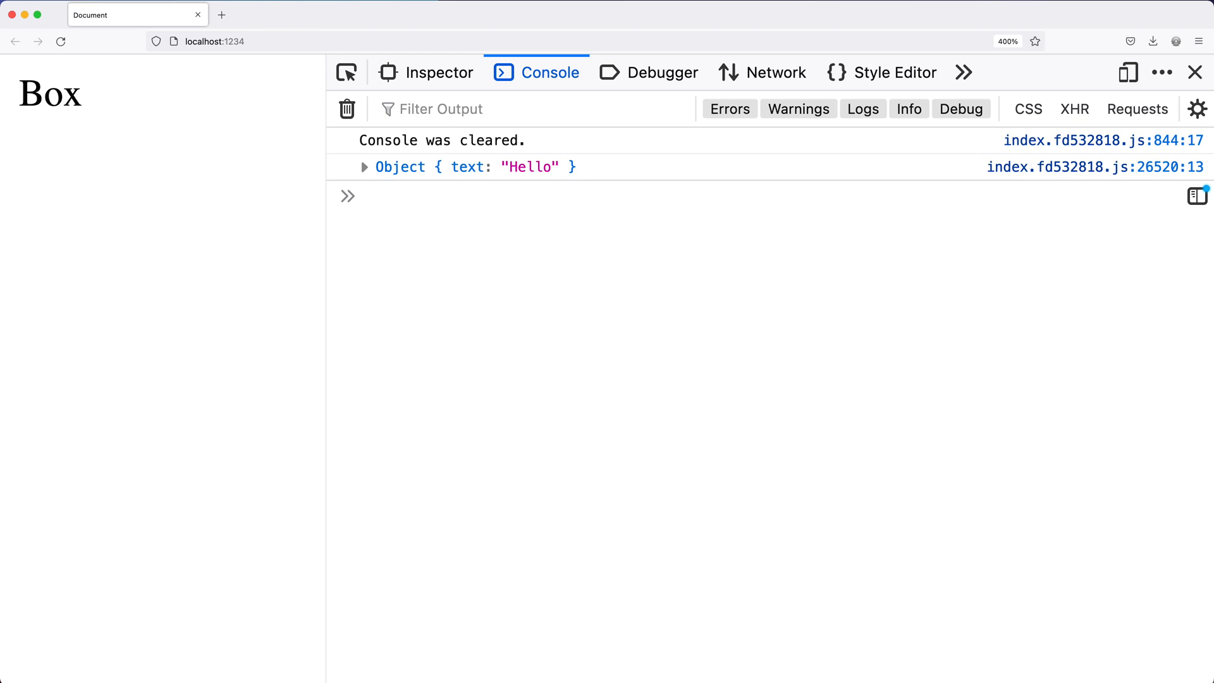
pyautogui.moveTo(538, 183)
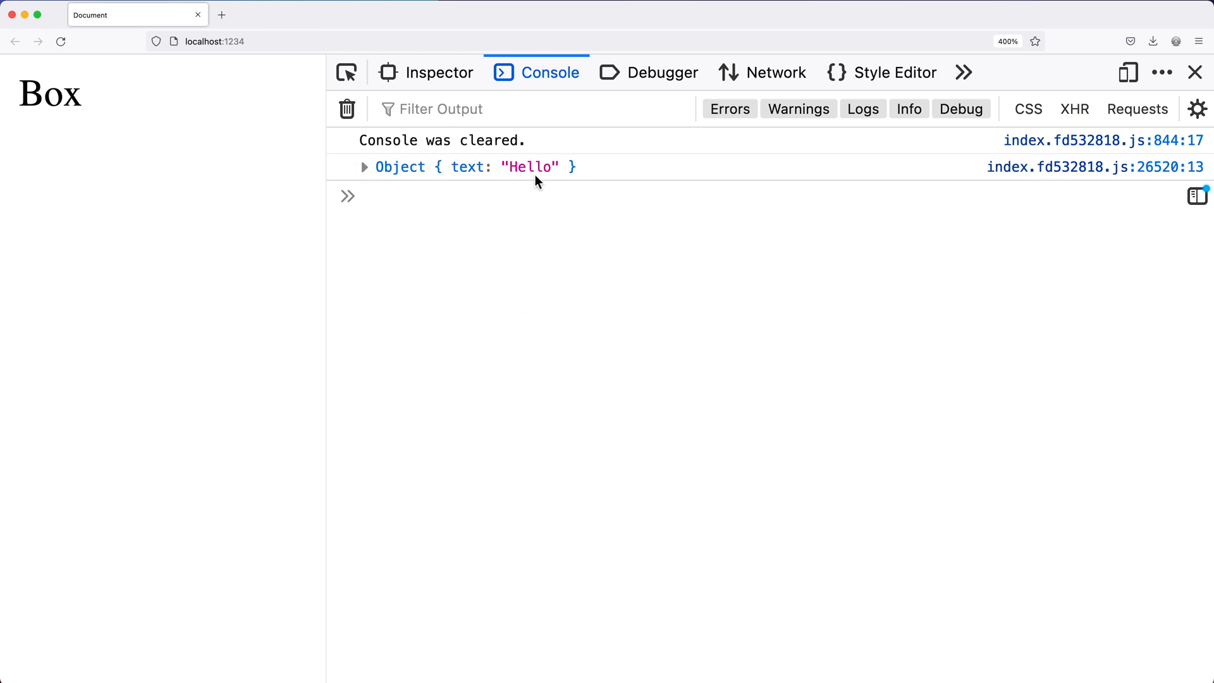
pyautogui.moveTo(611, 176)
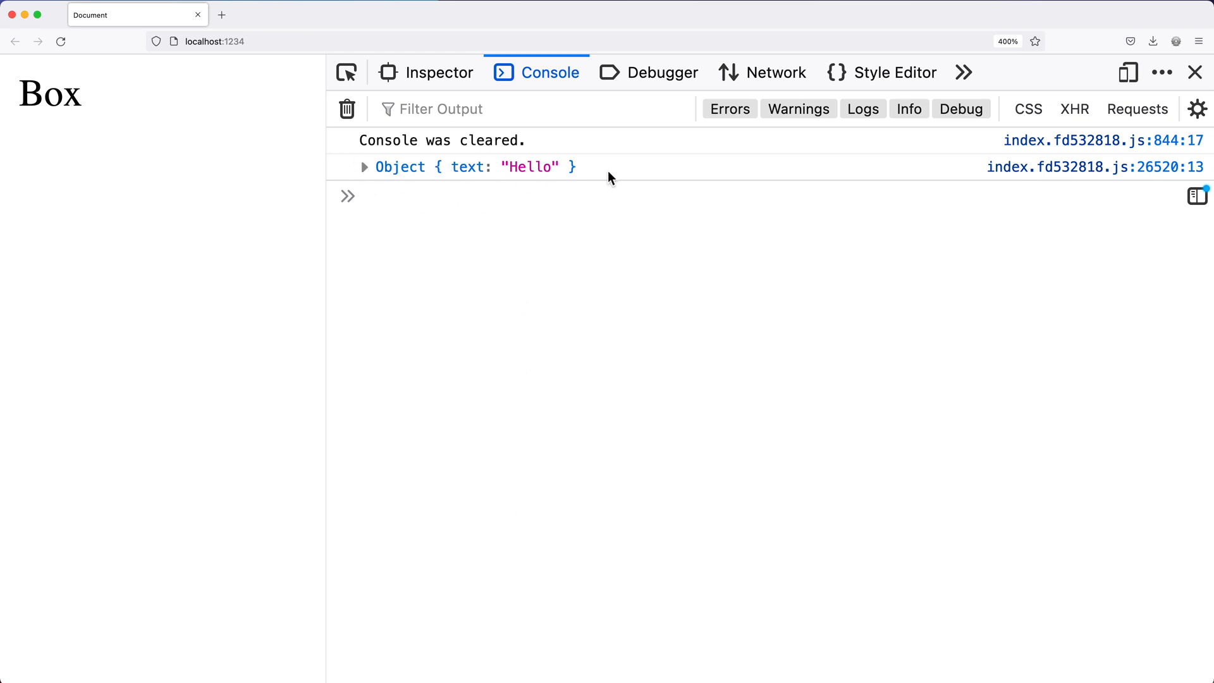
pyautogui.moveTo(466, 159)
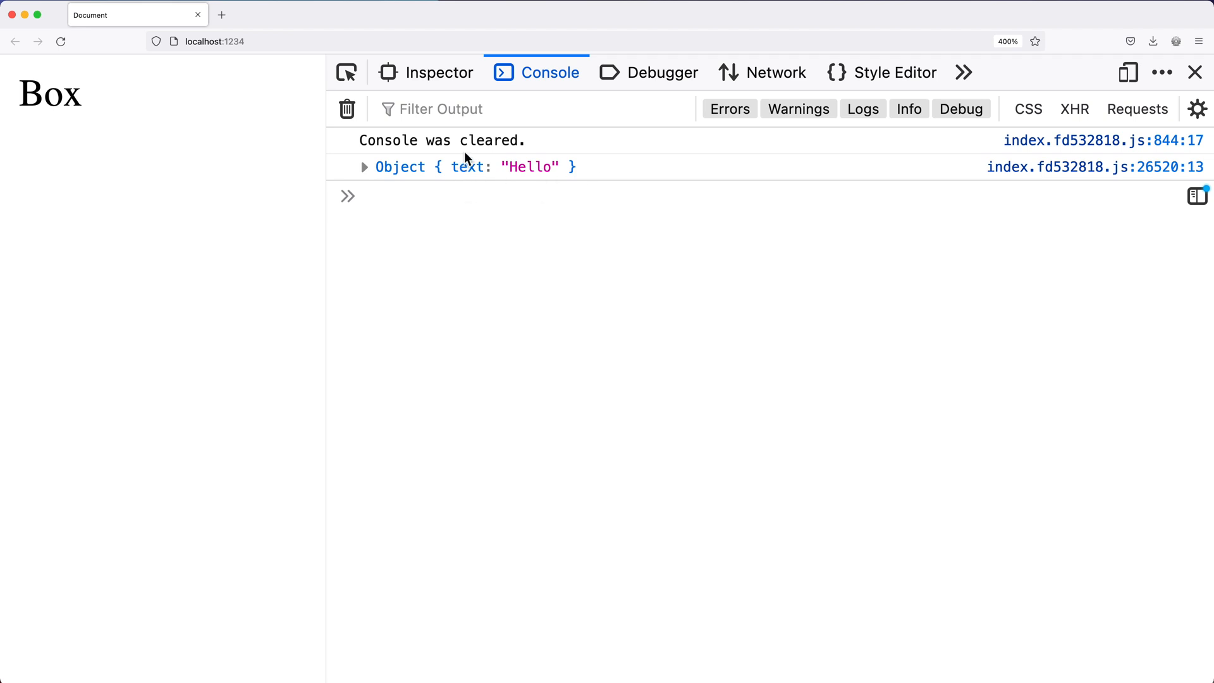
pyautogui.moveTo(546, 162)
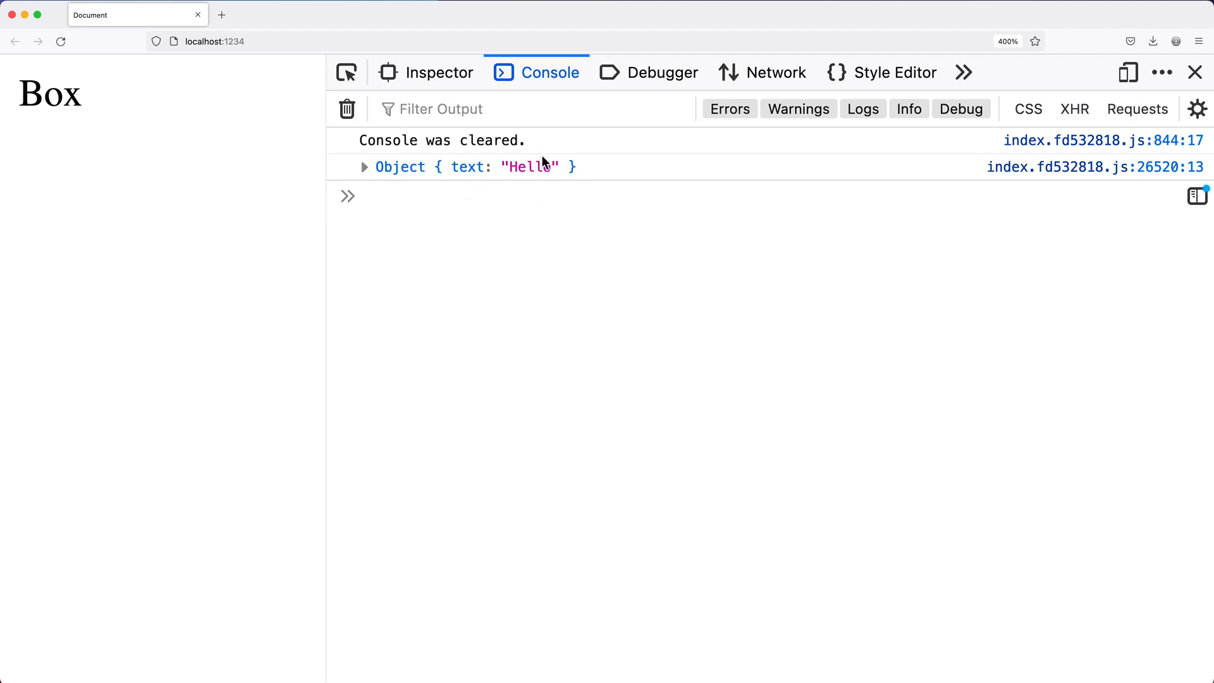
pyautogui.moveTo(482, 193)
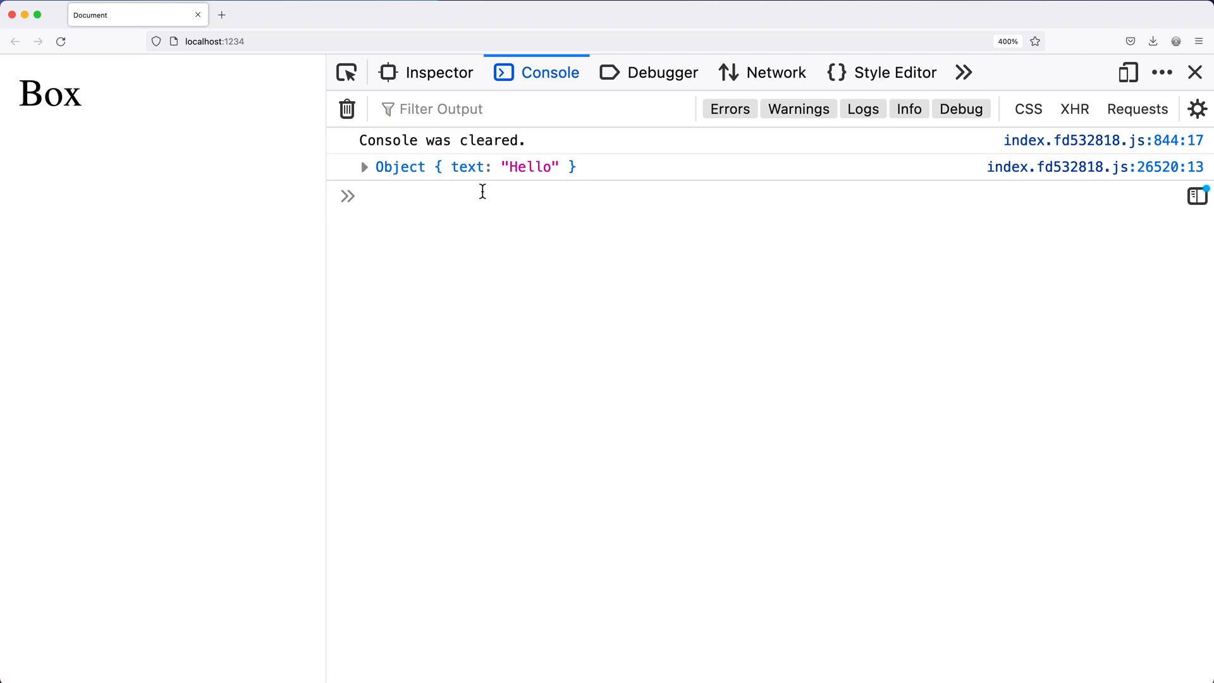
pyautogui.moveTo(481, 191)
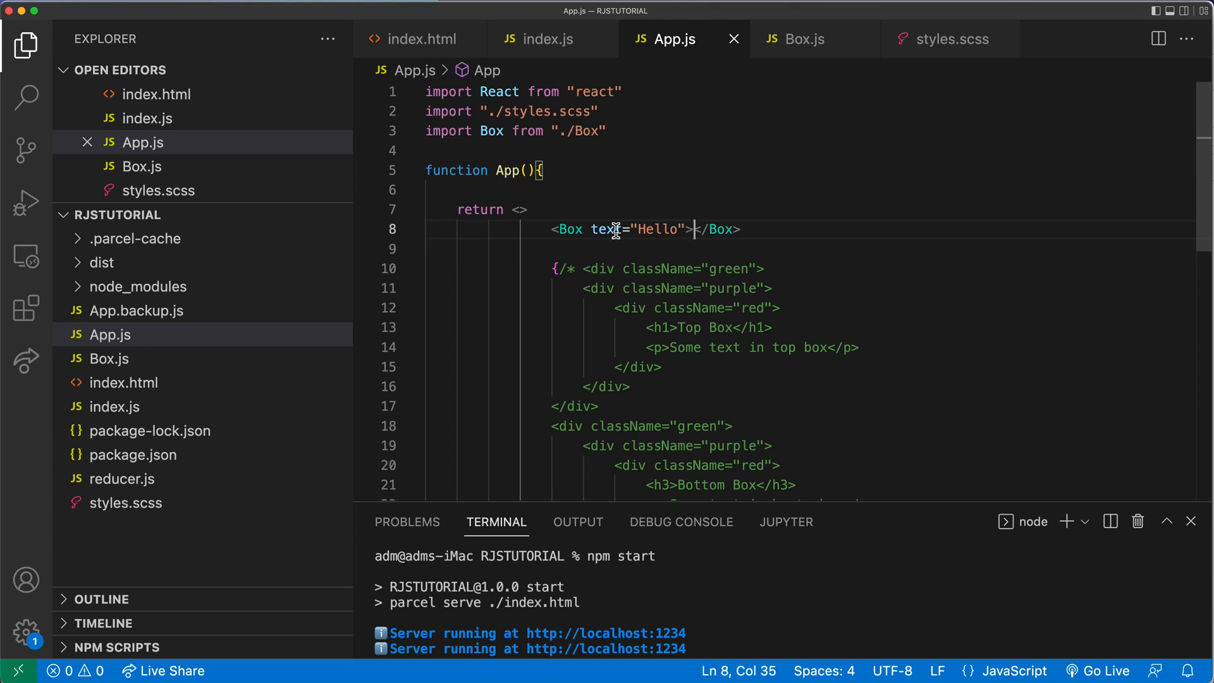
pyautogui.moveTo(865, 280)
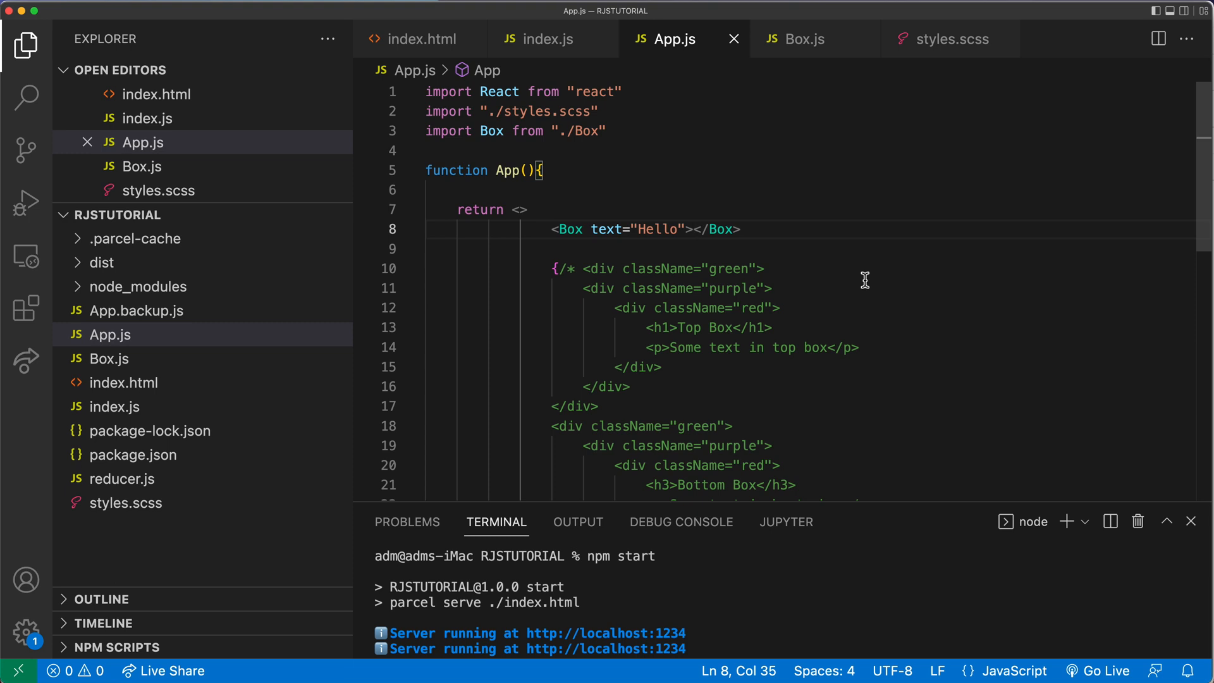
# Type "Inner Text" as the child between the Box tags.
pyautogui.write('Inner Text')
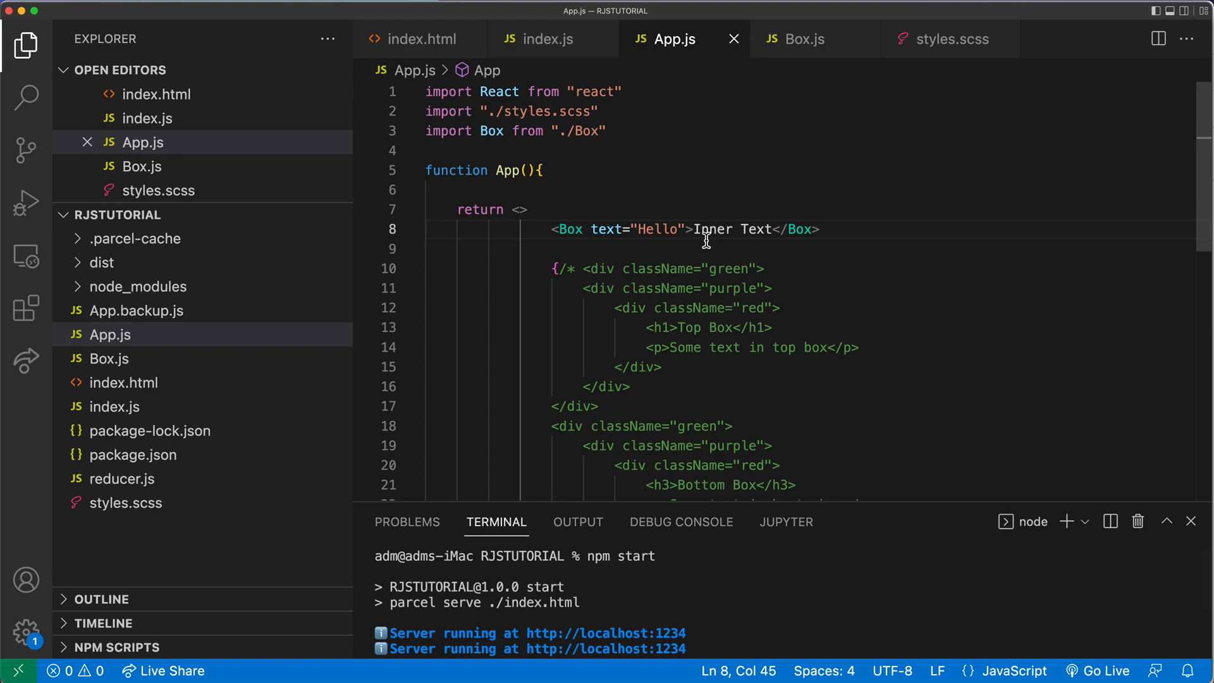
pyautogui.moveTo(706, 241)
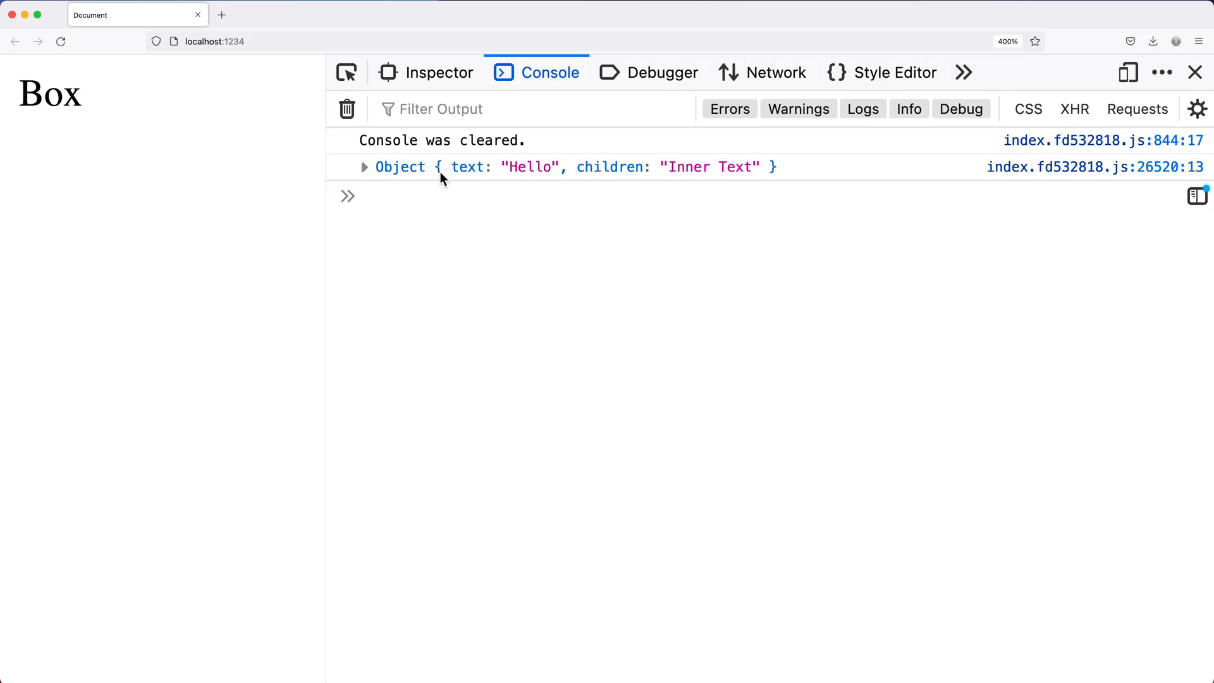
# Highlight text "Hello" and children "Inner Text" in Firefox's logged props.
pyautogui.doubleClick(468, 167)
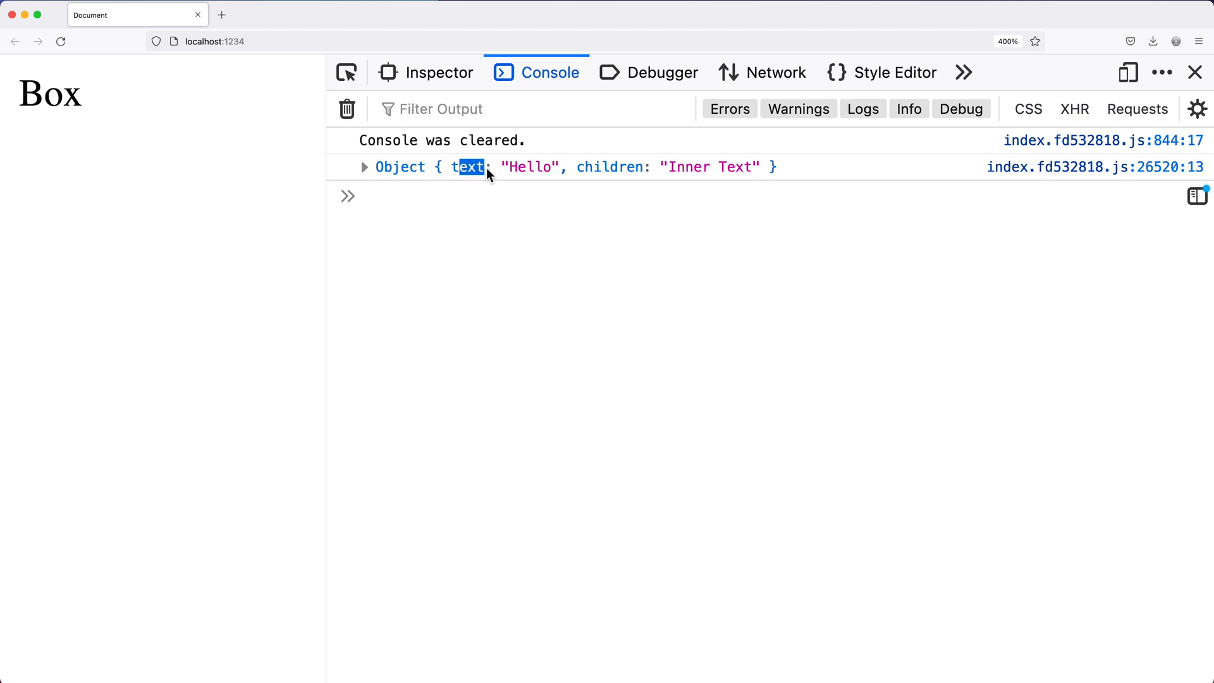
pyautogui.doubleClick(612, 167)
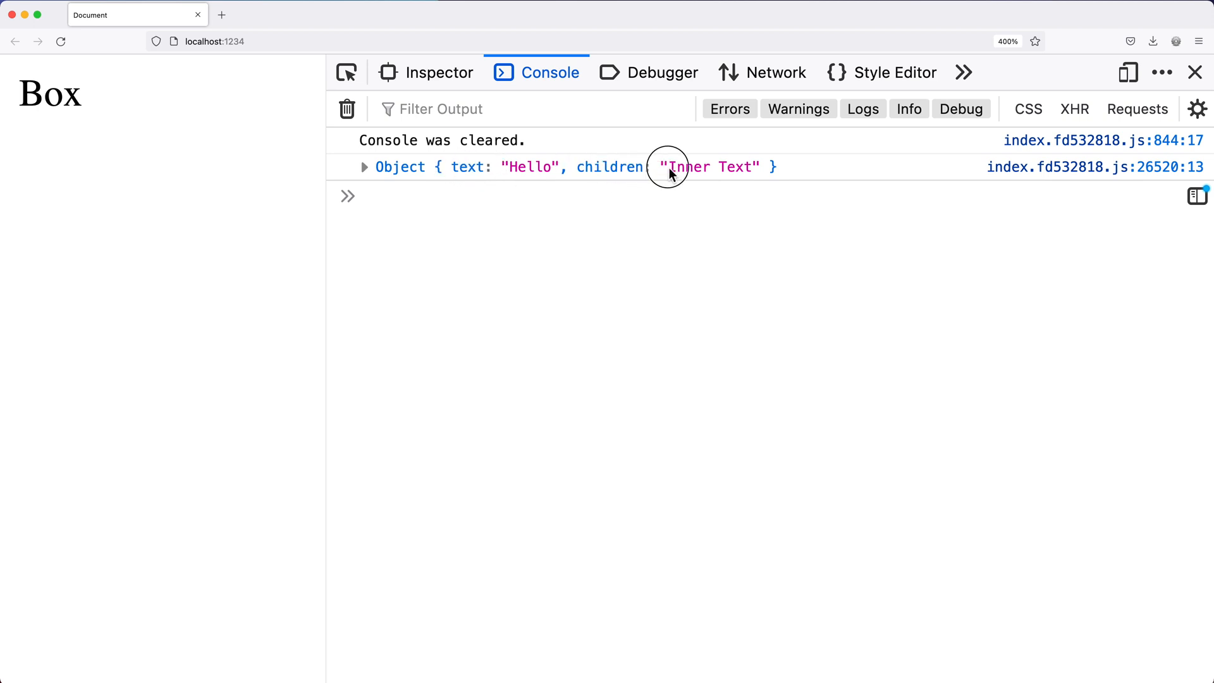
pyautogui.doubleClick(711, 167)
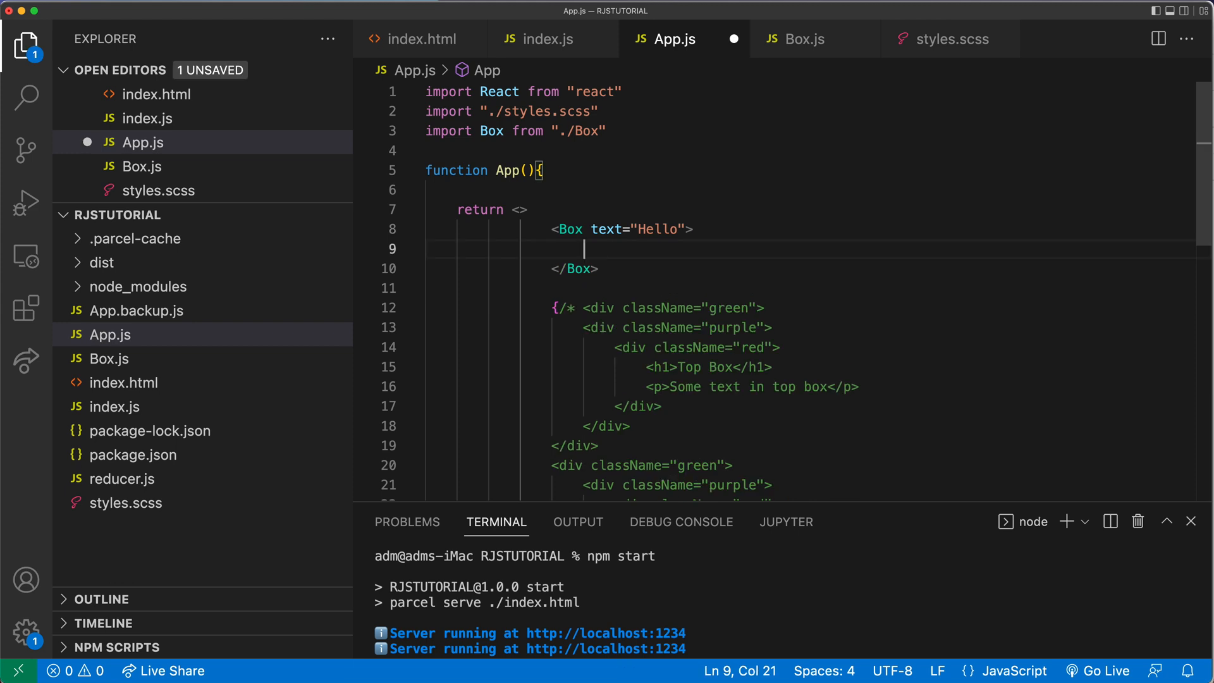
# Start an <h1>Some T… heading inside the Box element.
pyautogui.write('<h1>Some T')
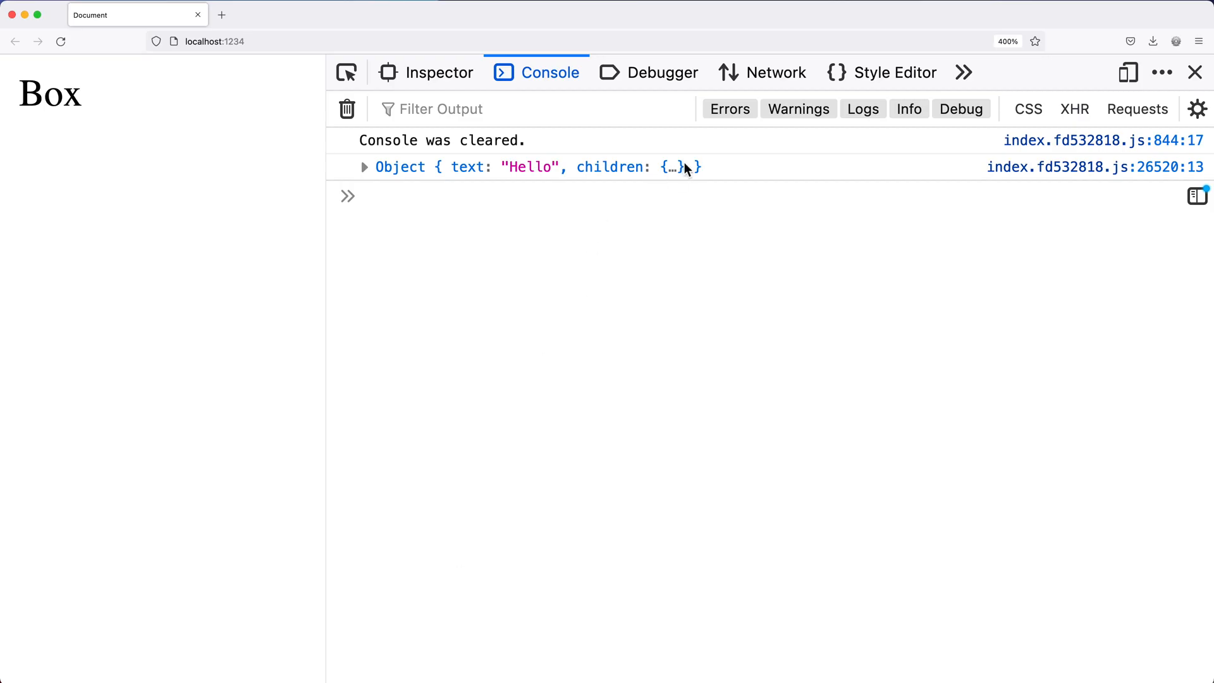
# Expand the logged Object to show children is an h1 React element.
pyautogui.click(365, 167)
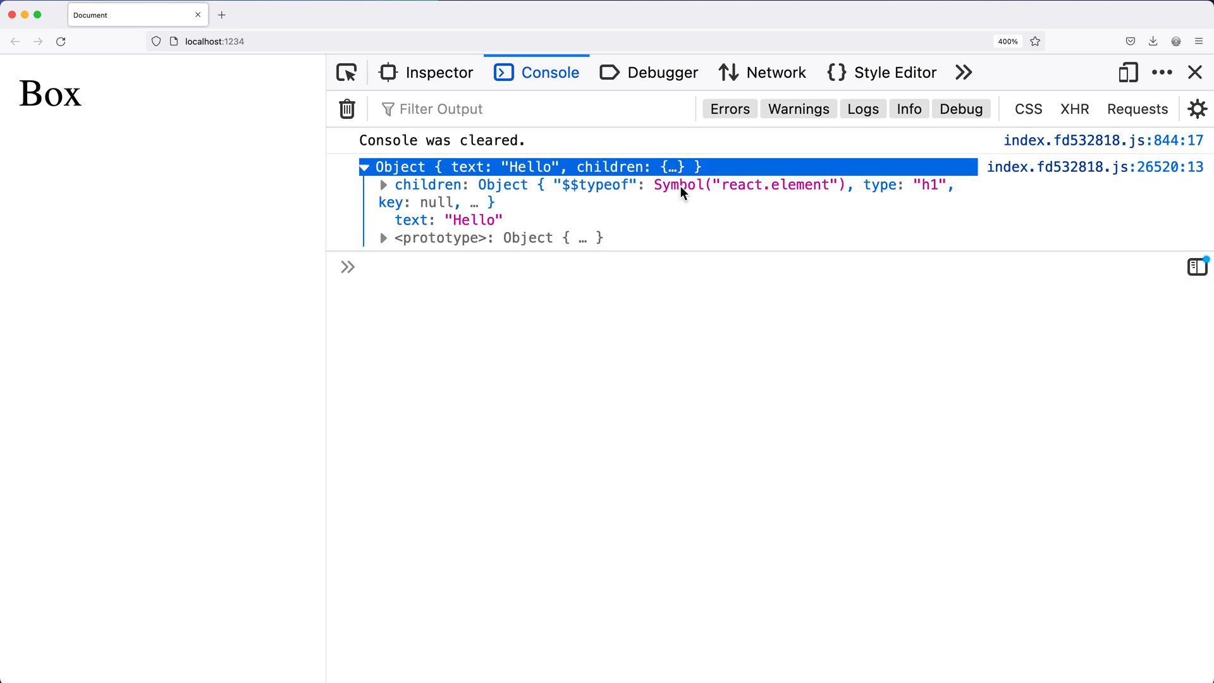
pyautogui.moveTo(614, 191)
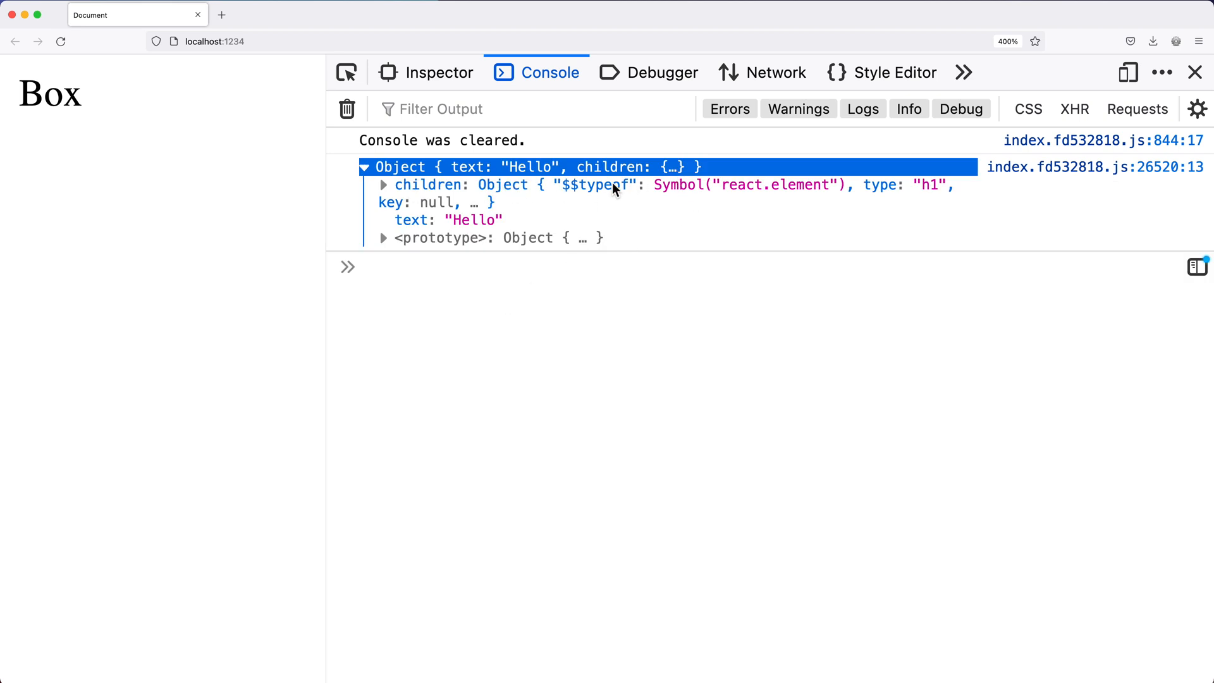
pyautogui.moveTo(608, 193)
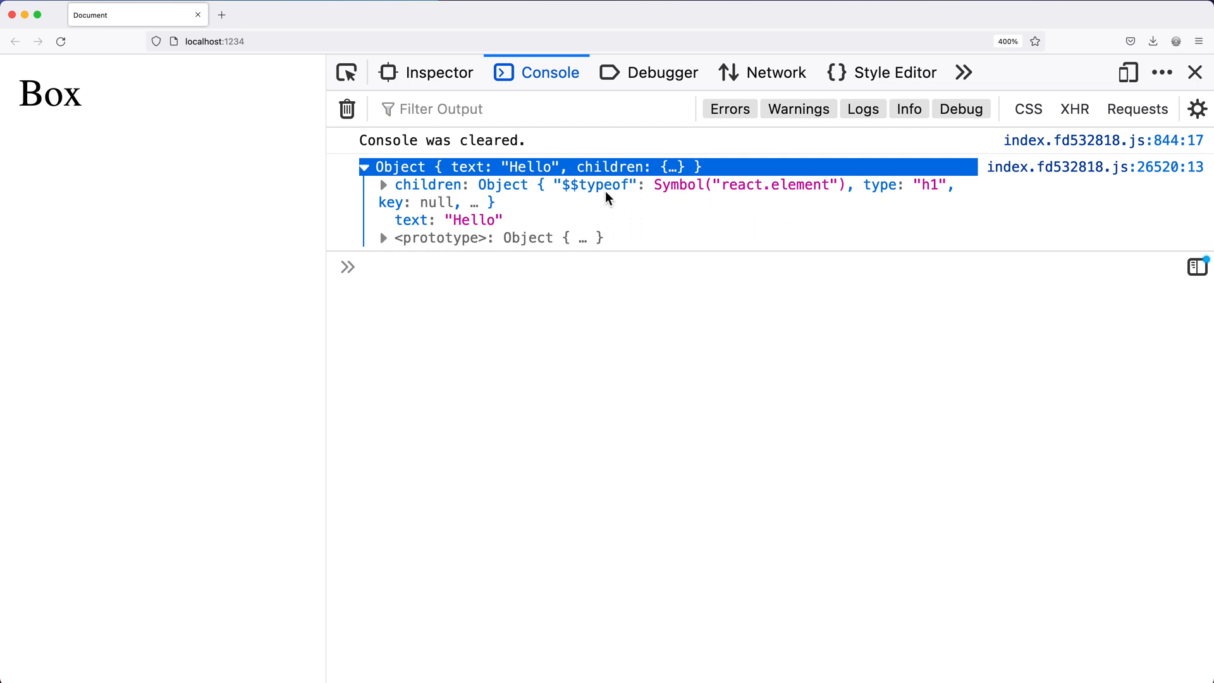
pyautogui.moveTo(721, 196)
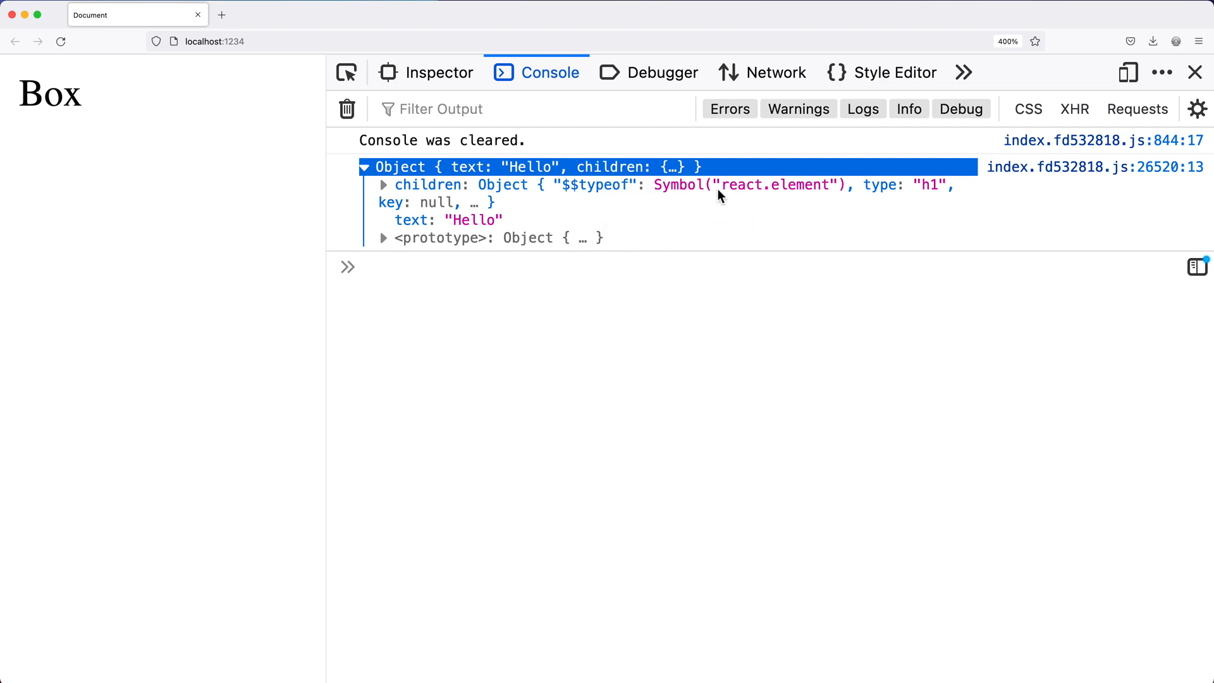
pyautogui.moveTo(846, 193)
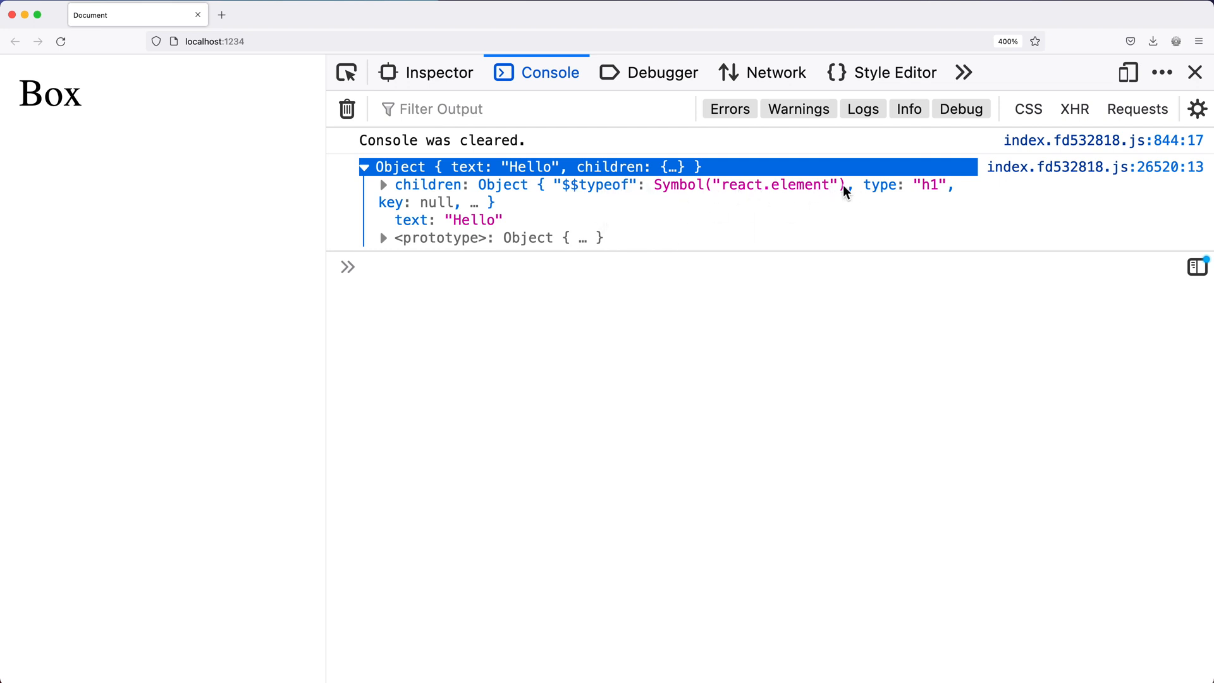
pyautogui.moveTo(852, 223)
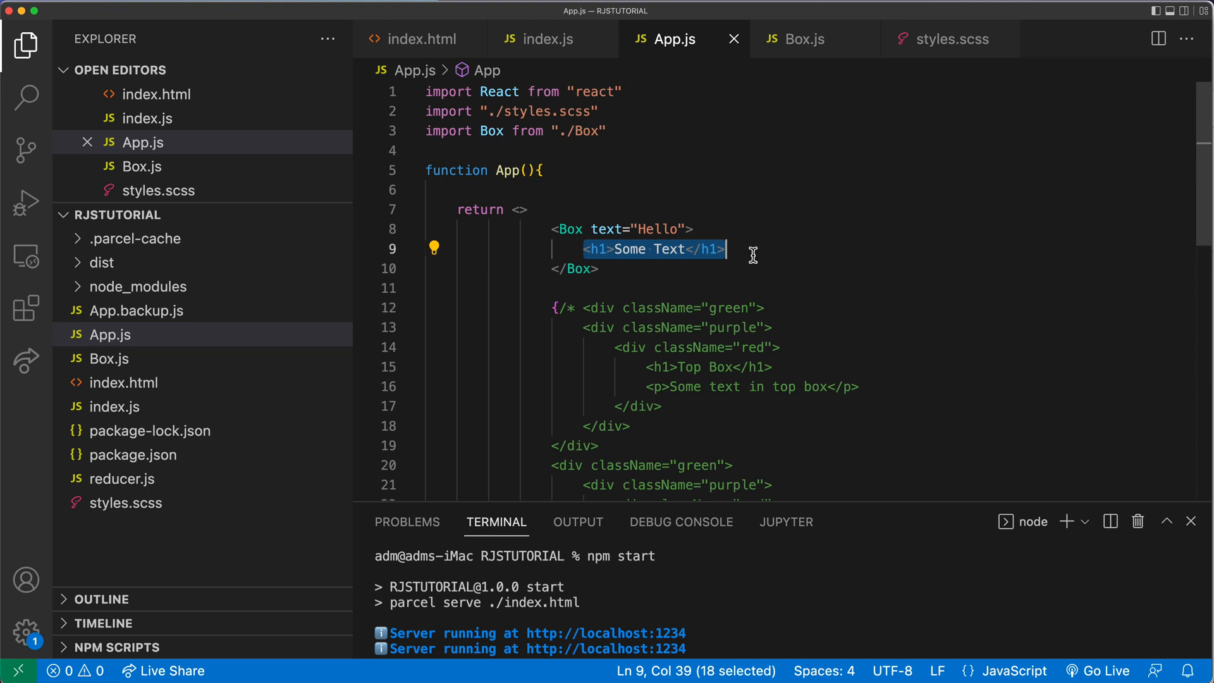
# Add a <p>More Children</p> paragraph under the Some Text heading in Box.
pyautogui.click(767, 251)
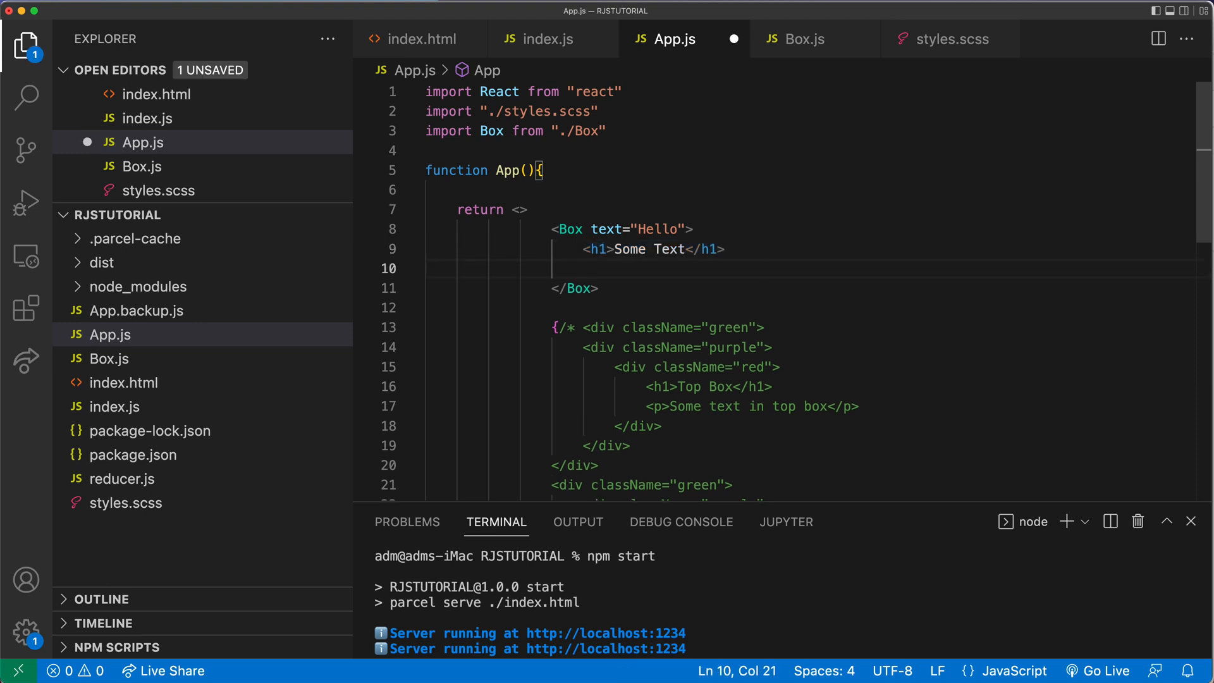
pyautogui.write('<p>M</p>')
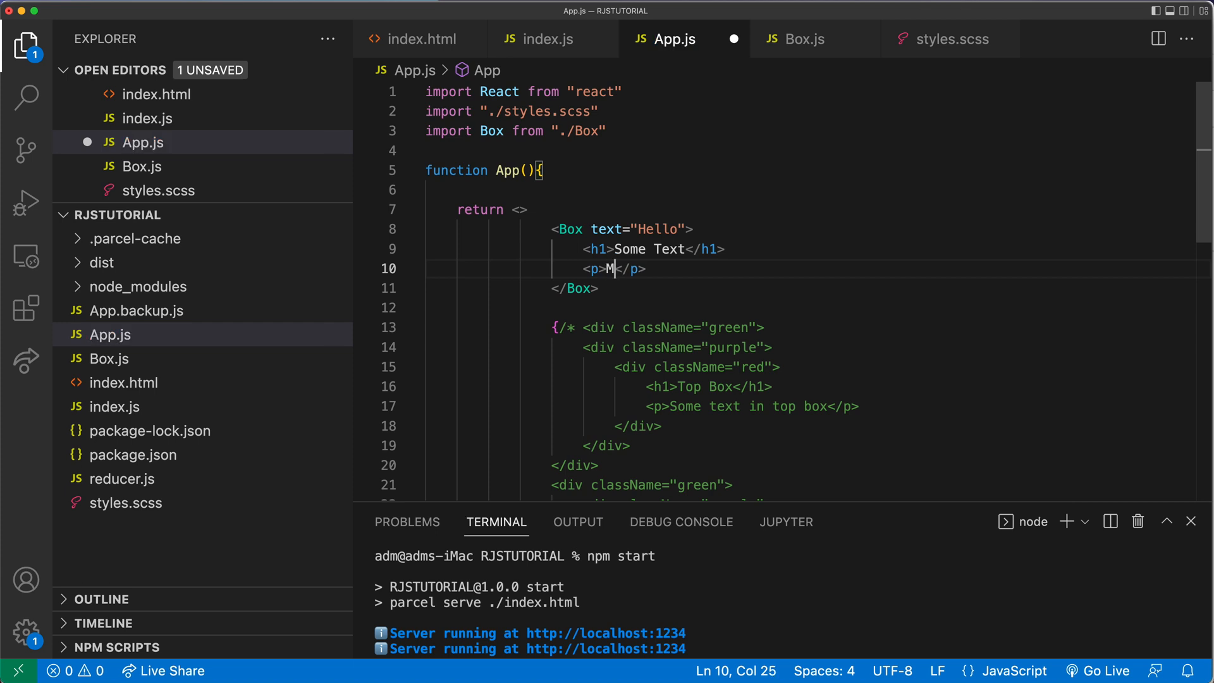
pyautogui.write('ore Children')
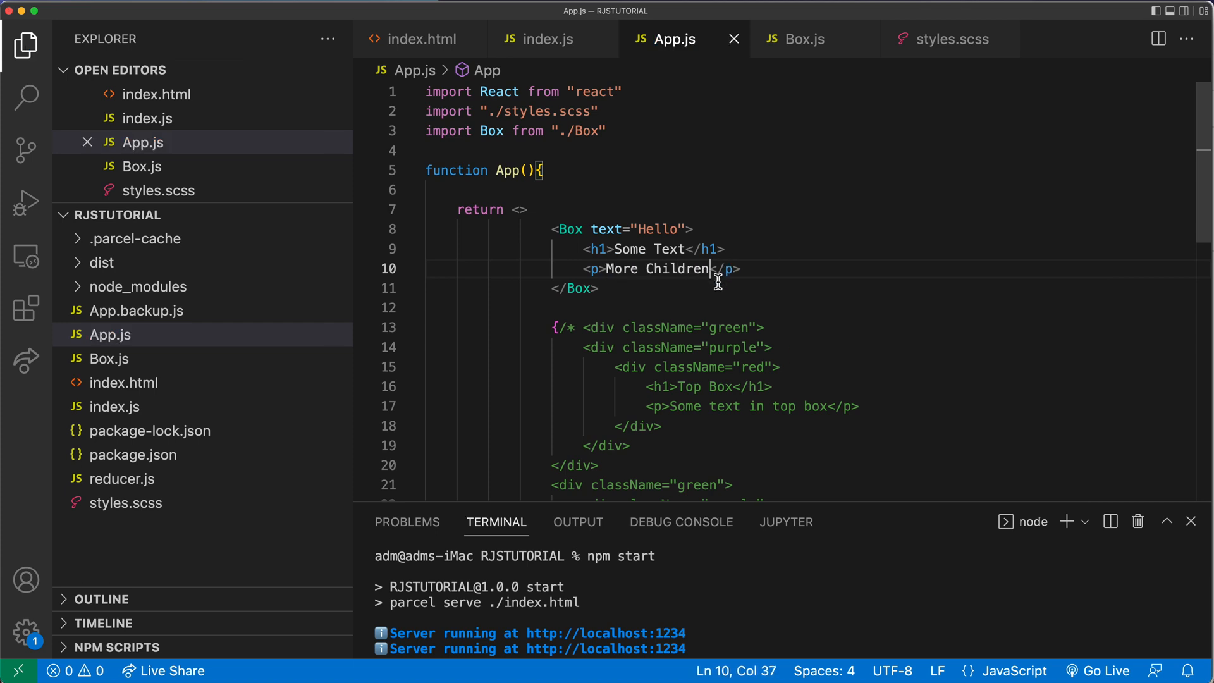
pyautogui.click(598, 288)
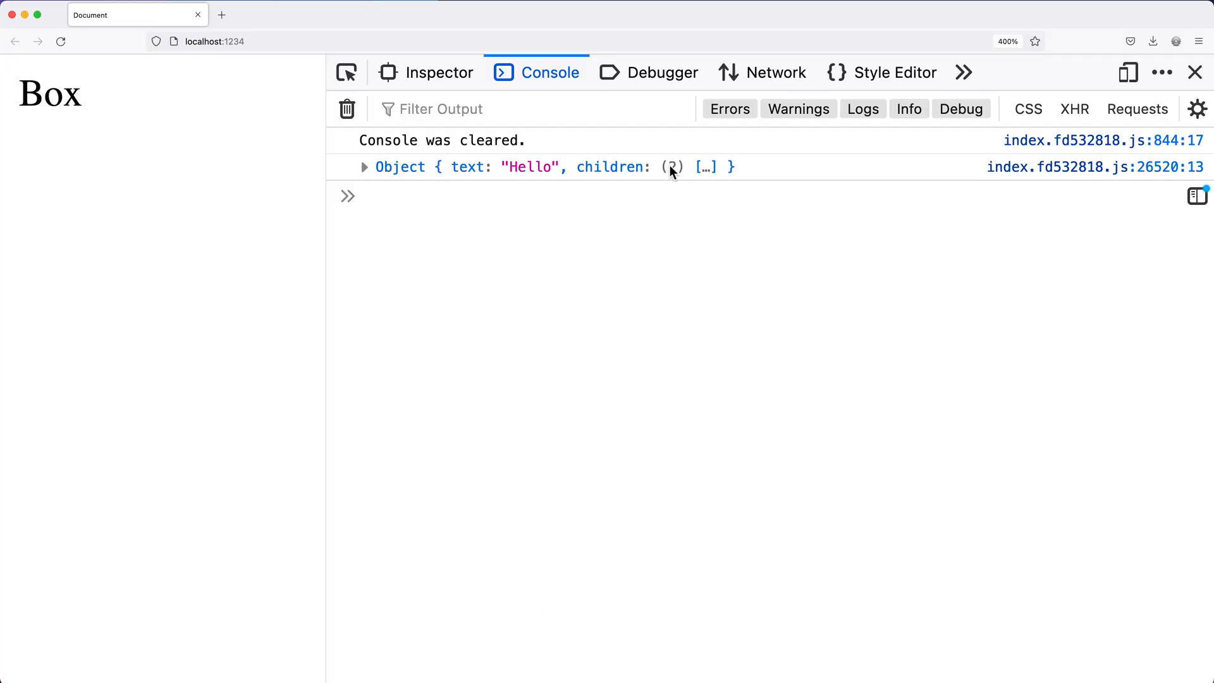
pyautogui.moveTo(444, 167)
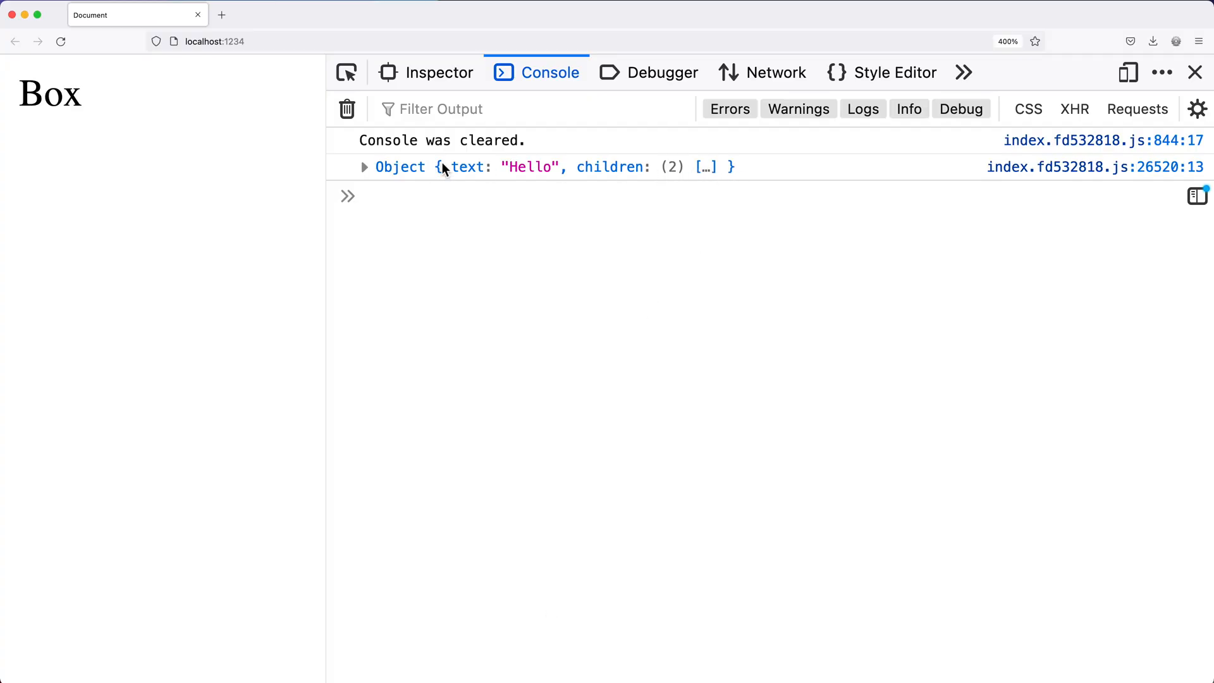
# Expand the logged props and children array to see the h1 and p, then collapse.
pyautogui.click(365, 166)
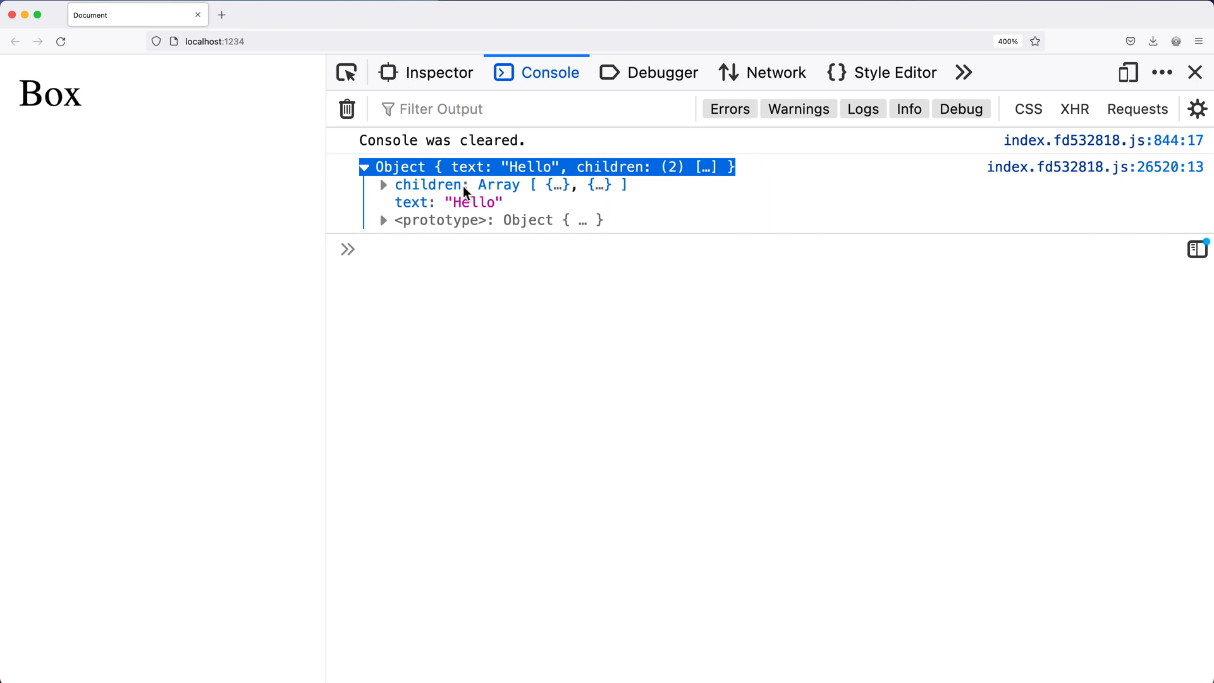
pyautogui.click(383, 184)
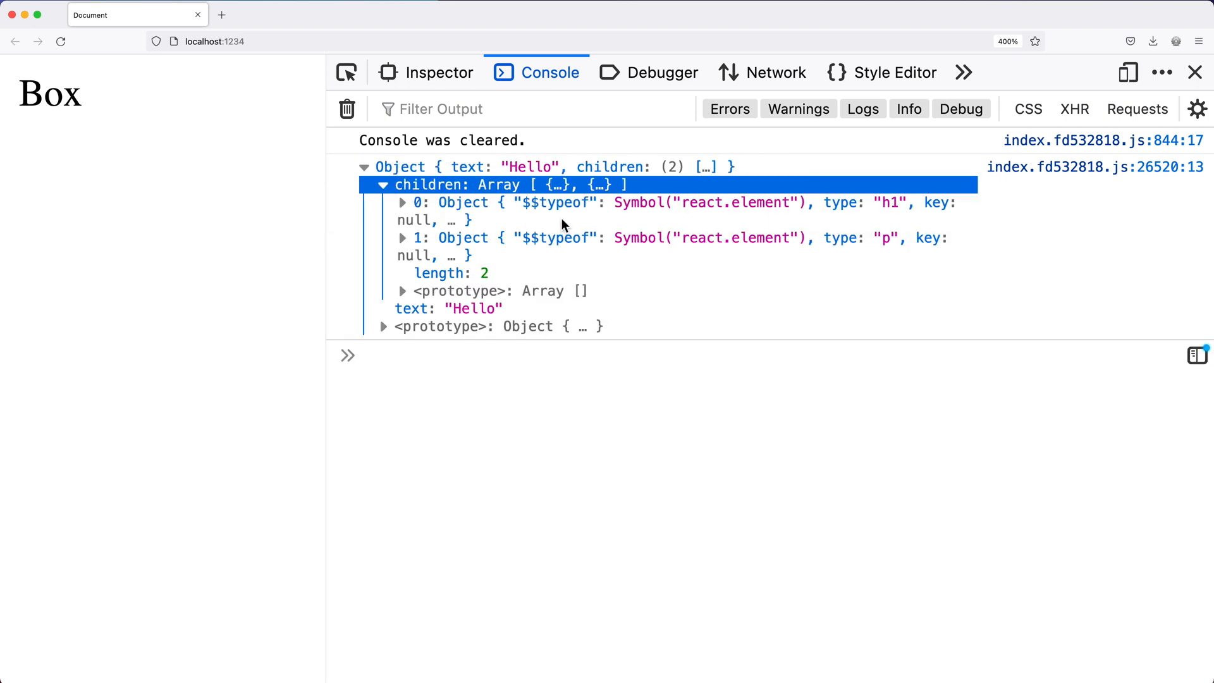
pyautogui.moveTo(614, 266)
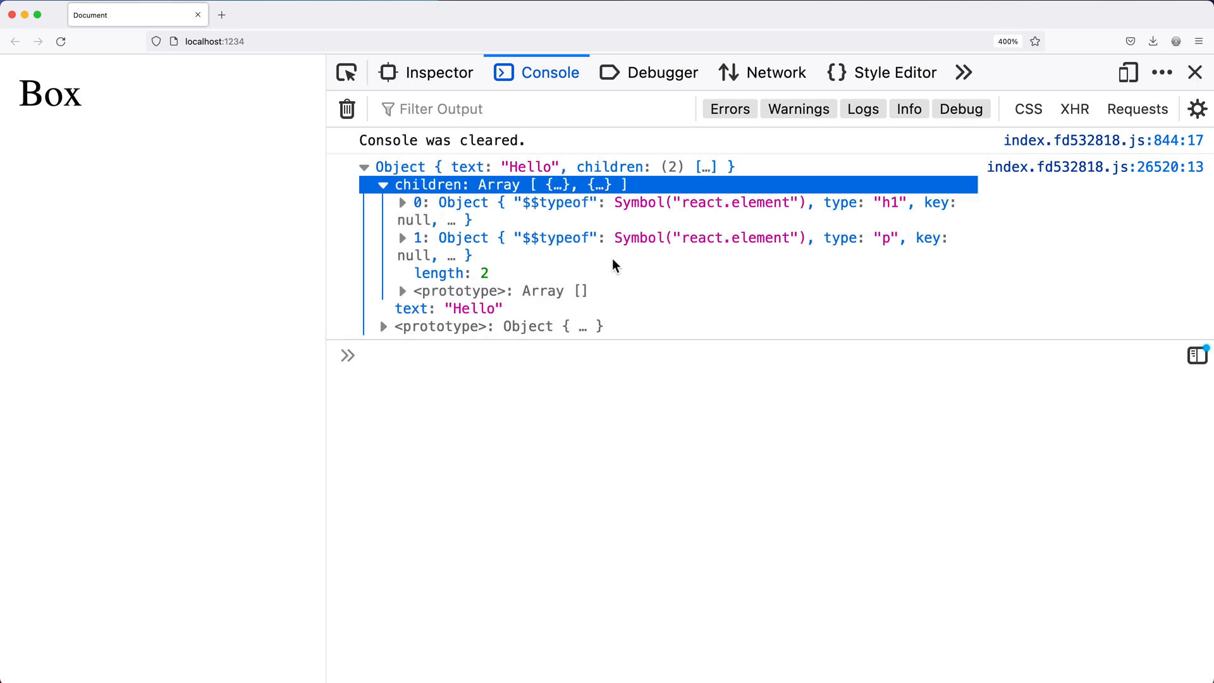
pyautogui.moveTo(894, 214)
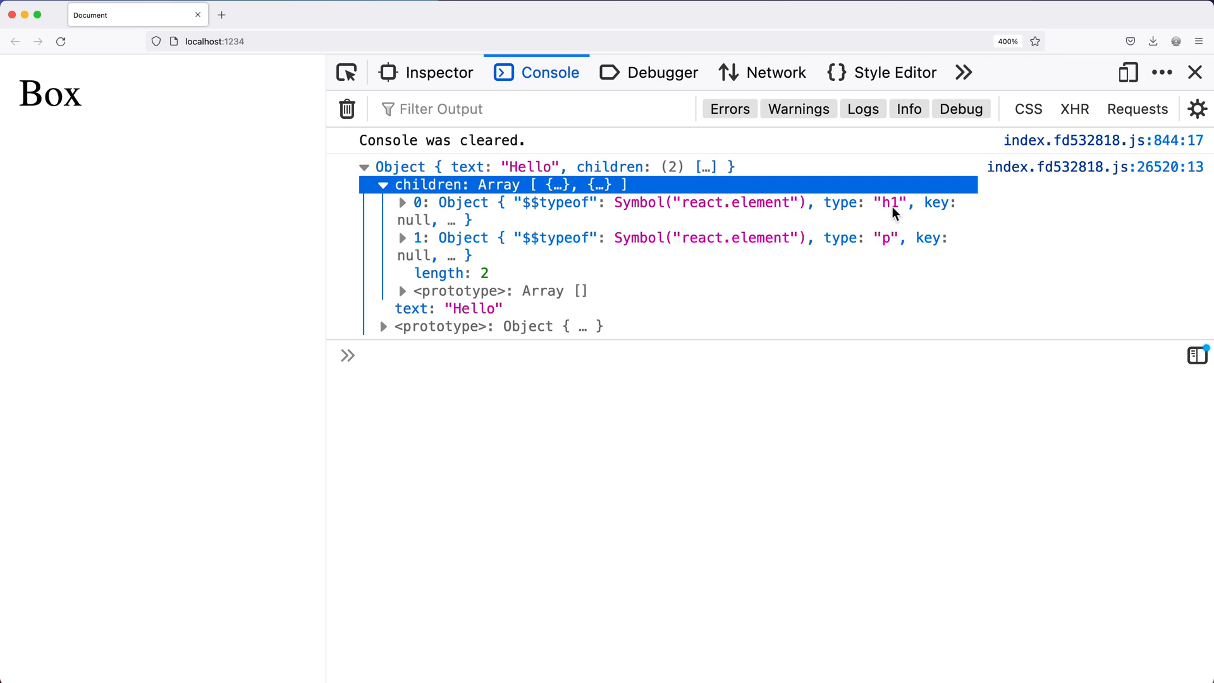
pyautogui.moveTo(873, 248)
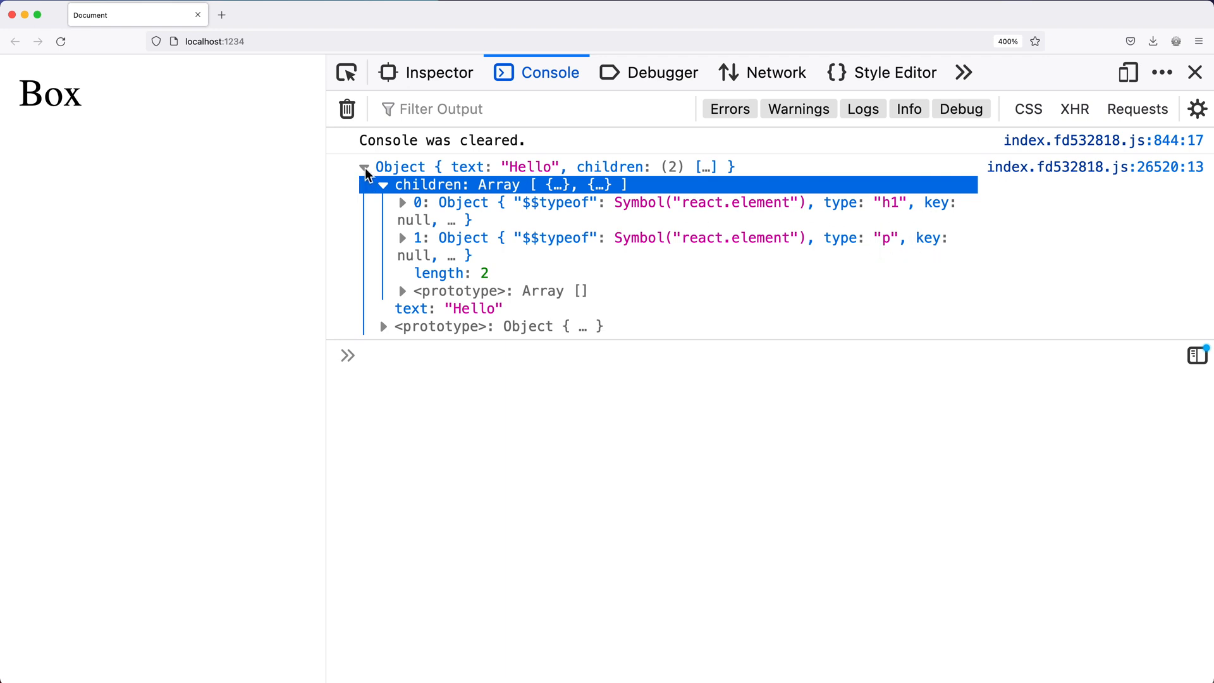
pyautogui.click(365, 167)
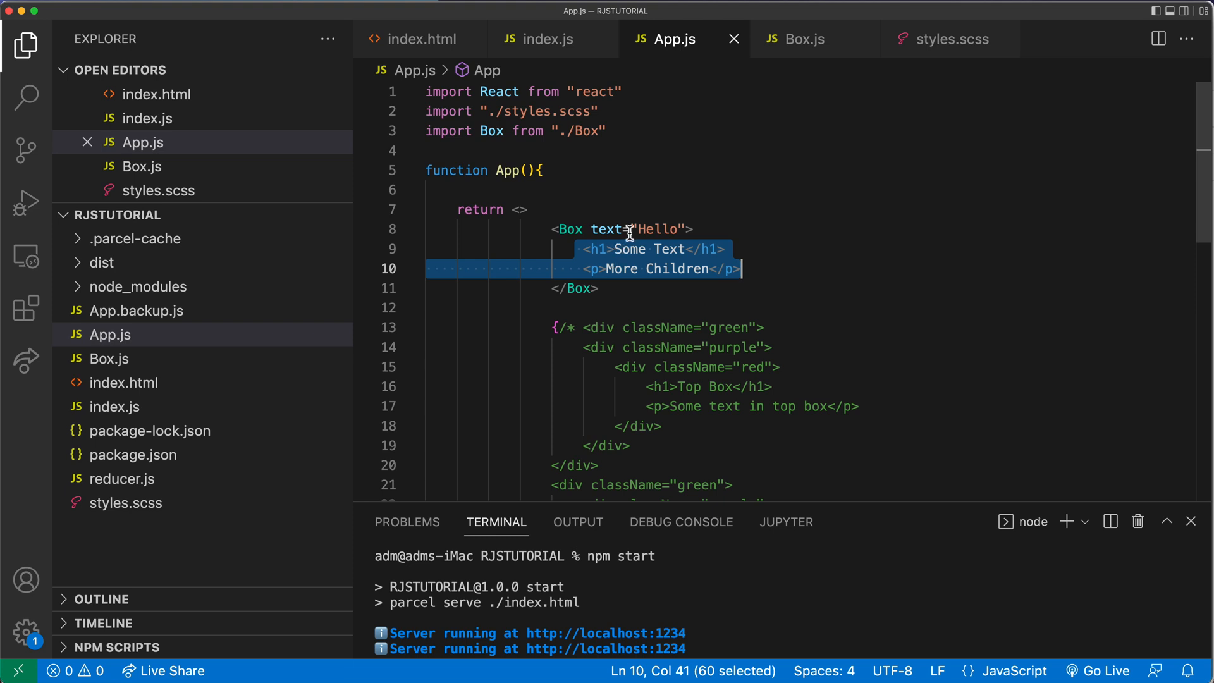
pyautogui.moveTo(800, 299)
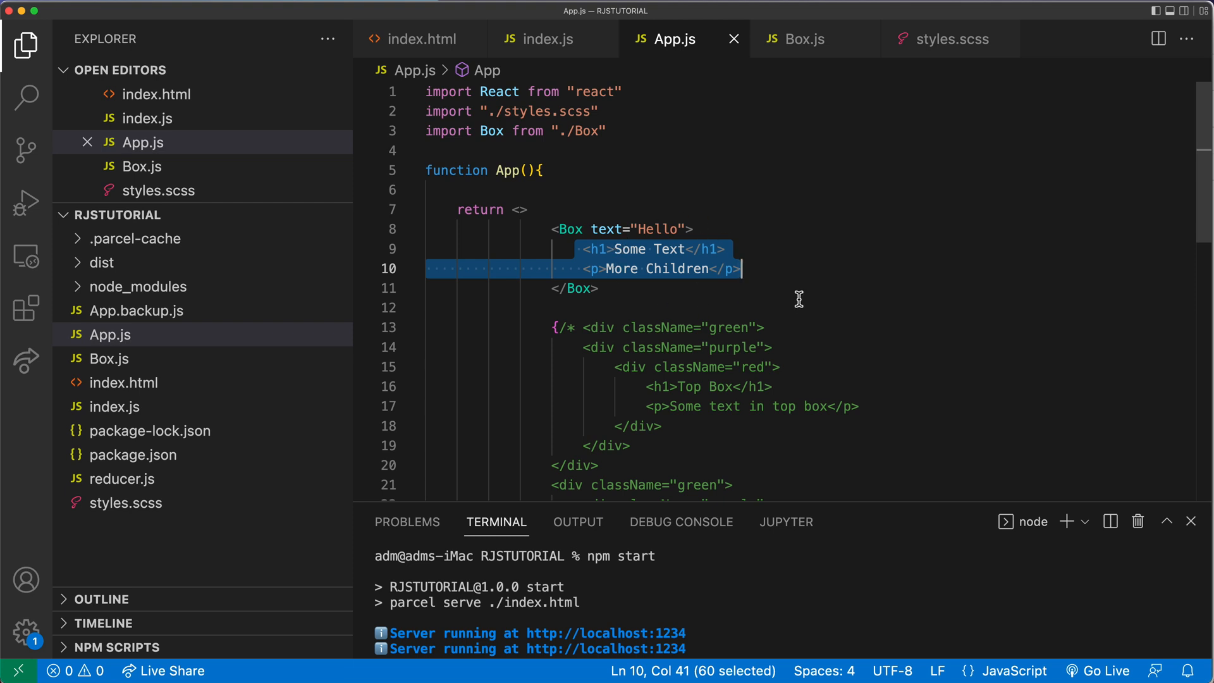
pyautogui.moveTo(805, 44)
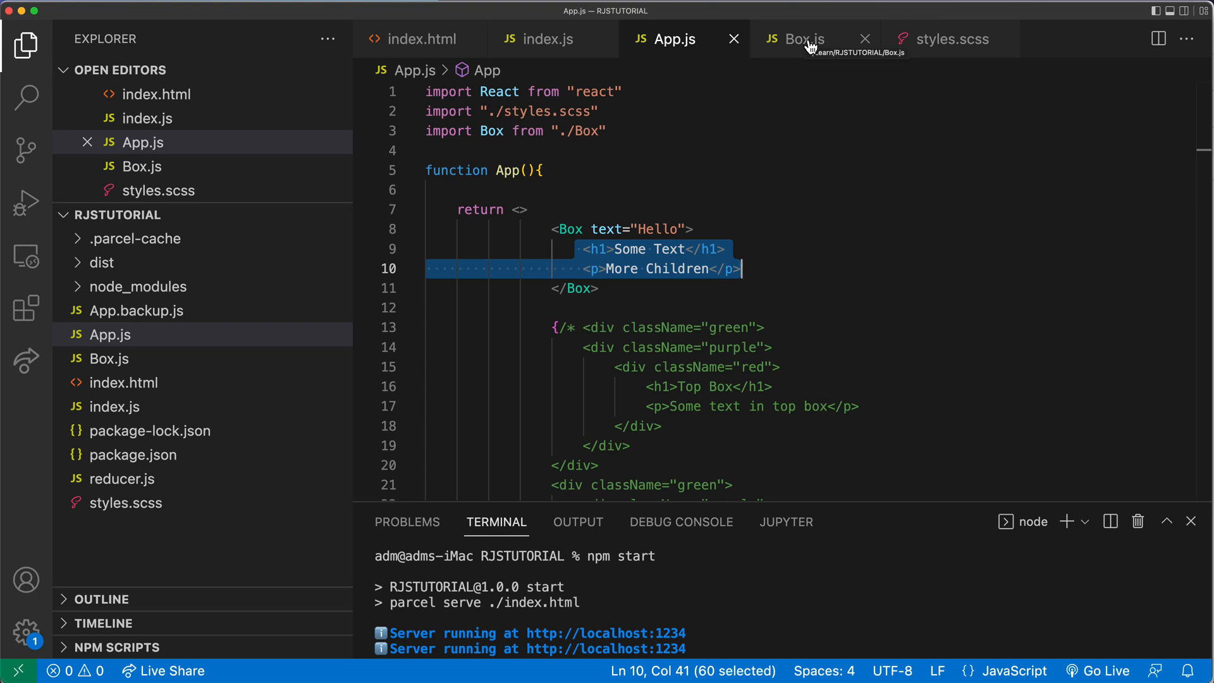
# In Box.js, render {props.children} in the div, drop the test elems line, and save.
pyautogui.click(800, 39)
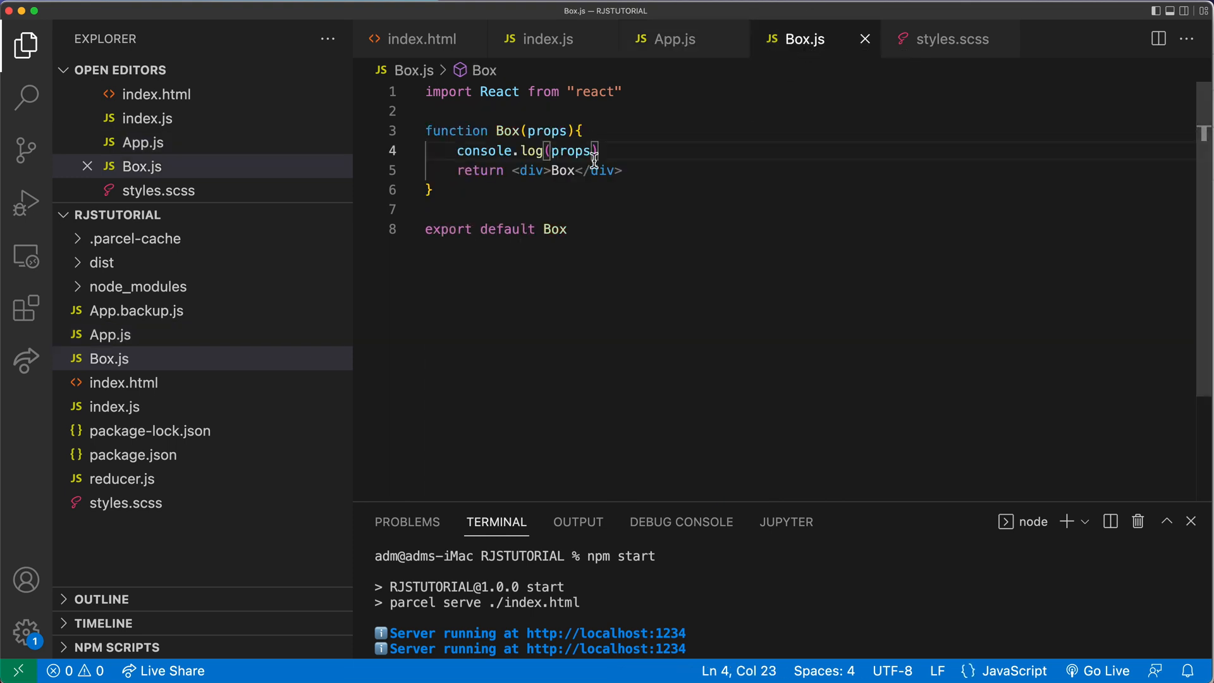
pyautogui.moveTo(694, 190)
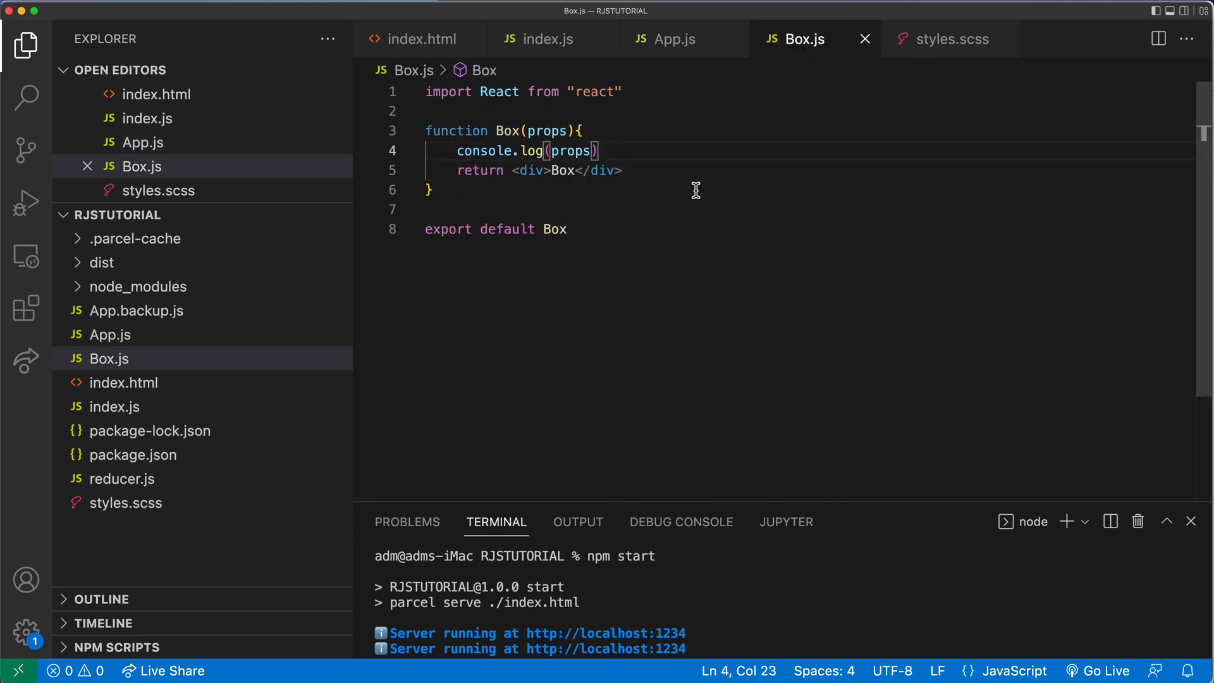
pyautogui.moveTo(579, 176)
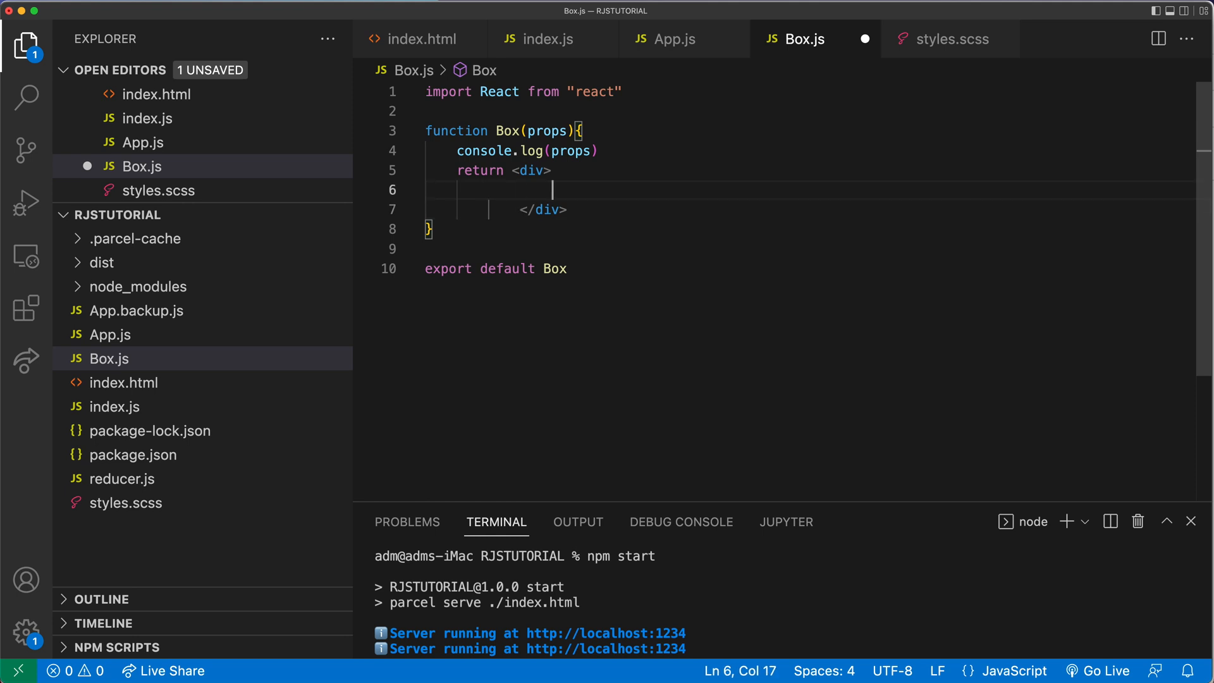
pyautogui.write('{}')
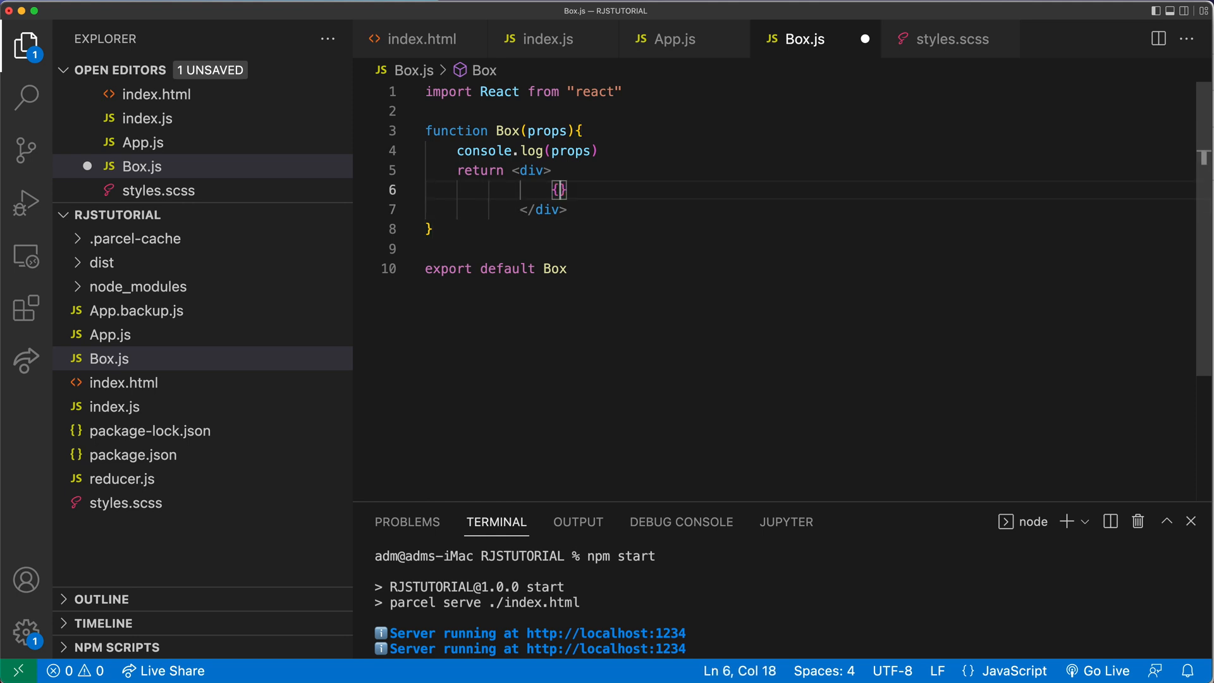
pyautogui.write('props.')
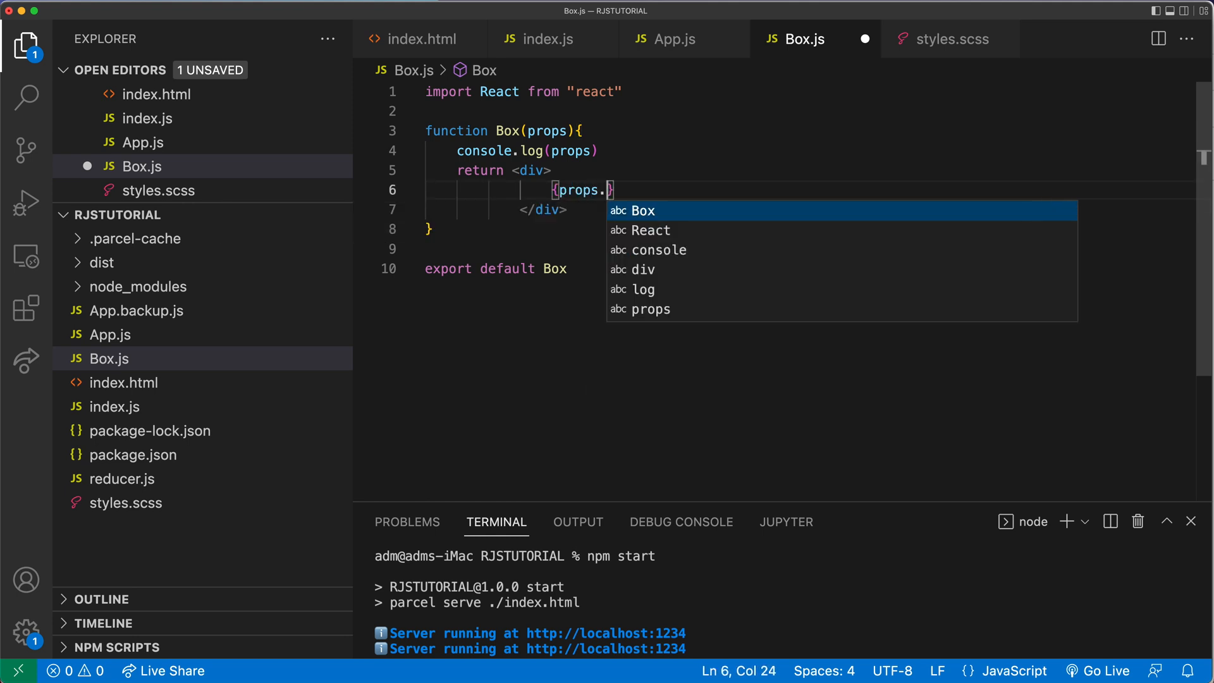
pyautogui.write('chi')
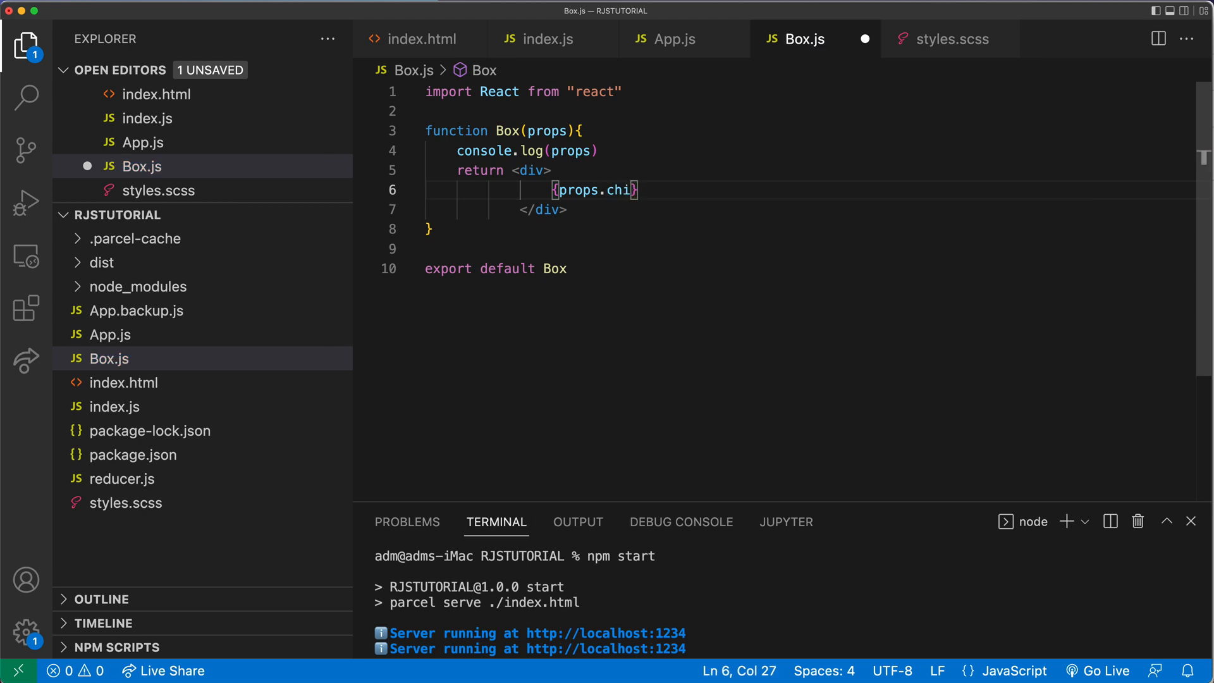
pyautogui.write('l')
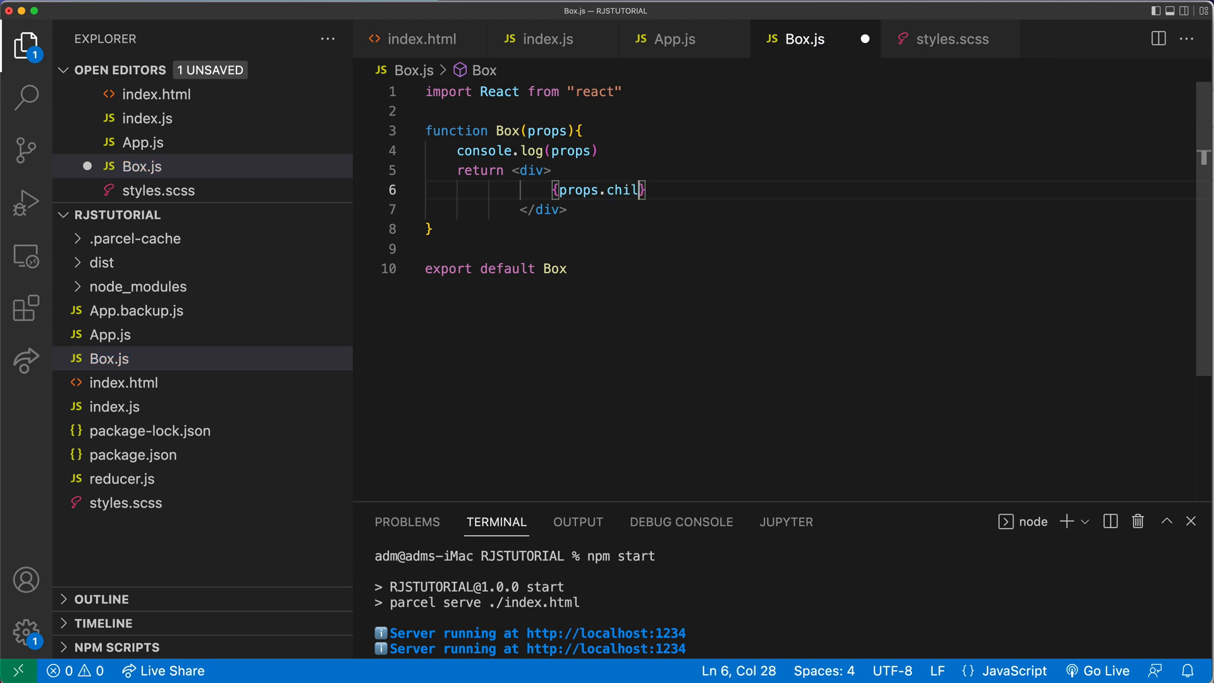
pyautogui.write('ren')
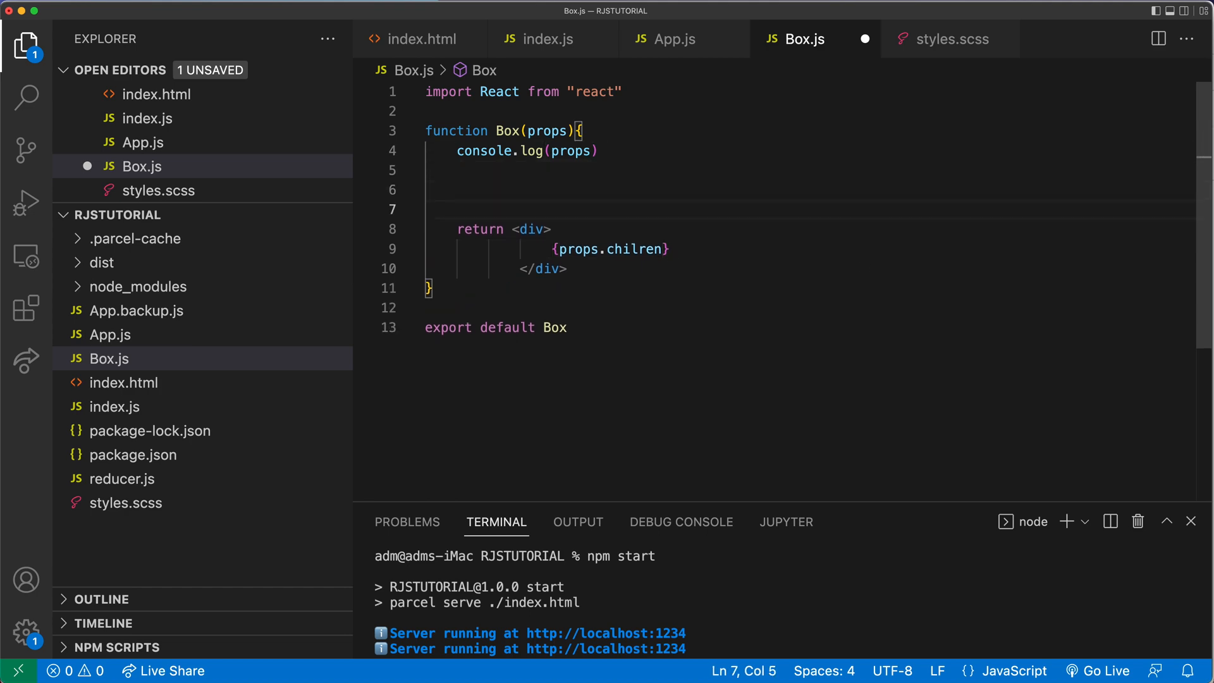
pyautogui.write('const elems = ["')
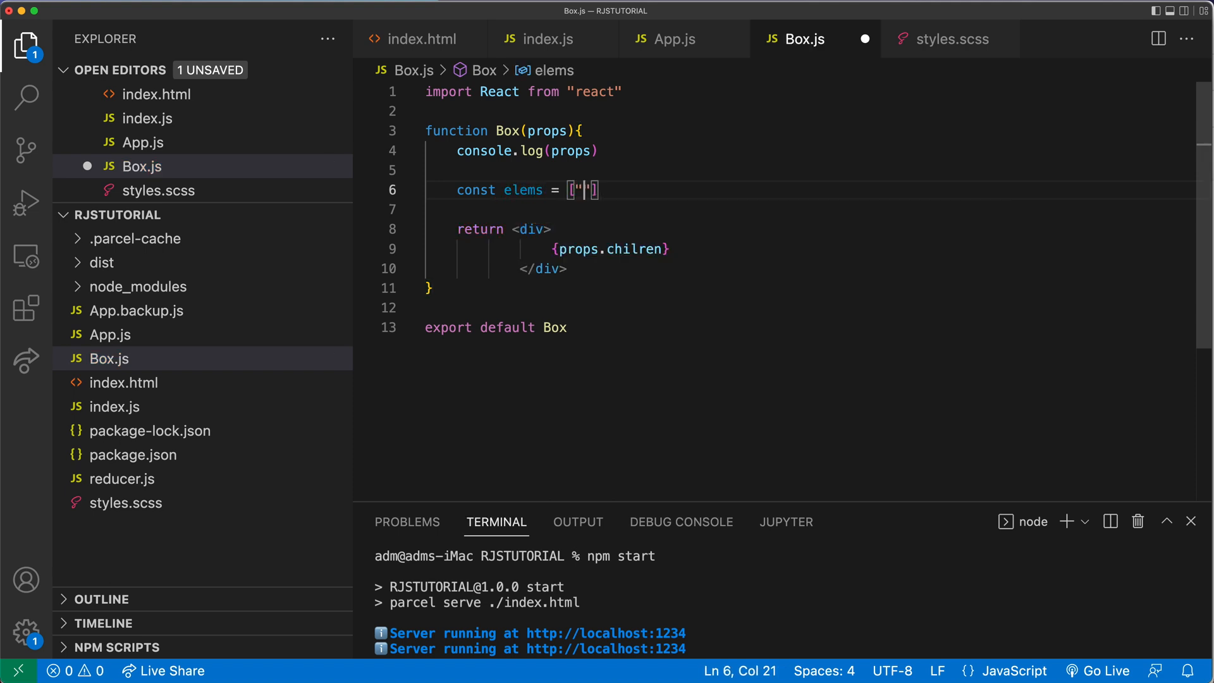
pyautogui.write('<h1></h1>')
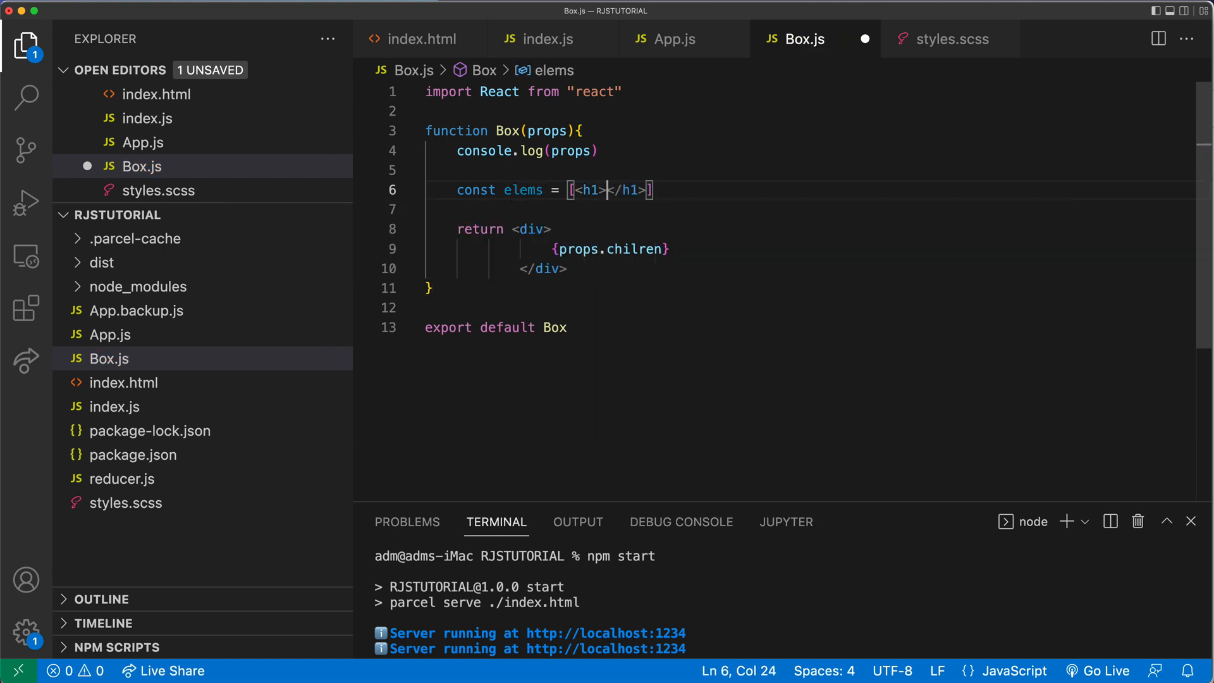
pyautogui.write('Hello</h1>,<h2>Hello </h2>')
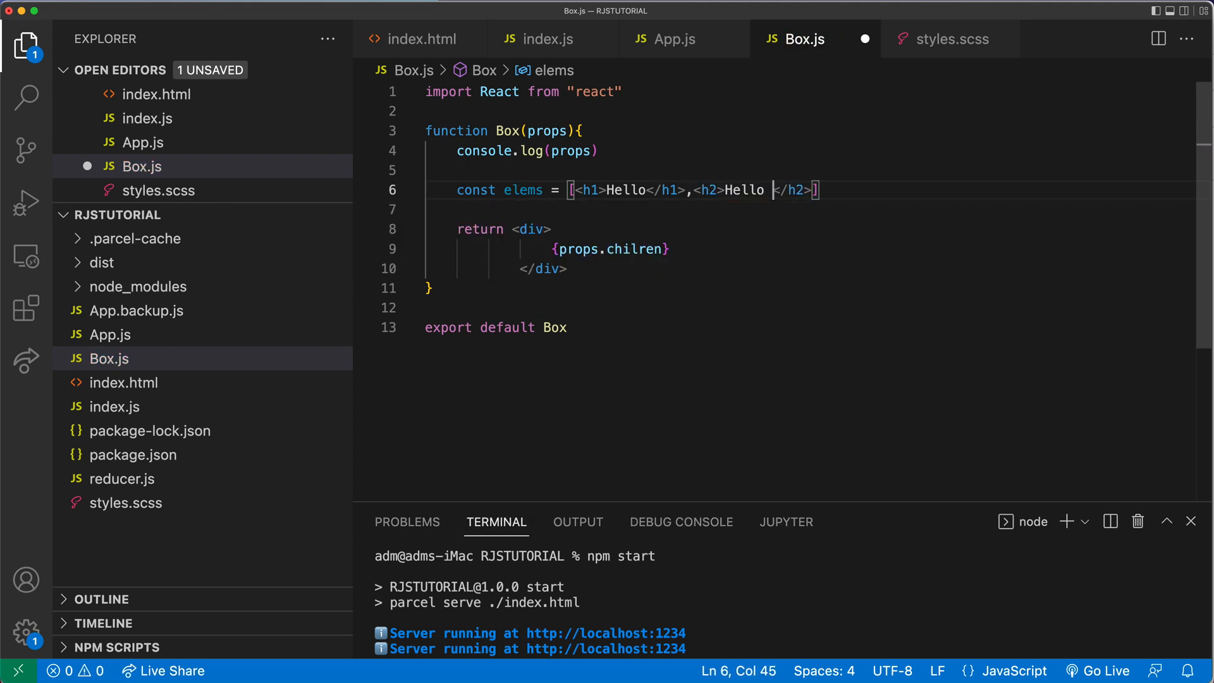
pyautogui.write('2')
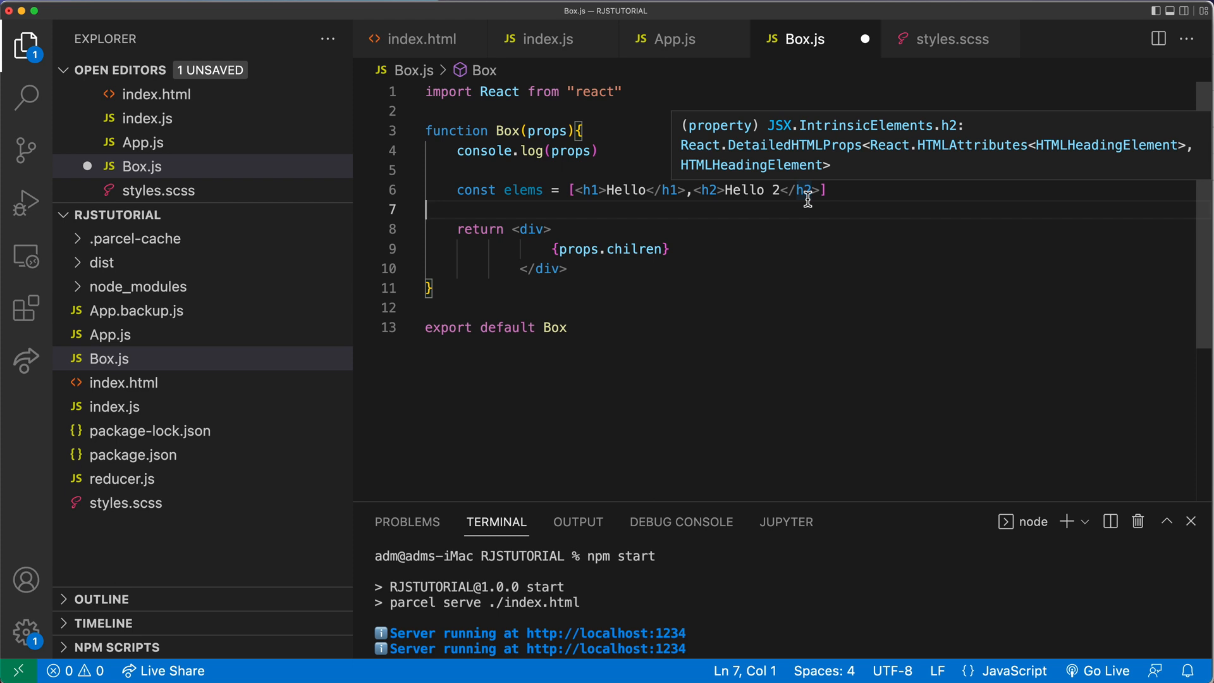
pyautogui.moveTo(546, 193)
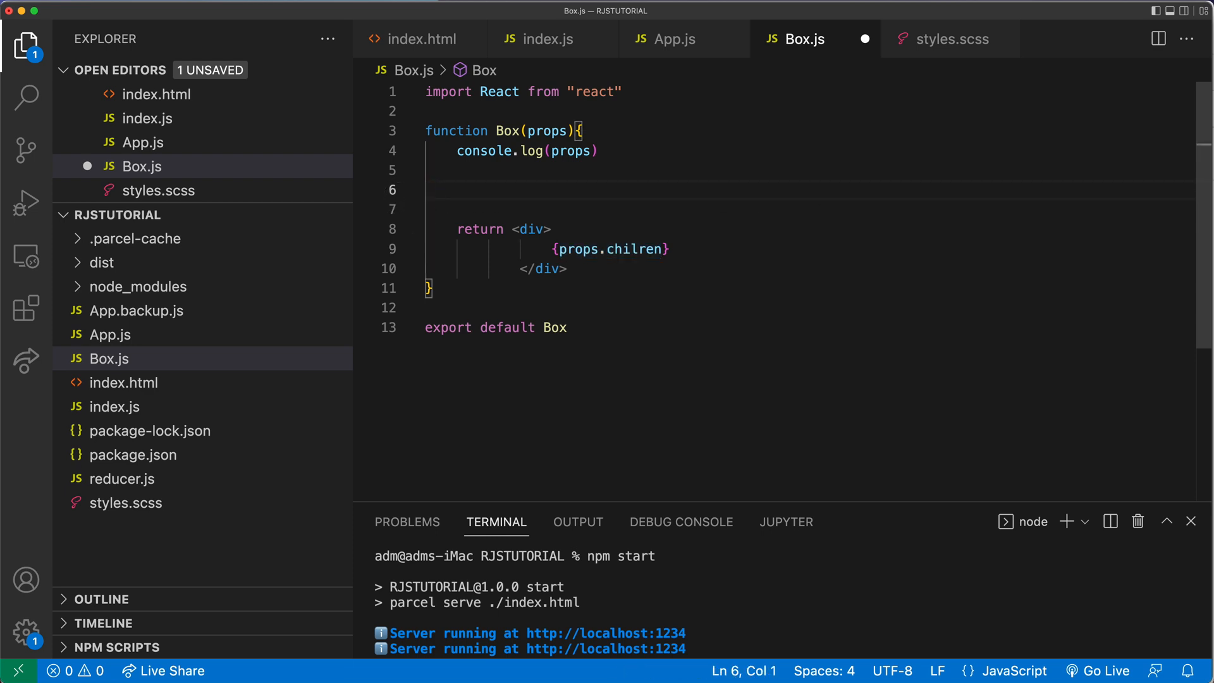
pyautogui.press('Backspace')
pyautogui.write('d')
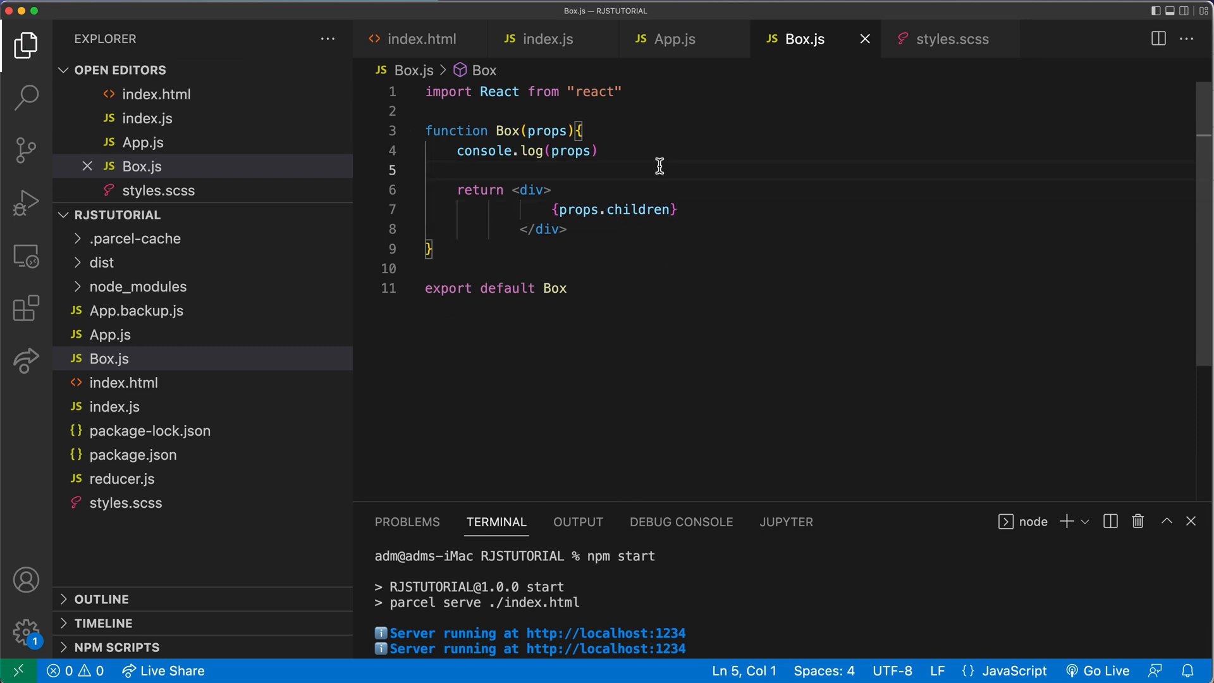
pyautogui.moveTo(676, 39)
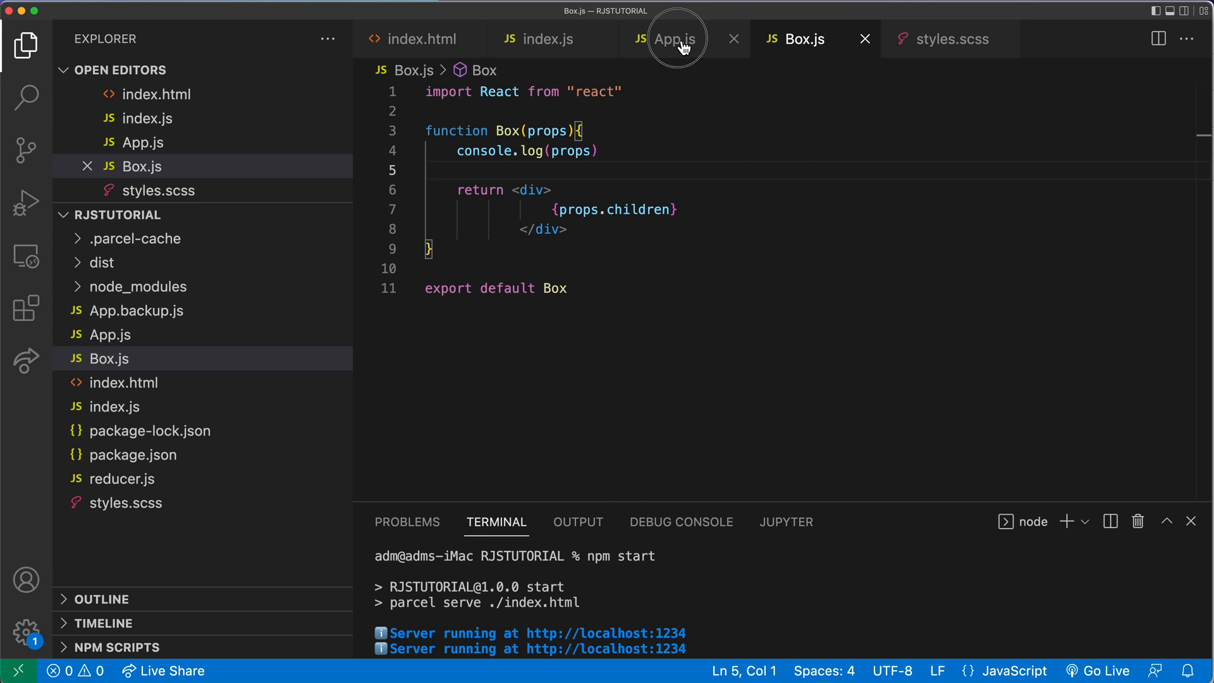
# Confirm Firefox shows 'Some Text' and 'More Children', then close DevTools.
pyautogui.click(676, 39)
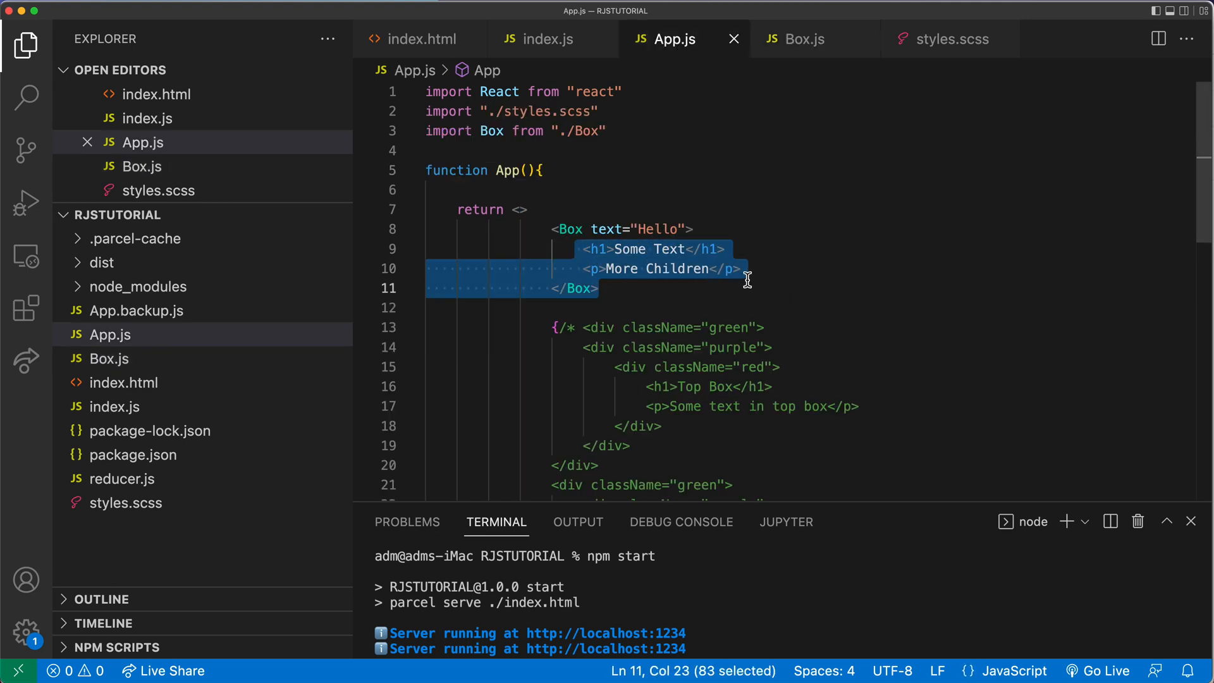
pyautogui.click(741, 268)
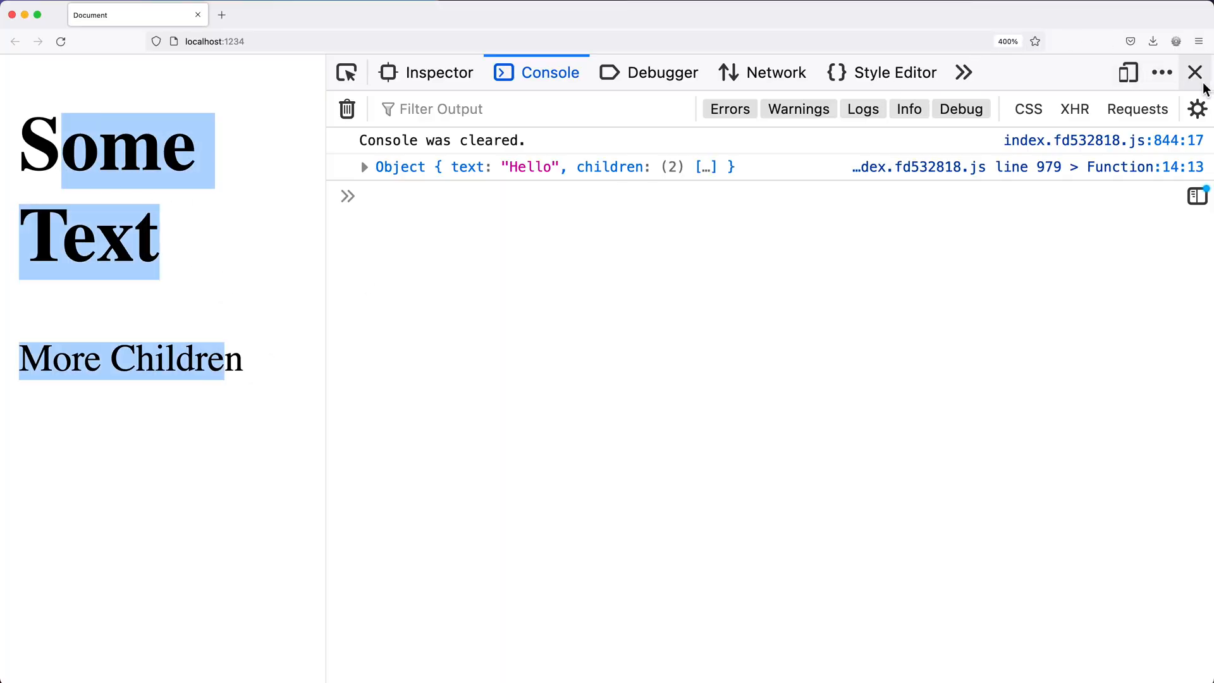
pyautogui.click(1194, 72)
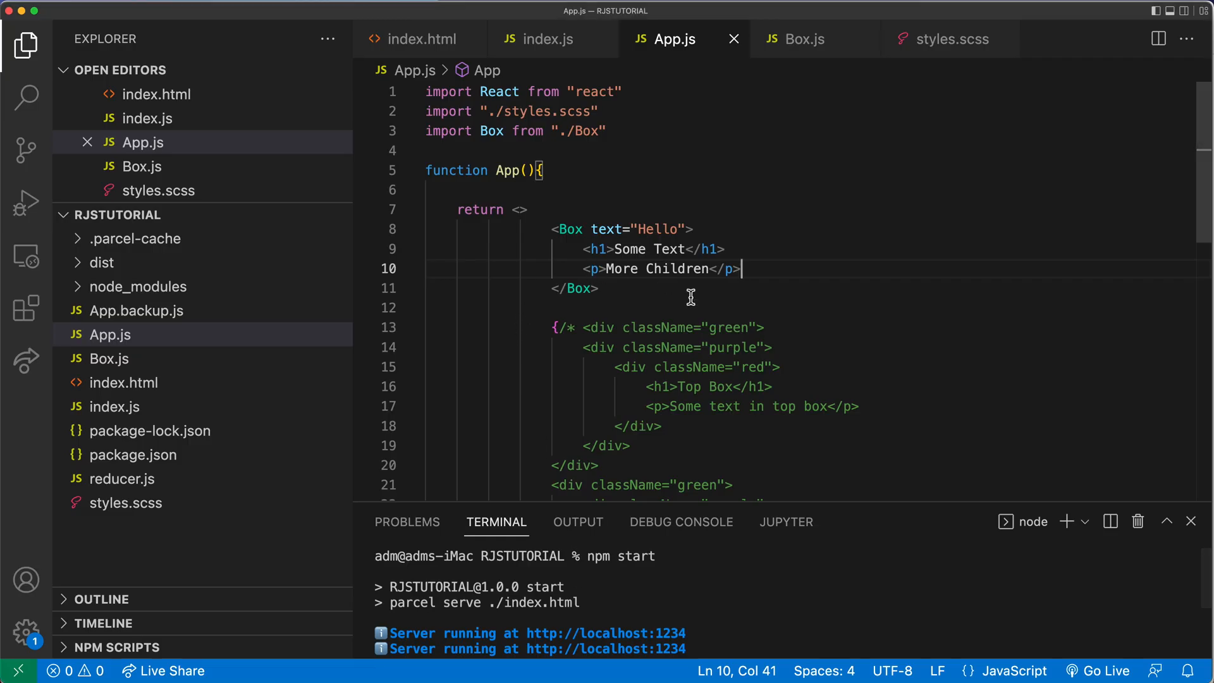
# Copy the opening green, purple and red divs from App.js into Box.js.
pyautogui.scroll(-3)
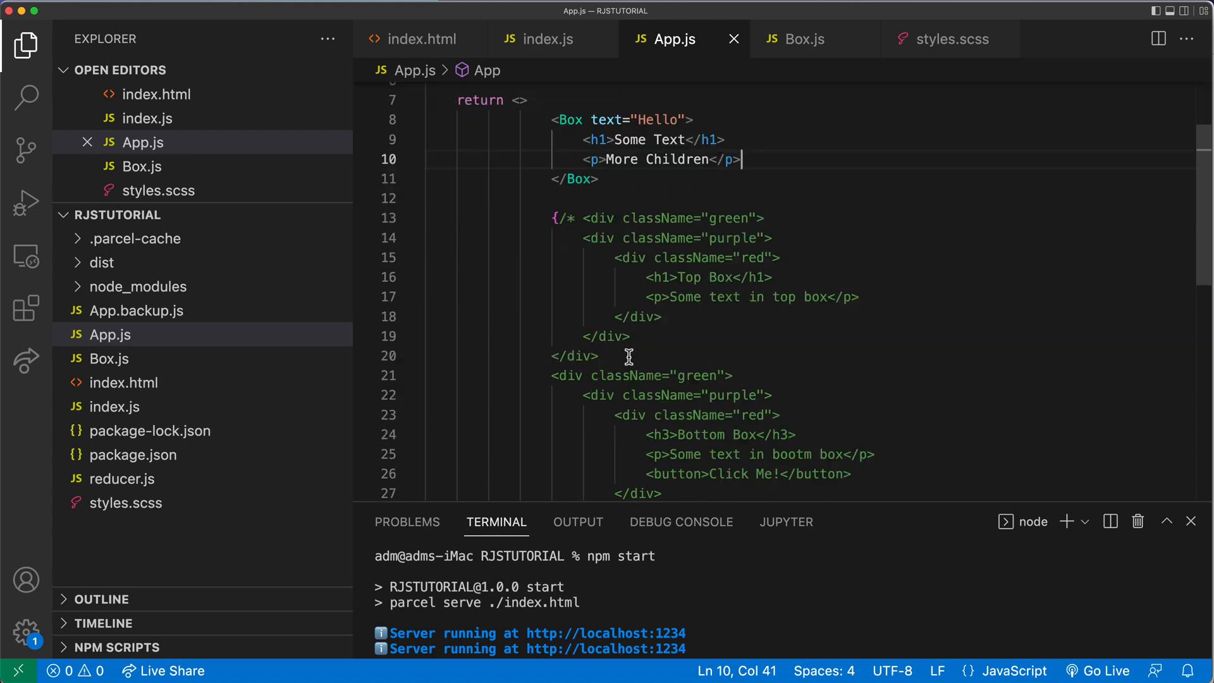
pyautogui.scroll(-3)
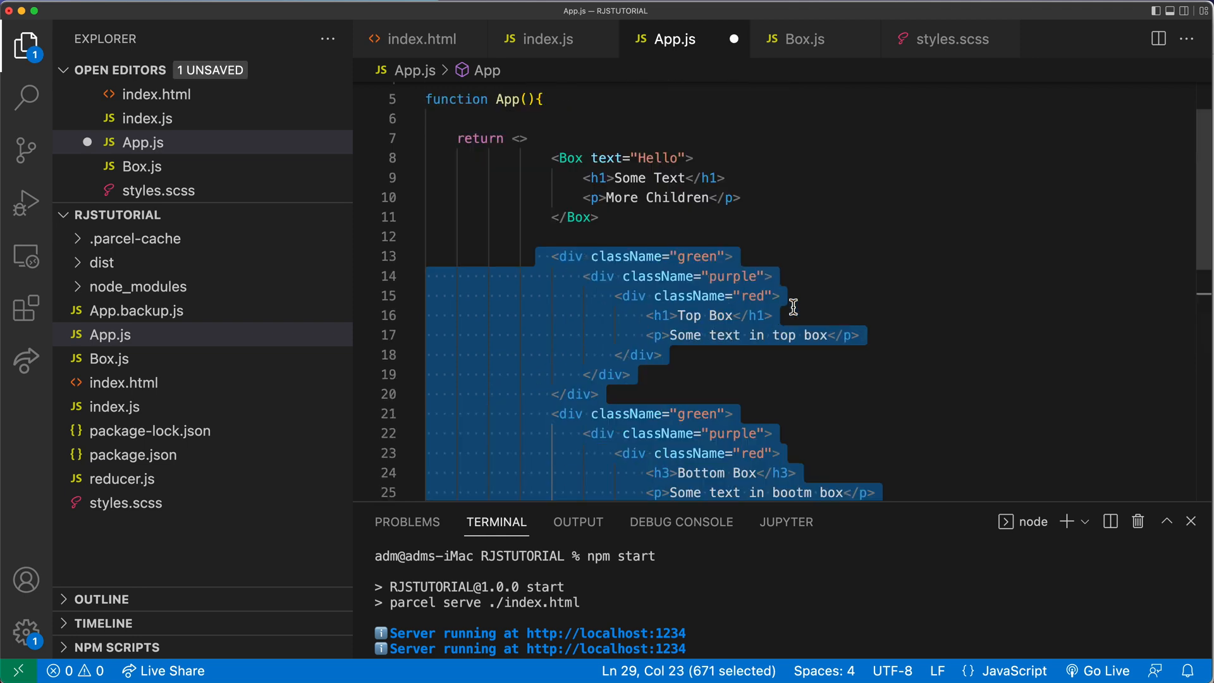
pyautogui.click(725, 138)
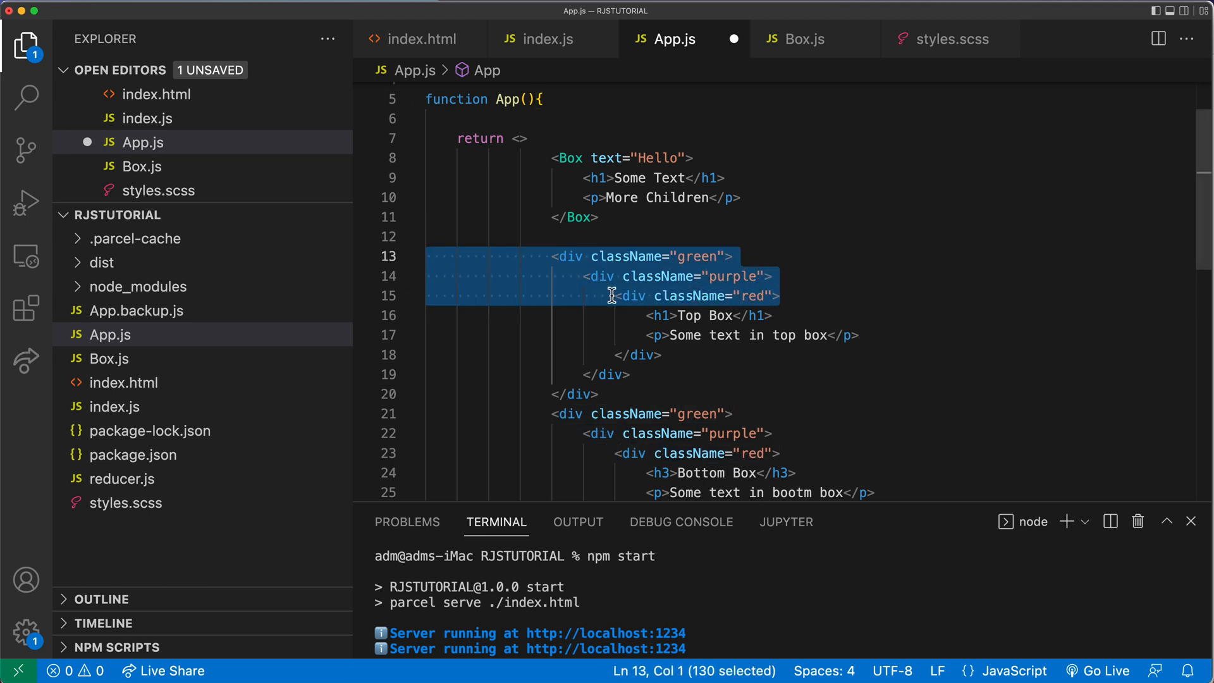
pyautogui.moveTo(797, 38)
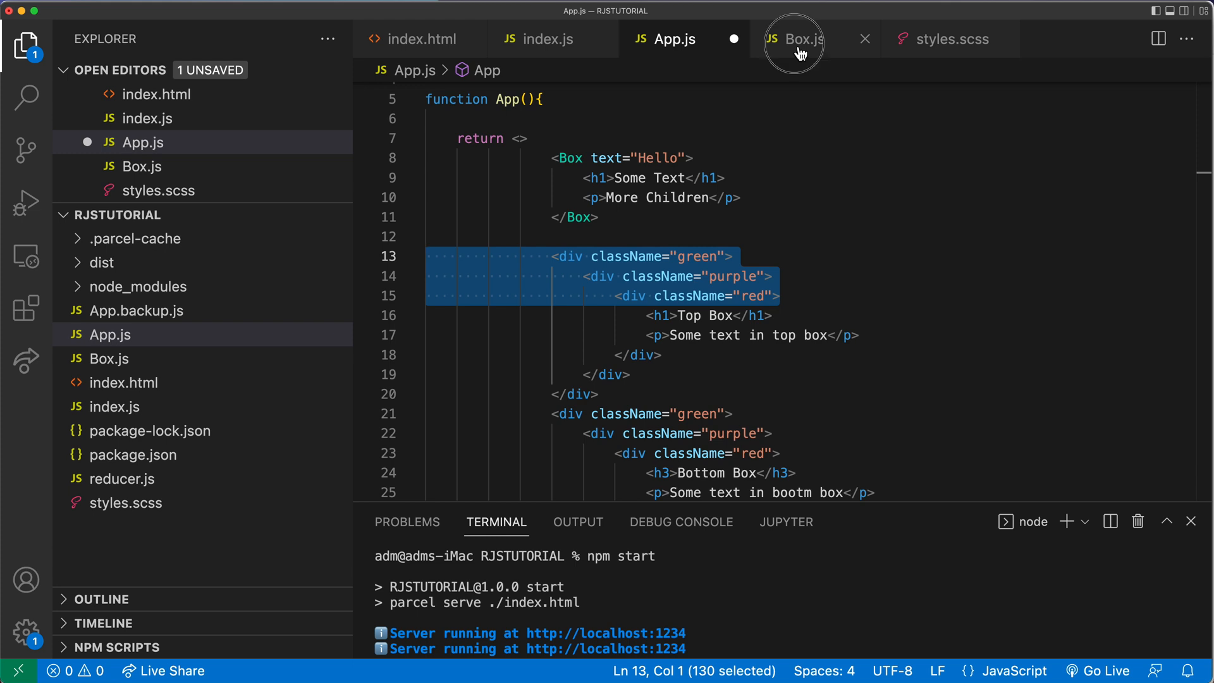
pyautogui.click(796, 39)
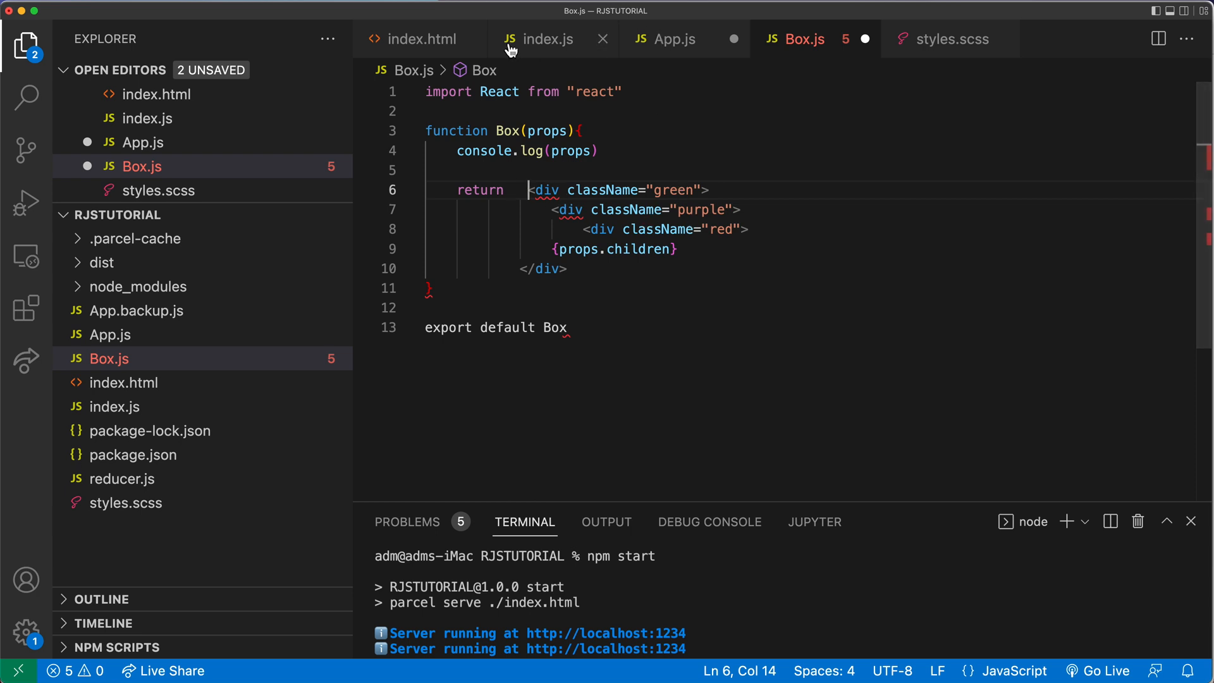
pyautogui.moveTo(645, 280)
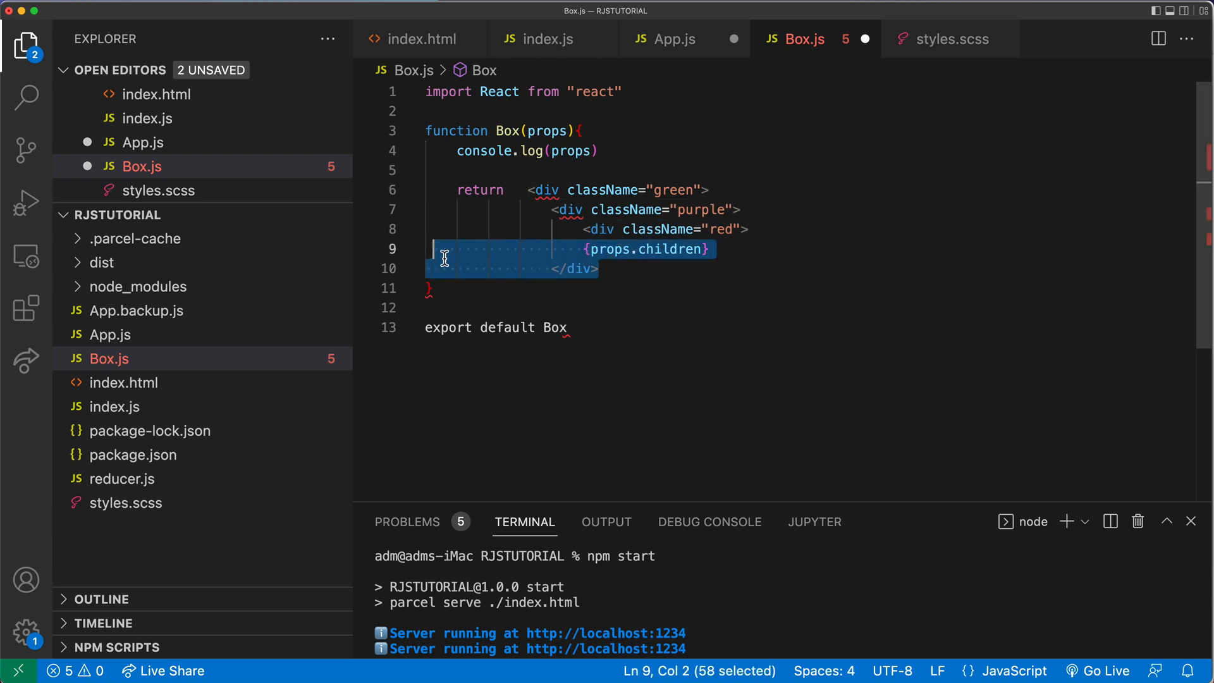
# Copy the three closing div tags into Box.js around {props.children}.
pyautogui.click(669, 39)
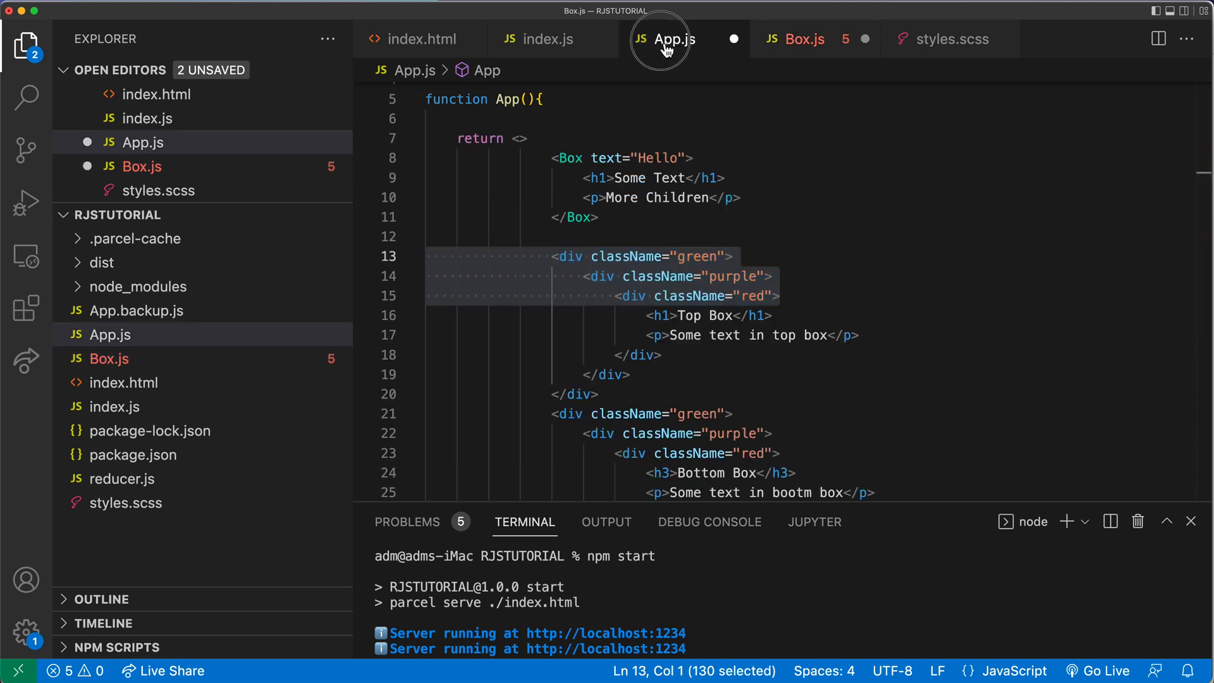
pyautogui.click(596, 393)
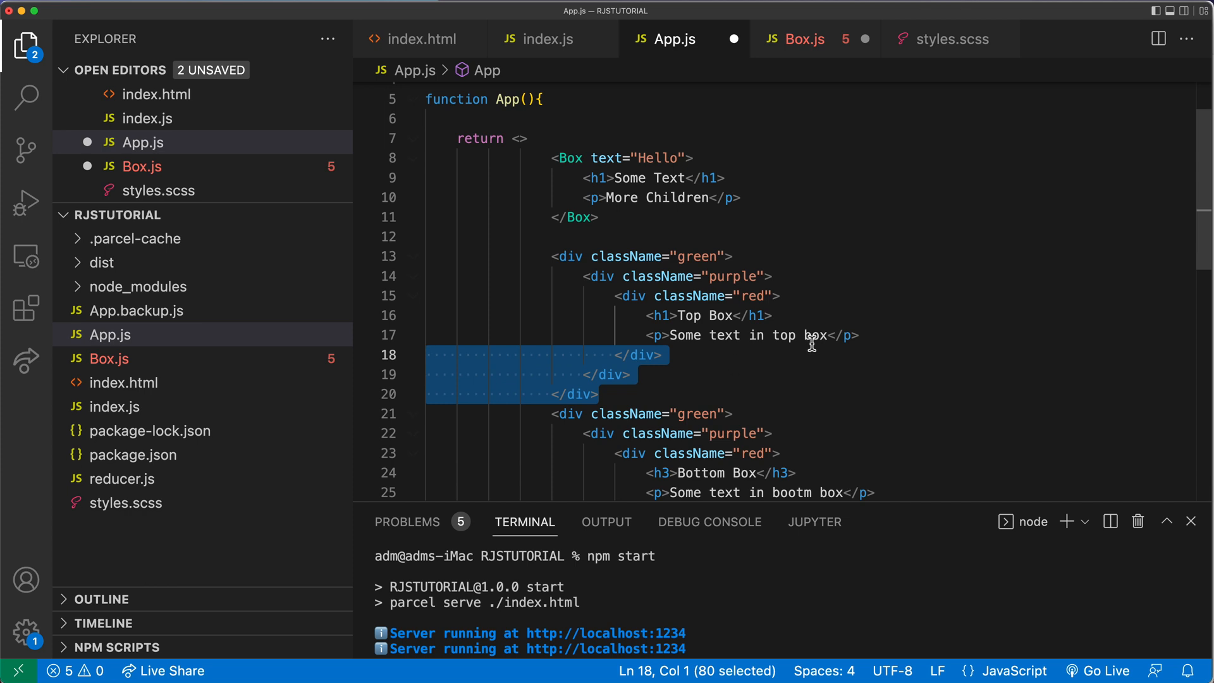
pyautogui.click(804, 39)
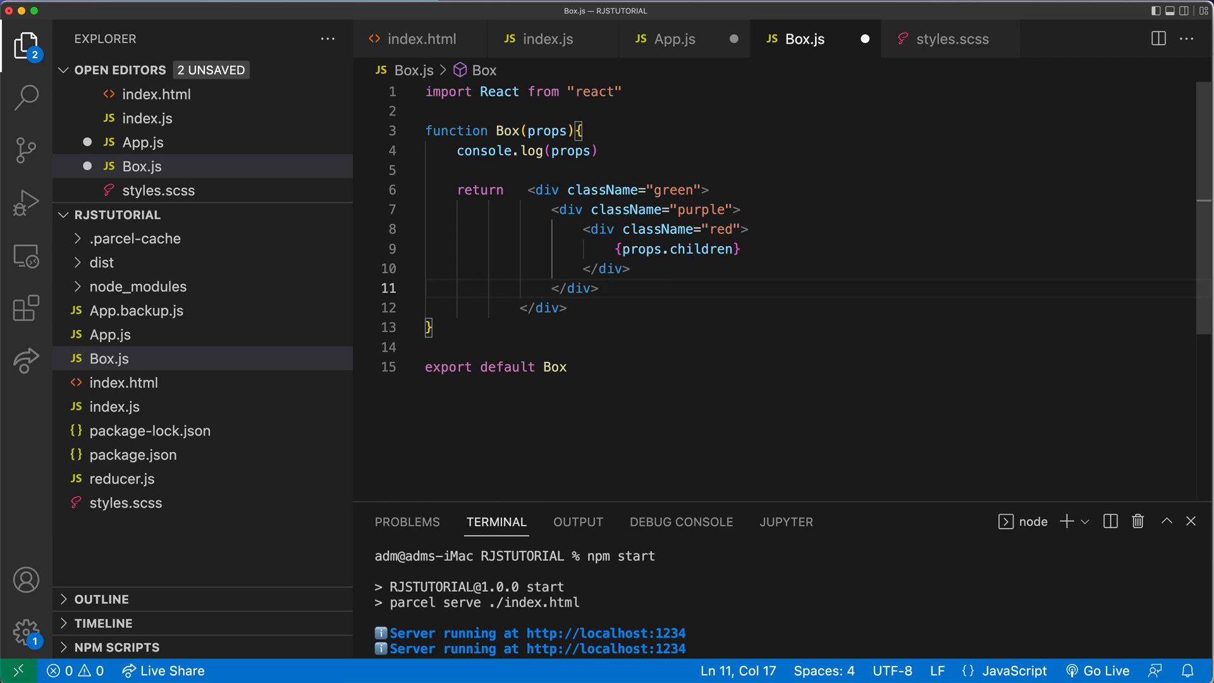
pyautogui.click(577, 269)
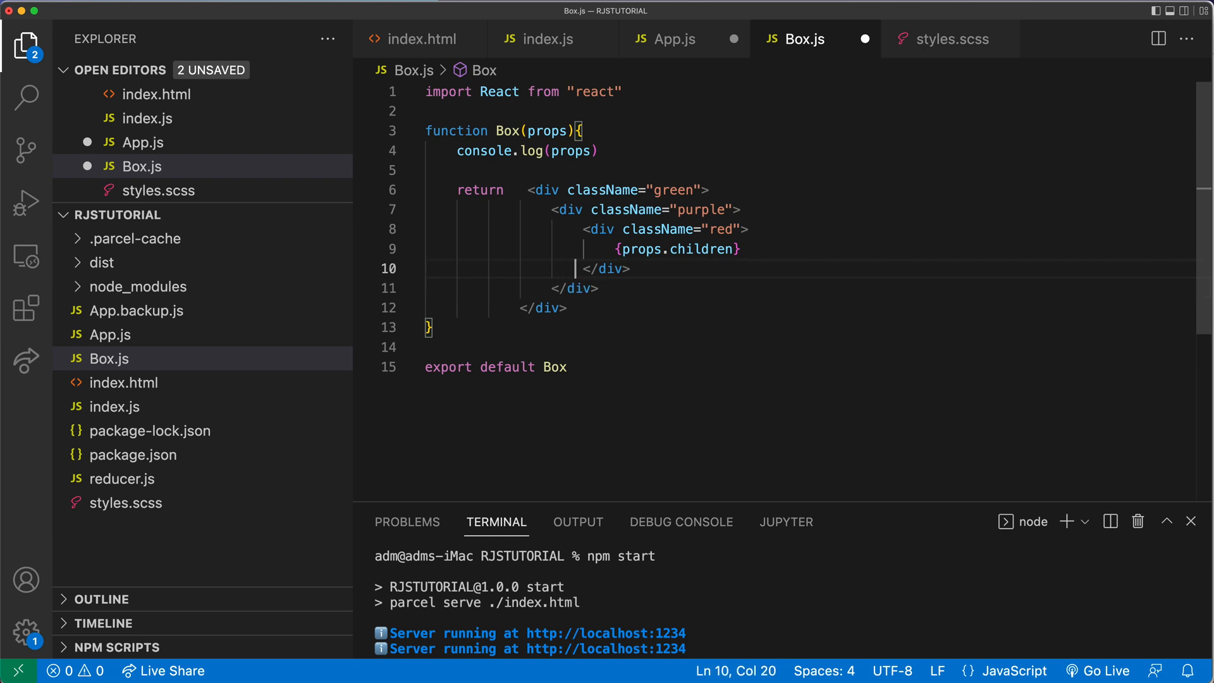
pyautogui.click(611, 249)
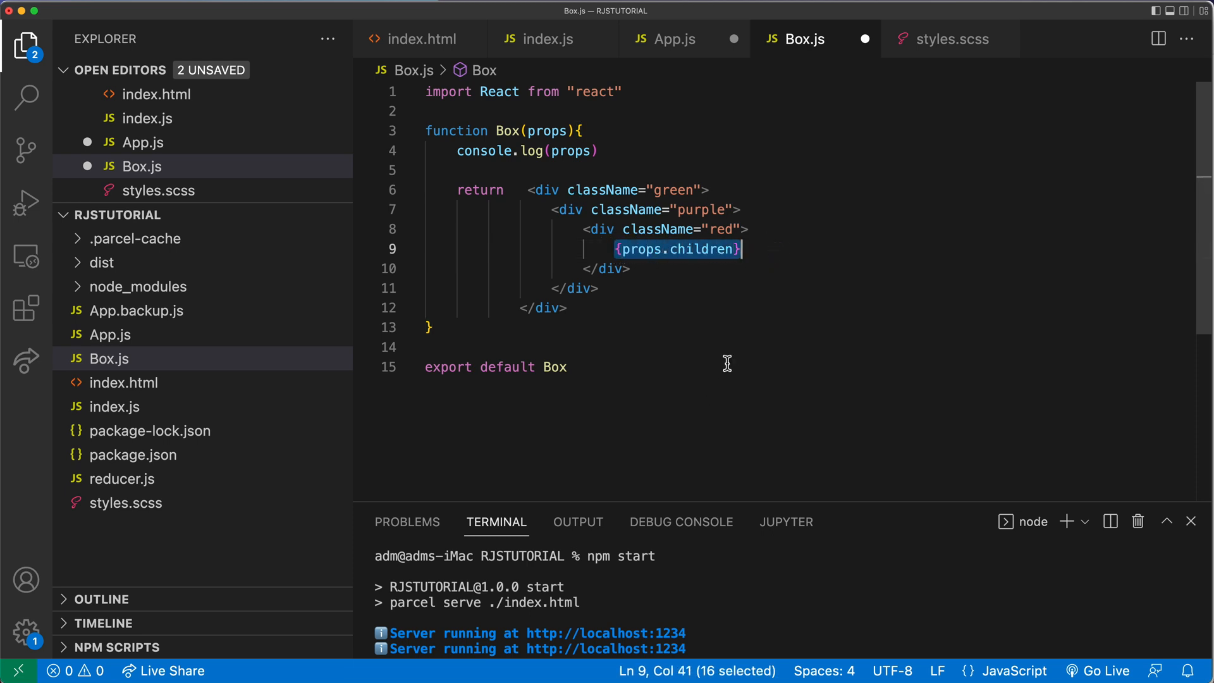
pyautogui.moveTo(655, 349)
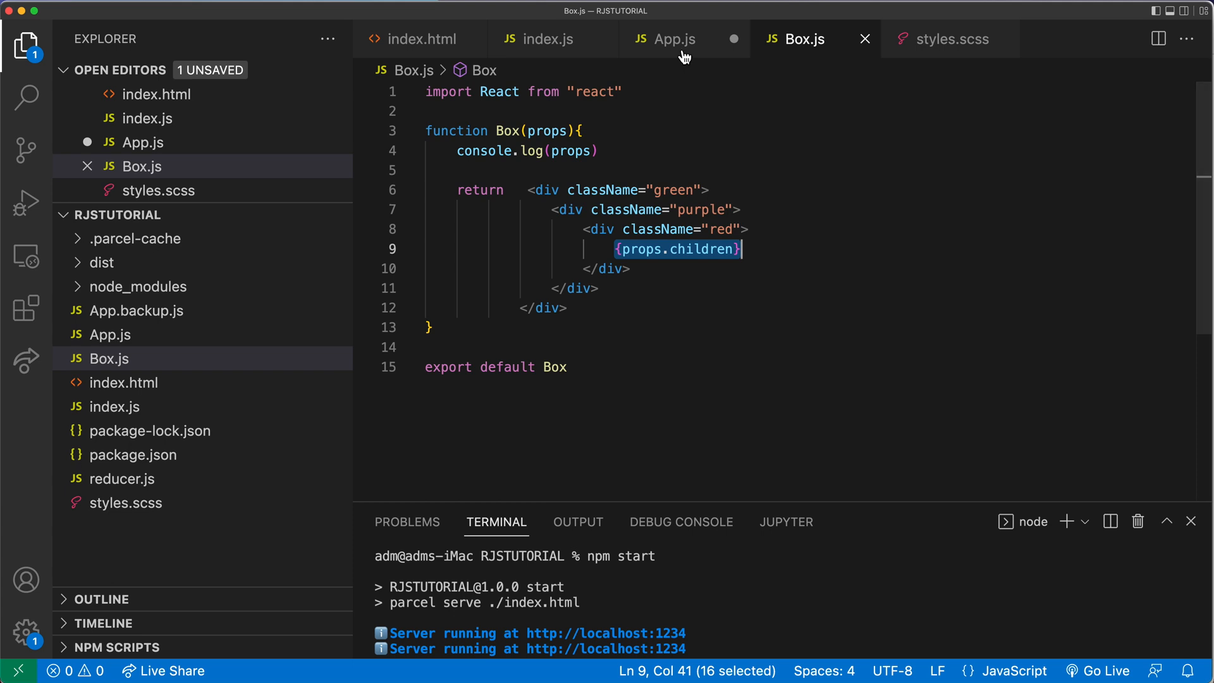
# Move the Top Box heading and paragraph into a <Box> without text="Hello".
pyautogui.click(670, 38)
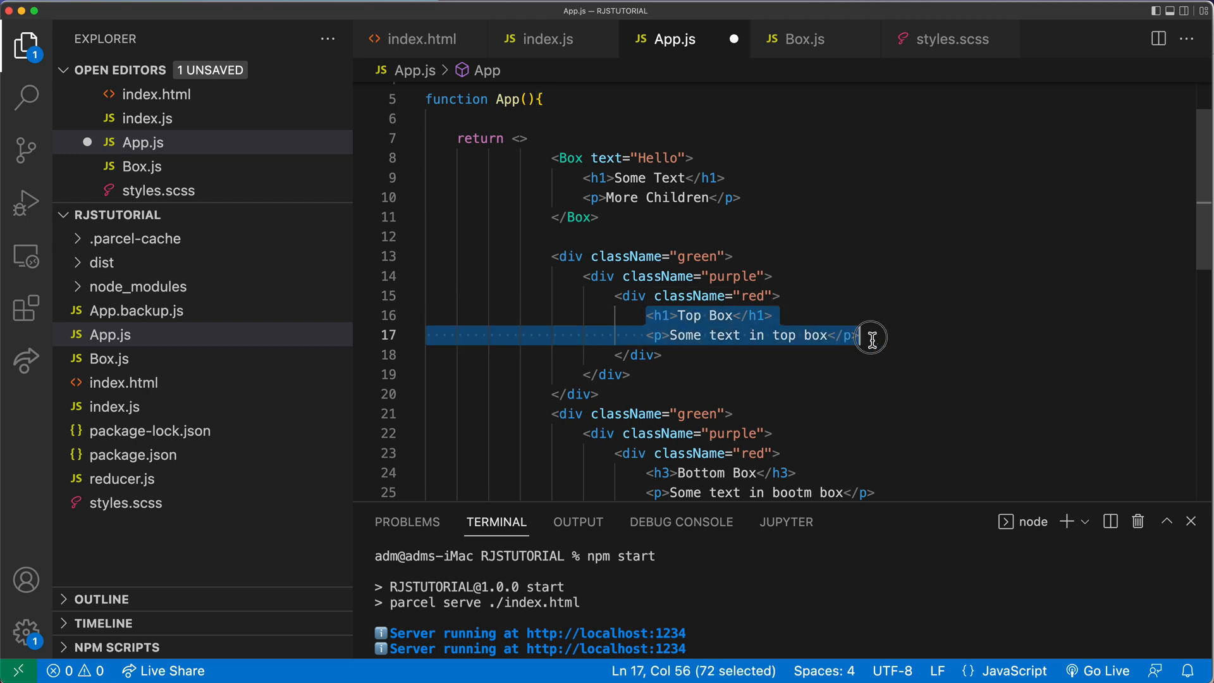
pyautogui.press('Backspace')
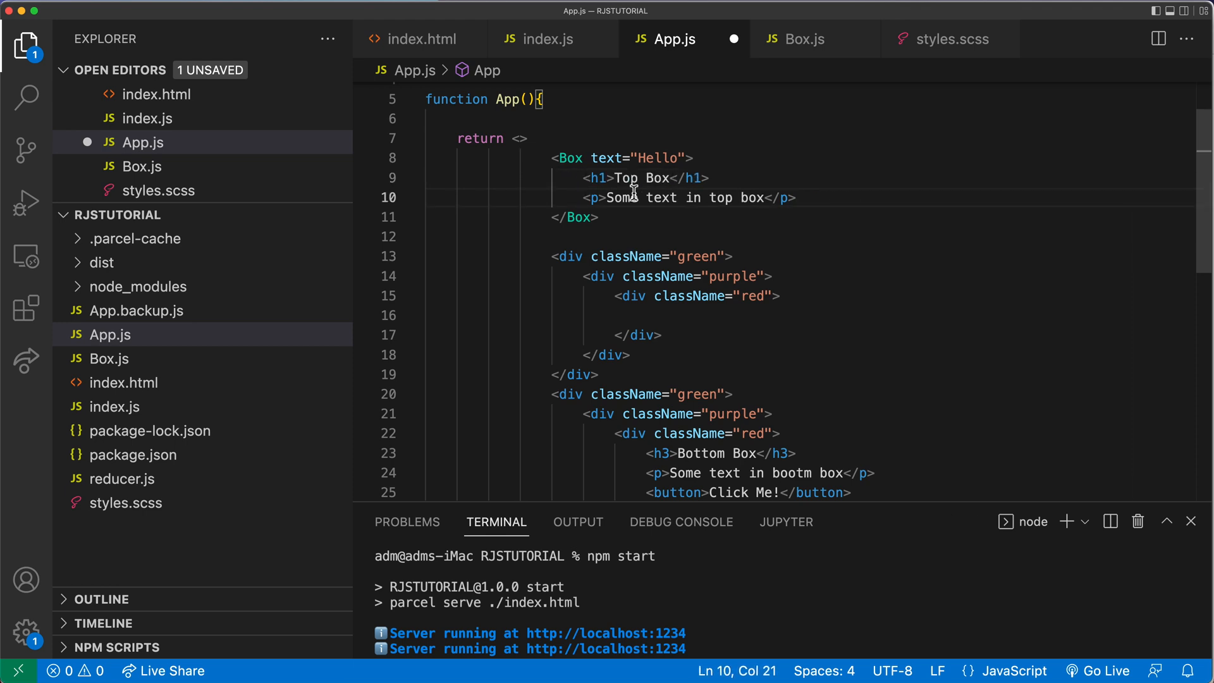
pyautogui.doubleClick(636, 158)
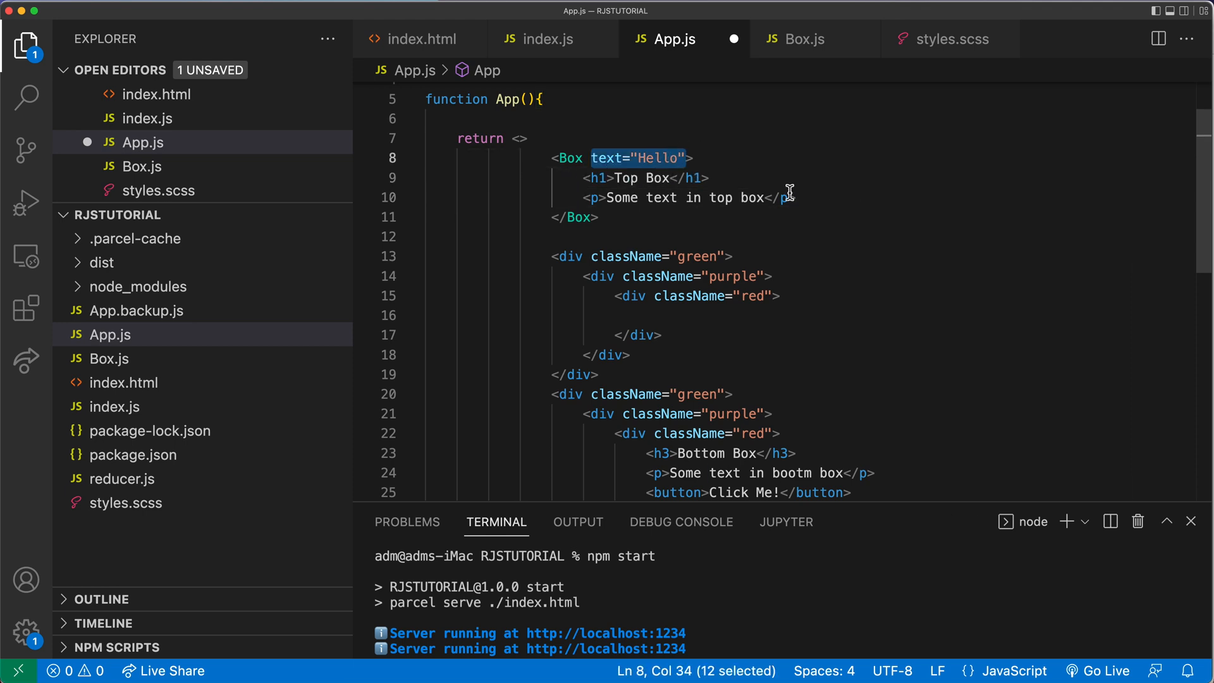
pyautogui.press('Backspace')
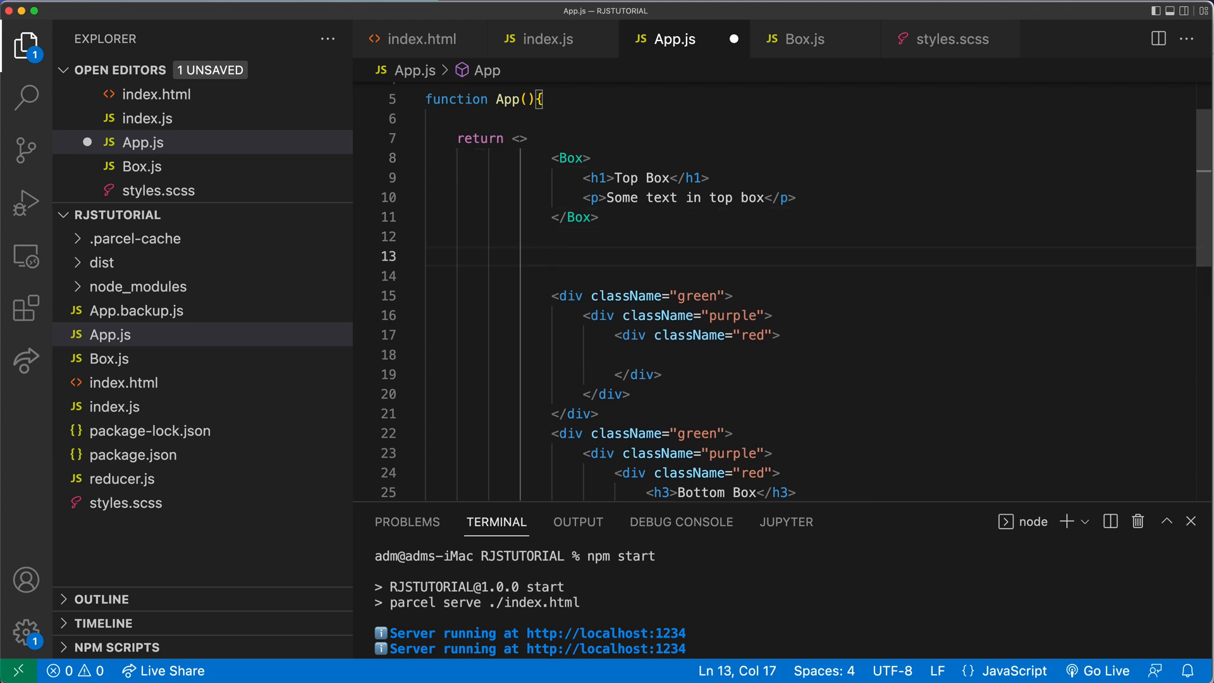
pyautogui.write('<box')
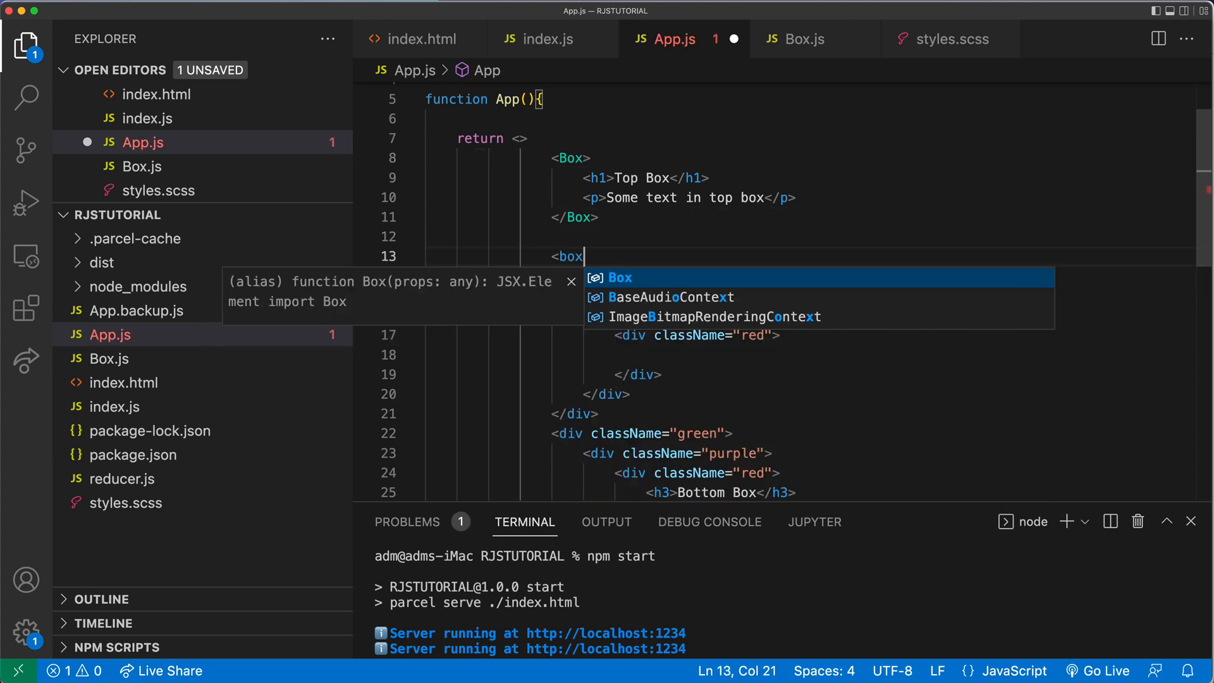
pyautogui.press('backspace')
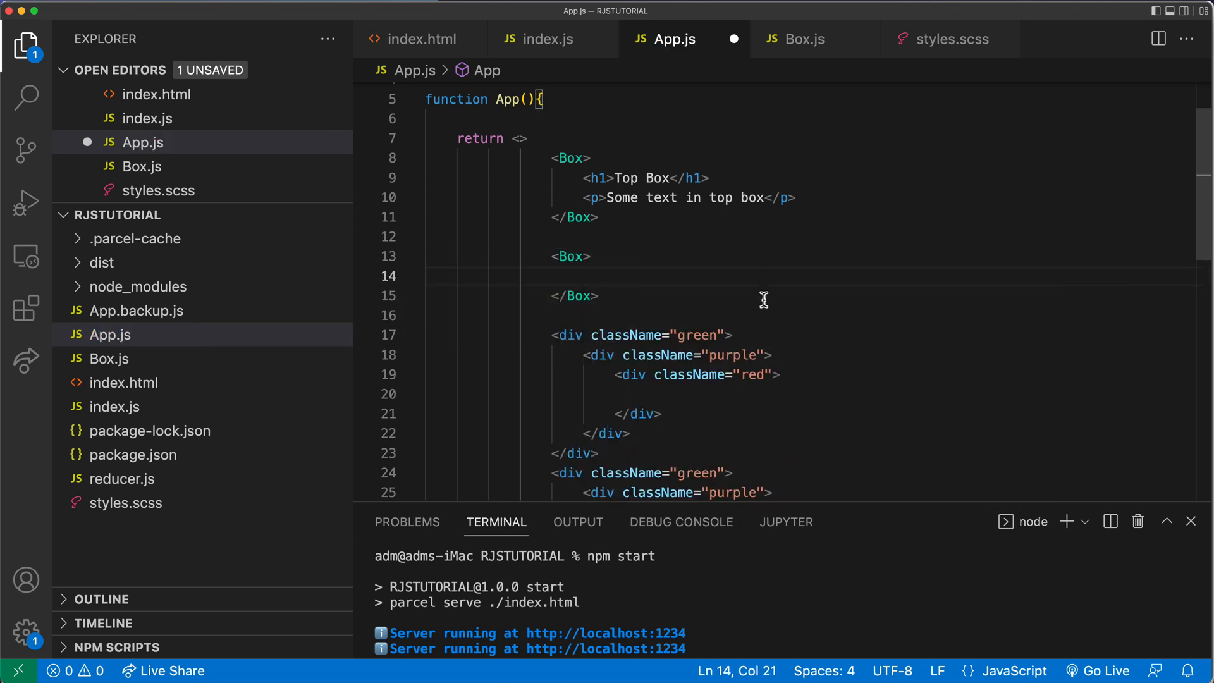
# Delete the leftover colored div blocks and review Box usage in App.js and Box.js.
pyautogui.scroll(-3)
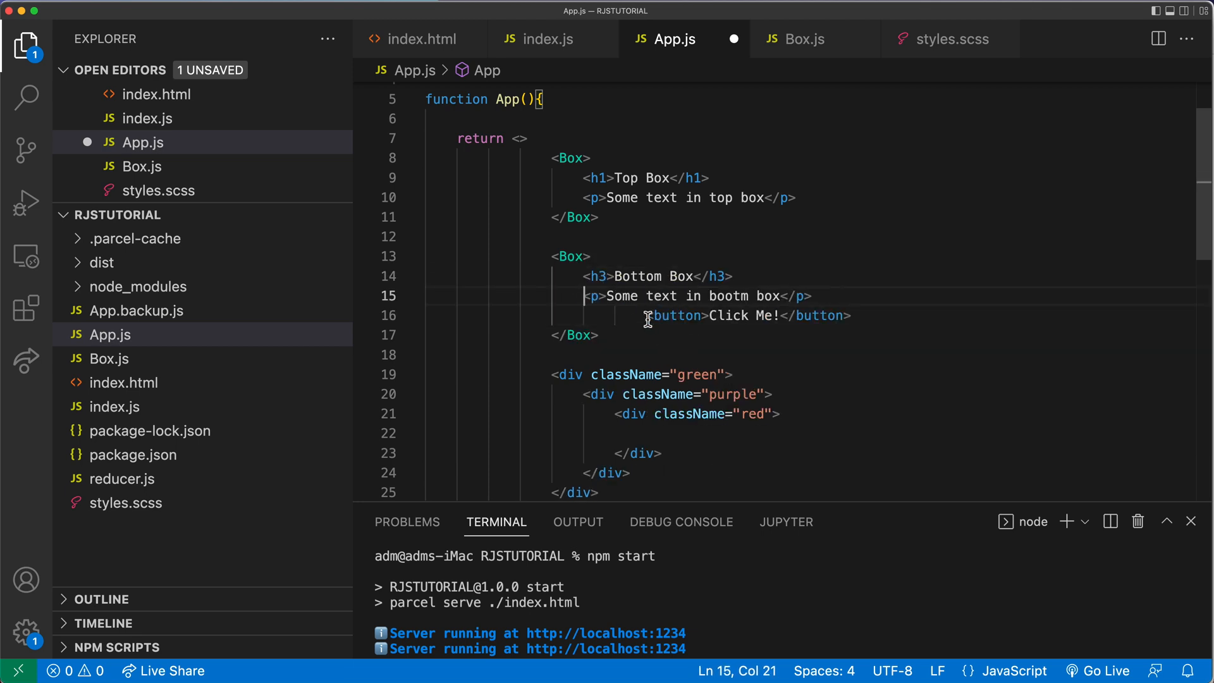
pyautogui.scroll(-3)
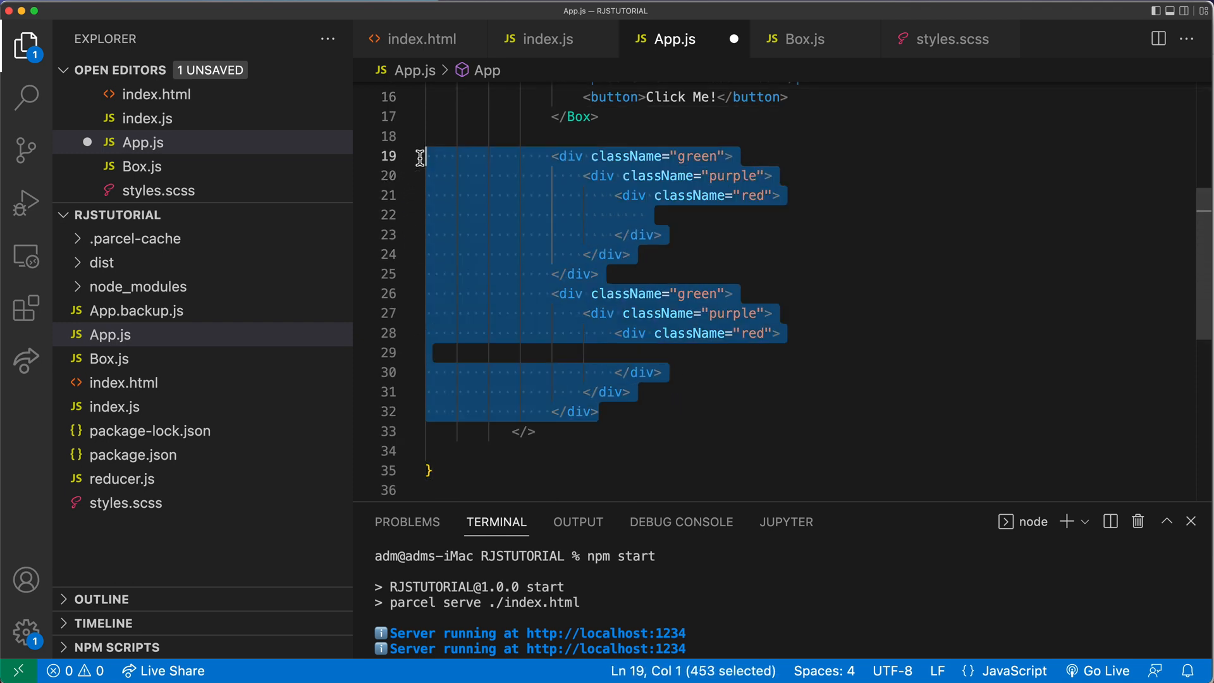
pyautogui.press('Delete')
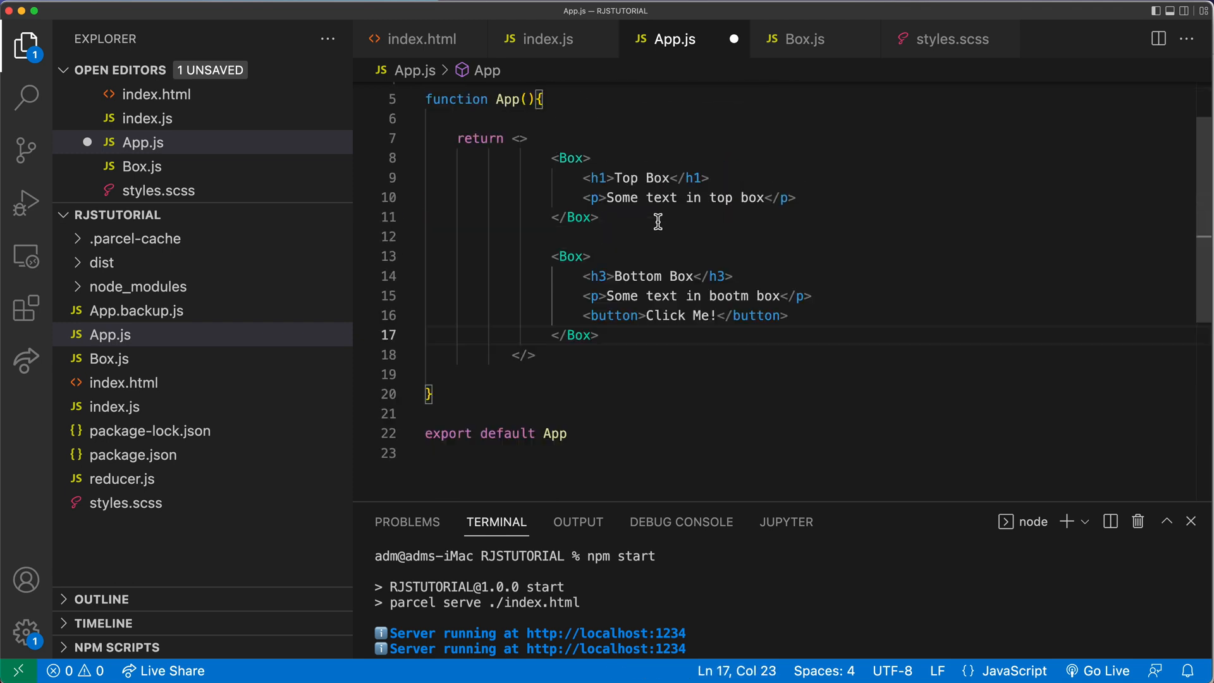
pyautogui.scroll(3)
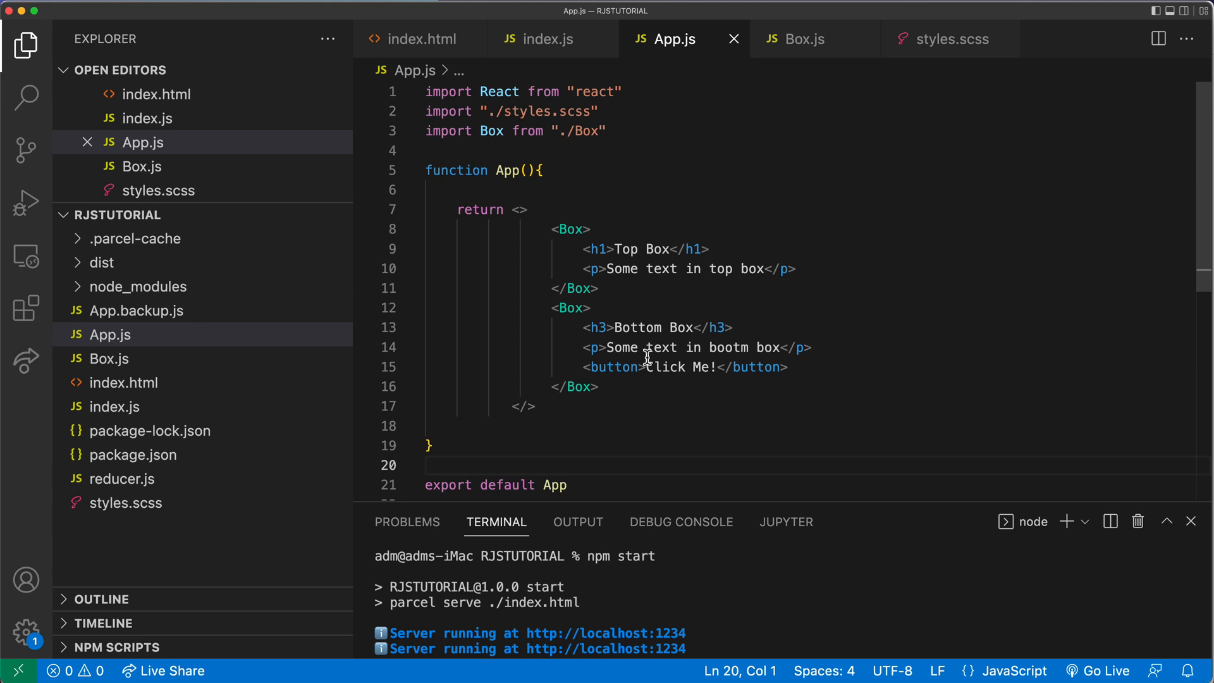
pyautogui.moveTo(572, 229)
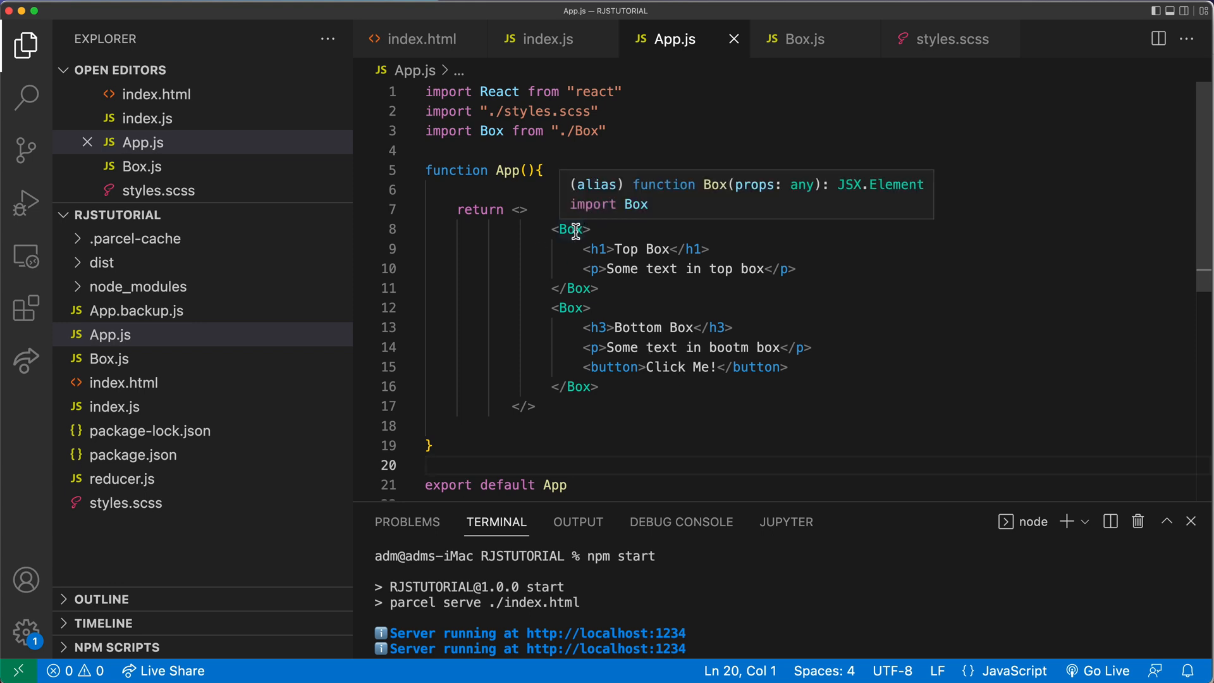
pyautogui.doubleClick(569, 229)
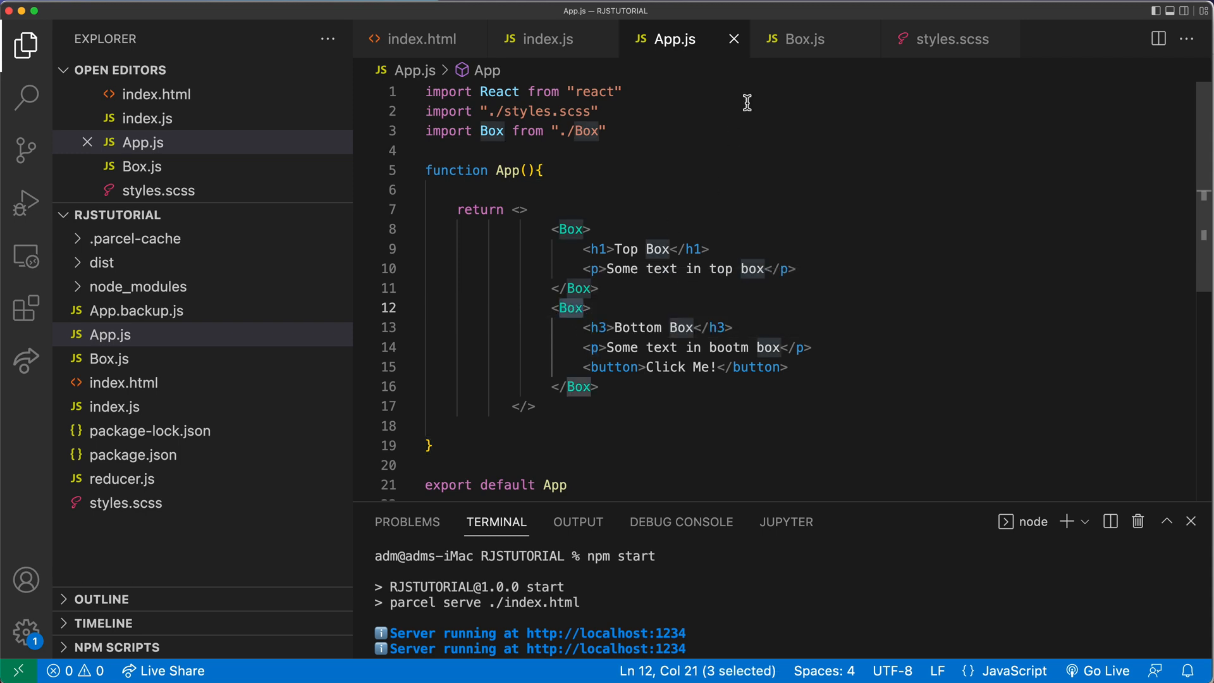
pyautogui.click(798, 39)
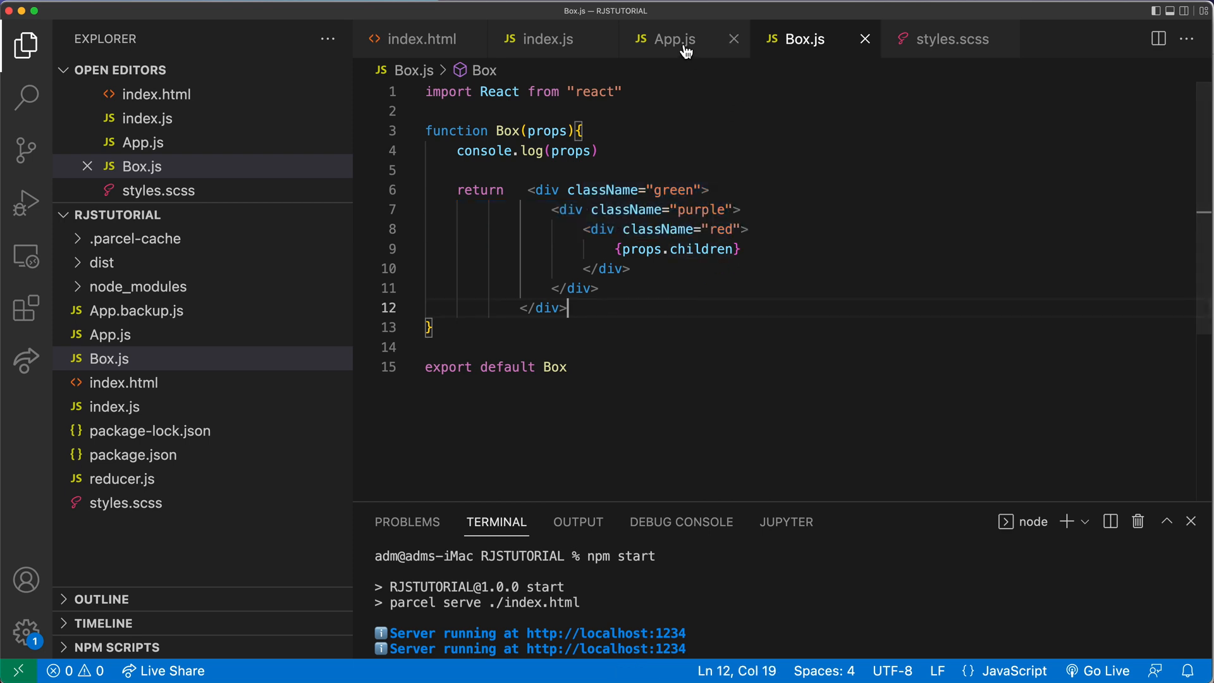
pyautogui.click(672, 39)
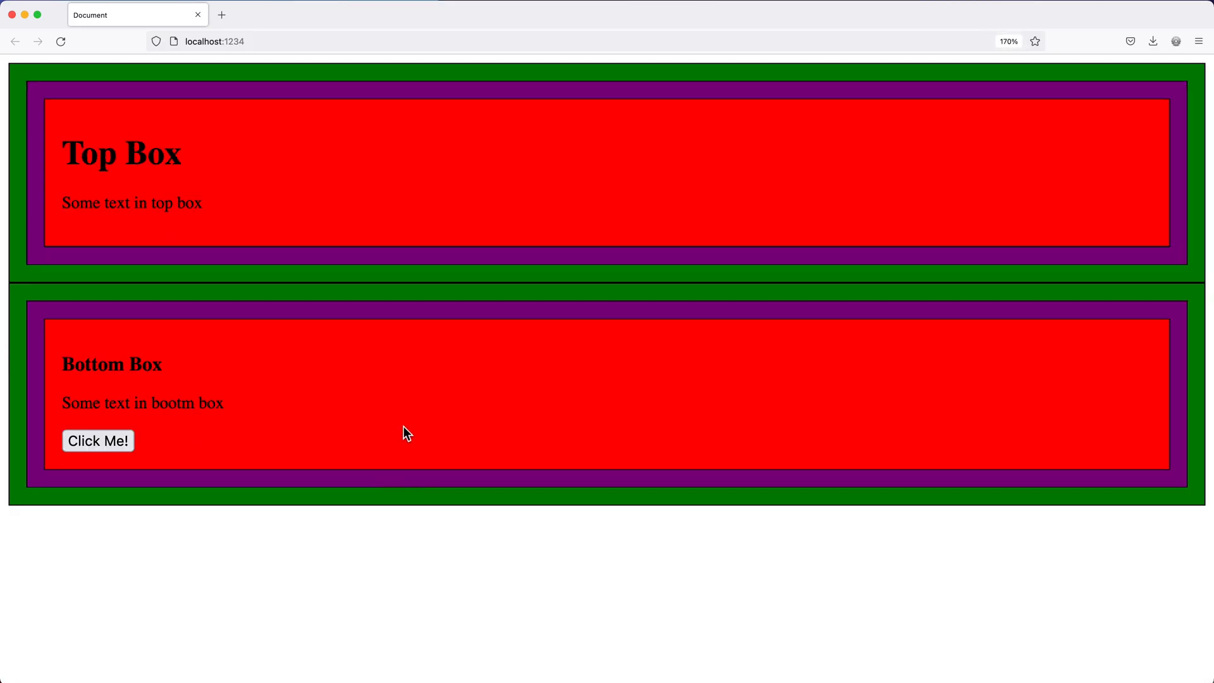
pyautogui.moveTo(198, 122)
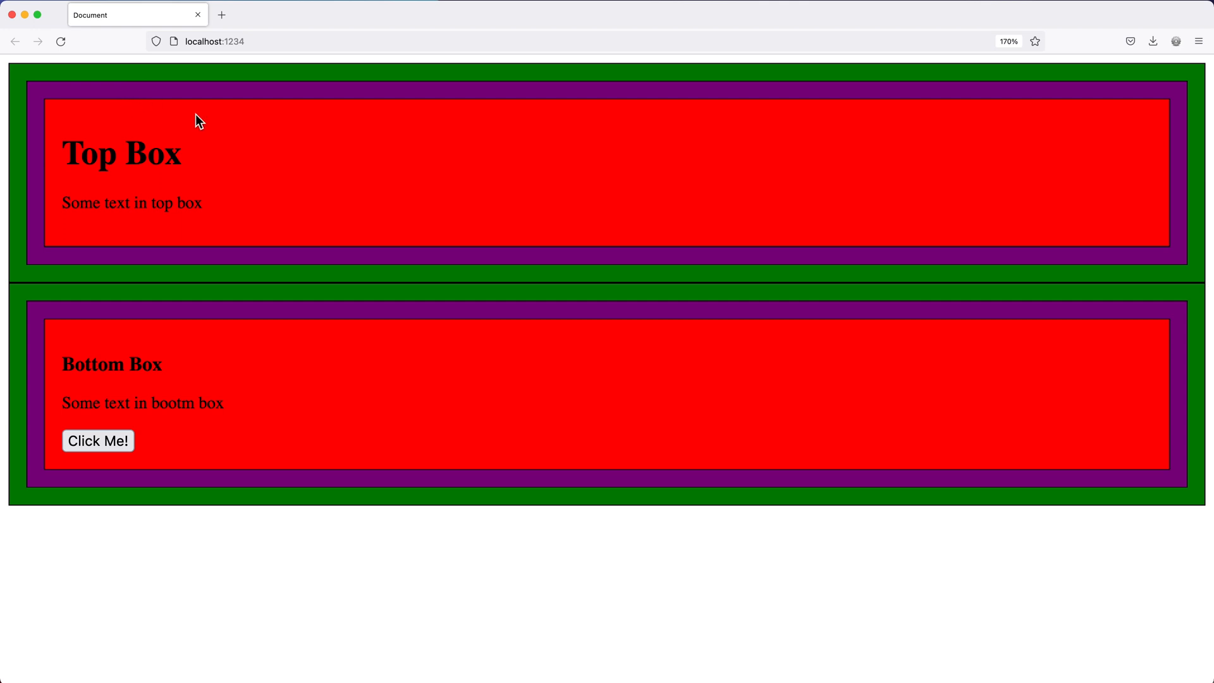